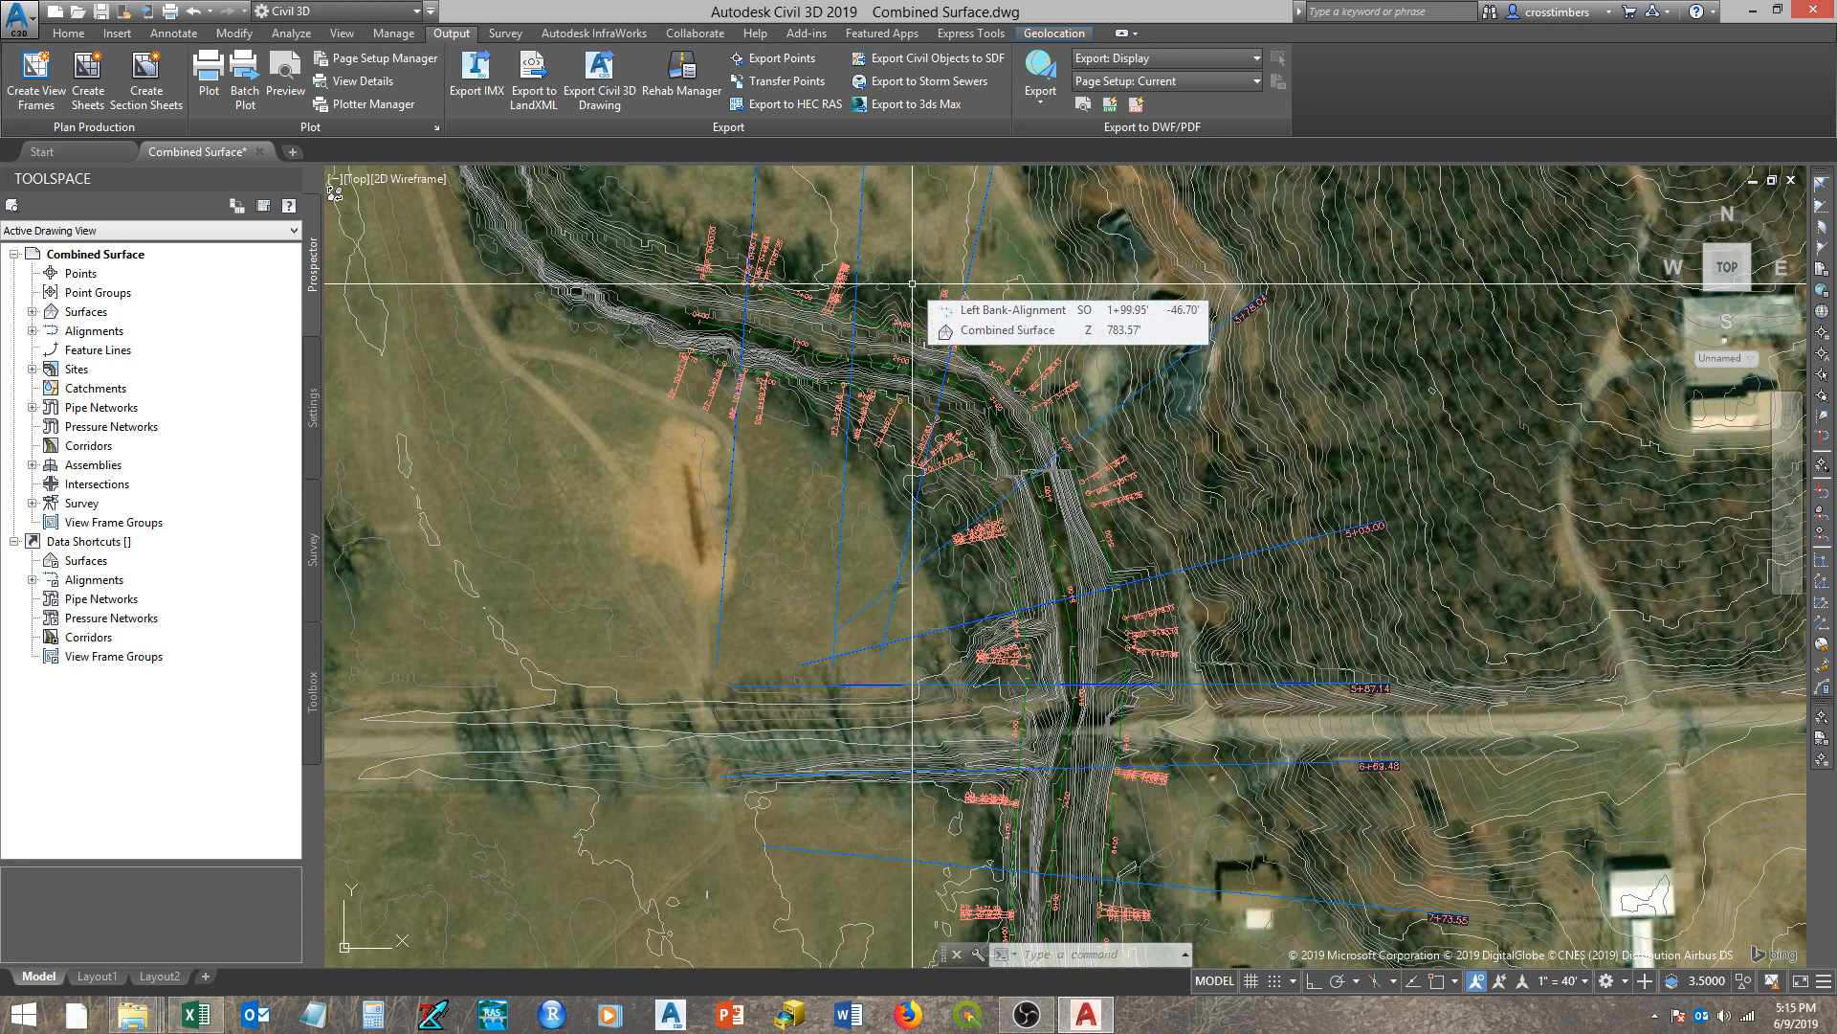
mouse_move(660, 575)
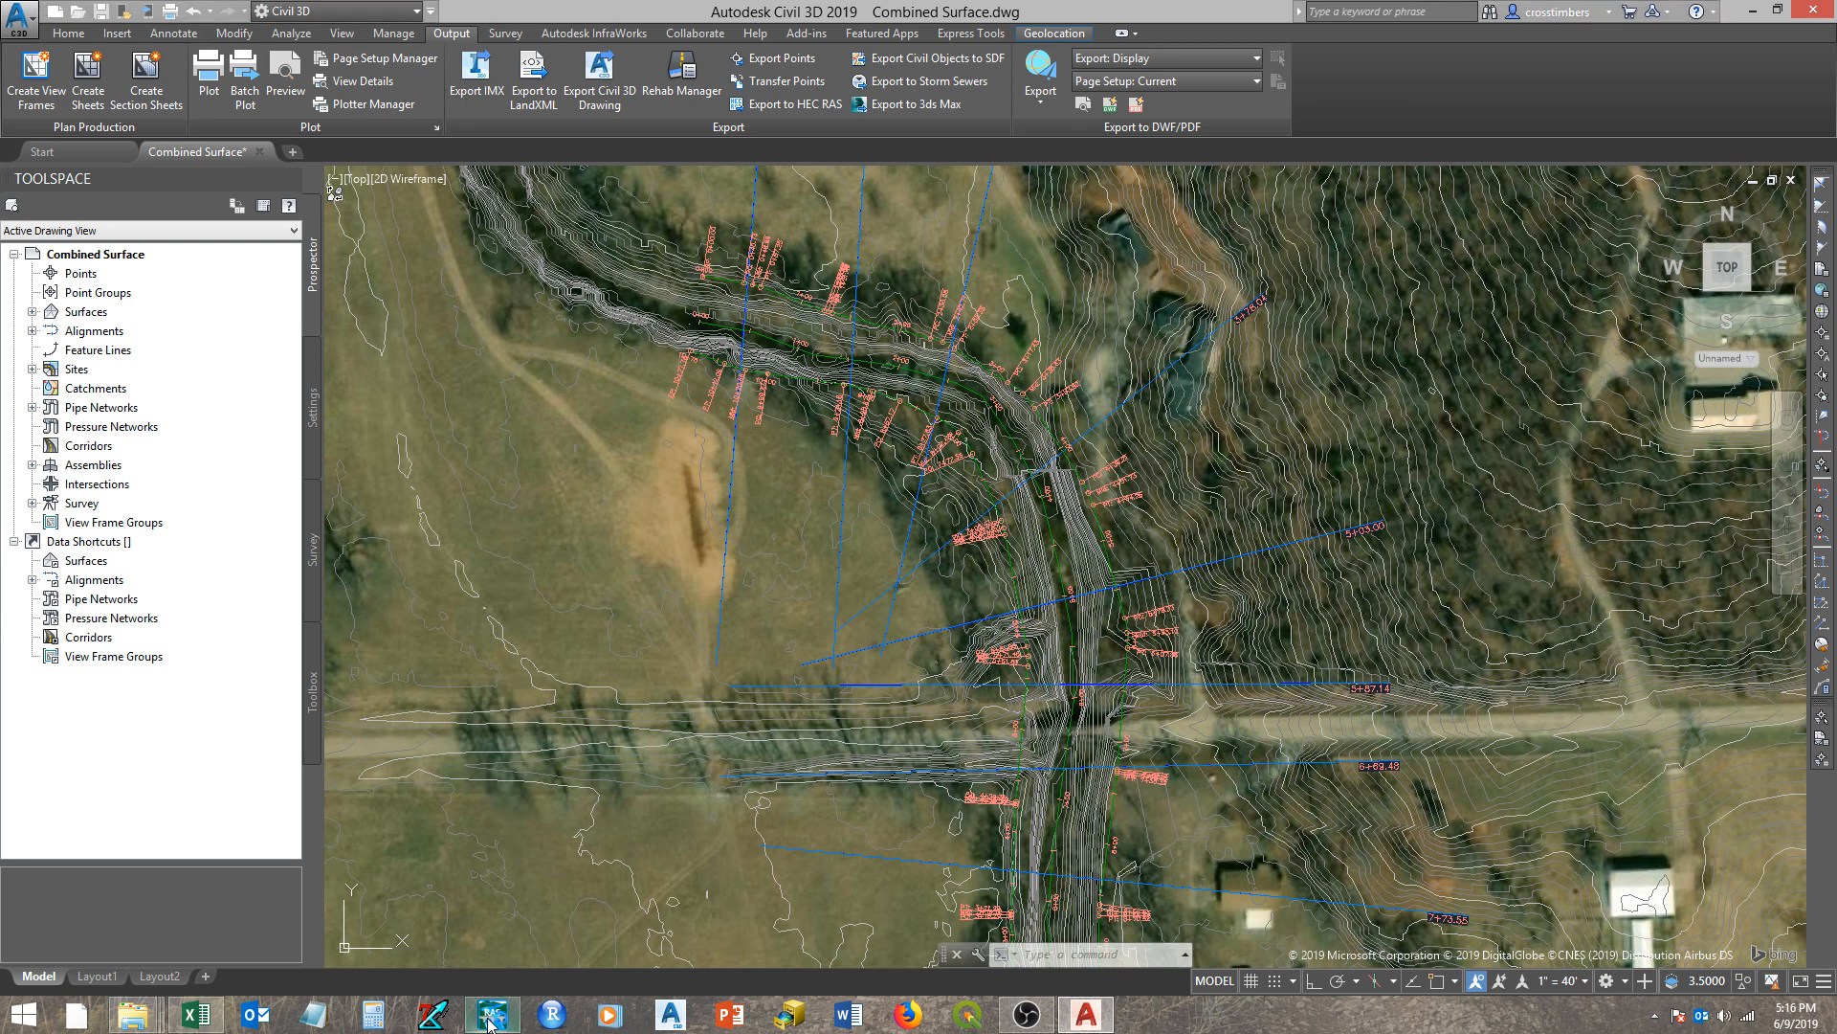
- Launch HEC-RAS and begin a new project located in the Desktop HECRAS DEM folder
click(490, 1015)
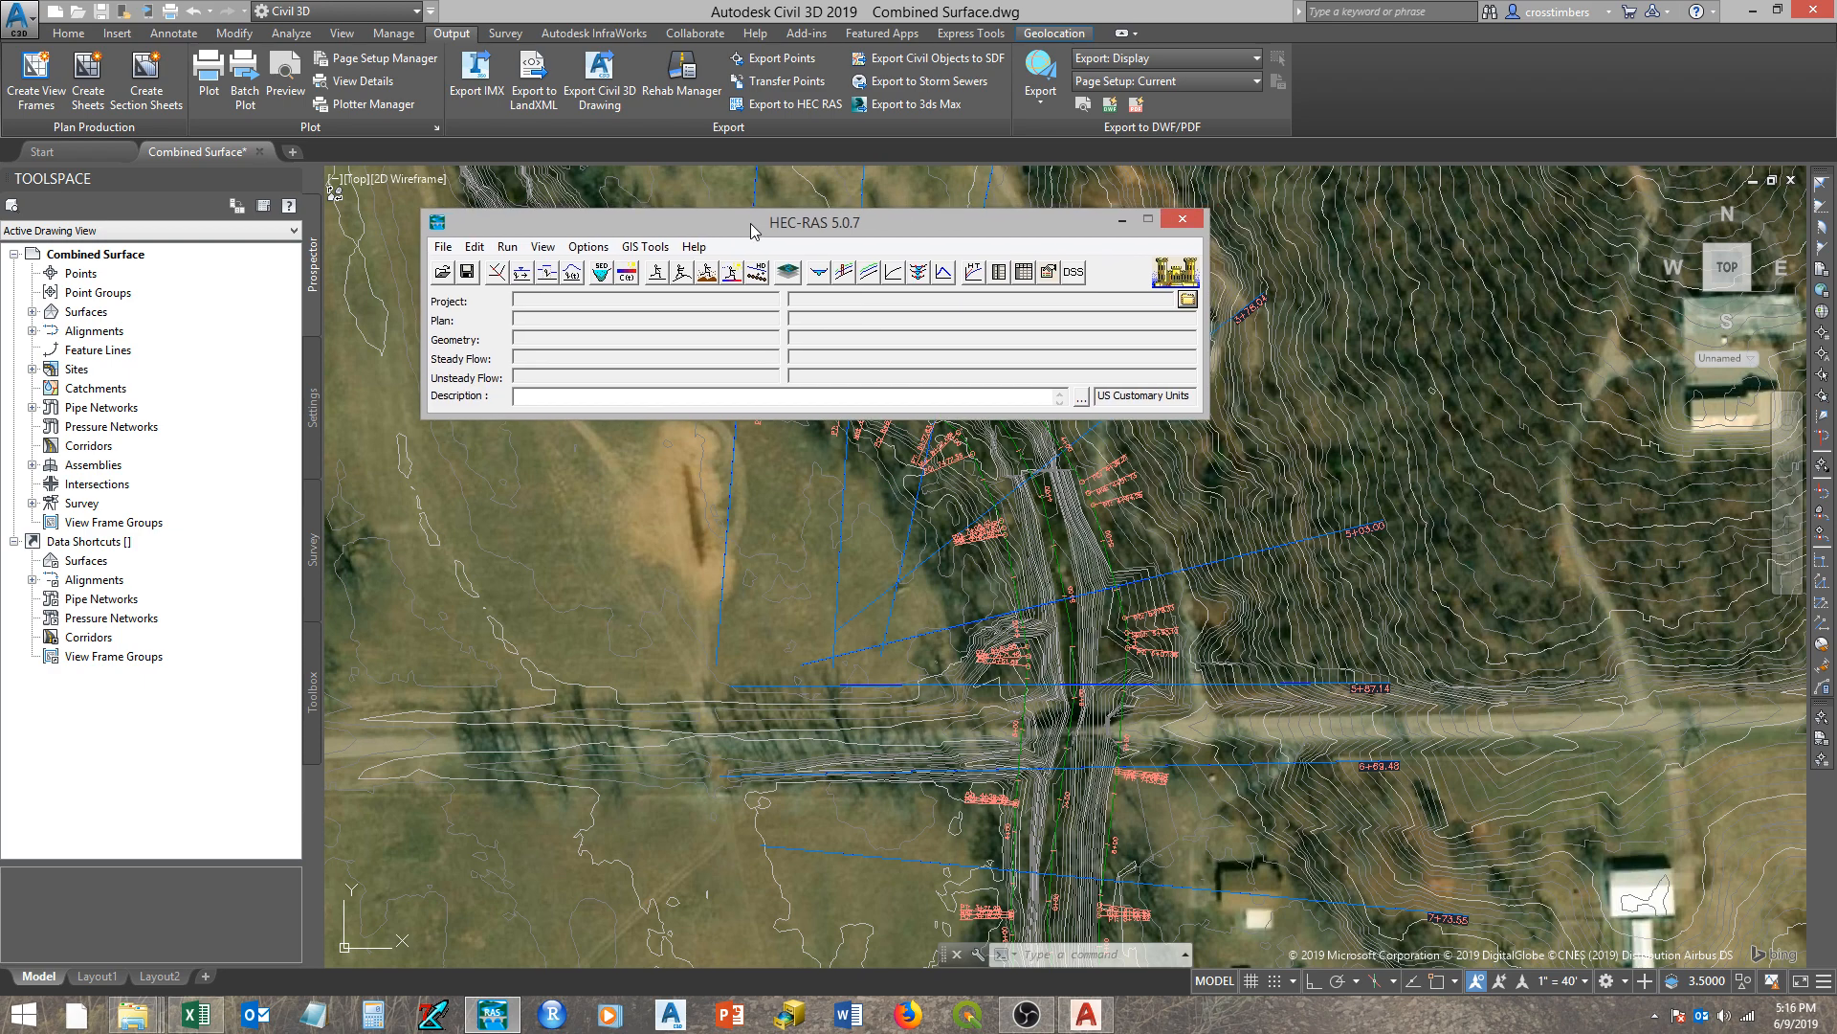
click(442, 247)
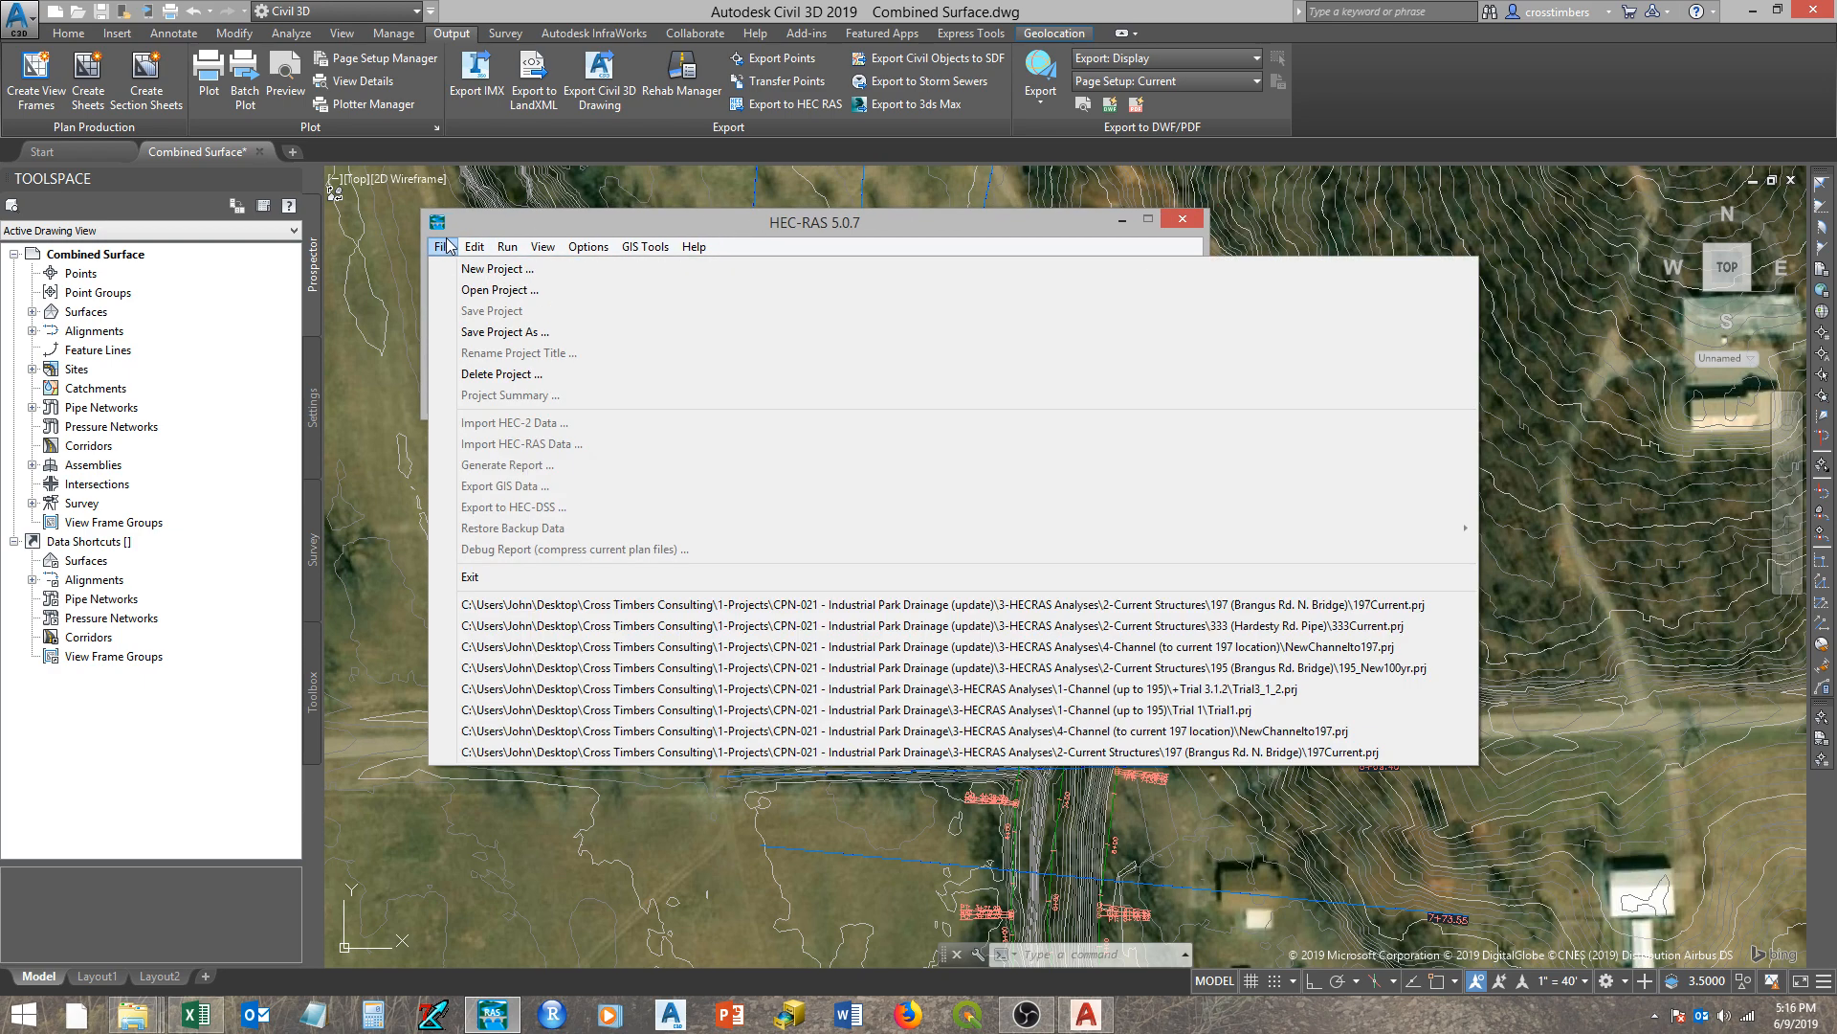
click(497, 268)
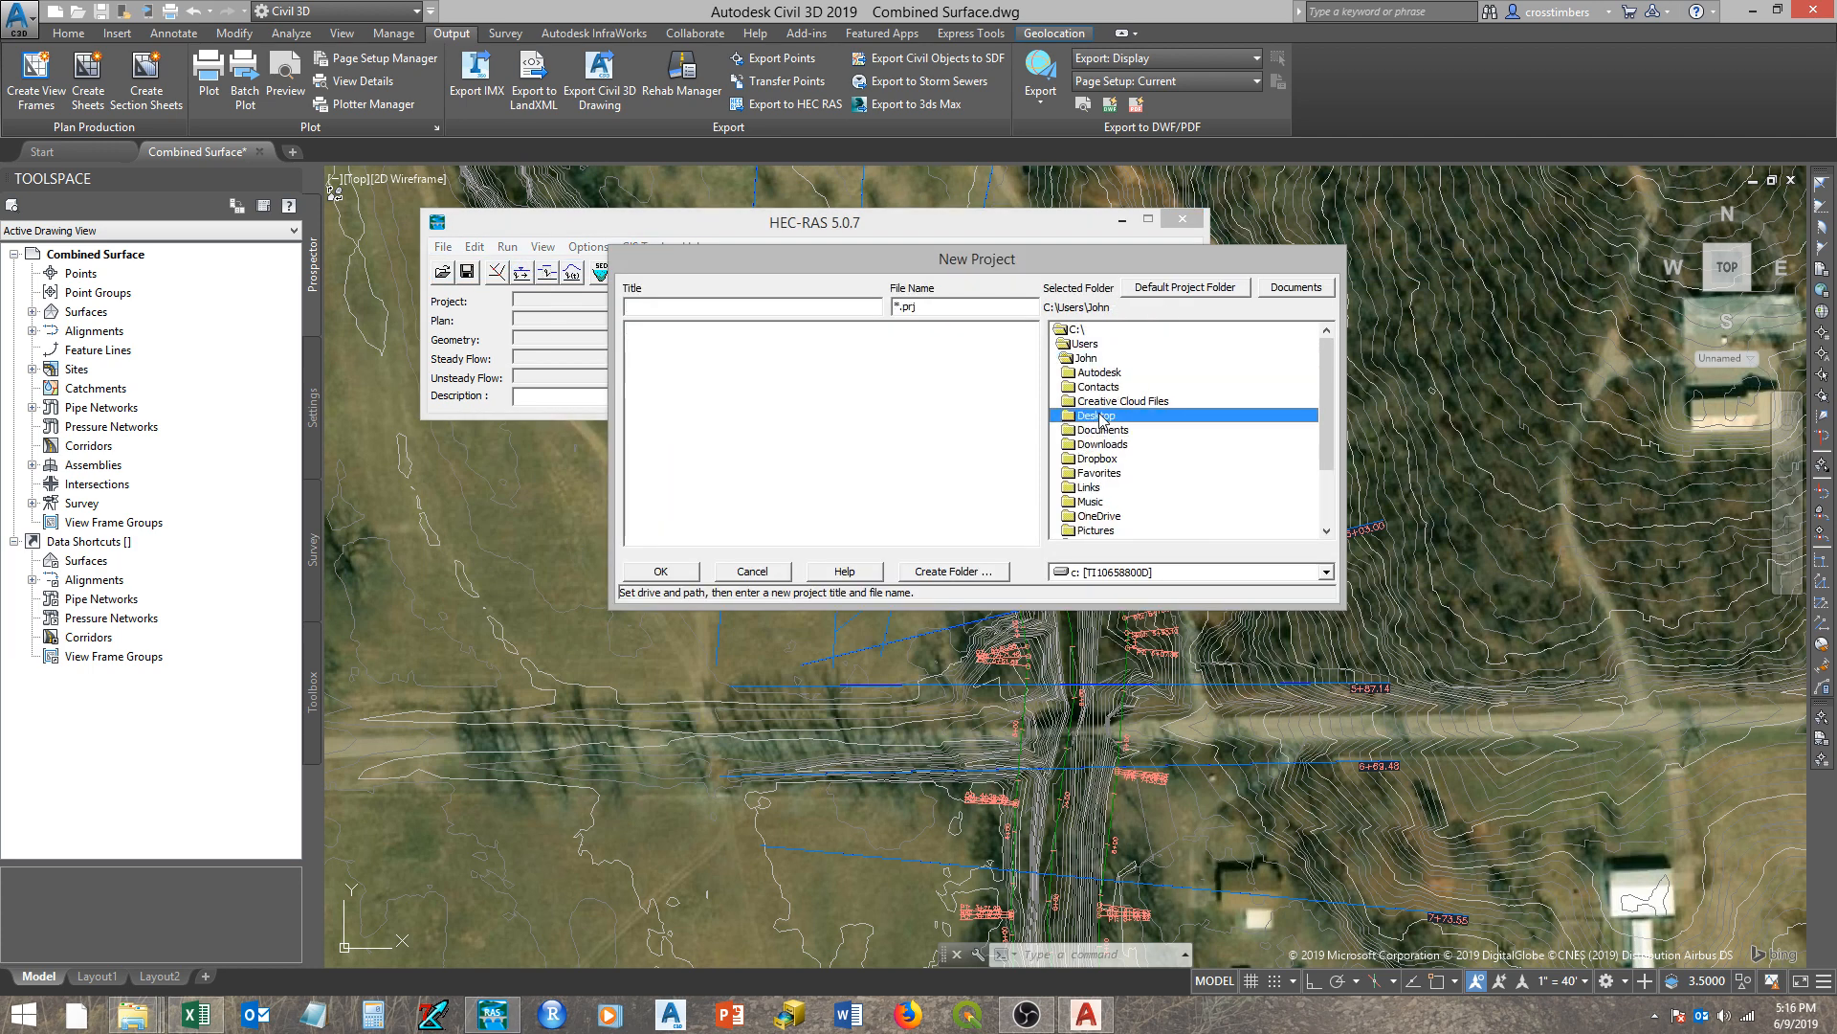
double_click(1093, 415)
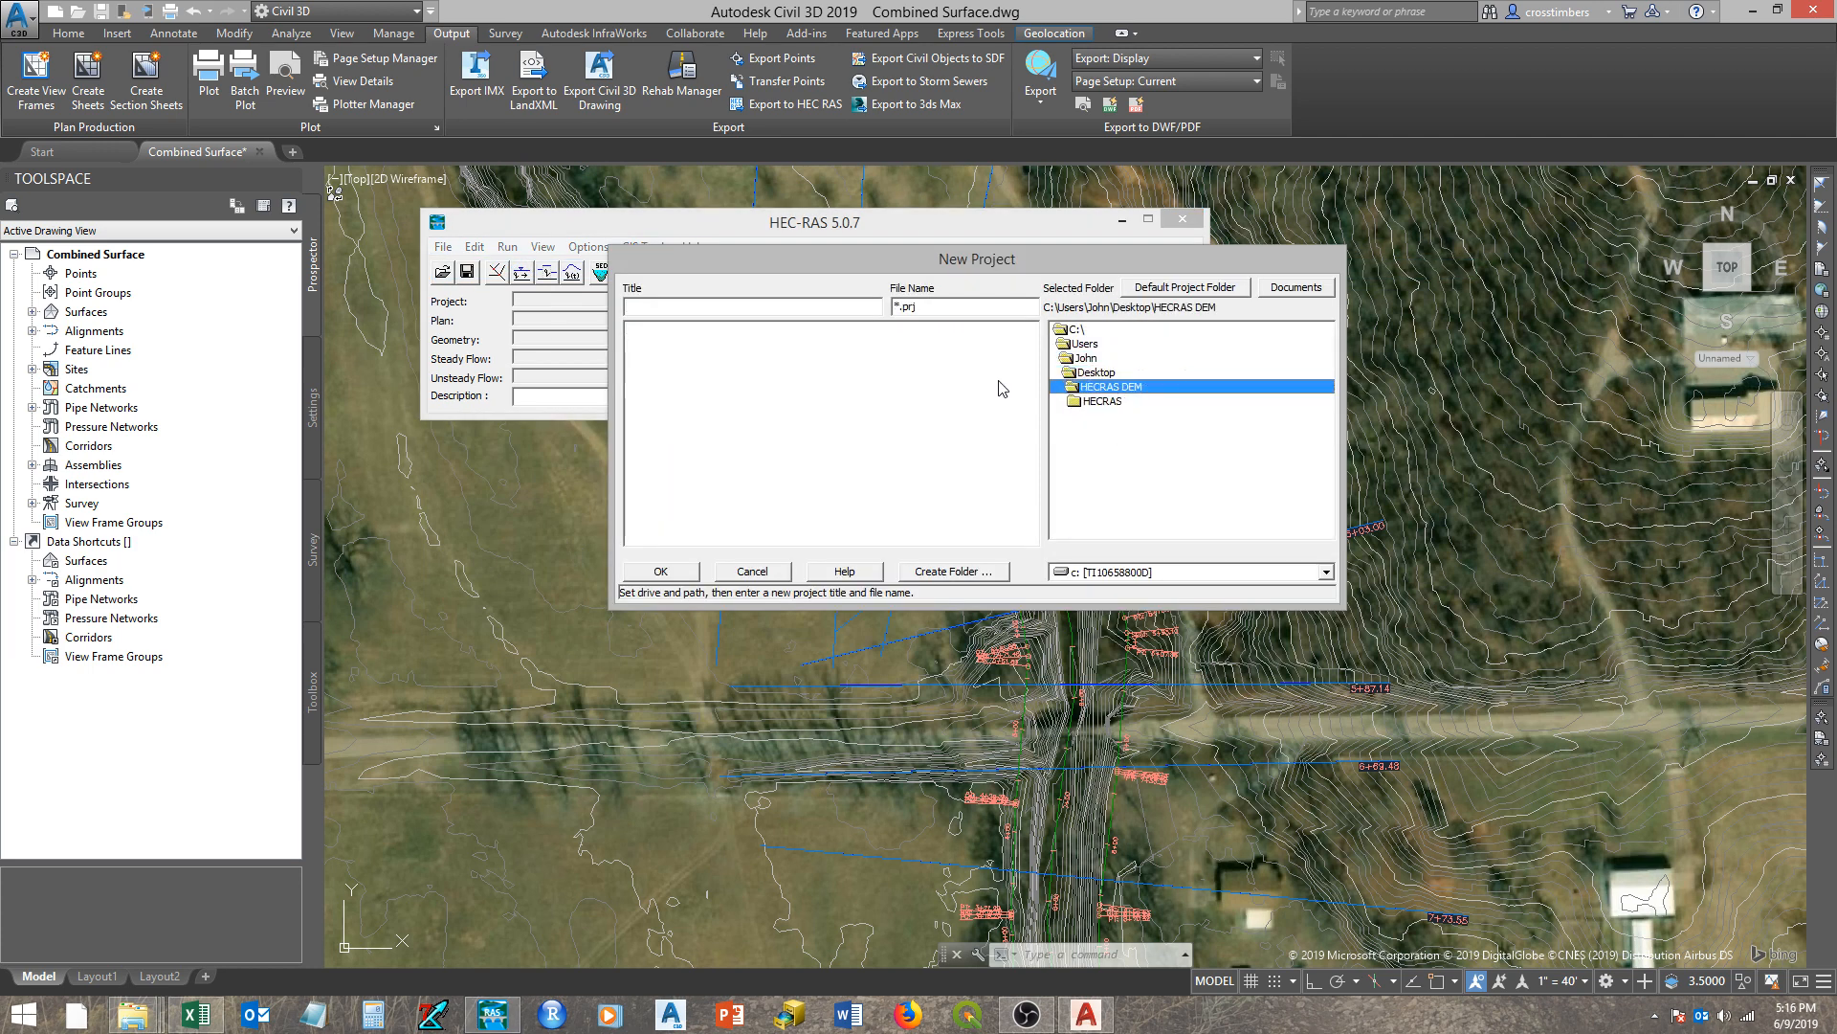
- Title the project 'test', save it as test.prj, and accept US Customary Units
click(750, 306)
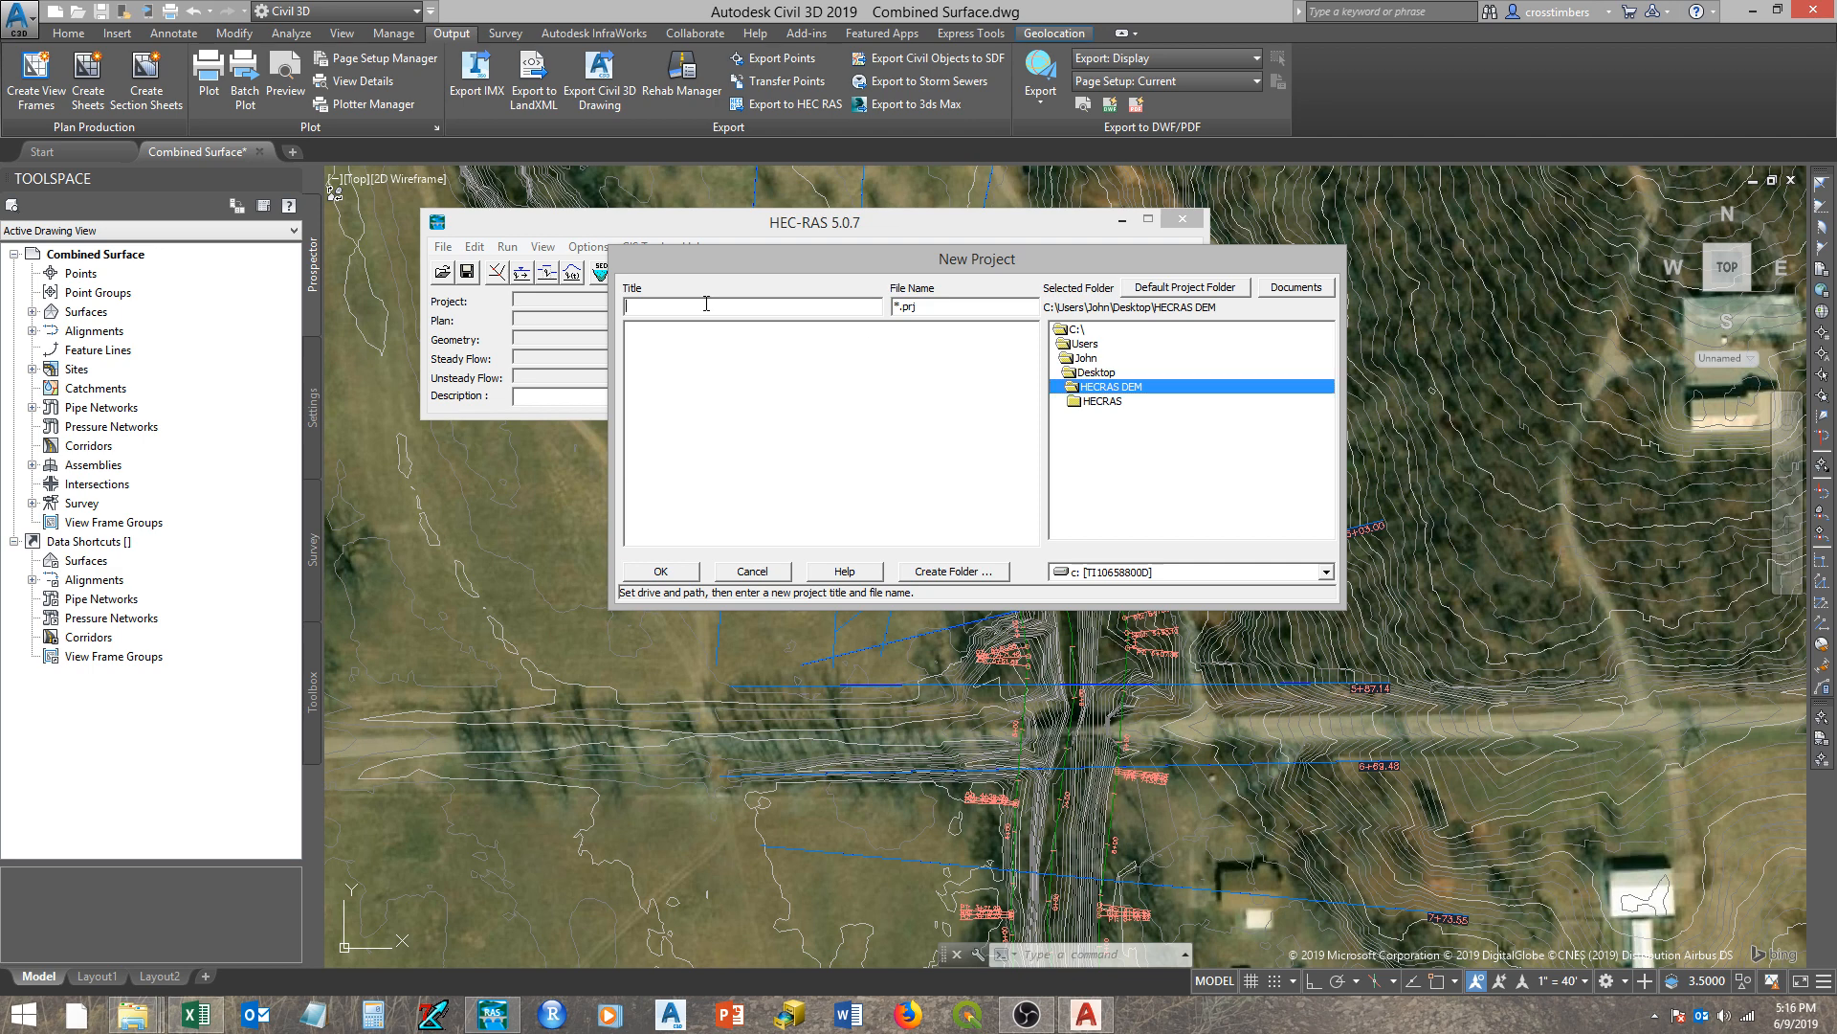
text(test)
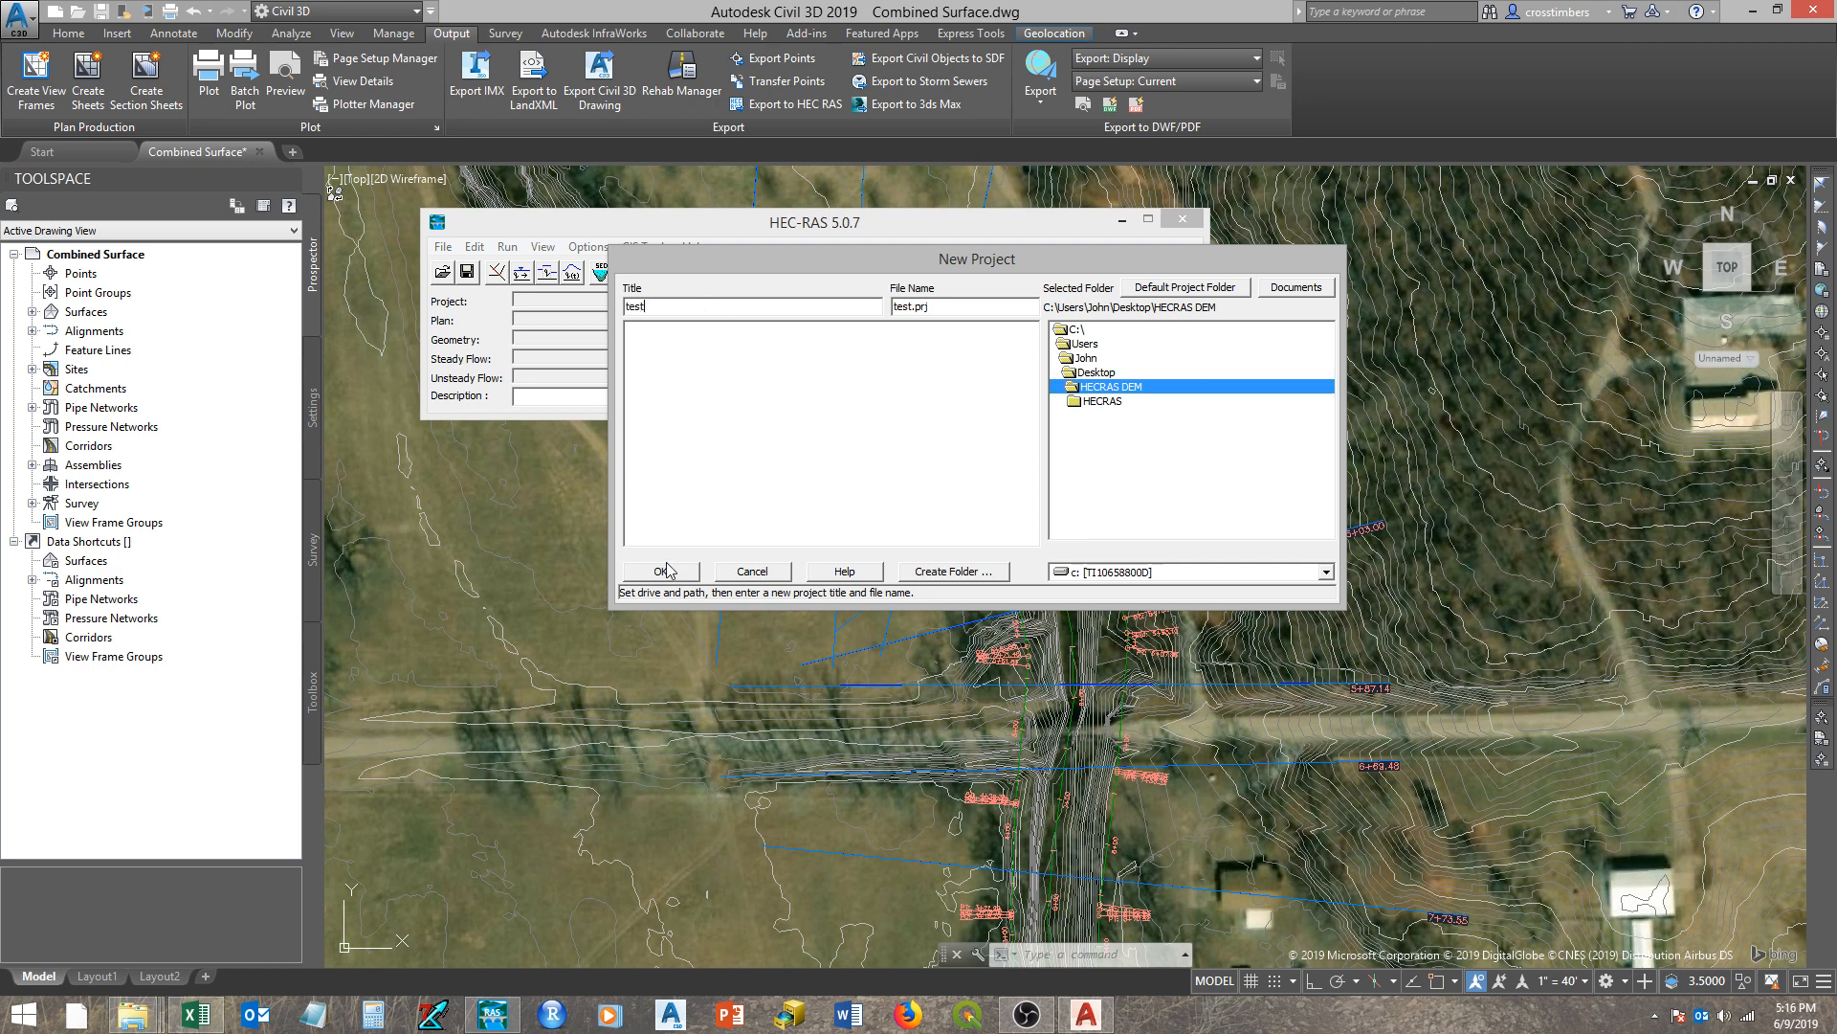
click(656, 572)
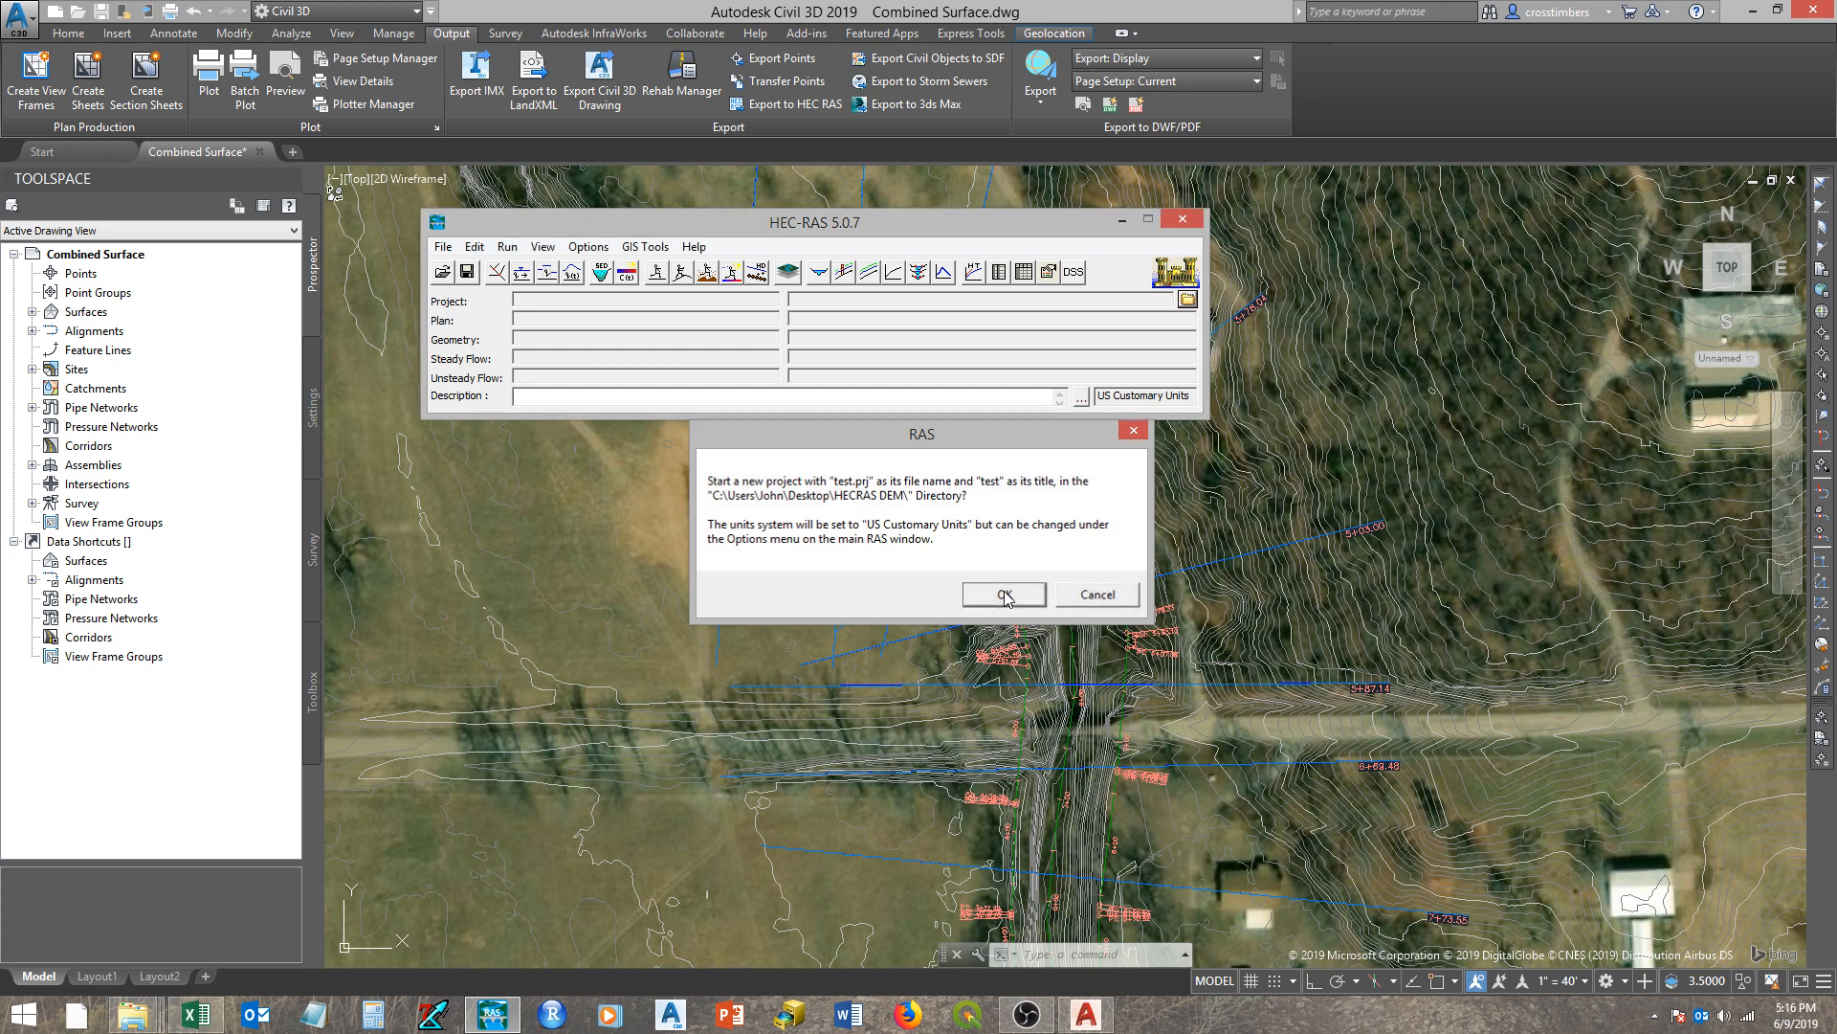
click(995, 594)
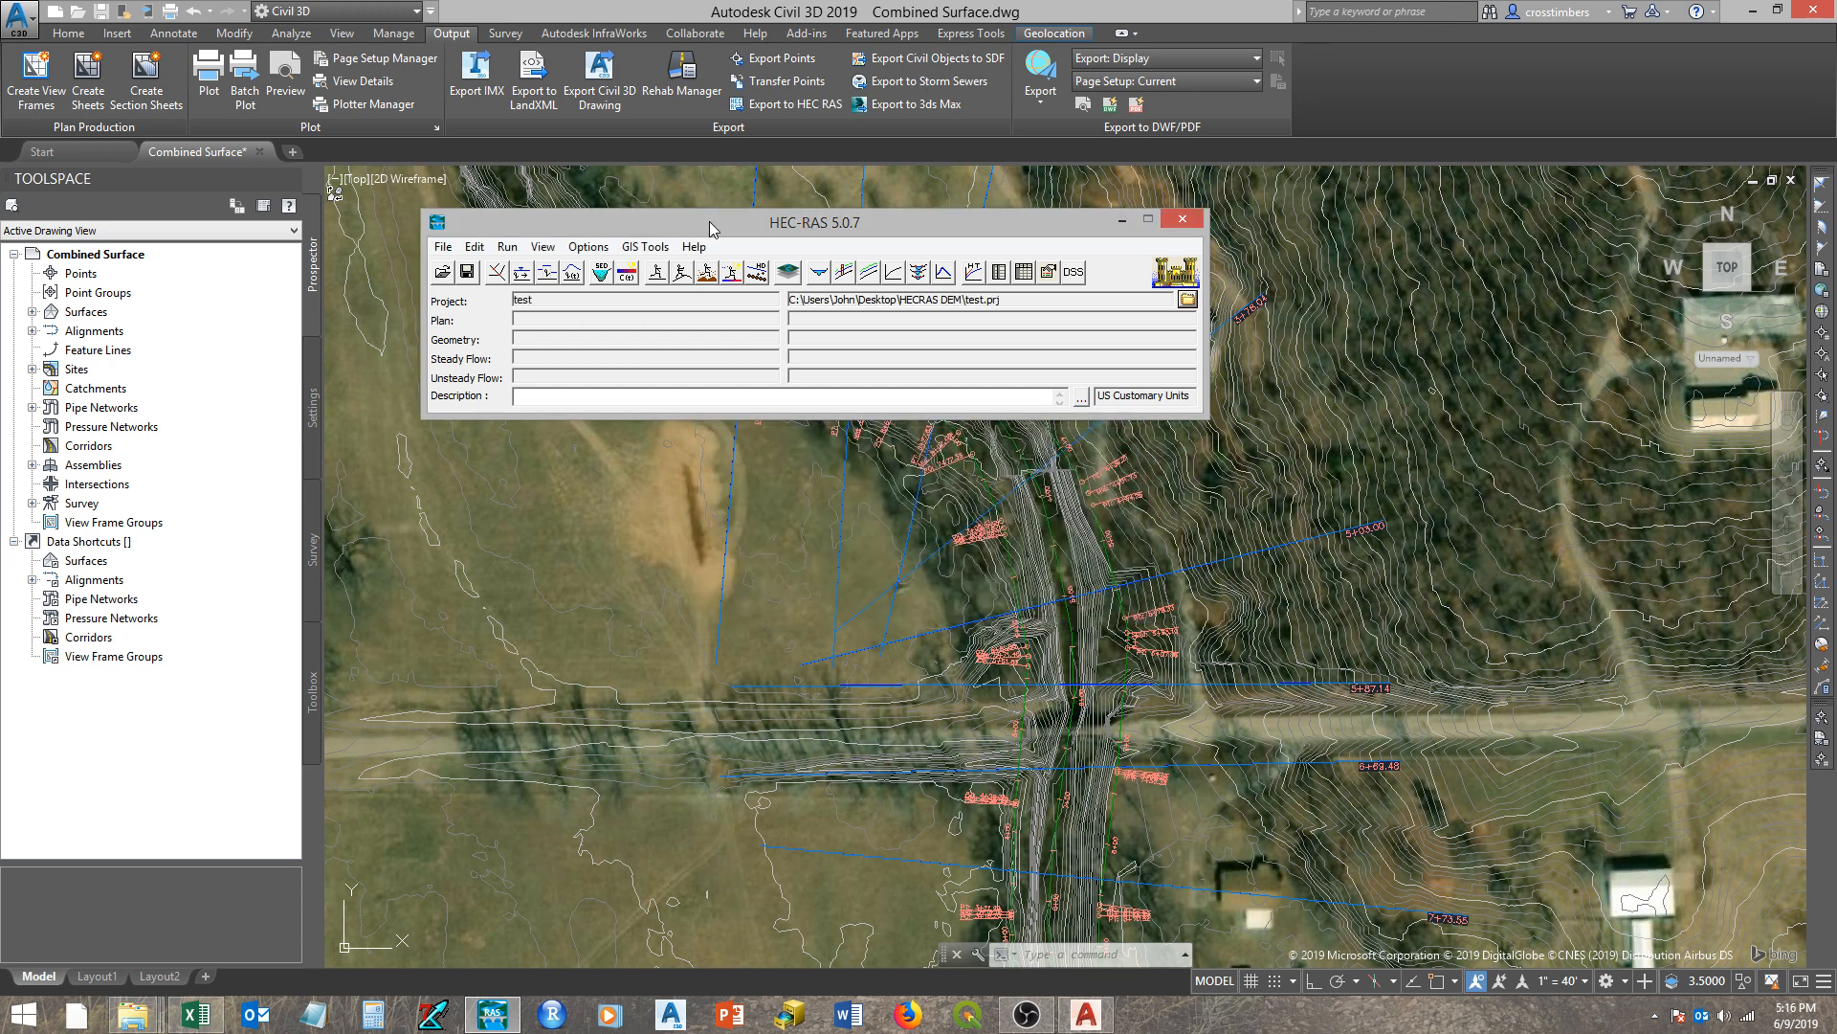
mouse_move(712, 228)
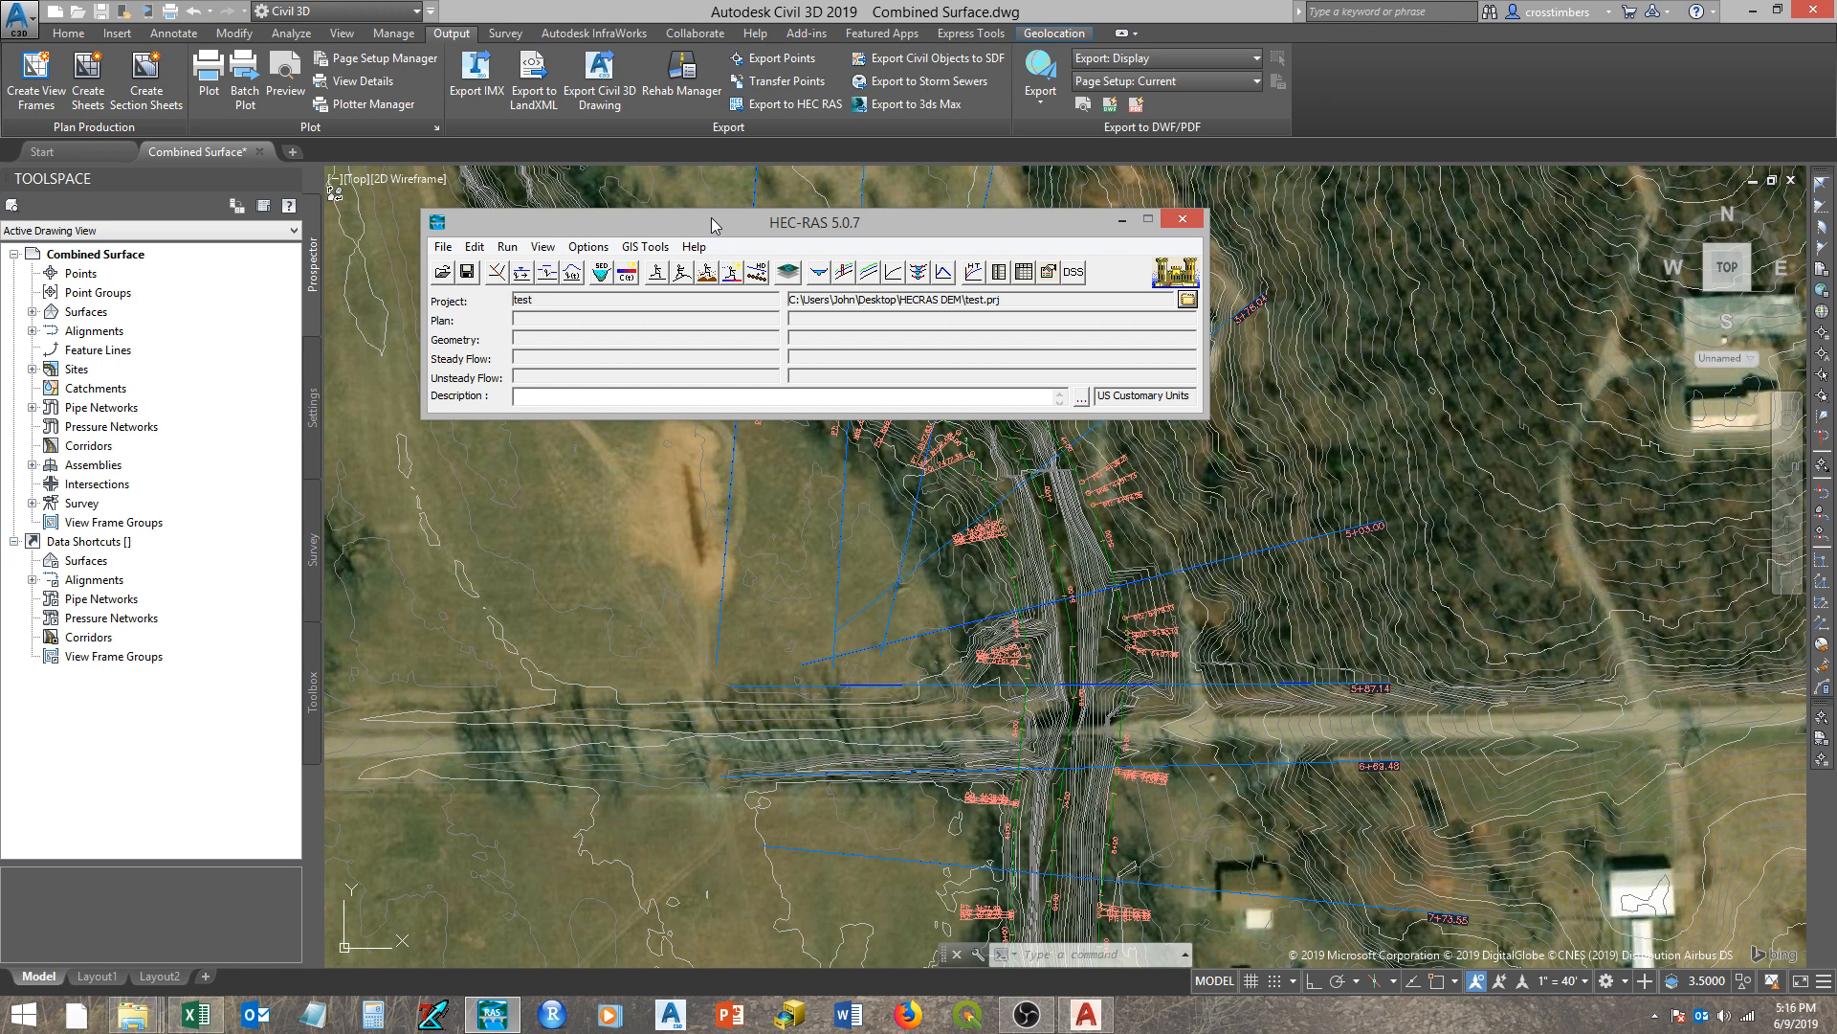
mouse_move(499, 243)
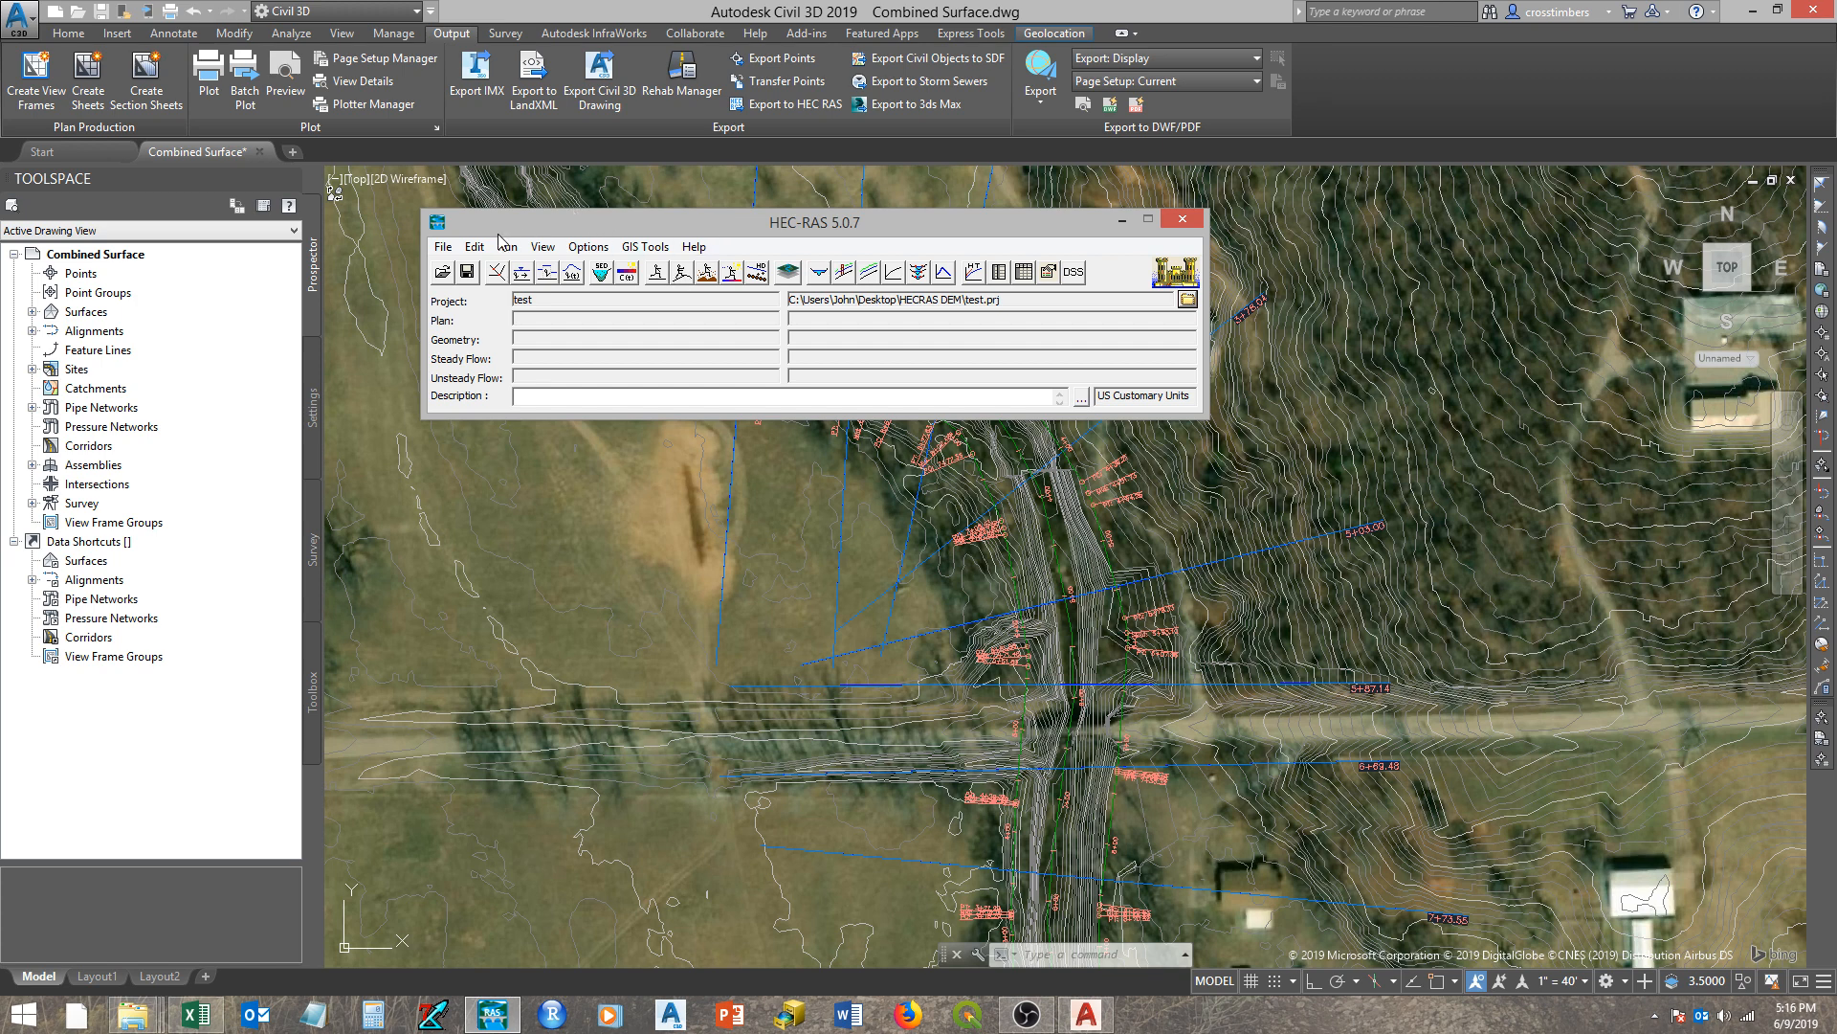
- Bring up the Geometric Data editor maximized to full screen
click(475, 247)
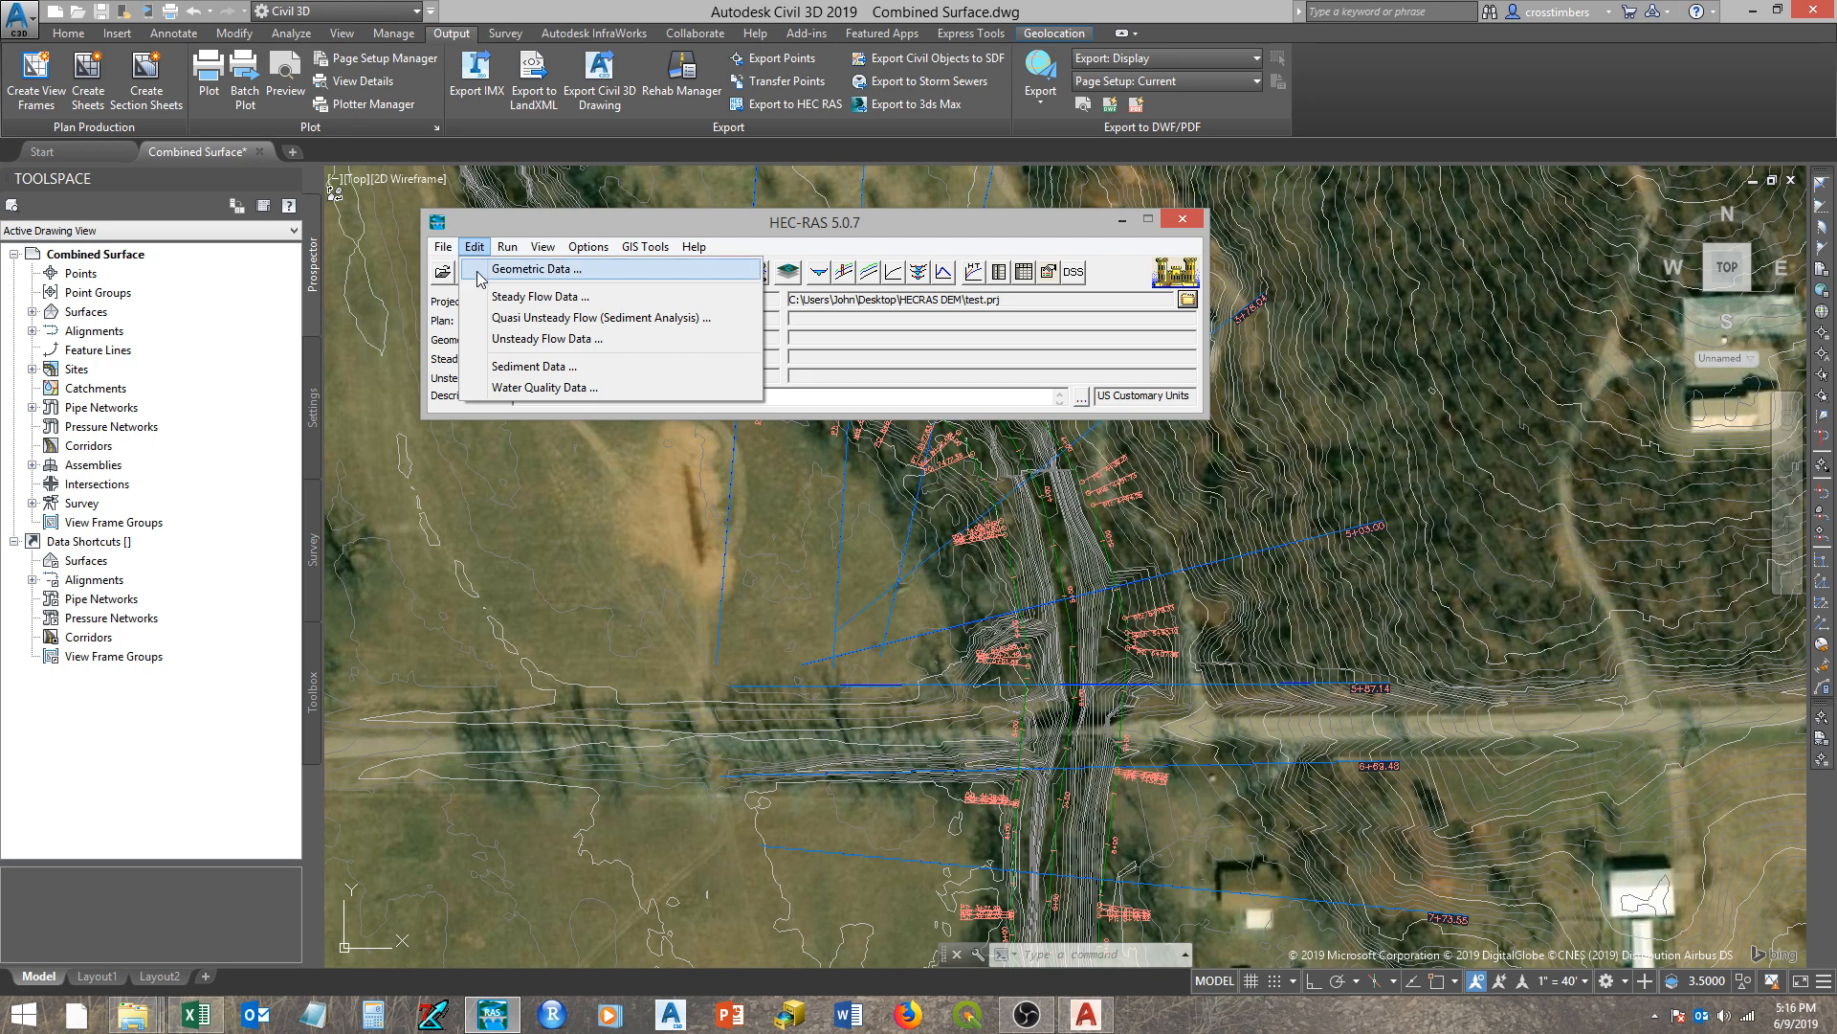
click(532, 268)
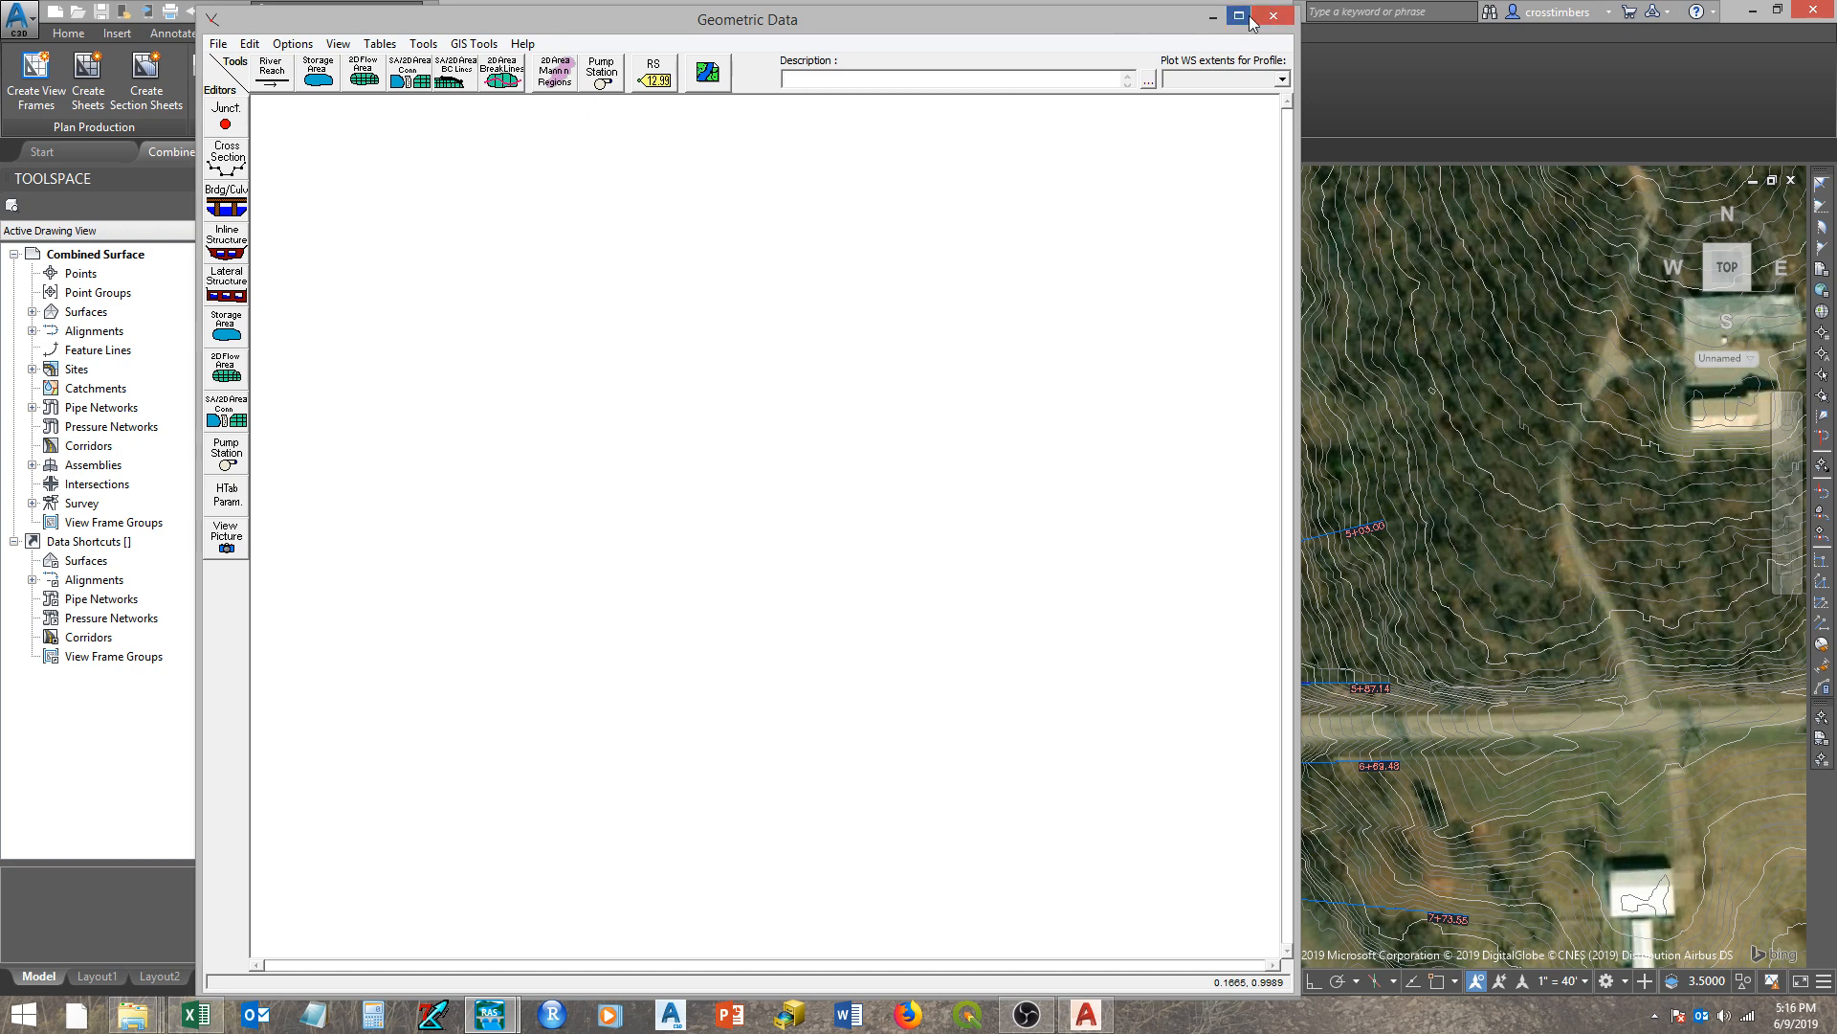
click(1239, 17)
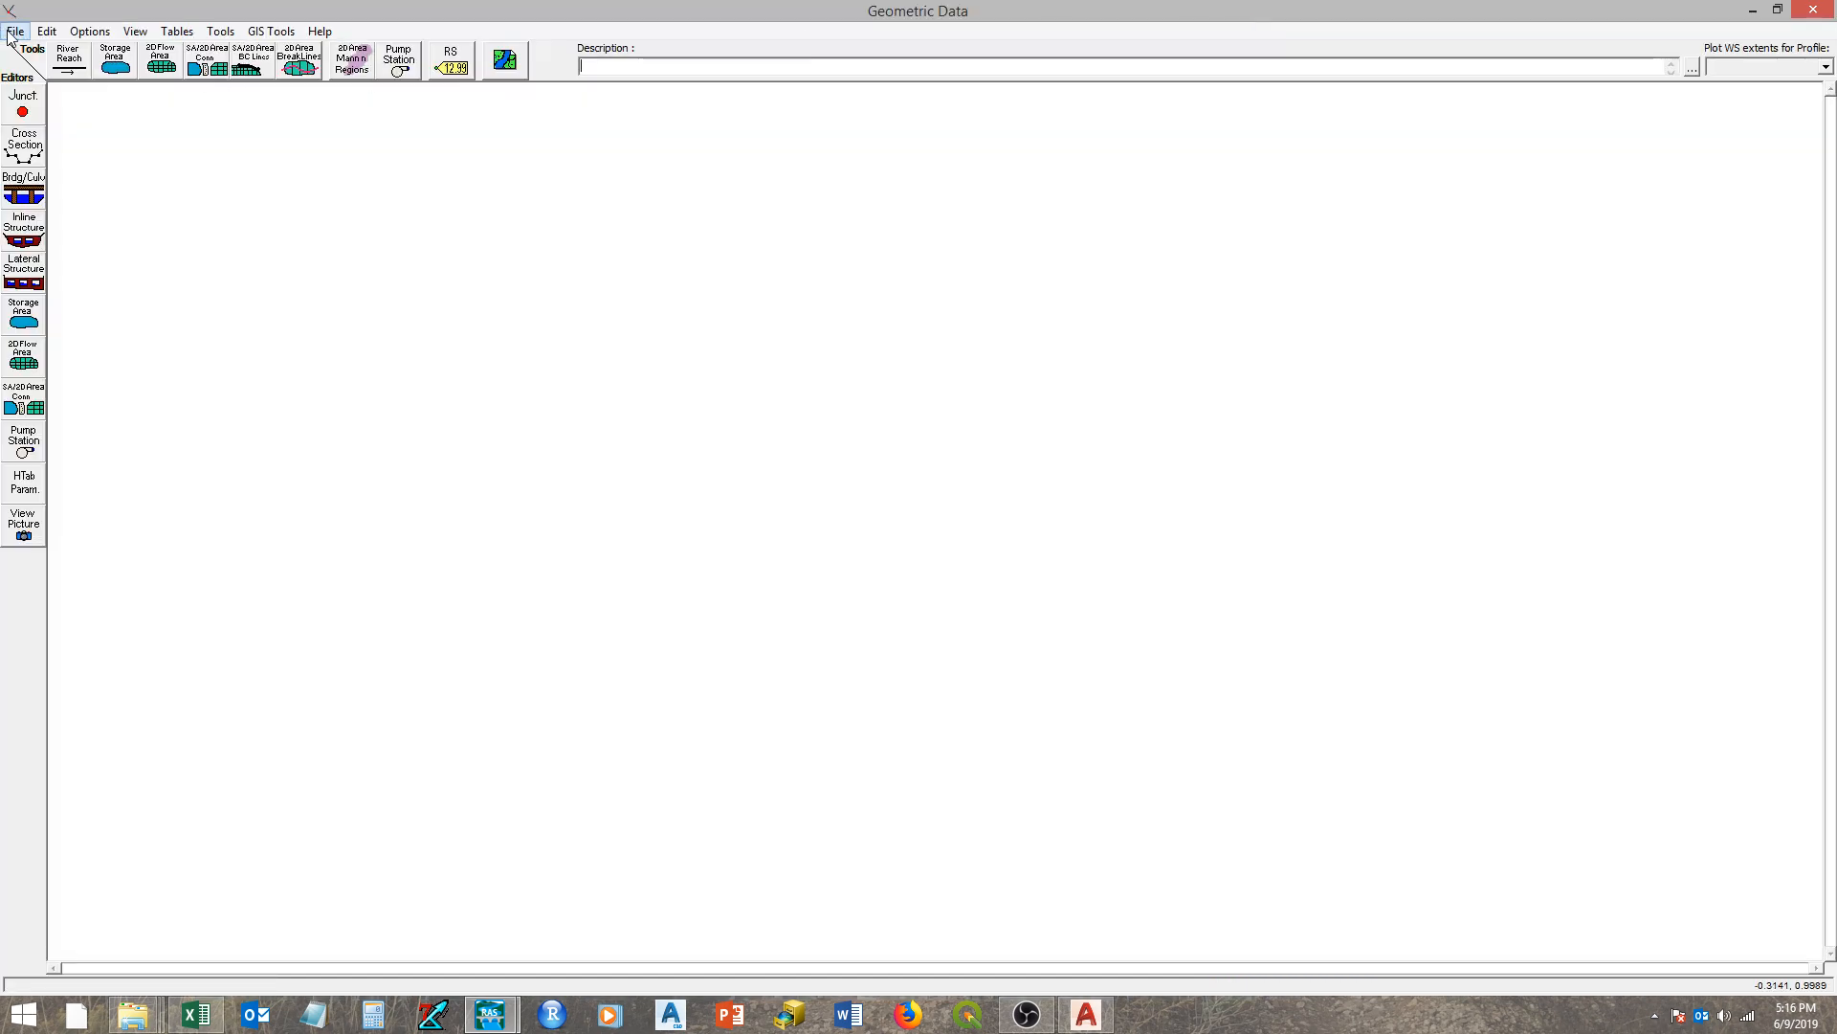
- Start a GIS-format geometry import with the Creek file Test Geo.geo selected
click(15, 31)
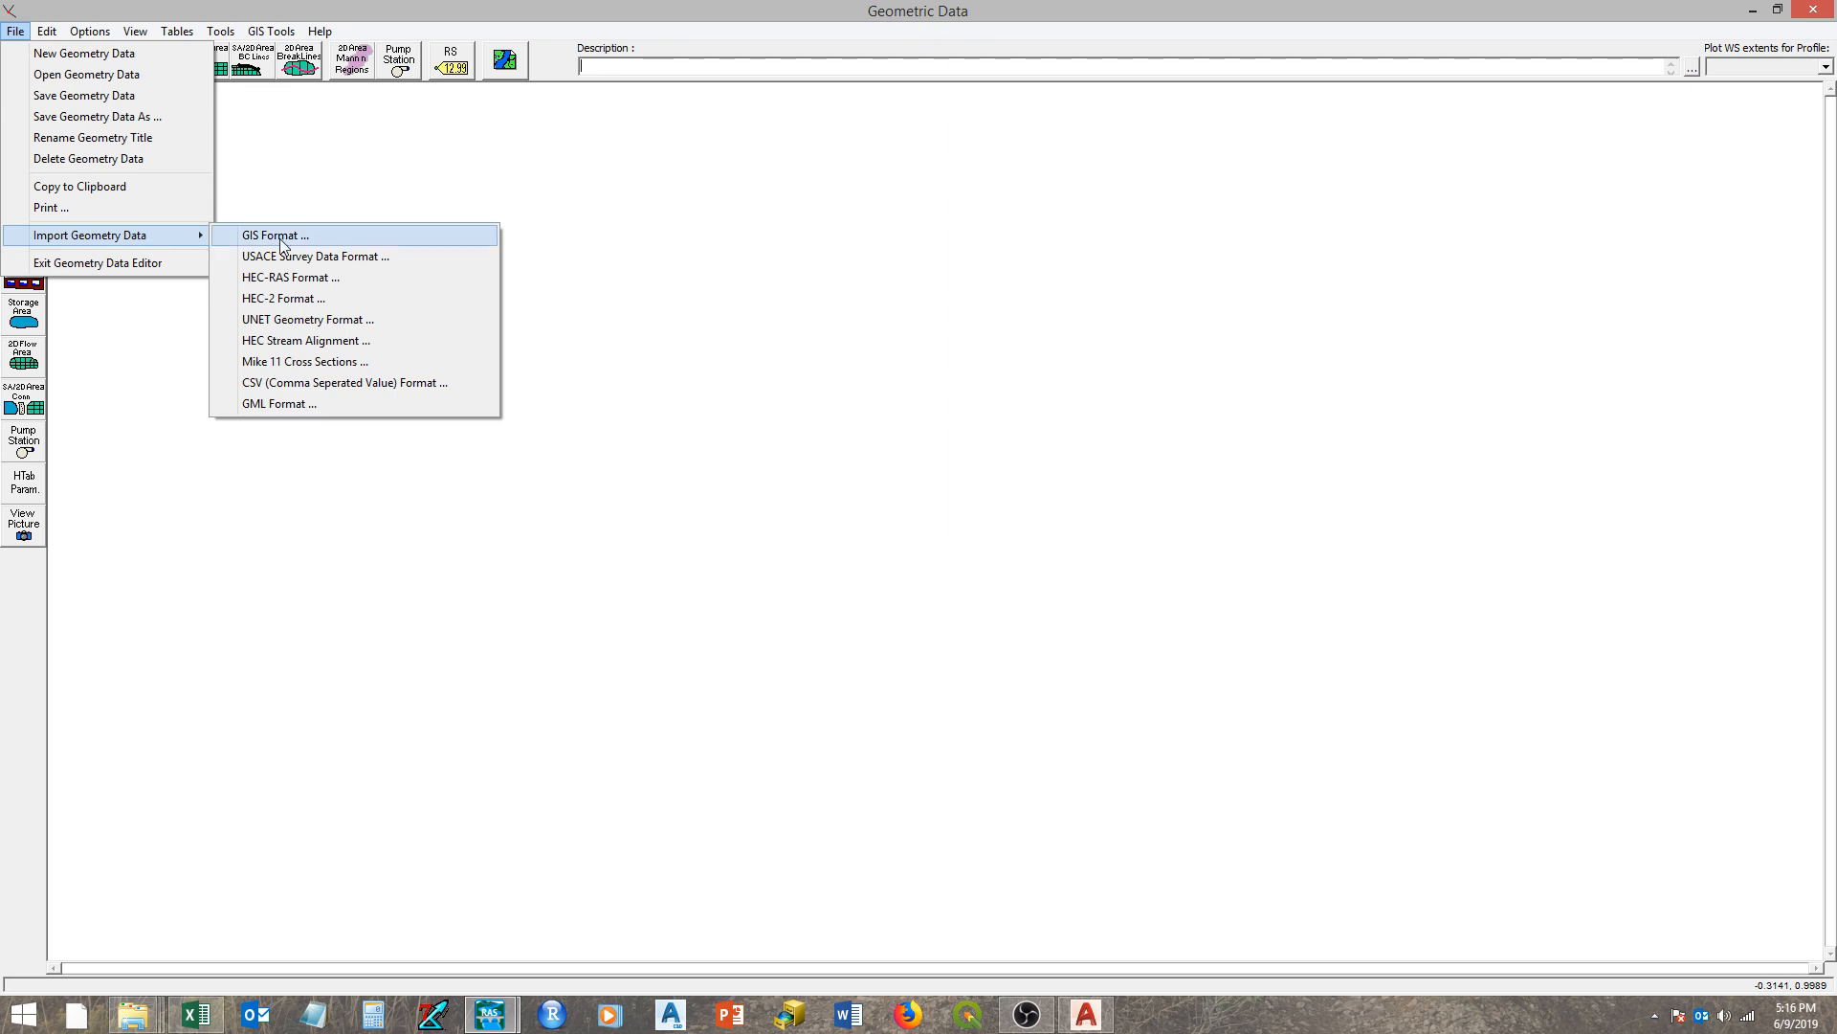
mouse_move(321, 238)
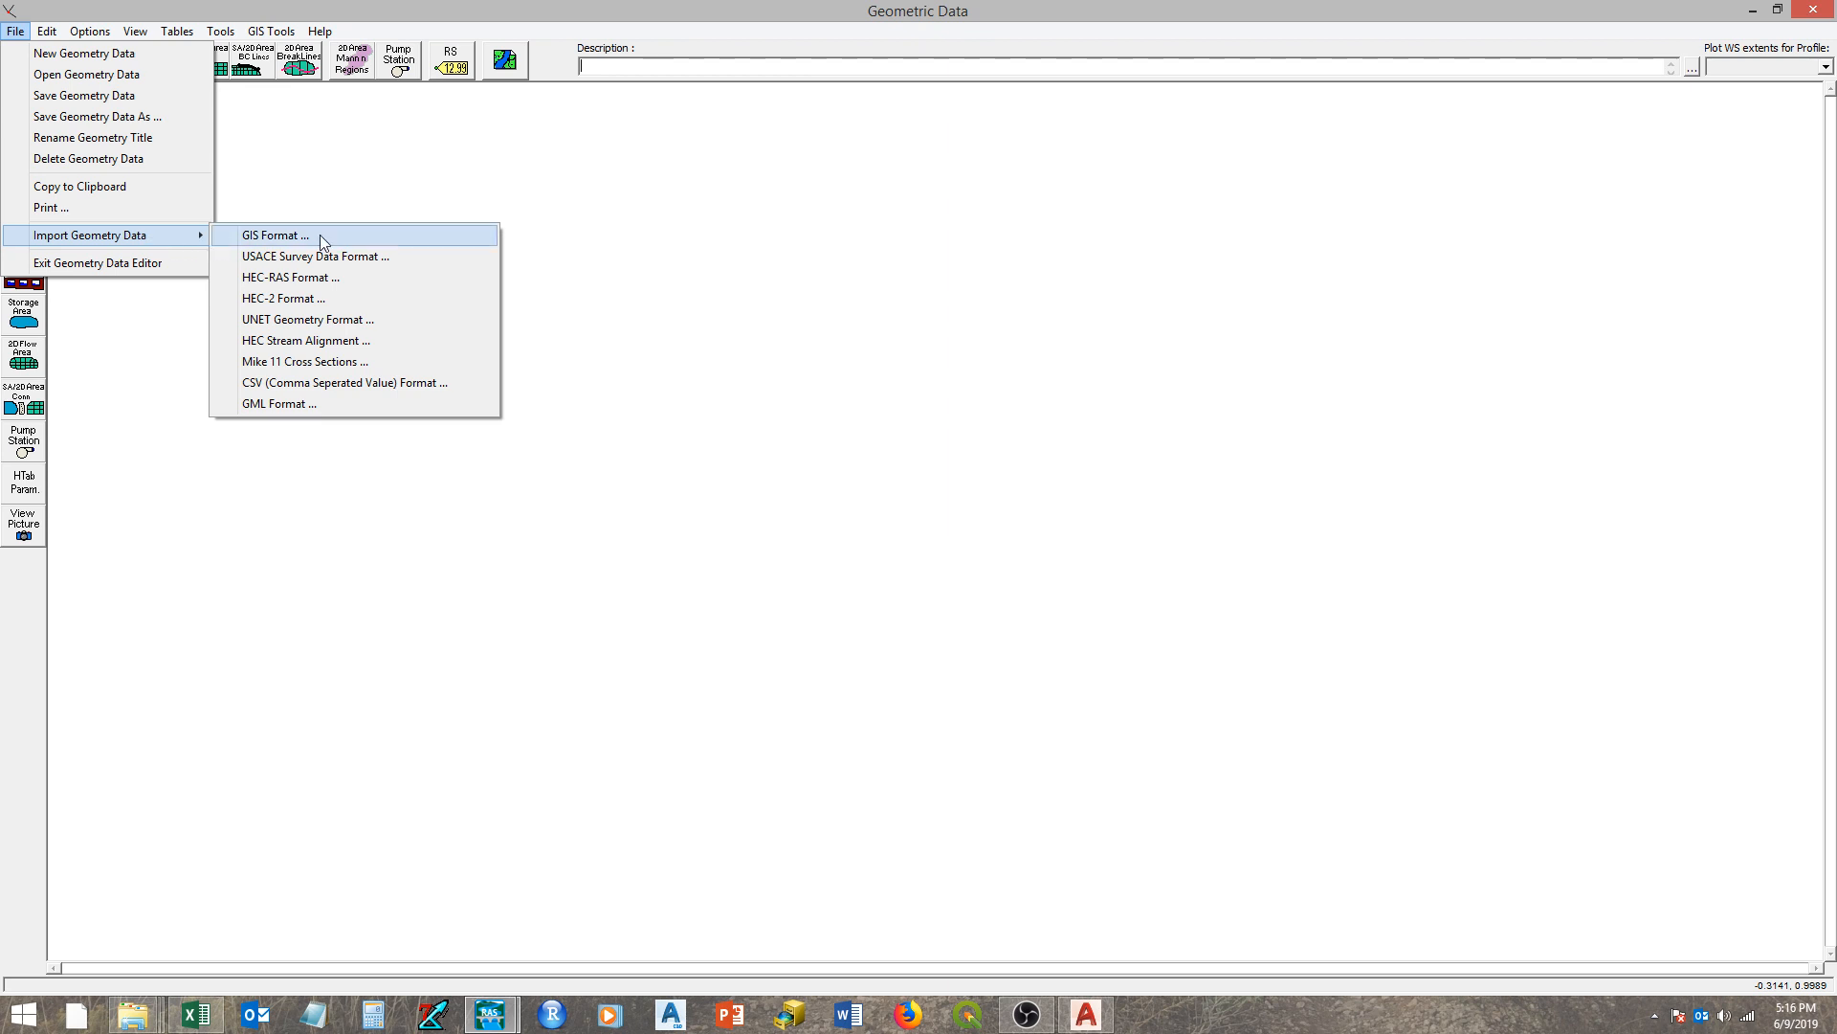
click(274, 235)
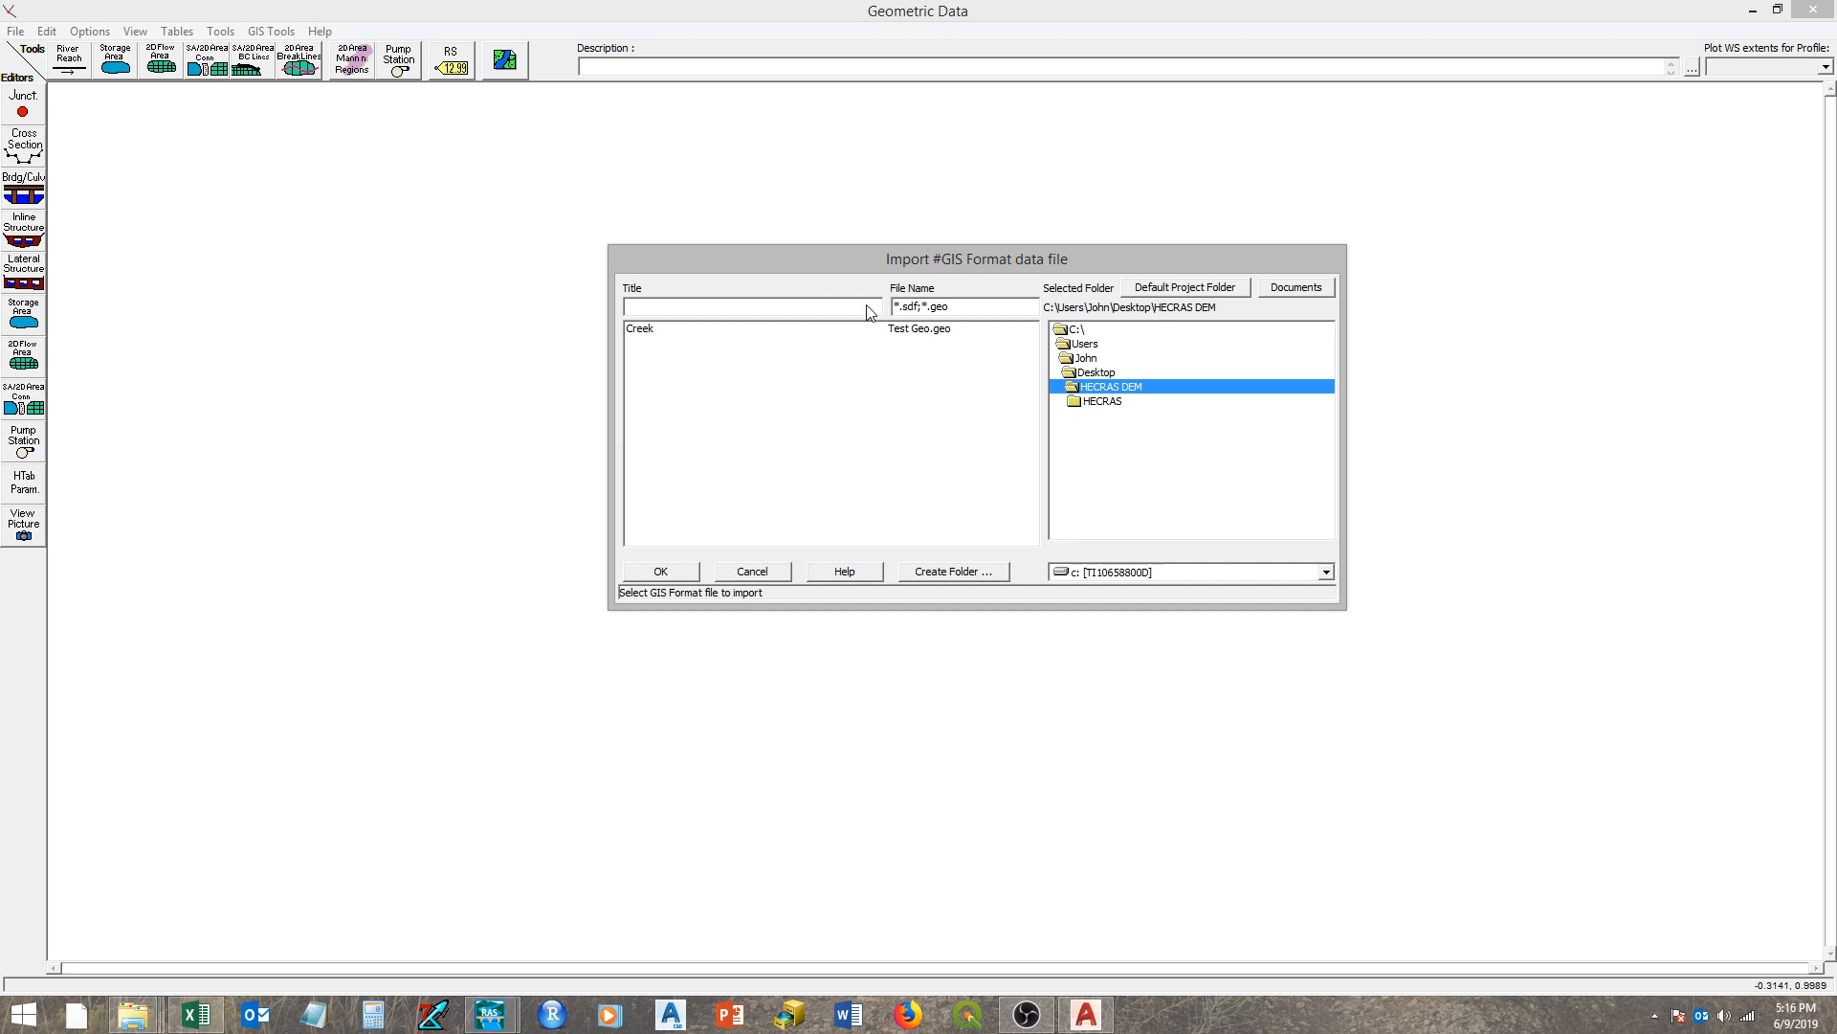
mouse_move(853, 310)
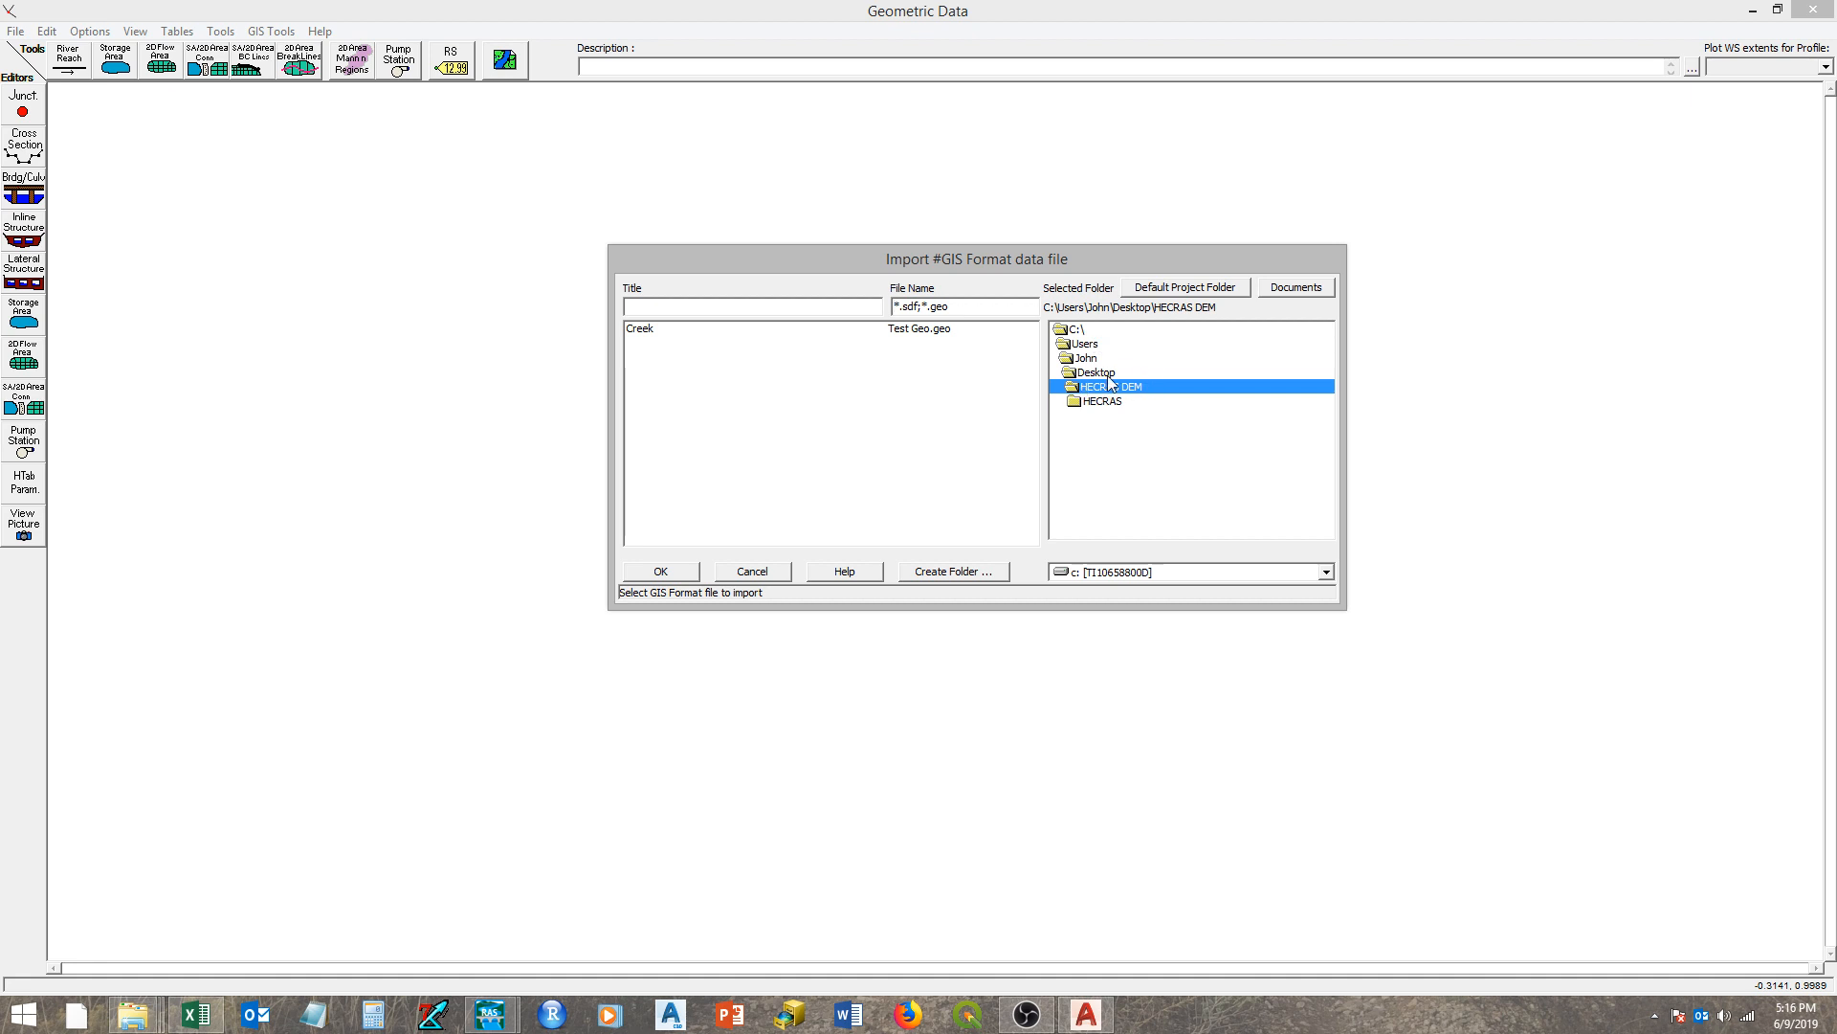
mouse_move(1122, 385)
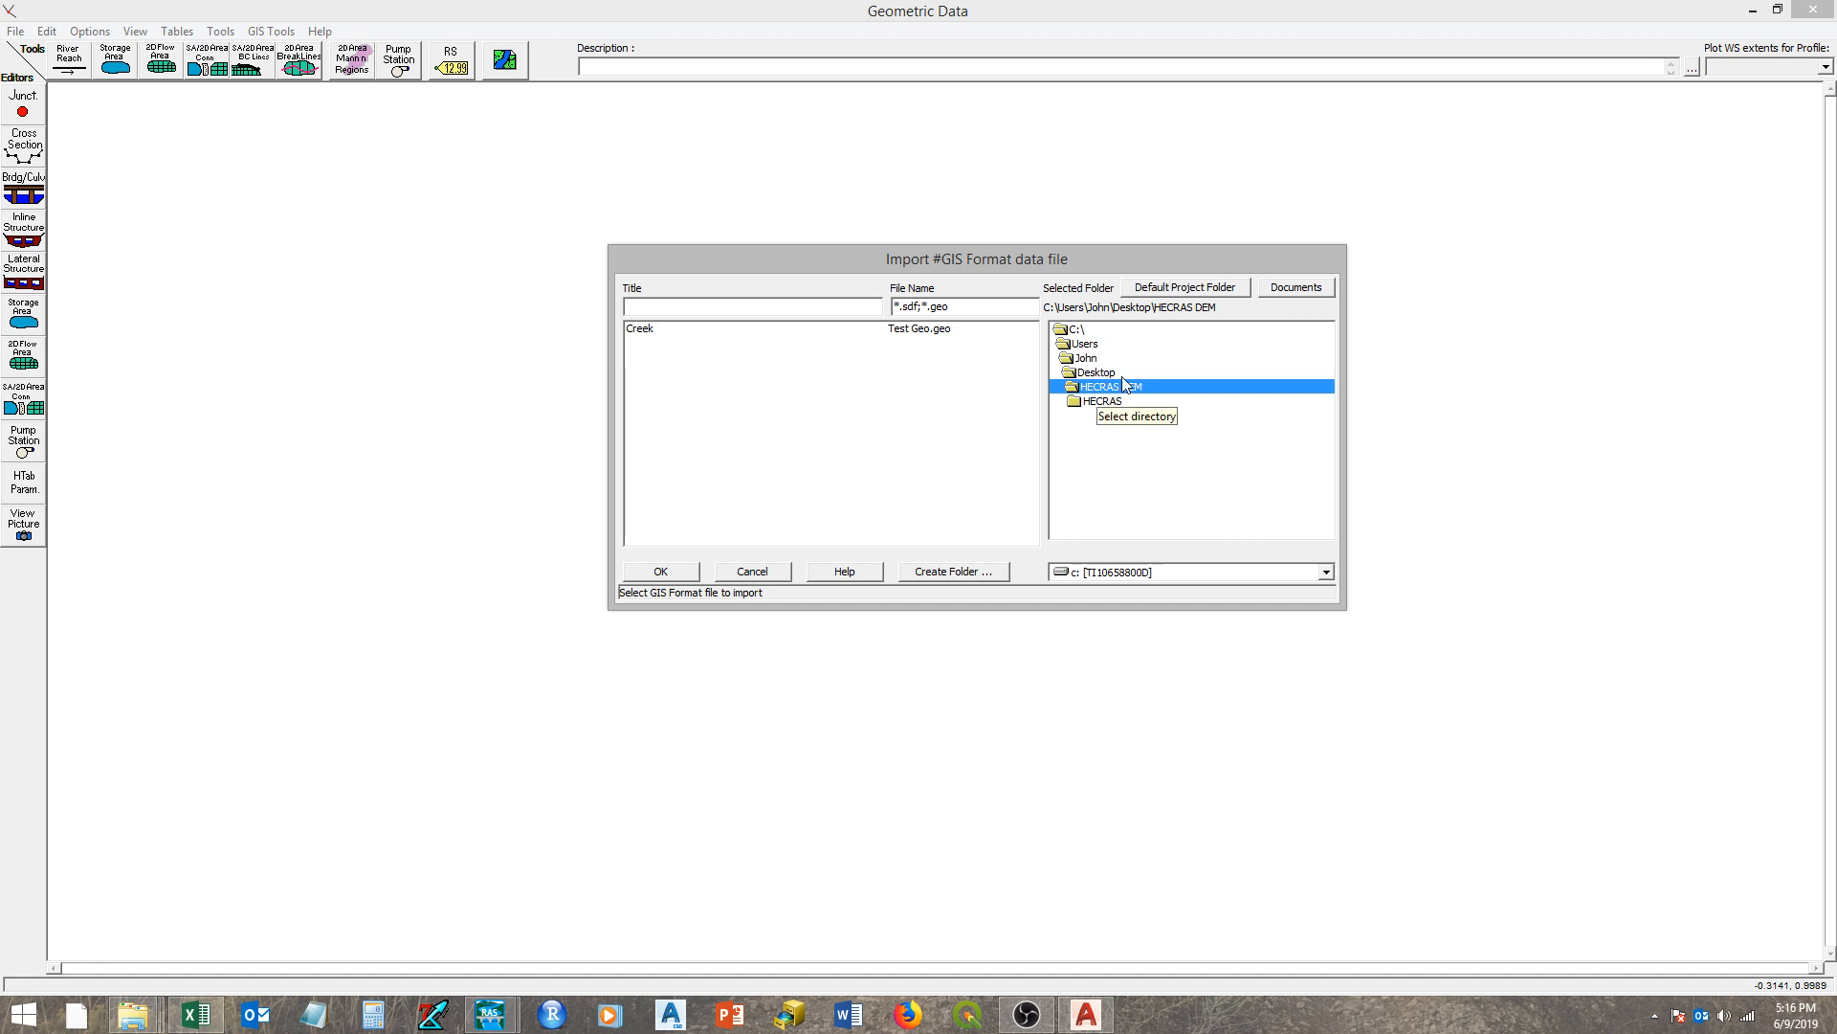
click(896, 306)
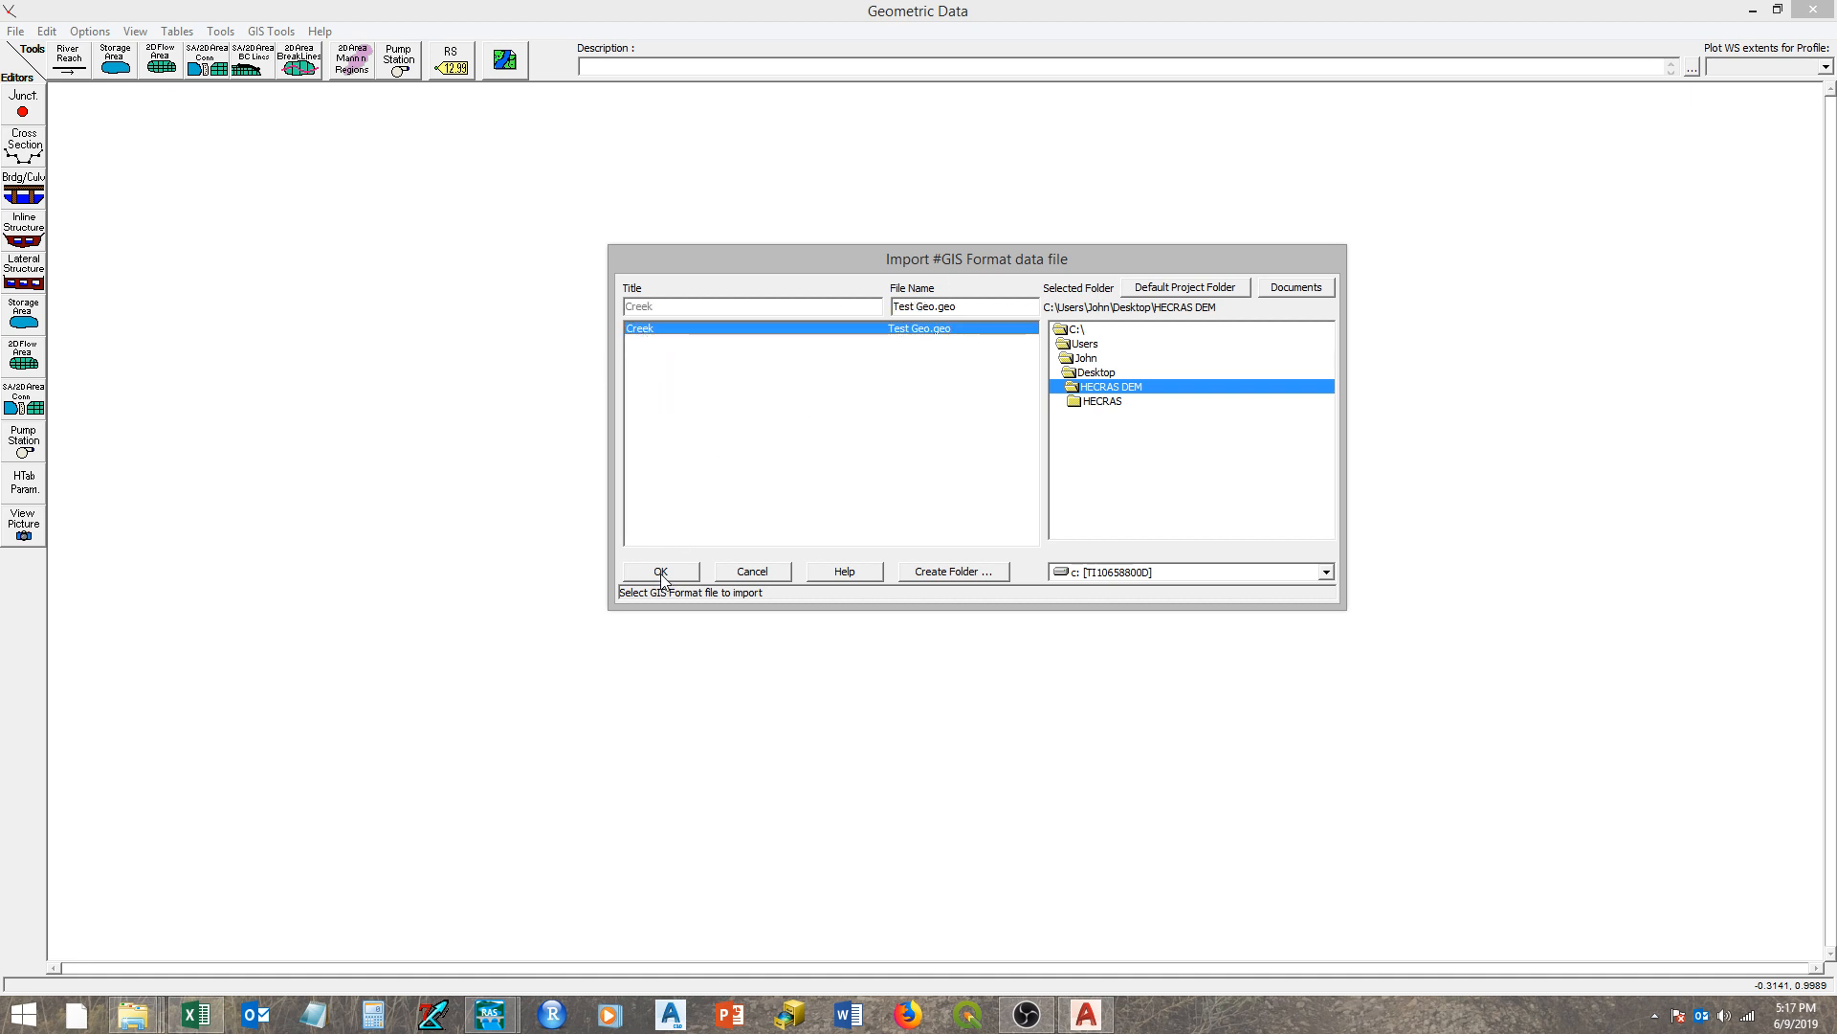
- Load the Creek GIS file into the import wizard and advance to the River Reach Stream Lines
click(660, 572)
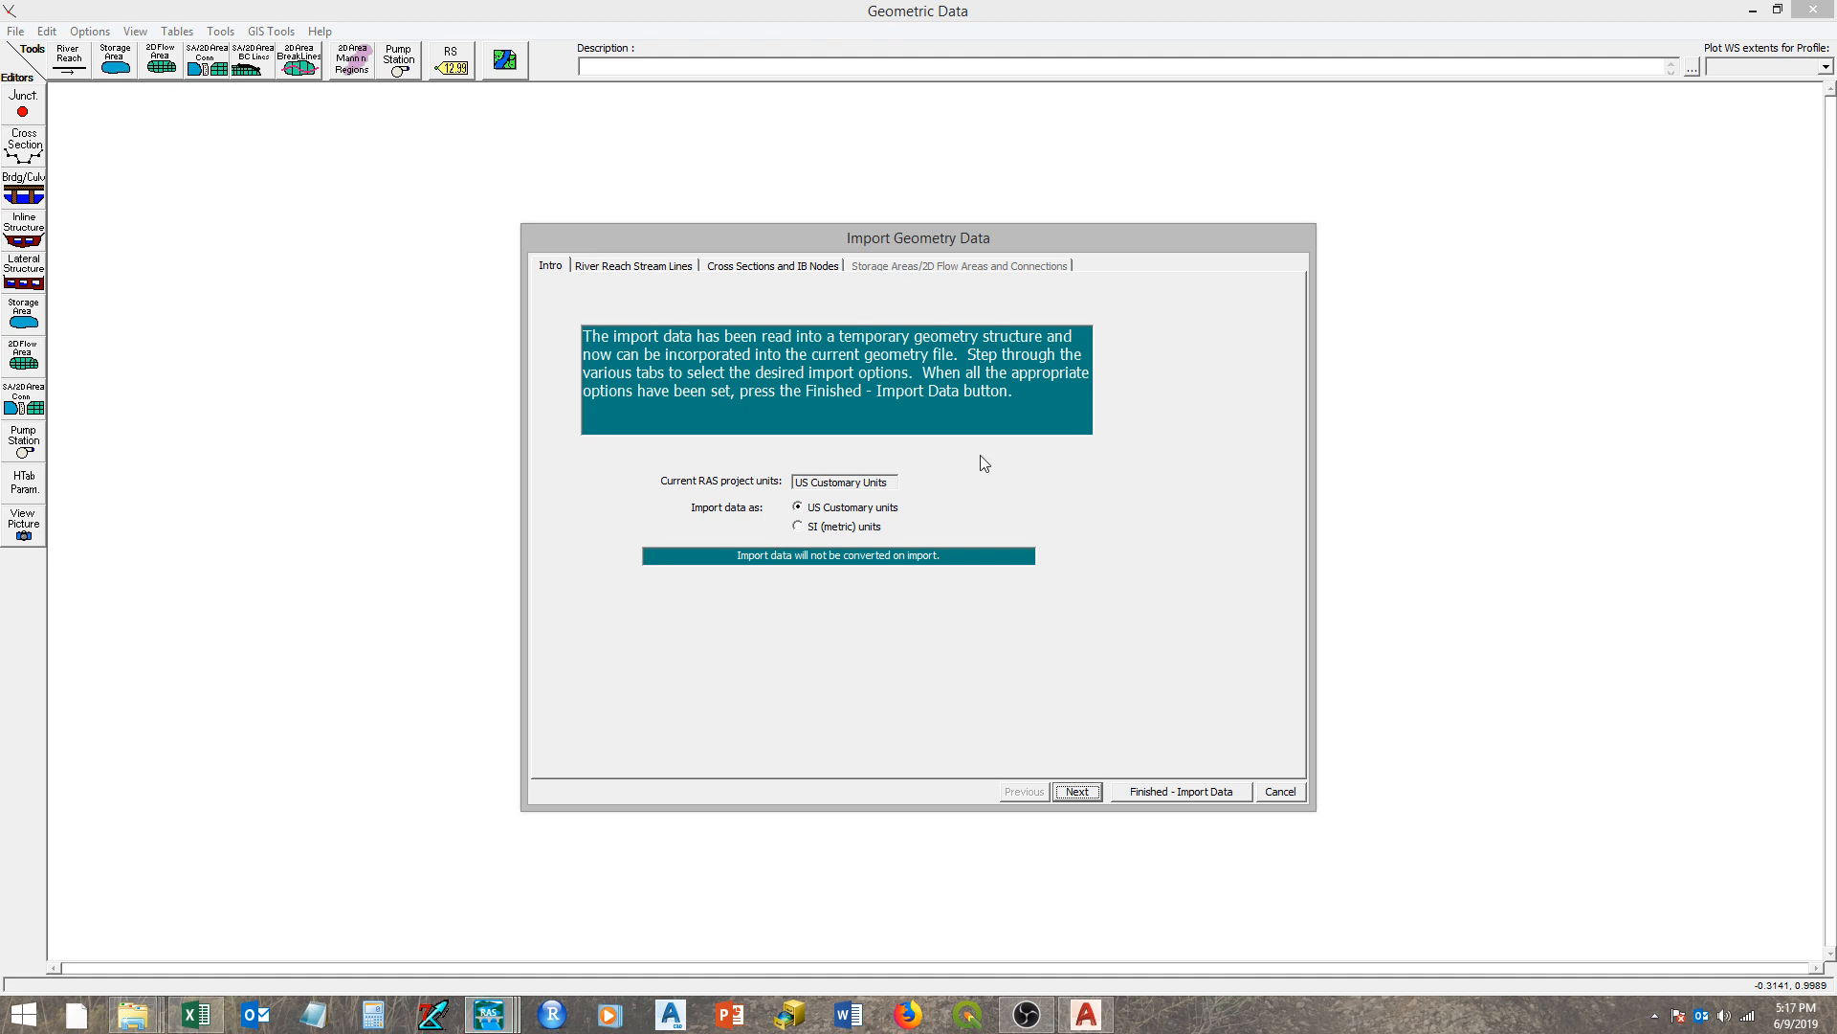
mouse_move(1070, 699)
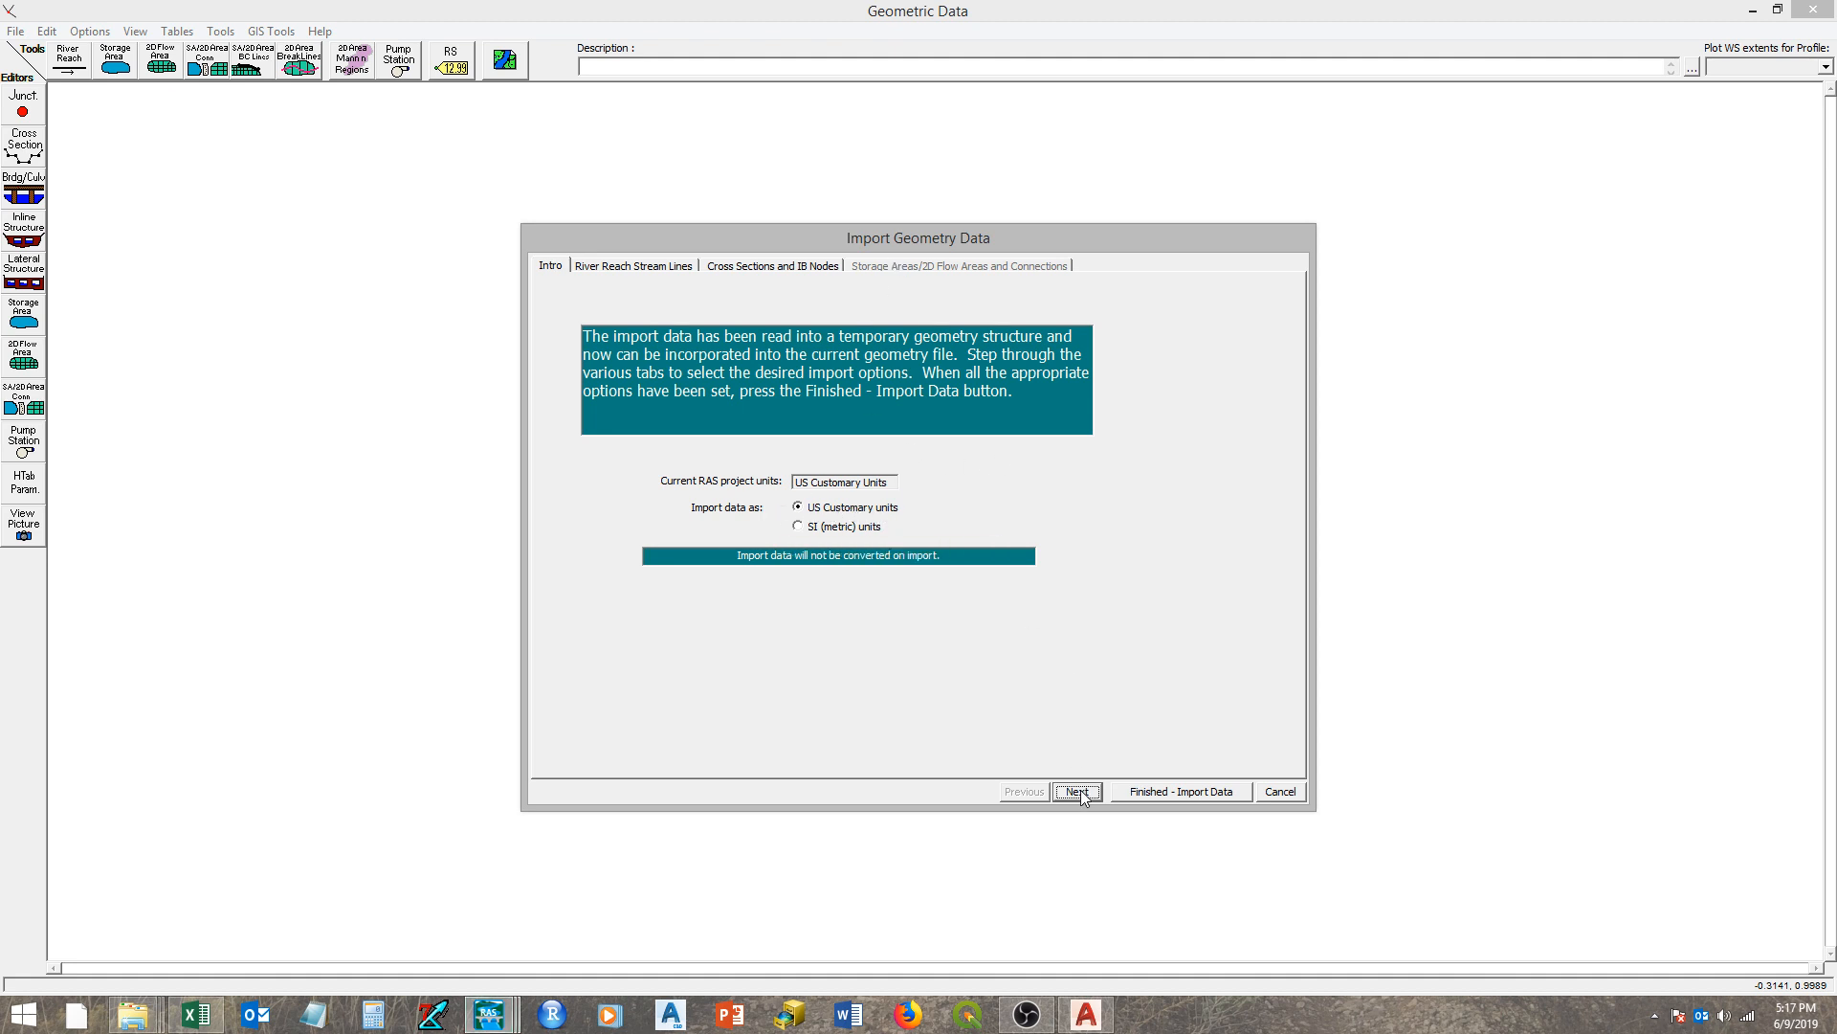
click(1074, 790)
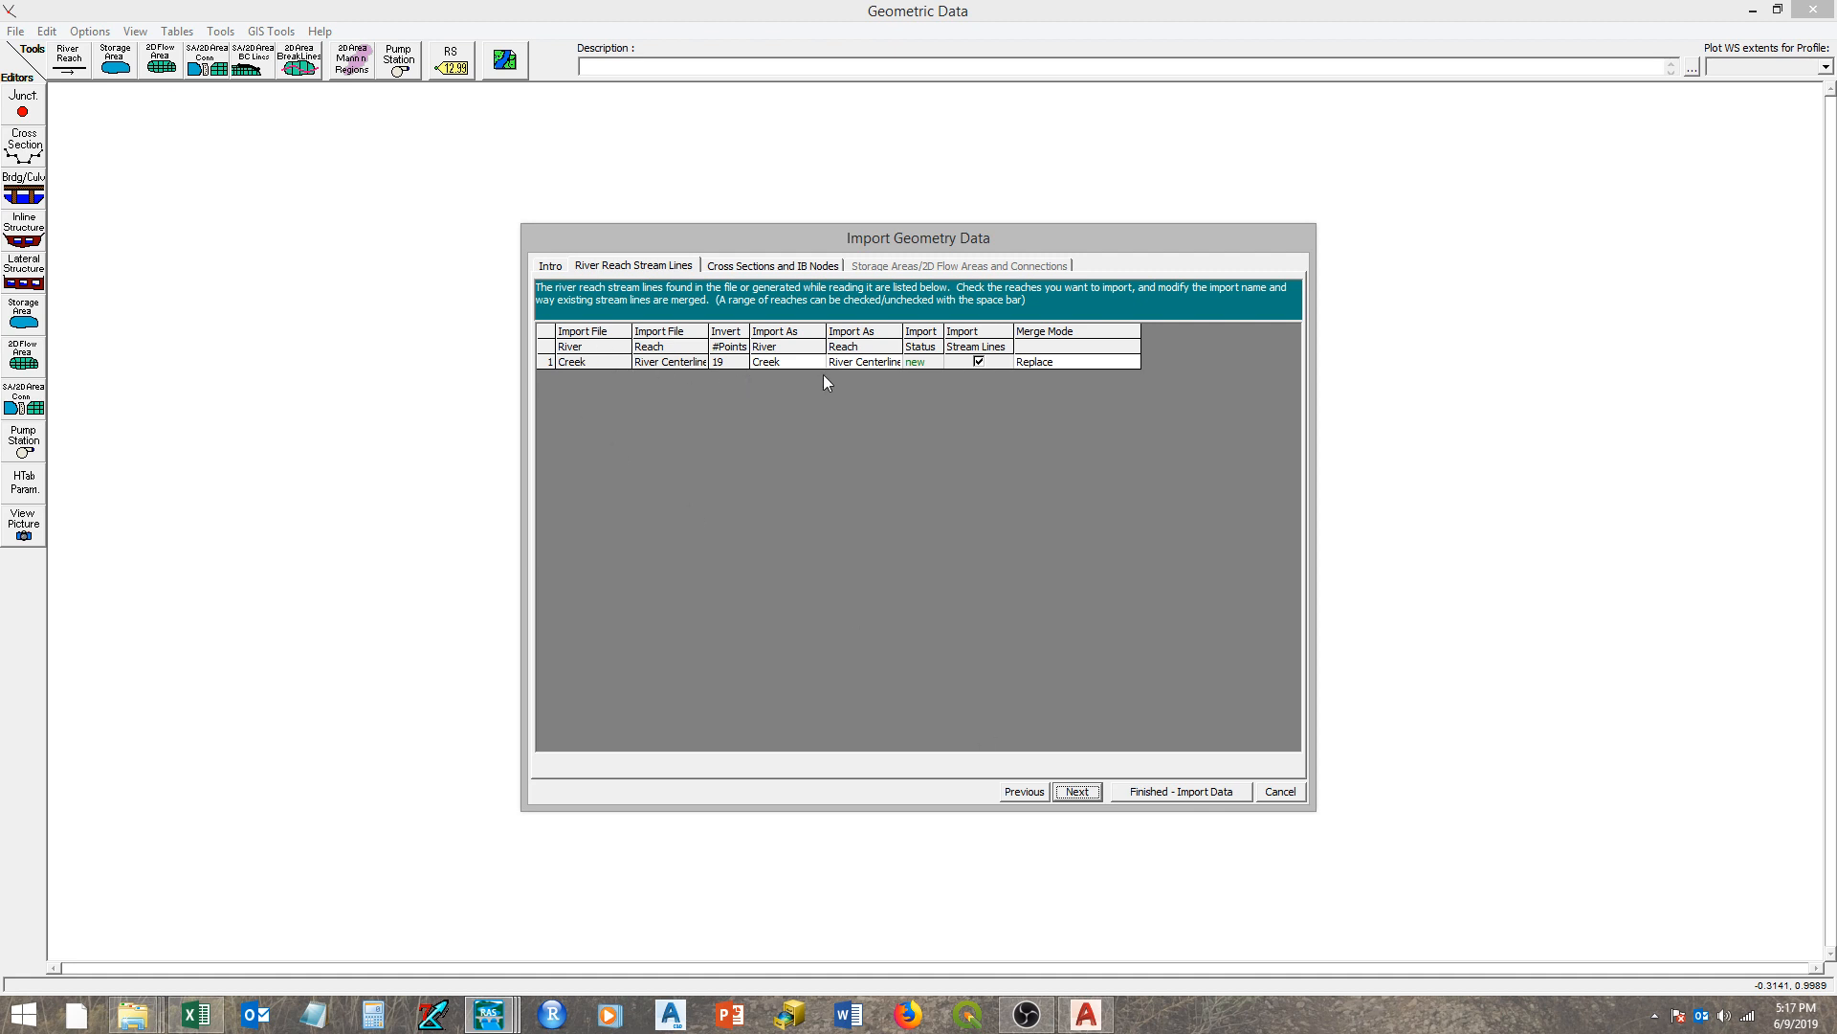
mouse_move(1109, 728)
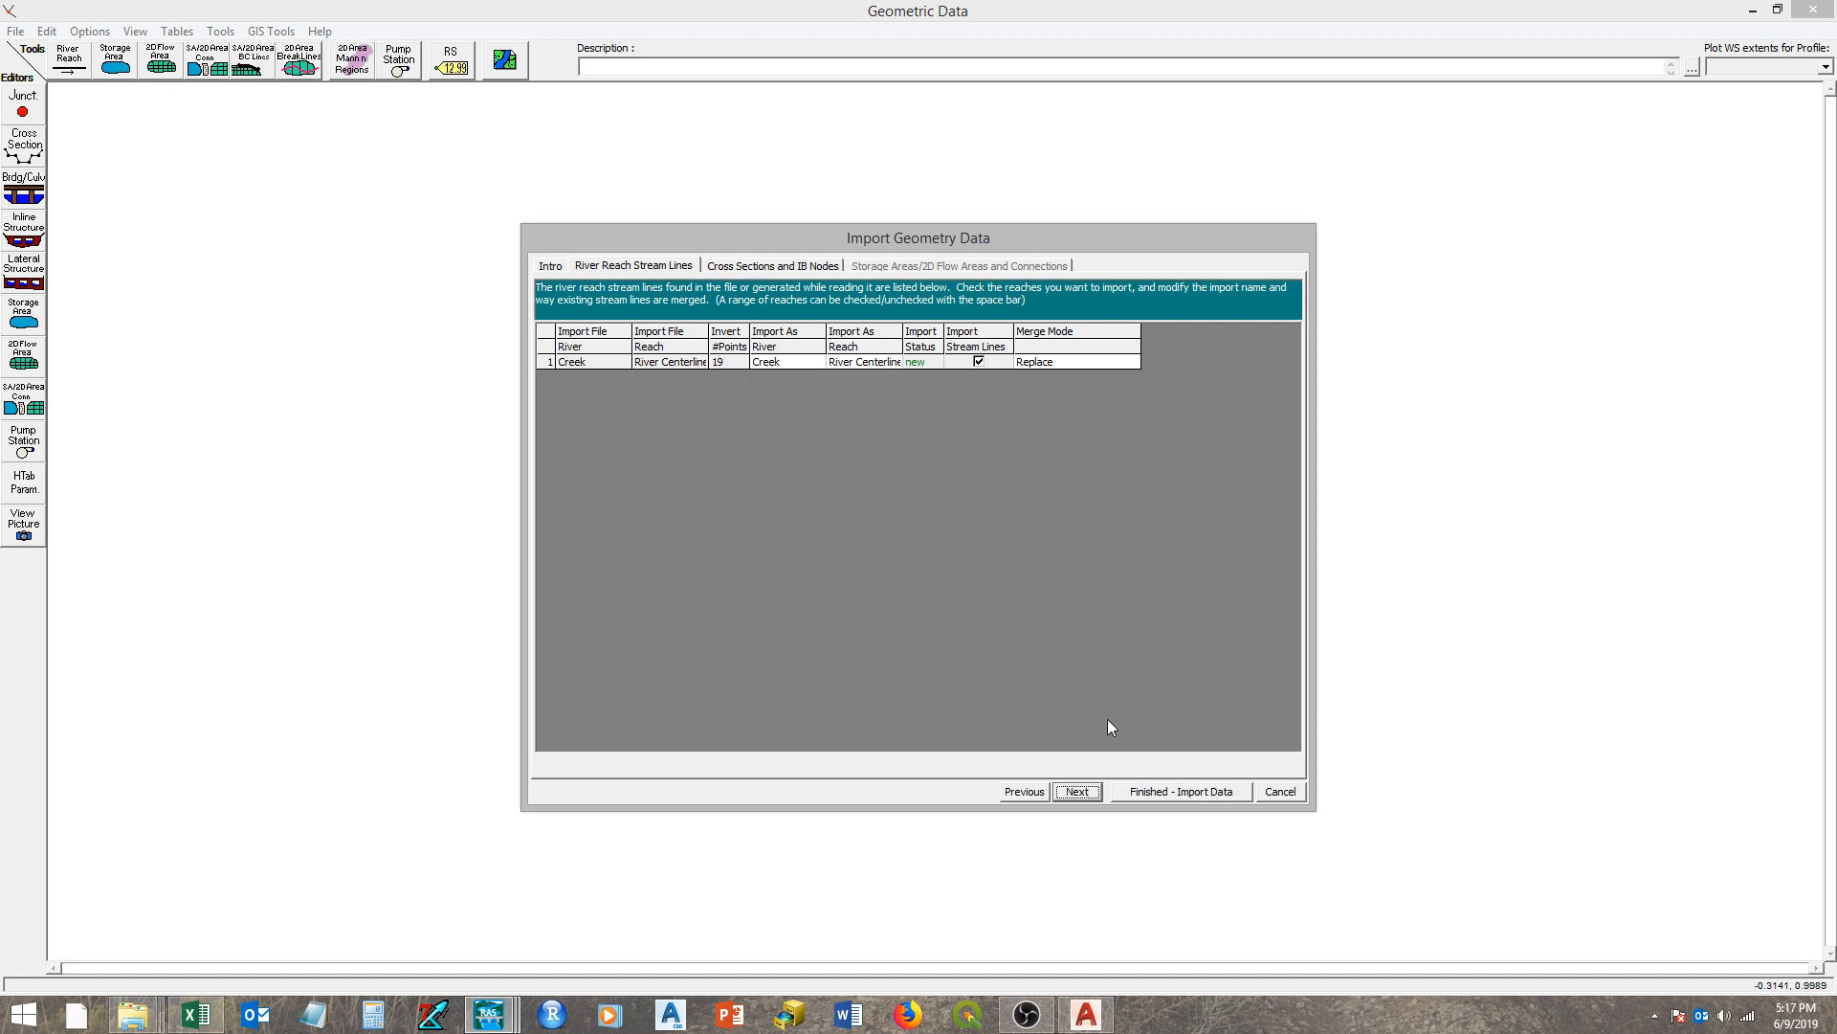
click(1074, 790)
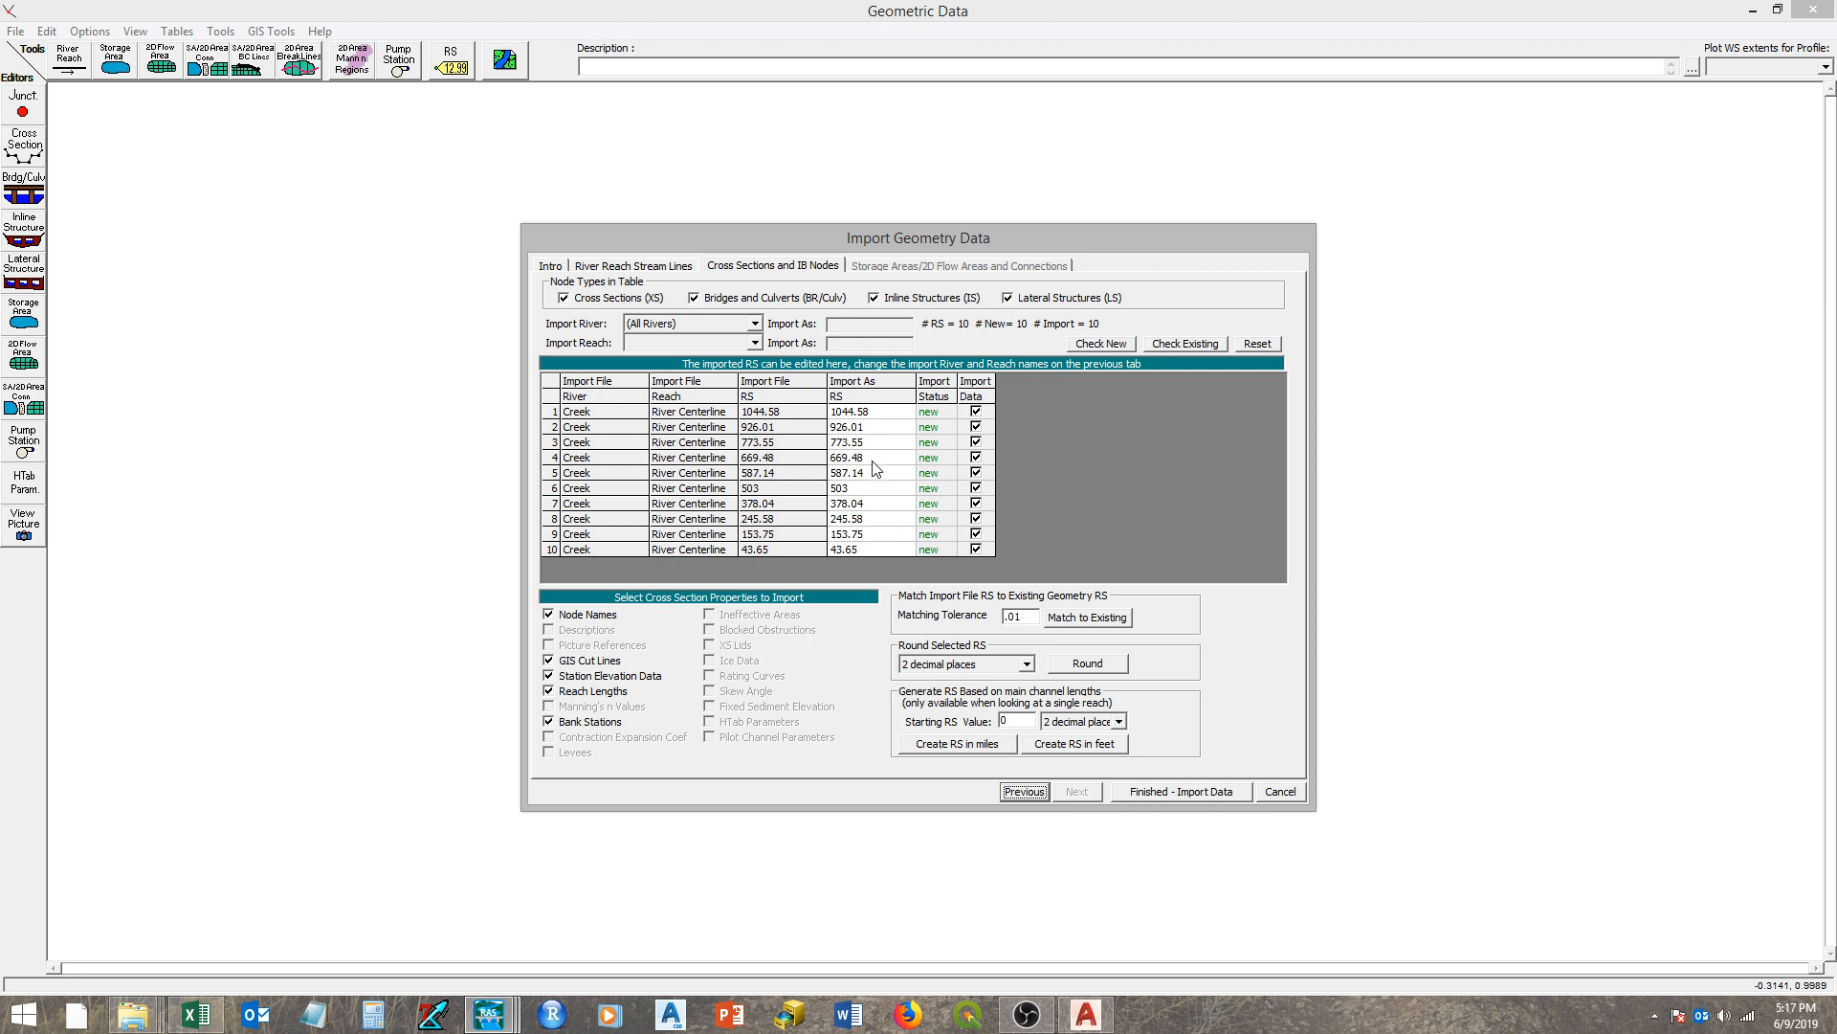
mouse_move(1020, 570)
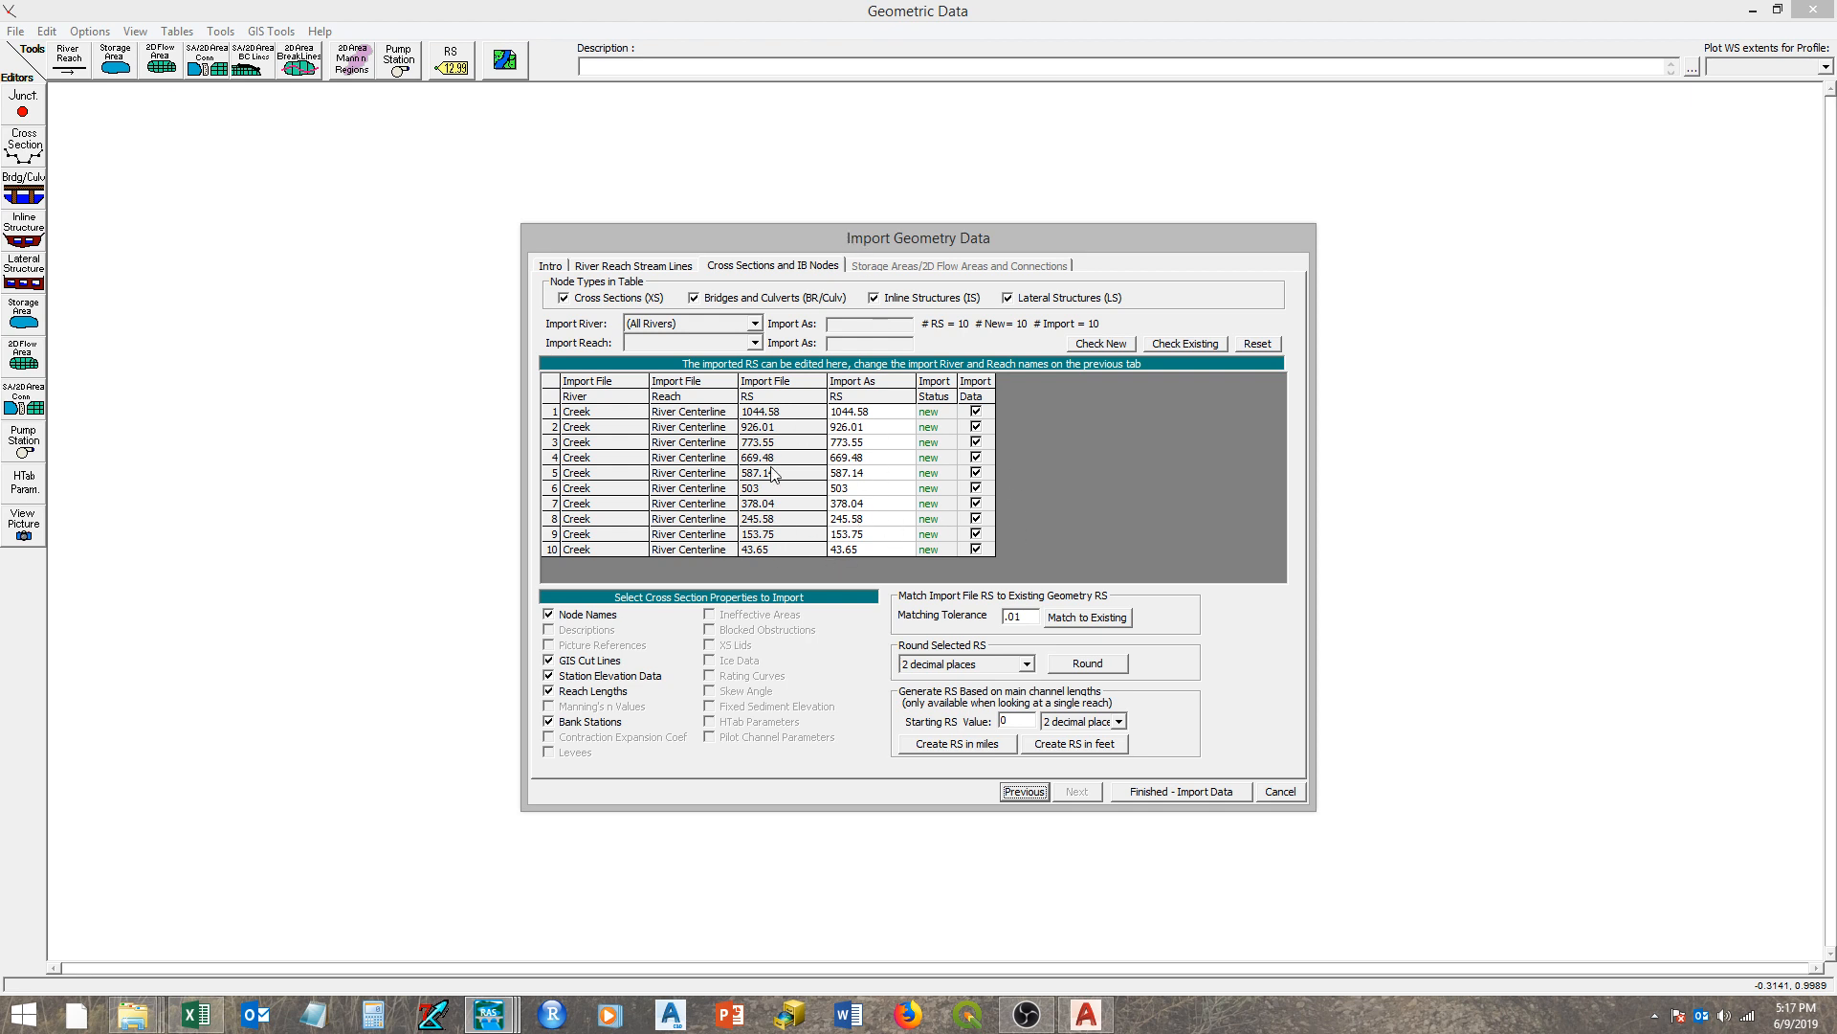
mouse_move(882, 425)
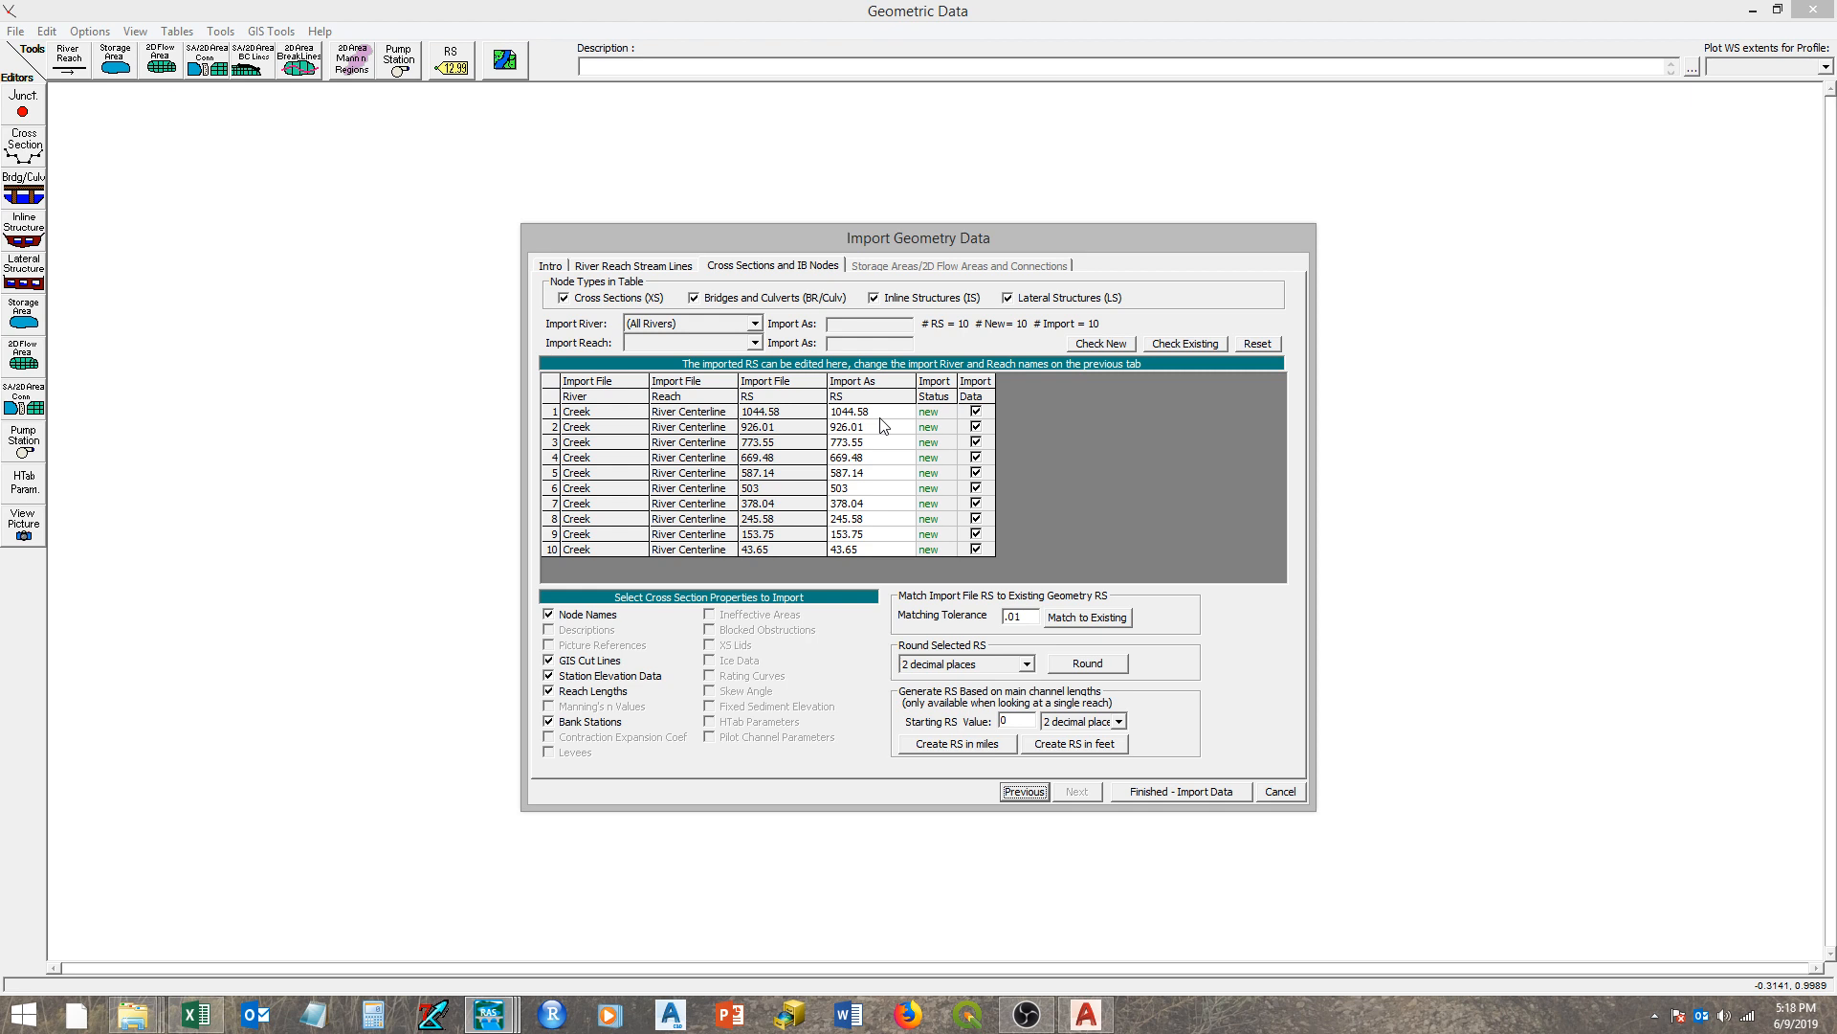
mouse_move(884, 419)
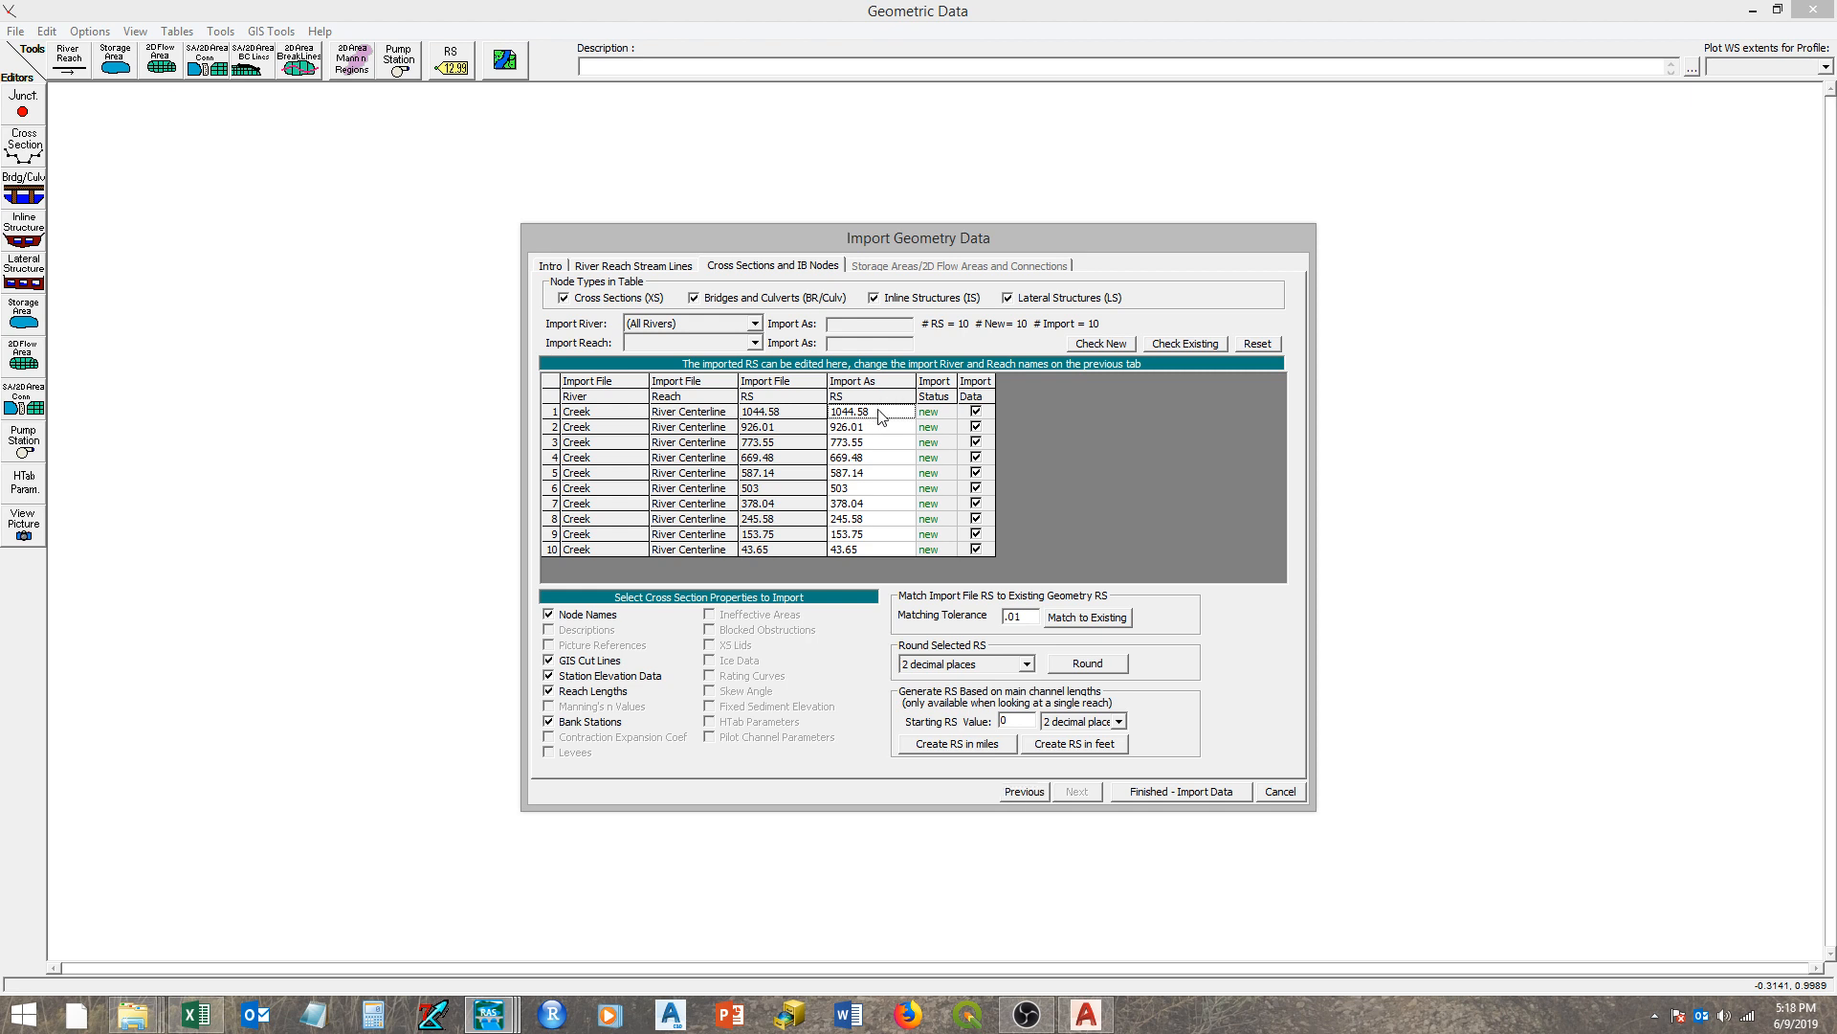
- Select the river stations 1044.58 to 43.65 in the Import As RS column for copying
drag(867, 412, 867, 549)
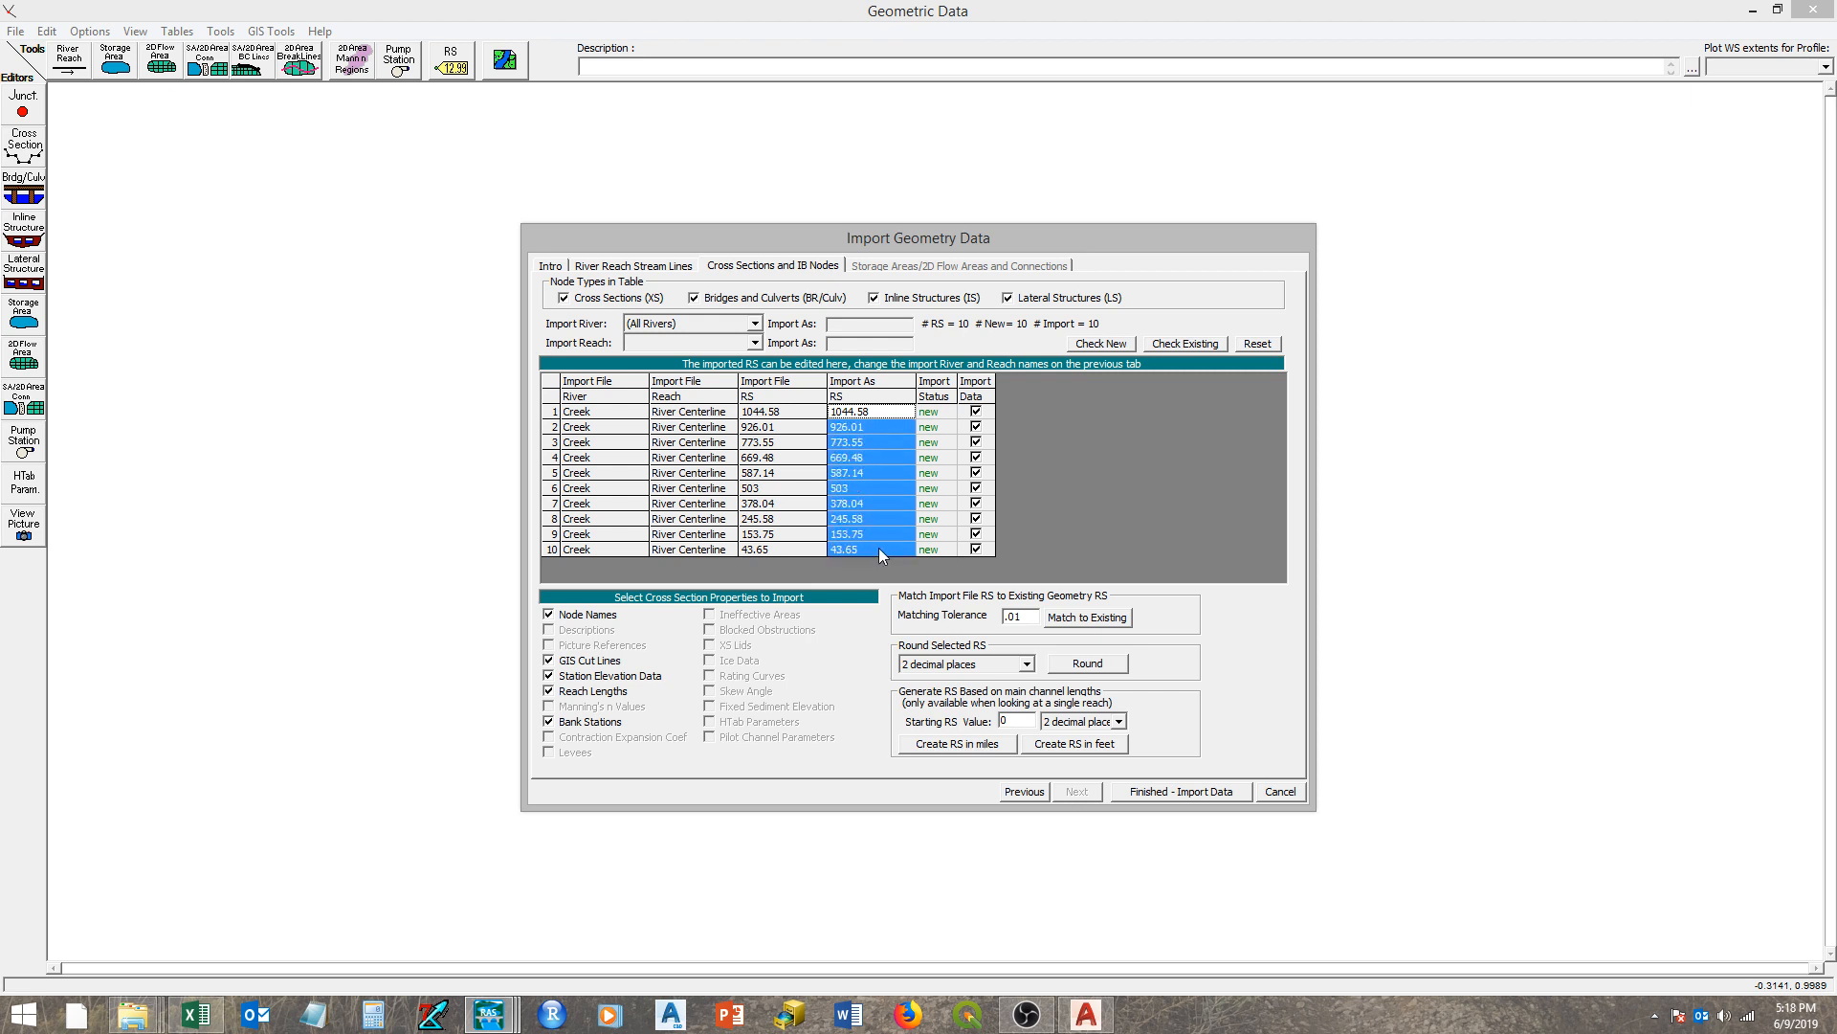
mouse_move(729, 631)
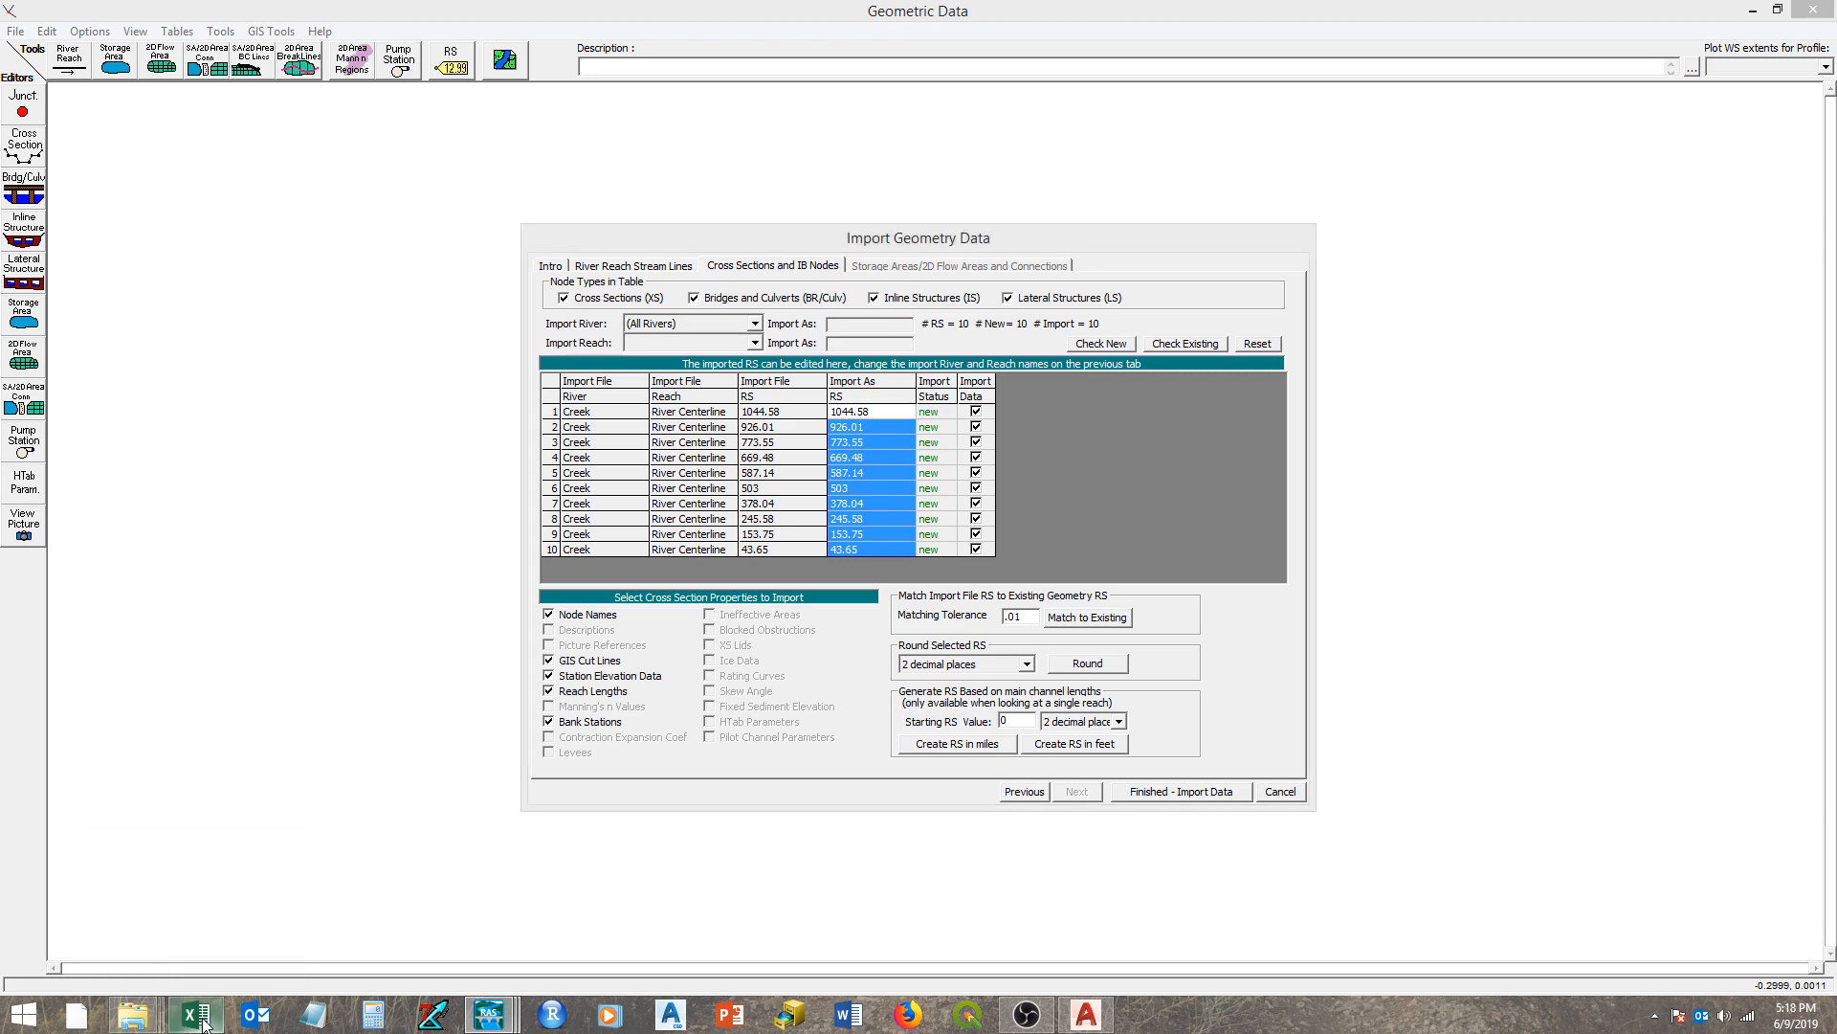
- Paste the ten station values, 1044.58 down to 43.65, into column A of a blank Excel sheet
click(196, 1015)
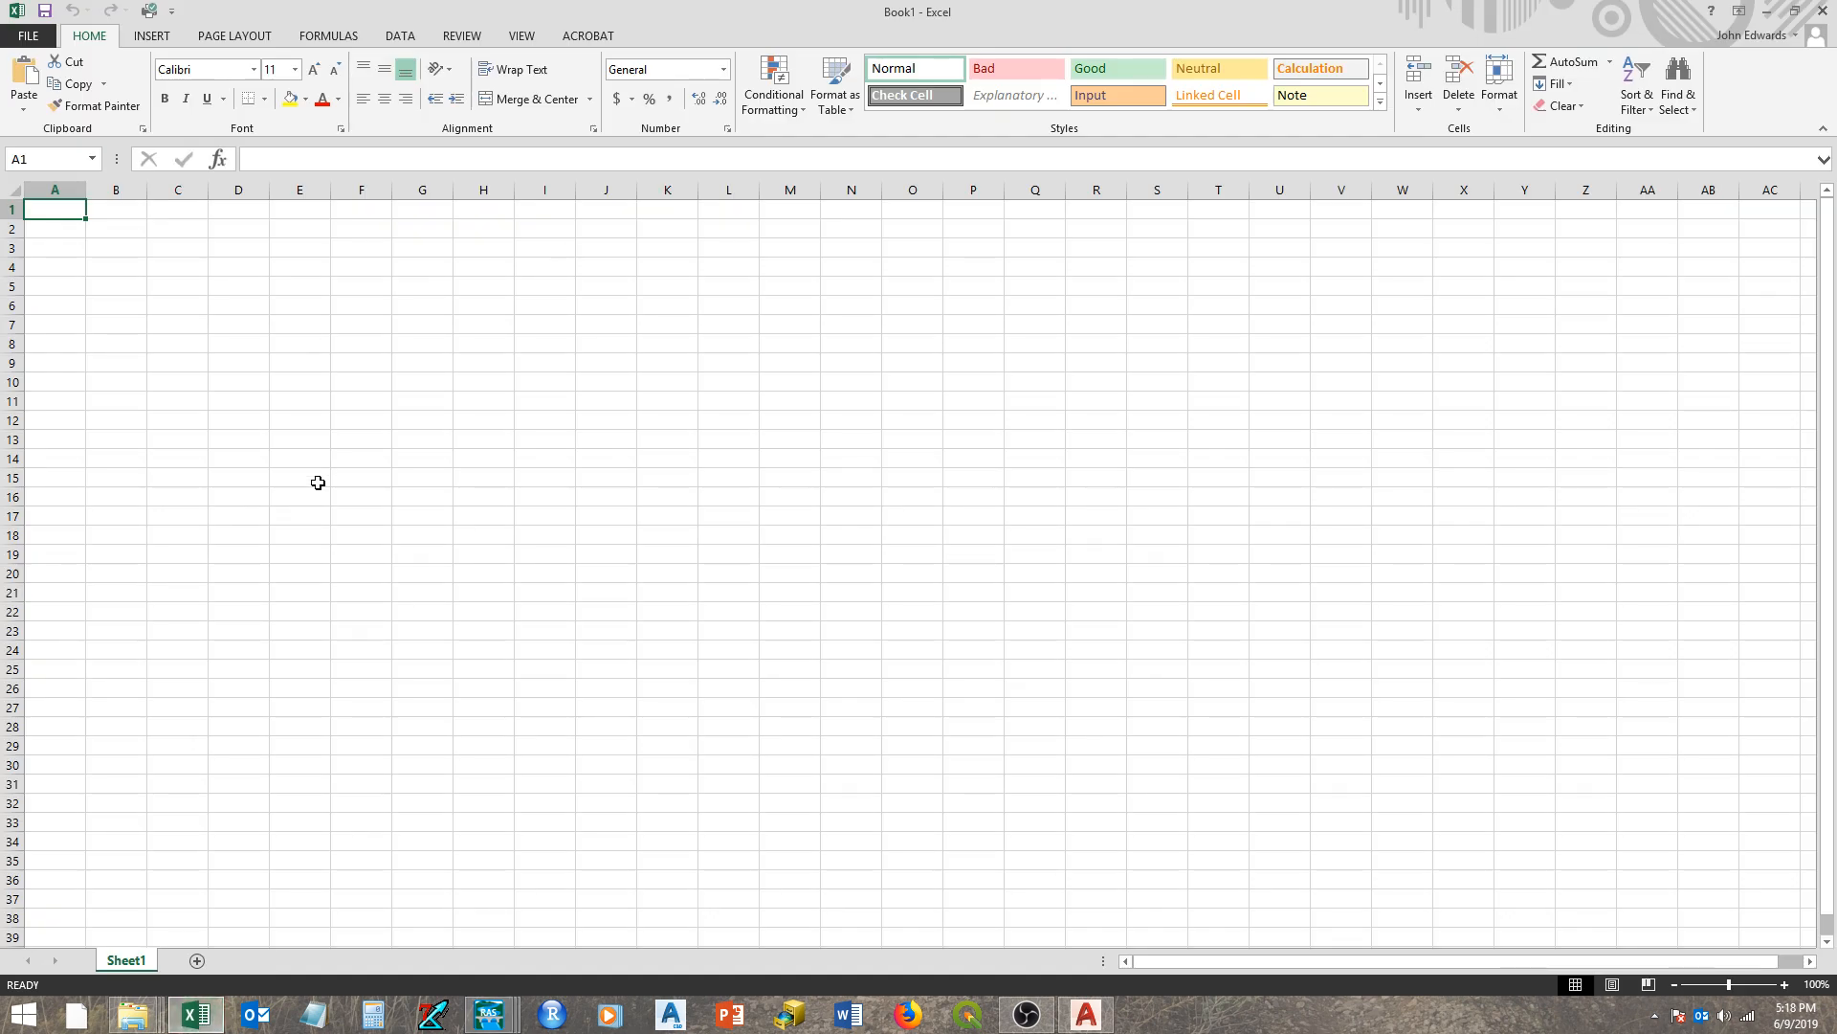
mouse_move(161, 358)
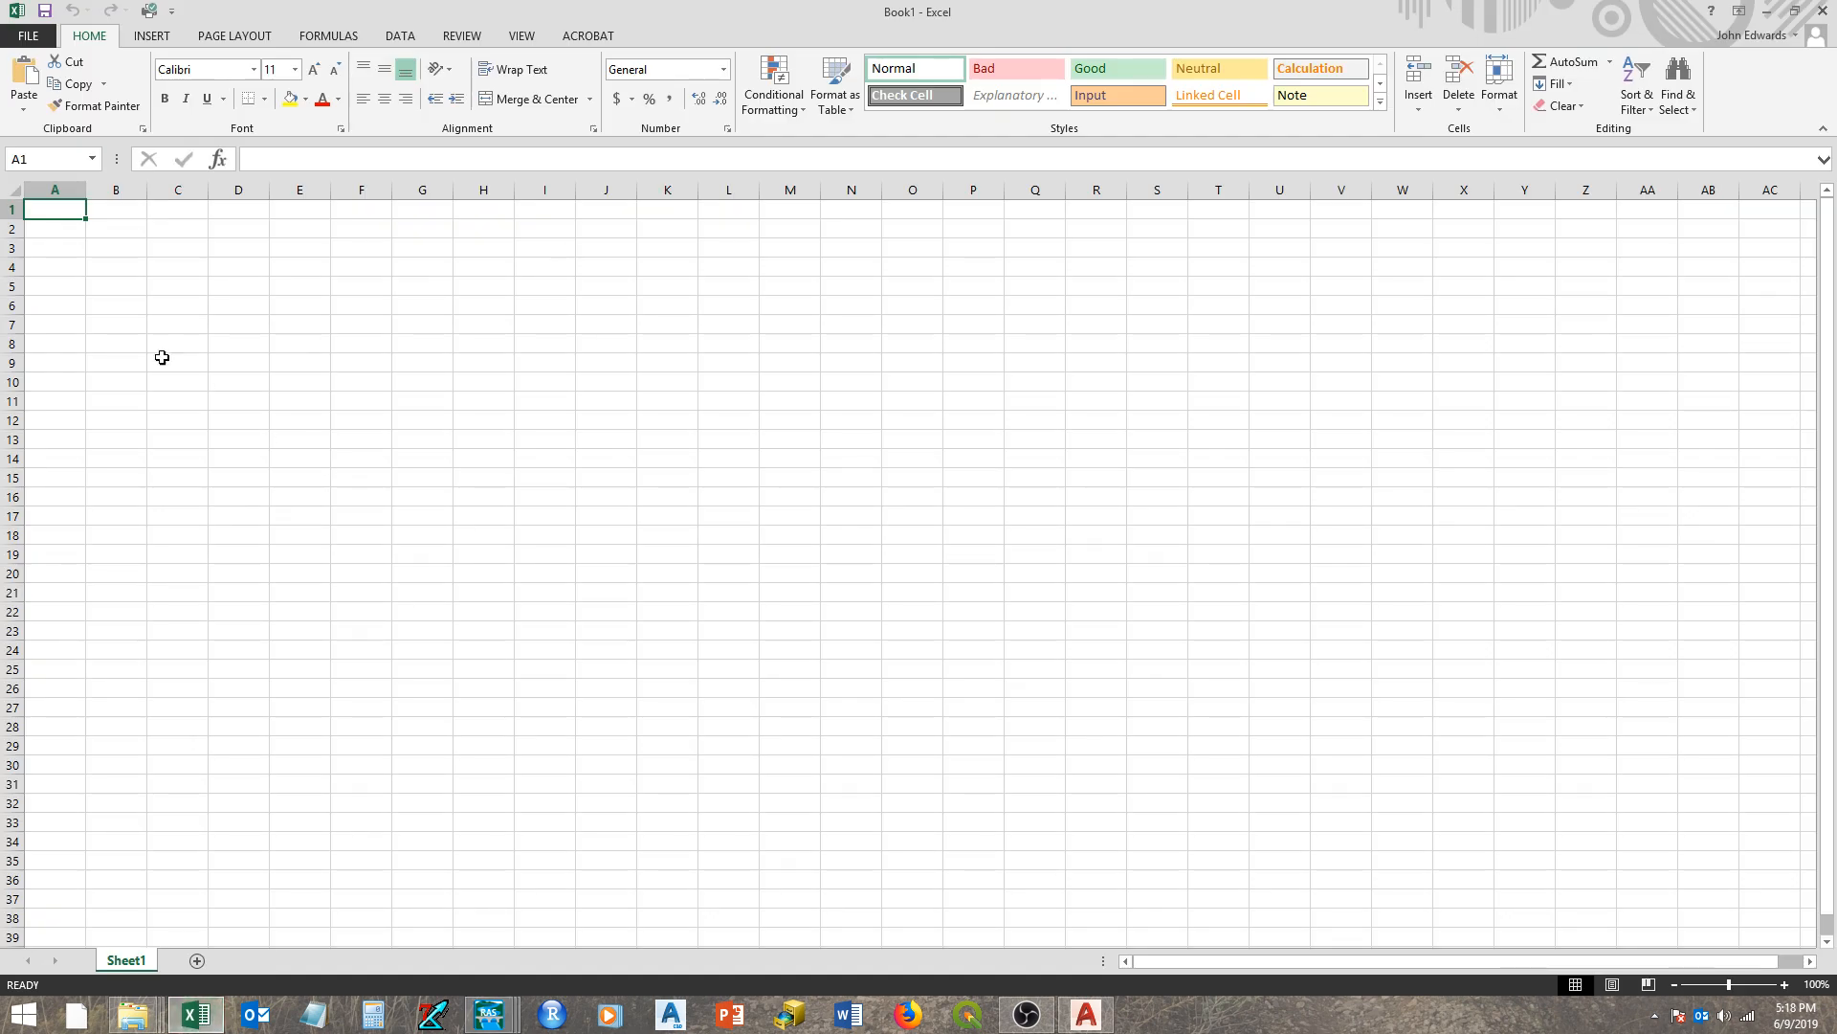
key(ctrl+v)
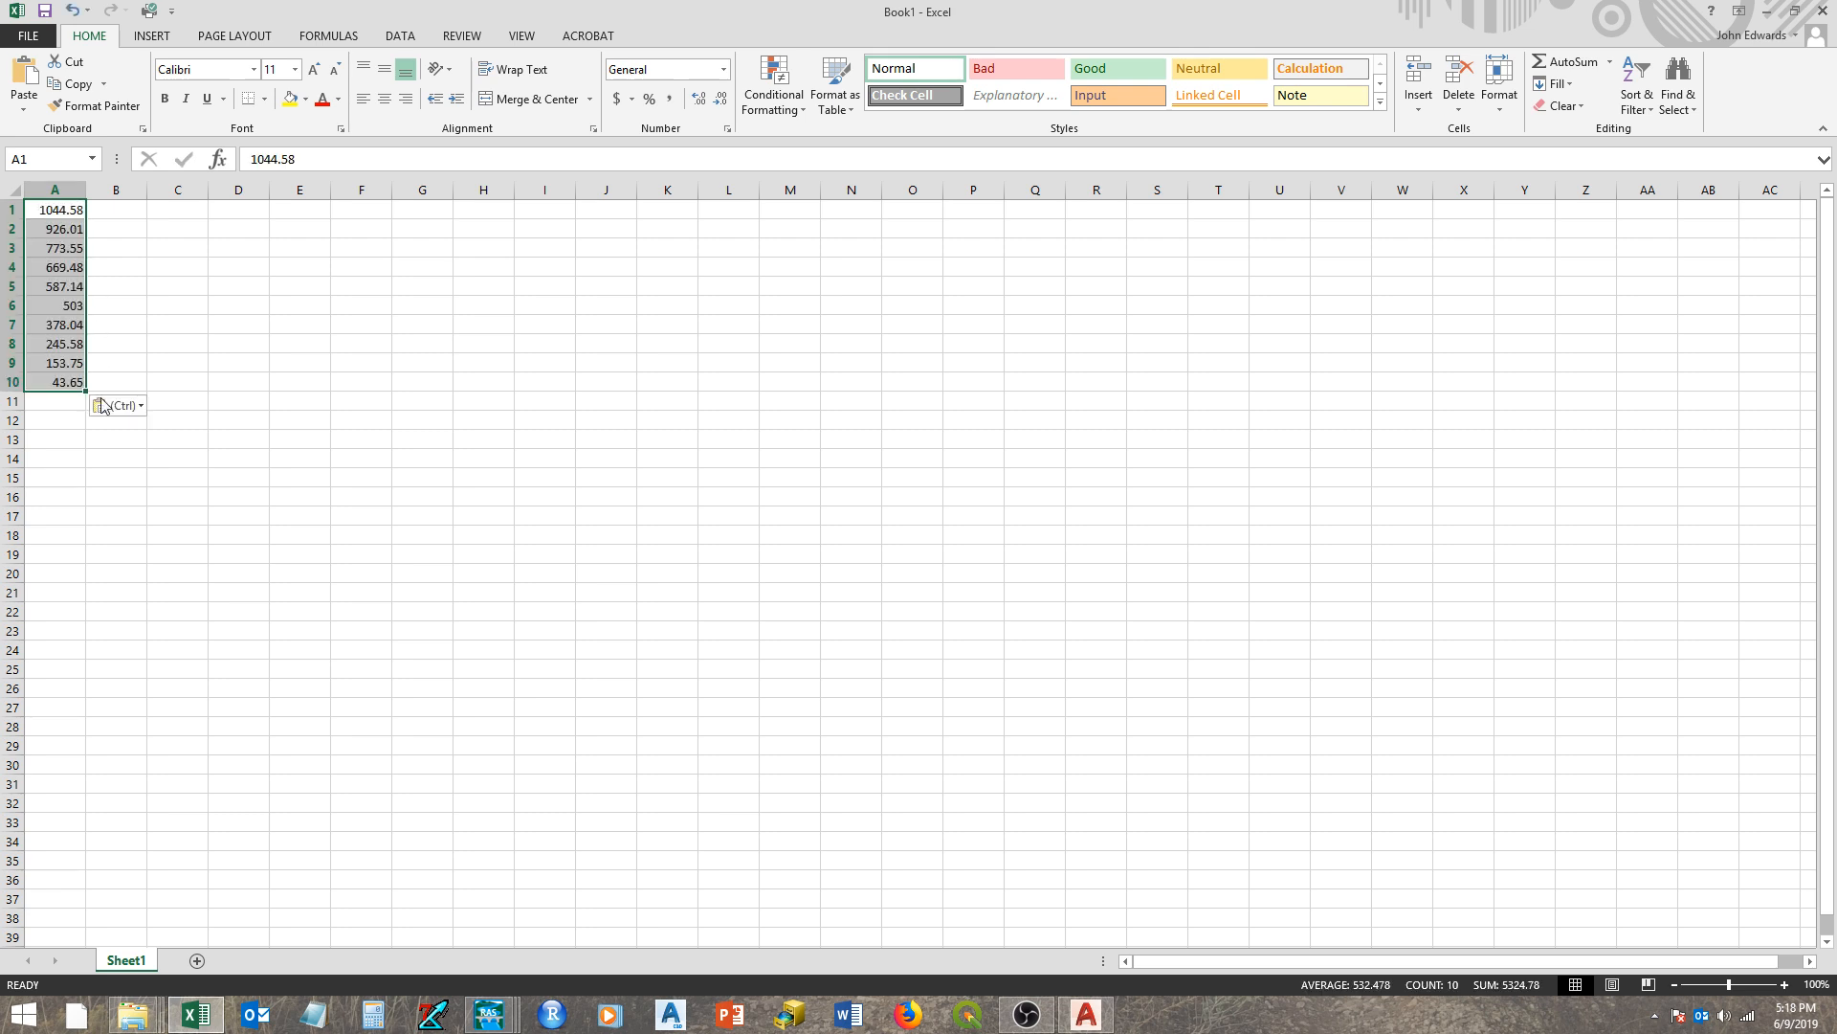
mouse_move(201, 197)
text(=)
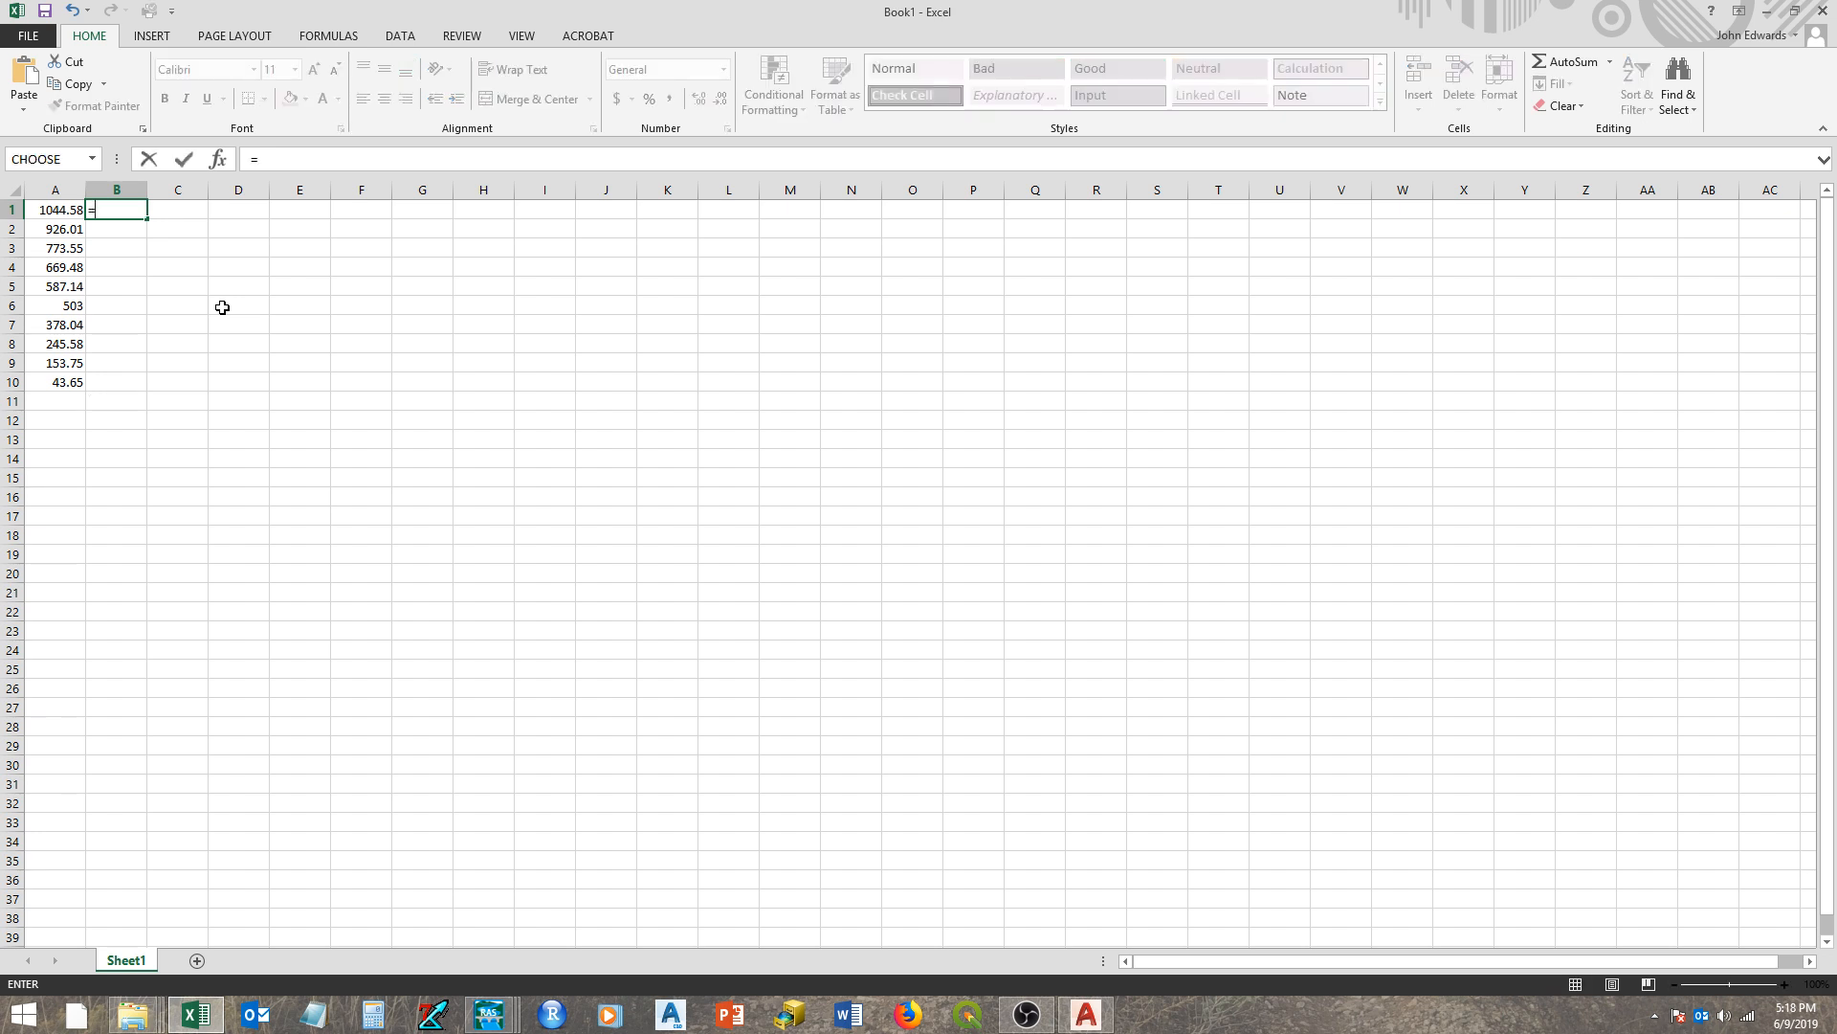
- Compute =1044.58-A1 in B1 filled to B10, giving 0 to 1000.93, and copy the results
text(1044.58-)
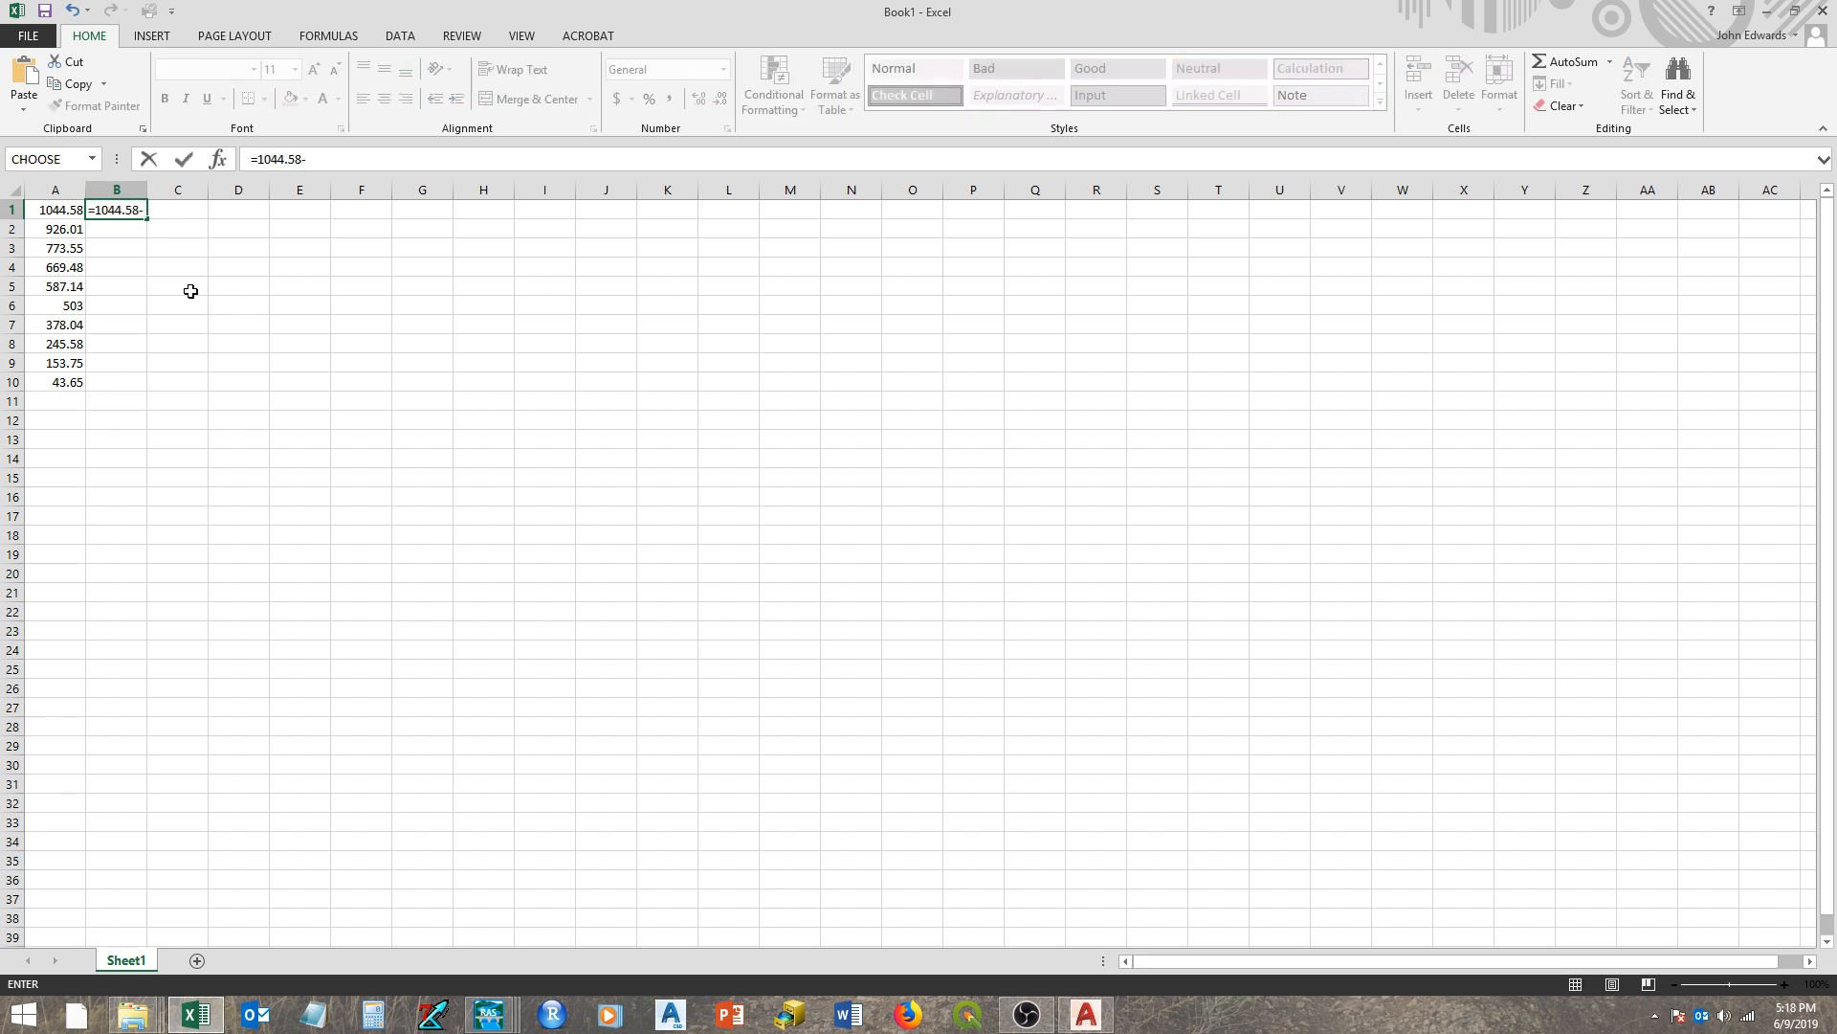
click(55, 209)
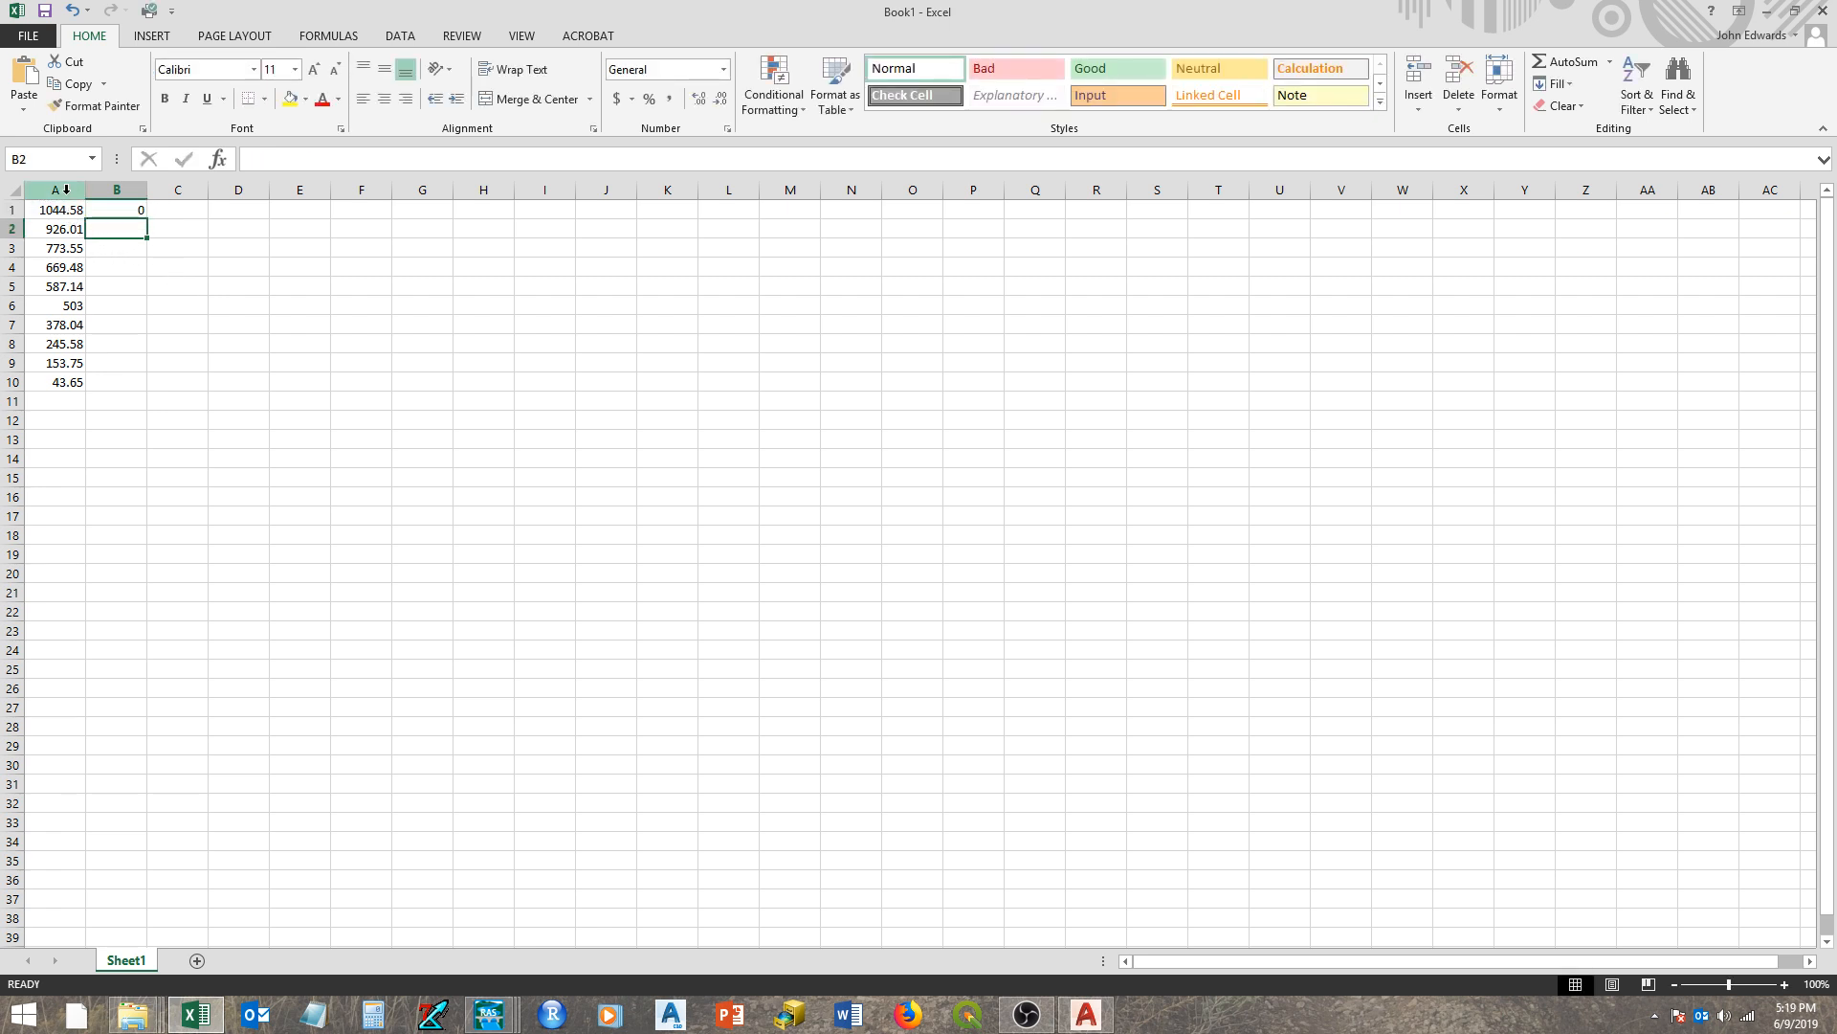
click(117, 209)
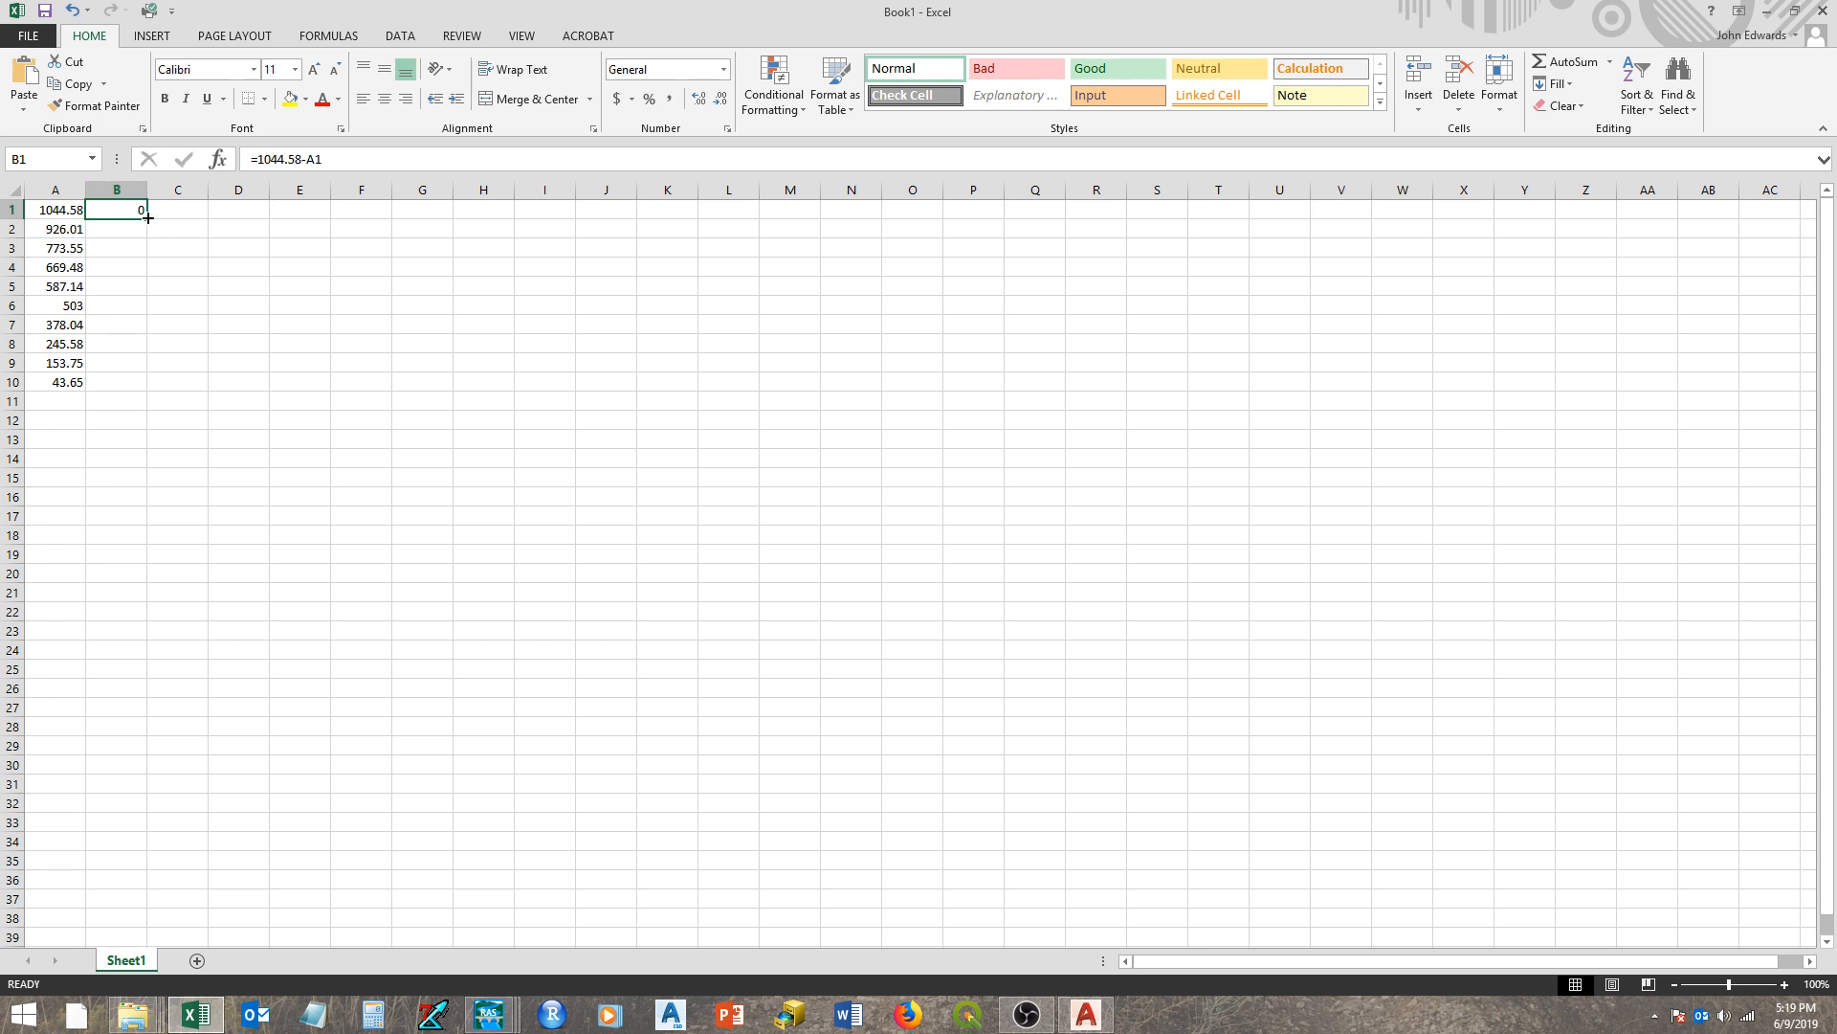
drag(147, 217, 148, 381)
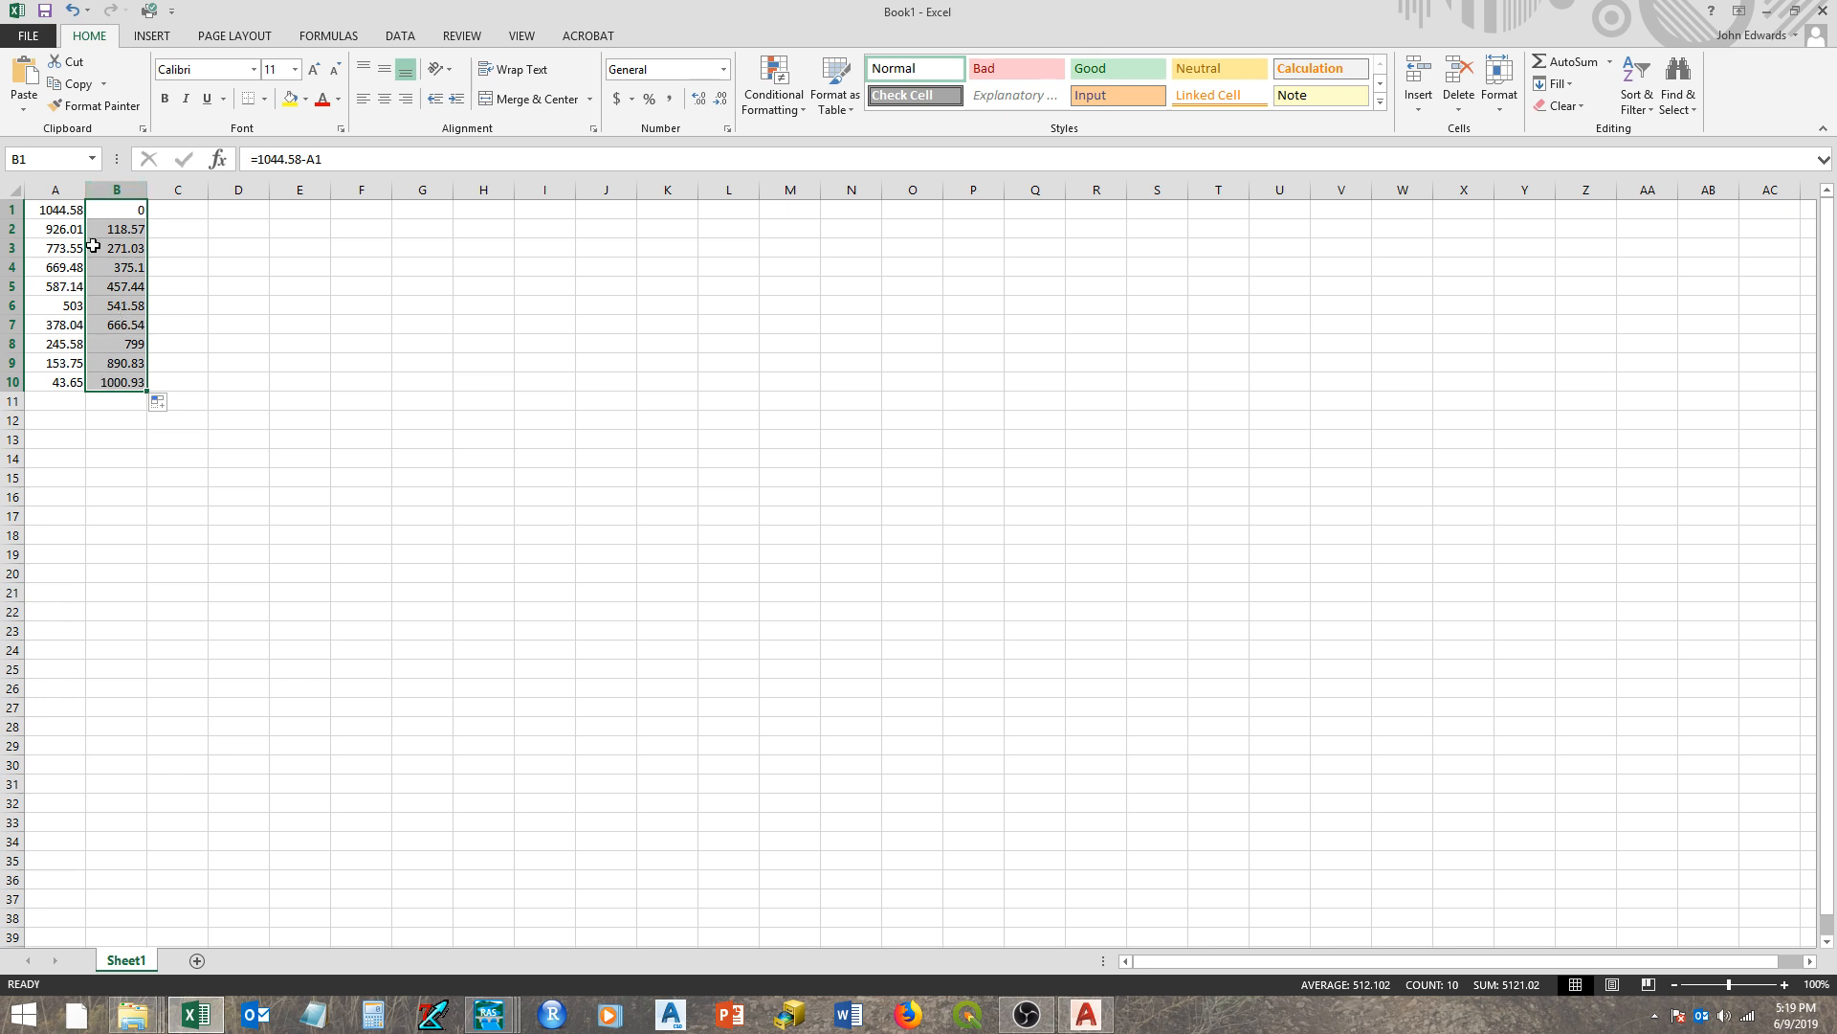
mouse_move(90, 227)
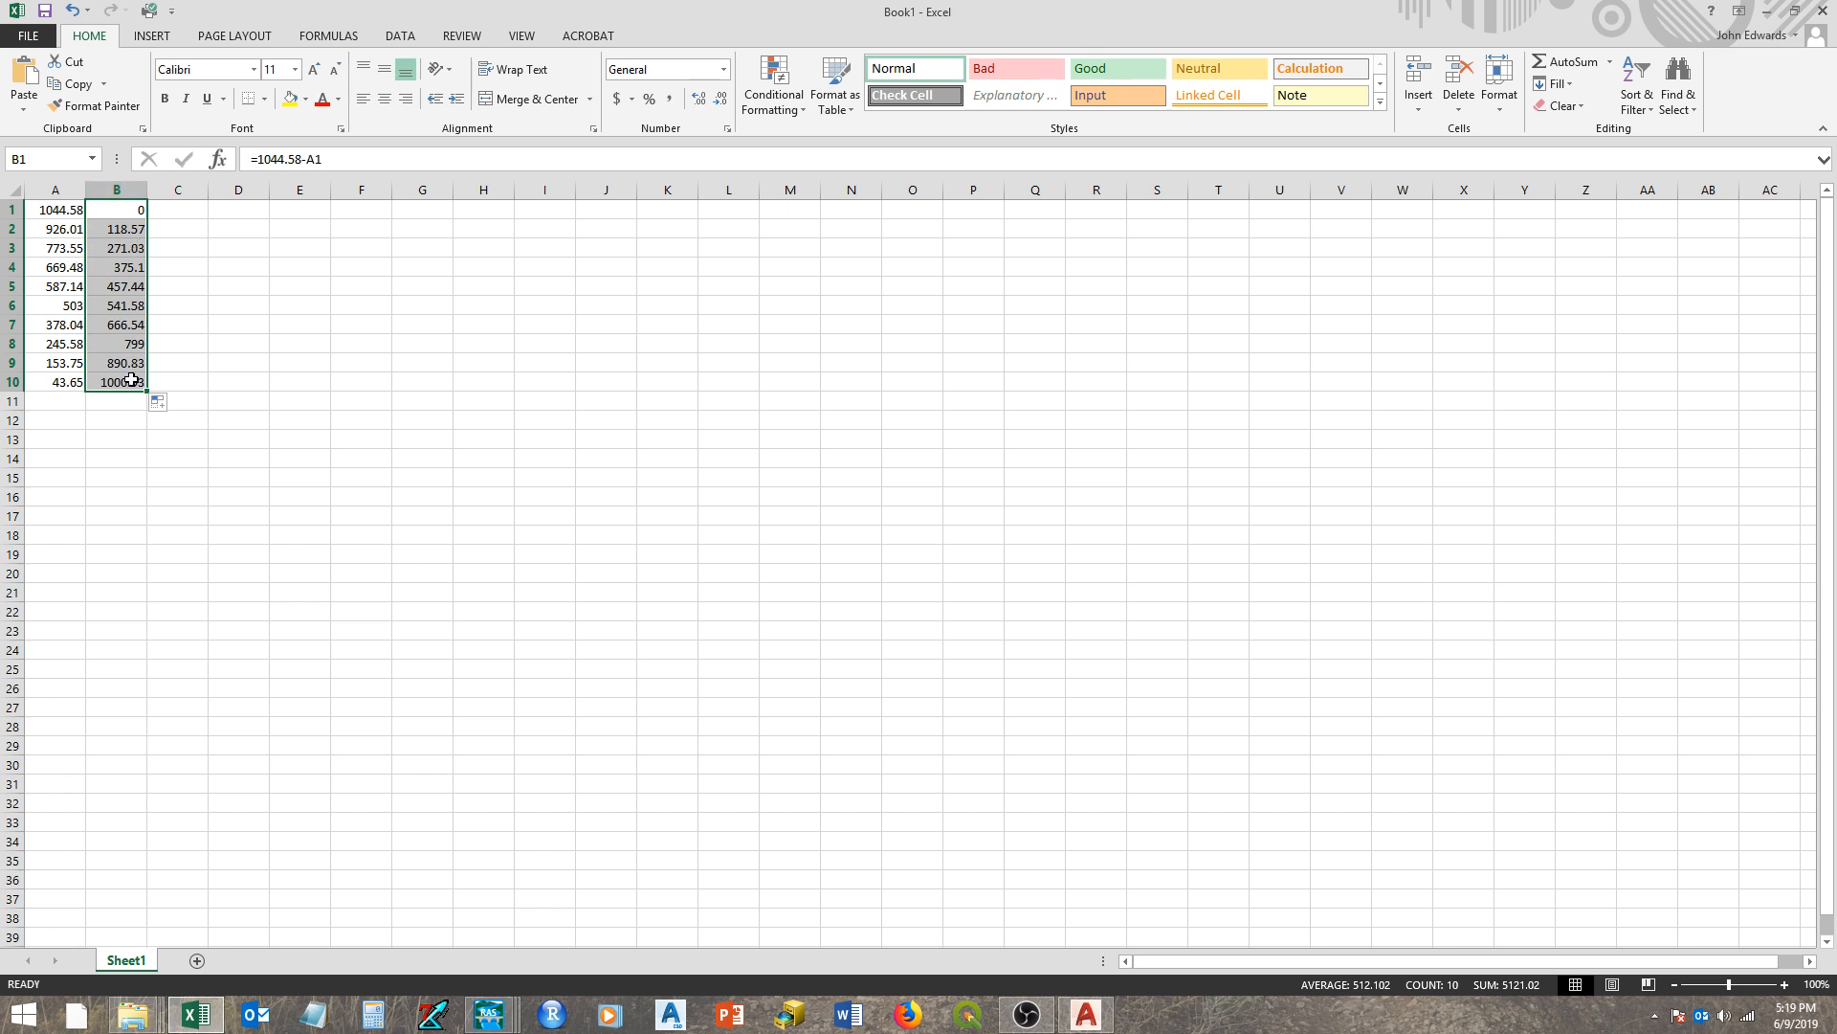
mouse_move(218, 347)
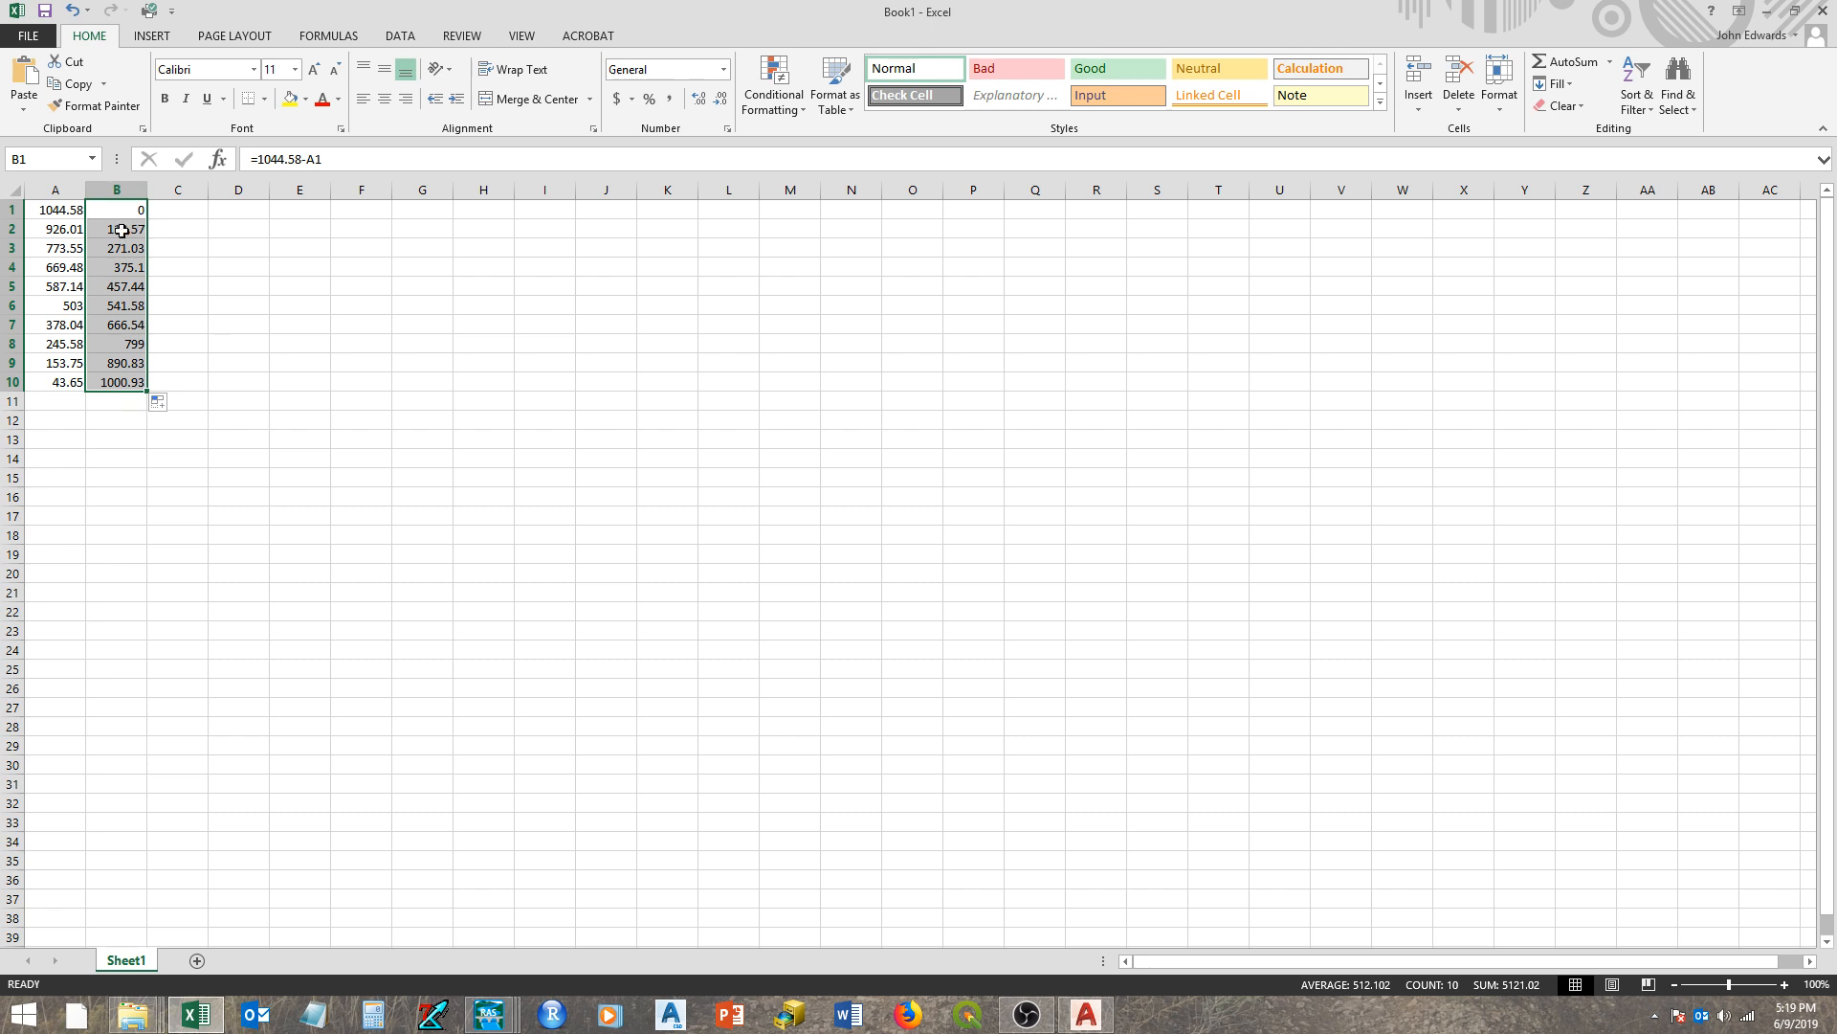
mouse_move(189, 311)
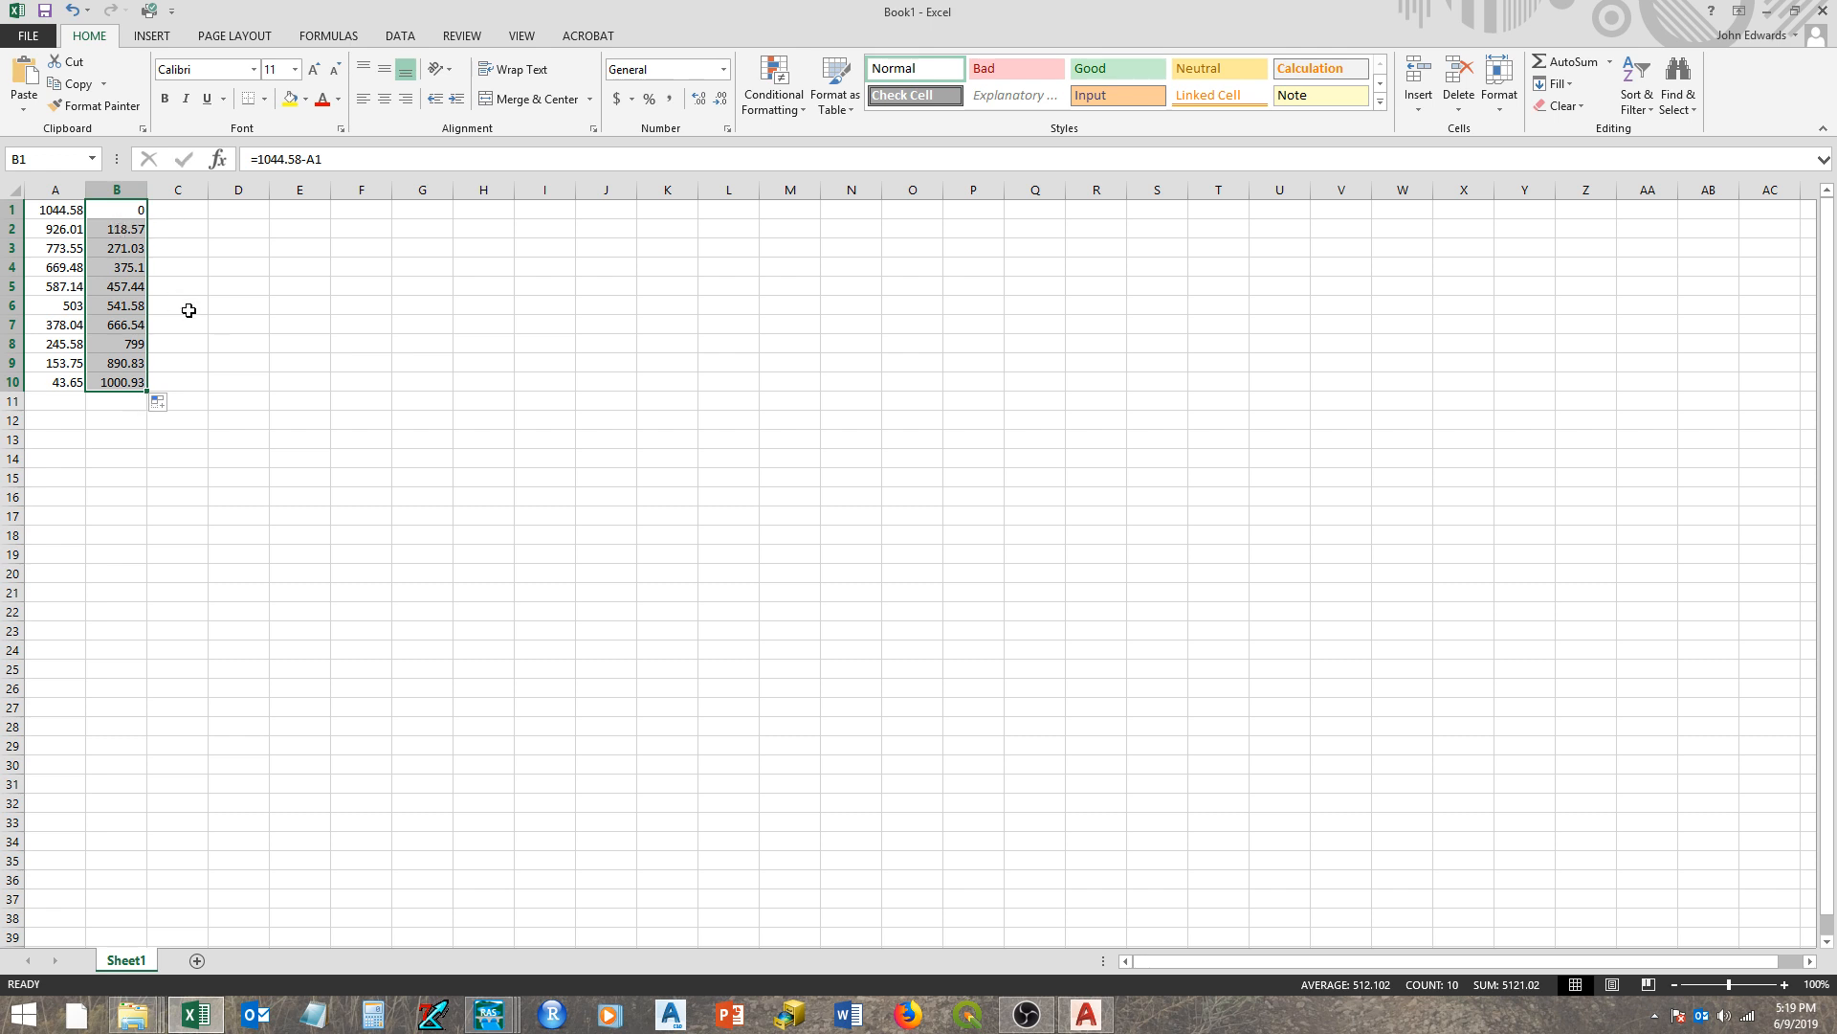
key(ctrl+c)
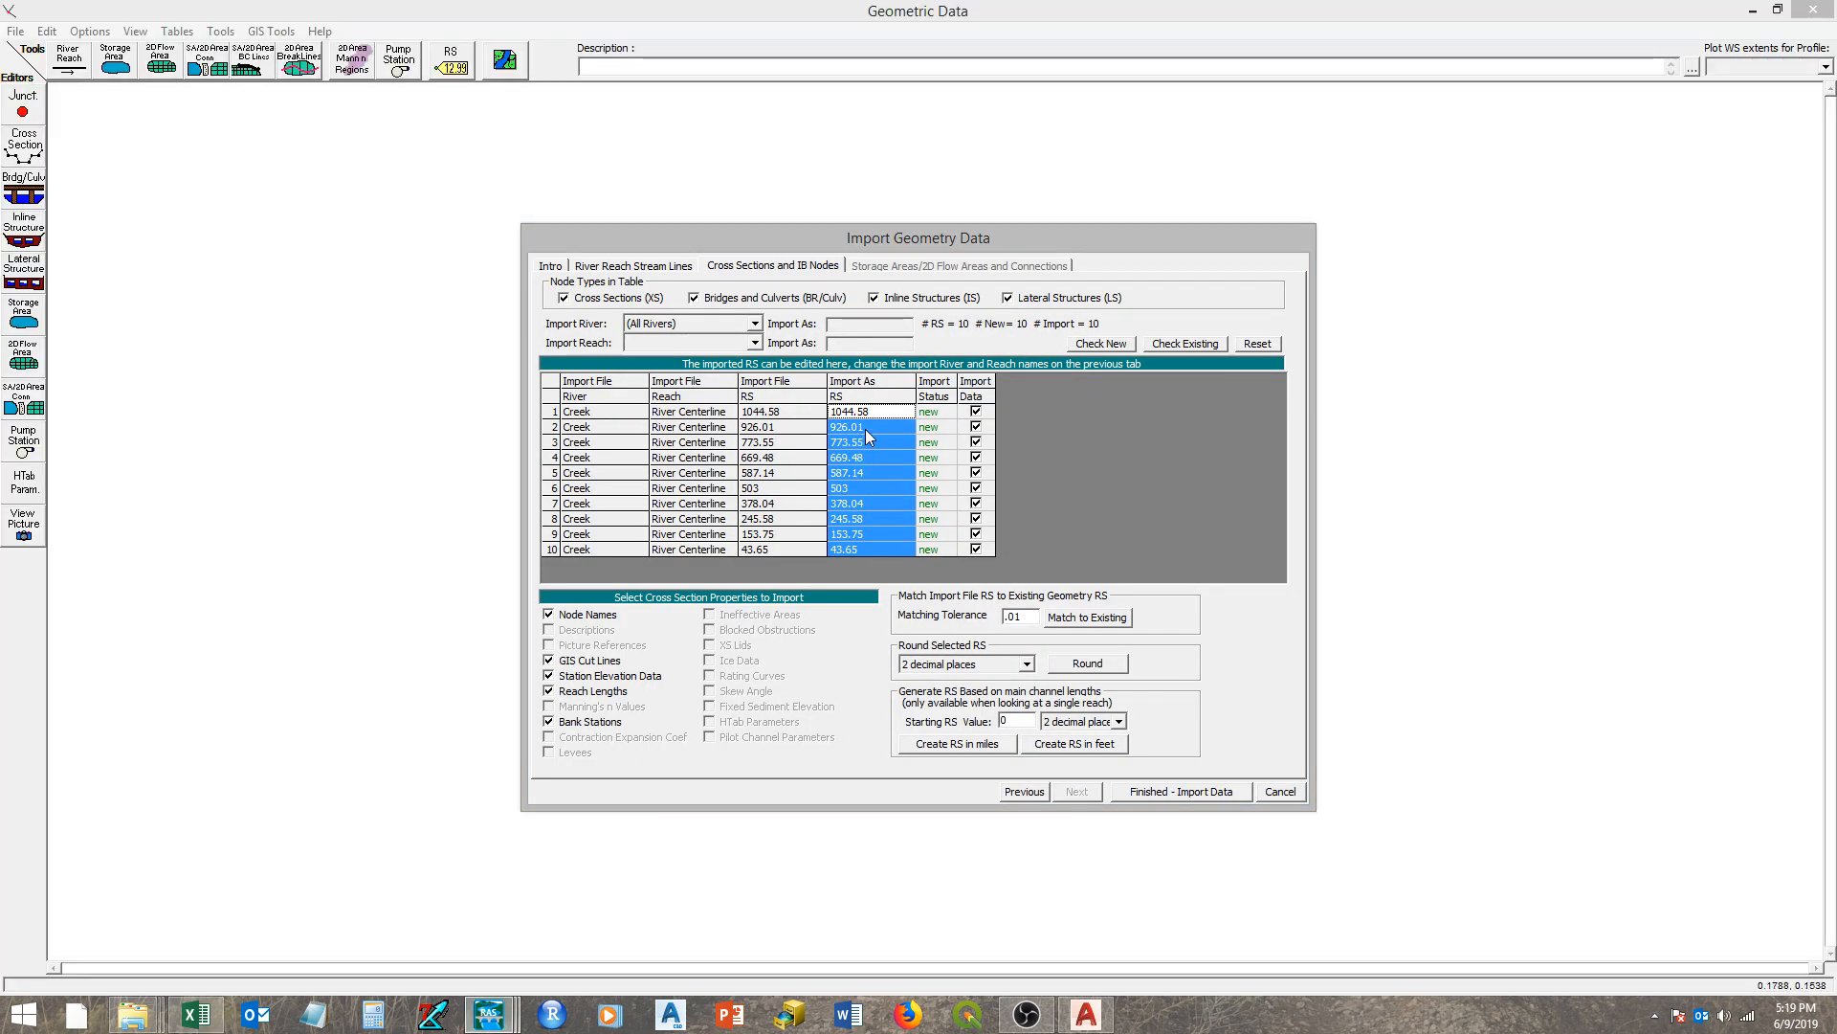
mouse_move(844, 463)
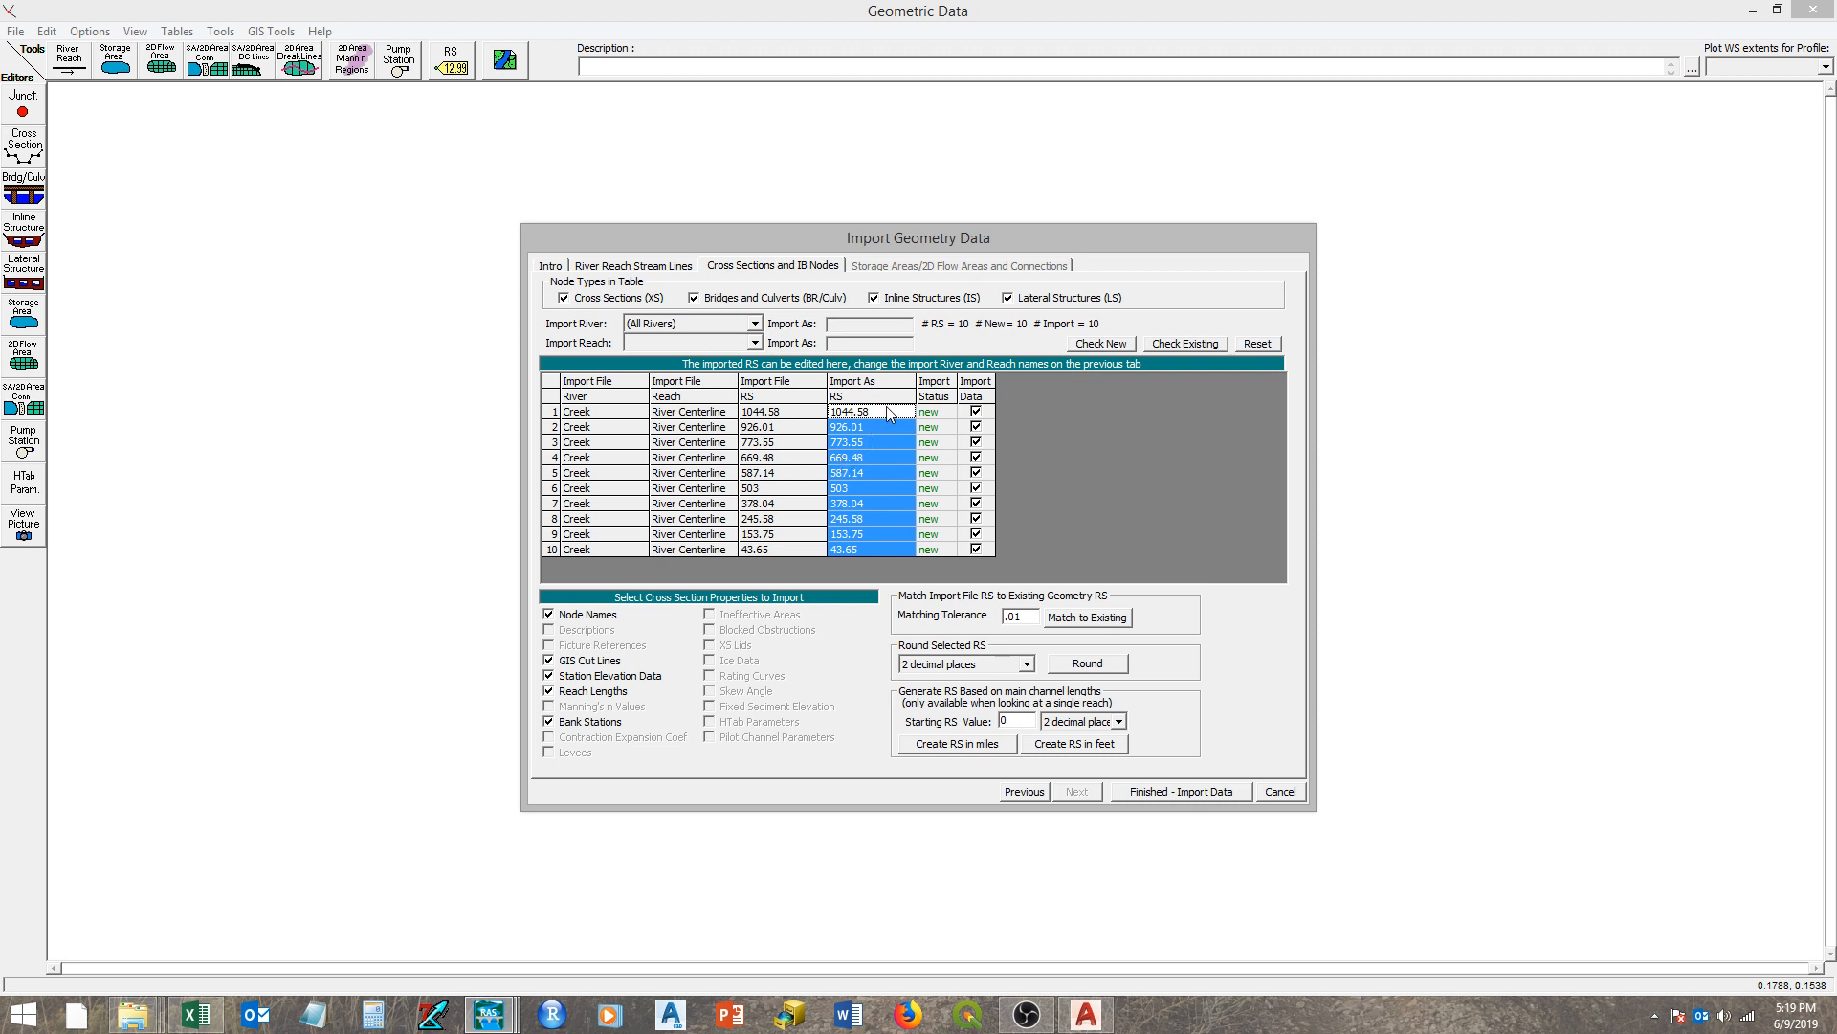
mouse_move(890, 576)
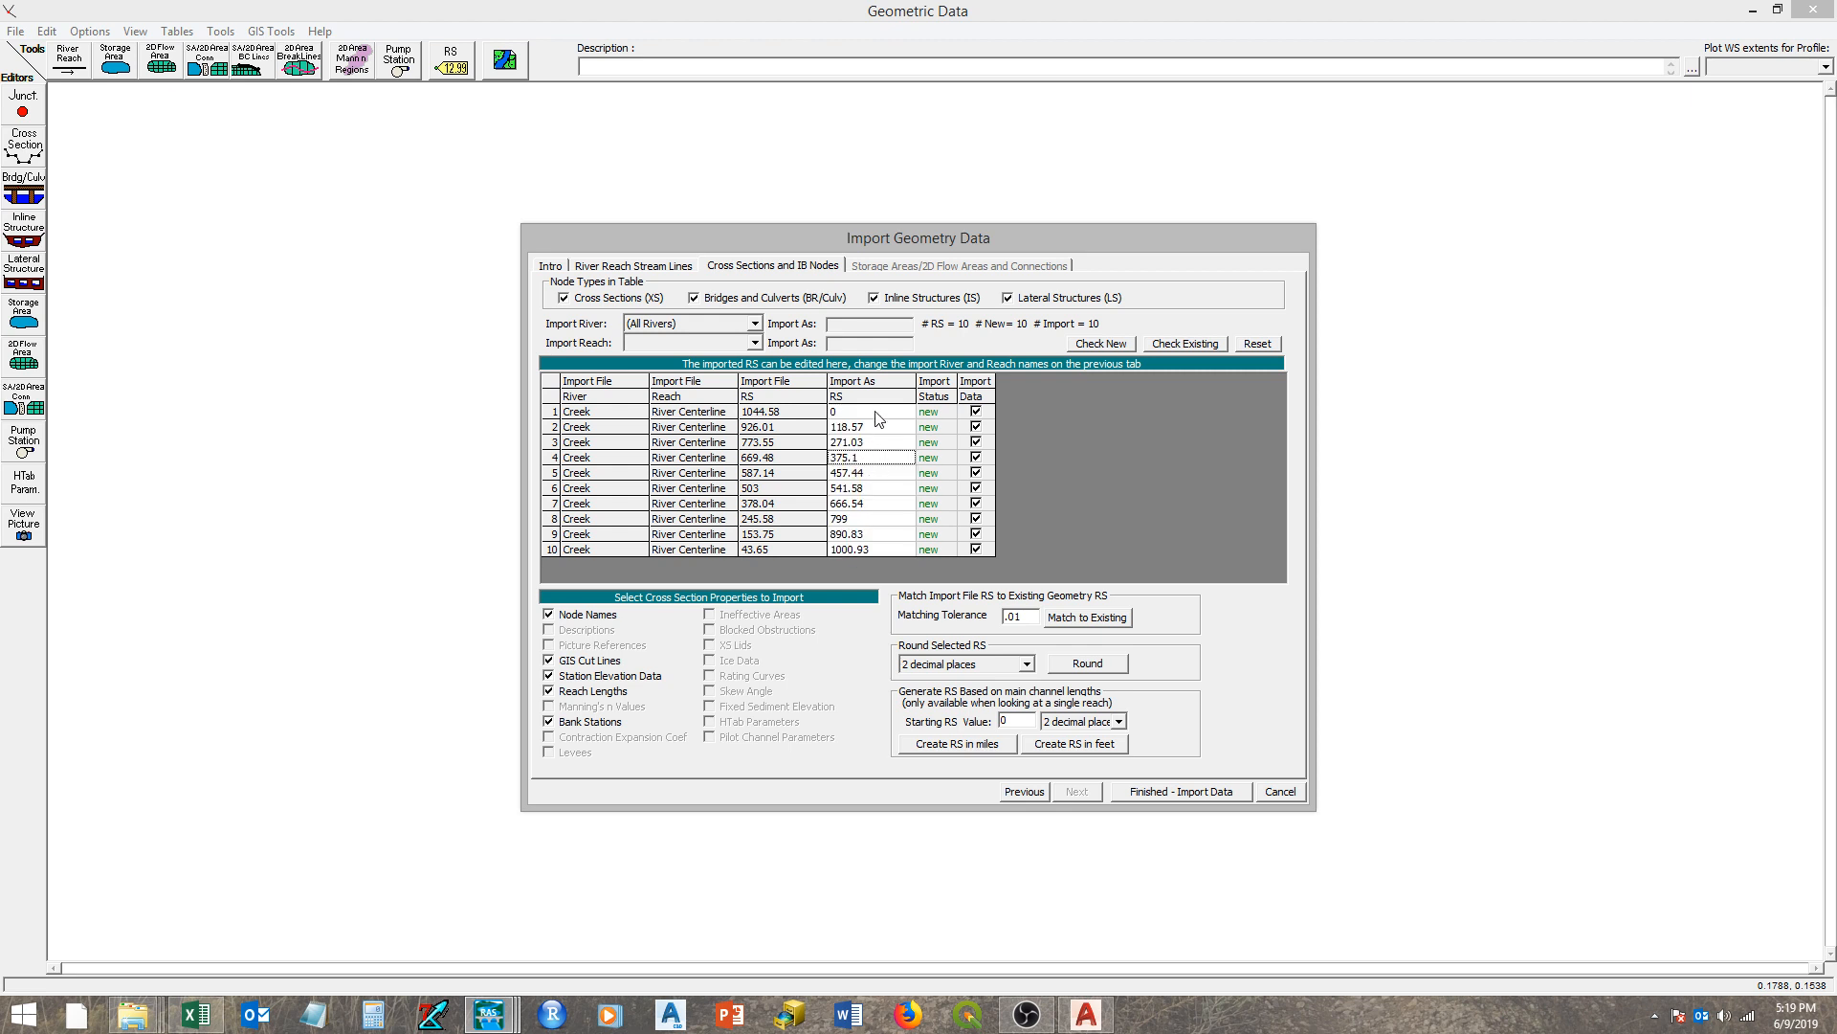
mouse_move(1177, 746)
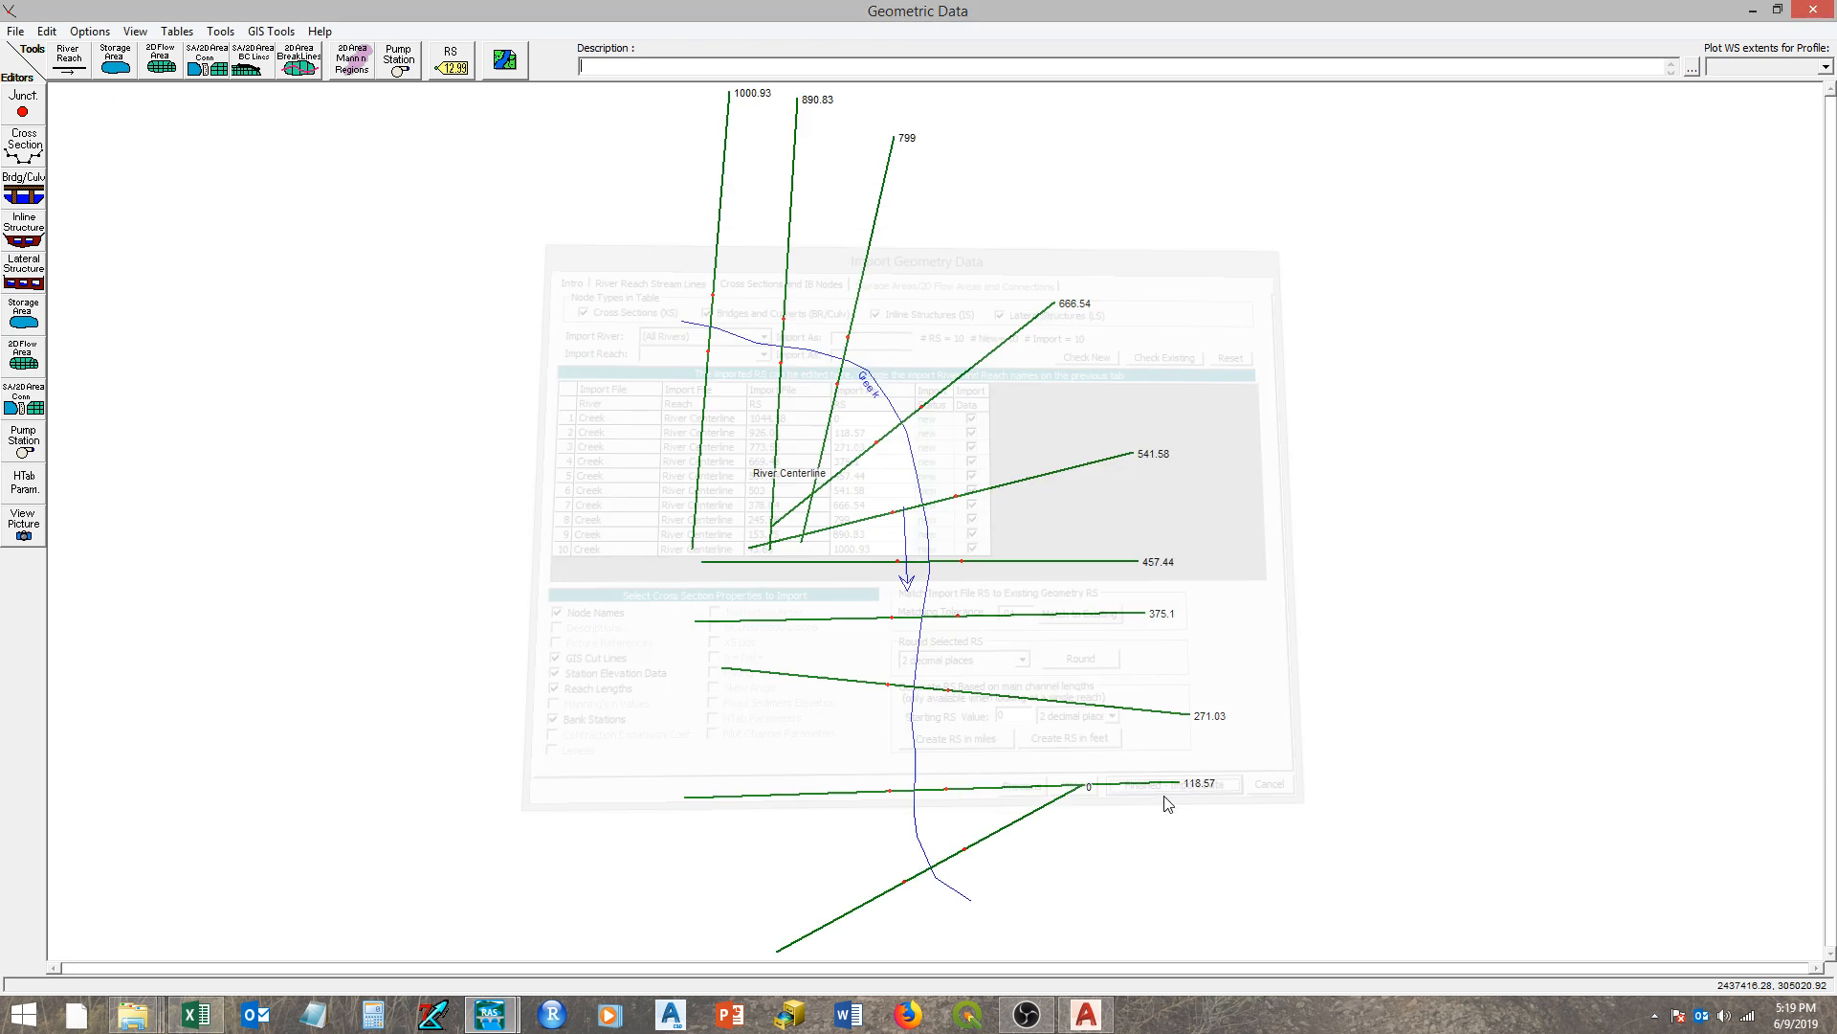
- Finish the cross-section import and edit the Creek cross section at station 1000.93
click(1172, 783)
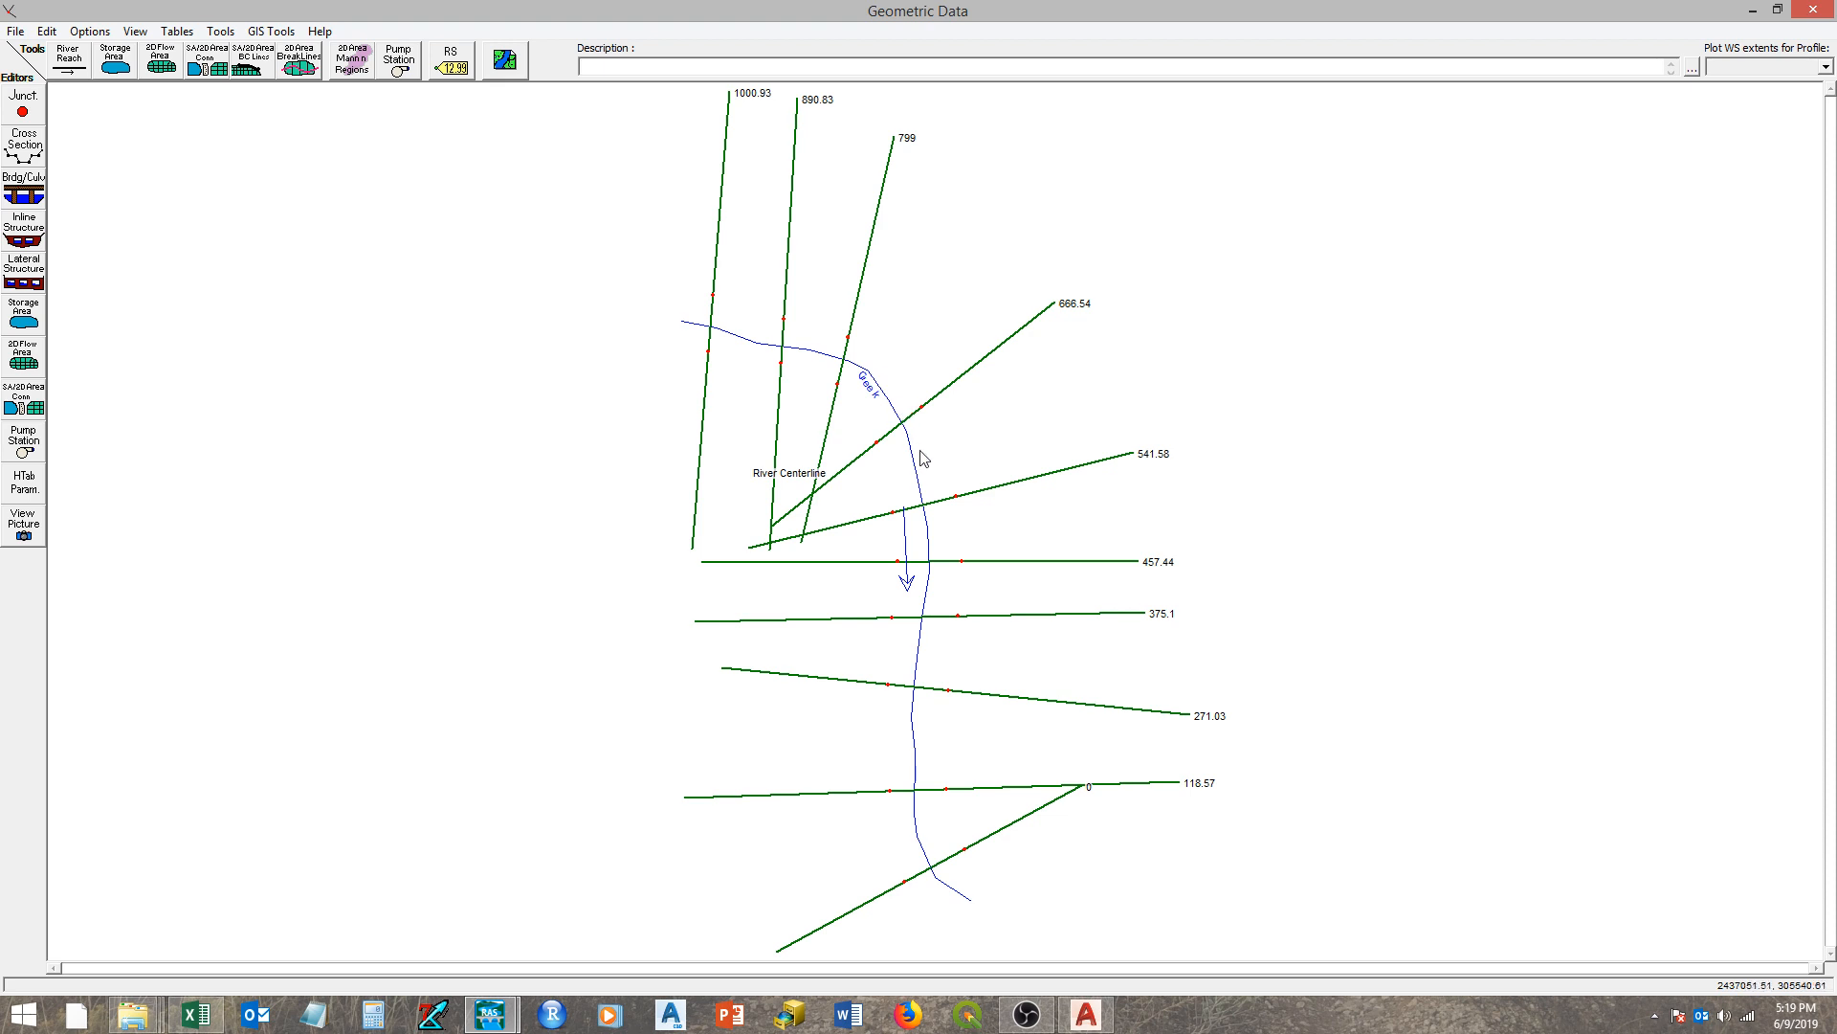
mouse_move(907, 797)
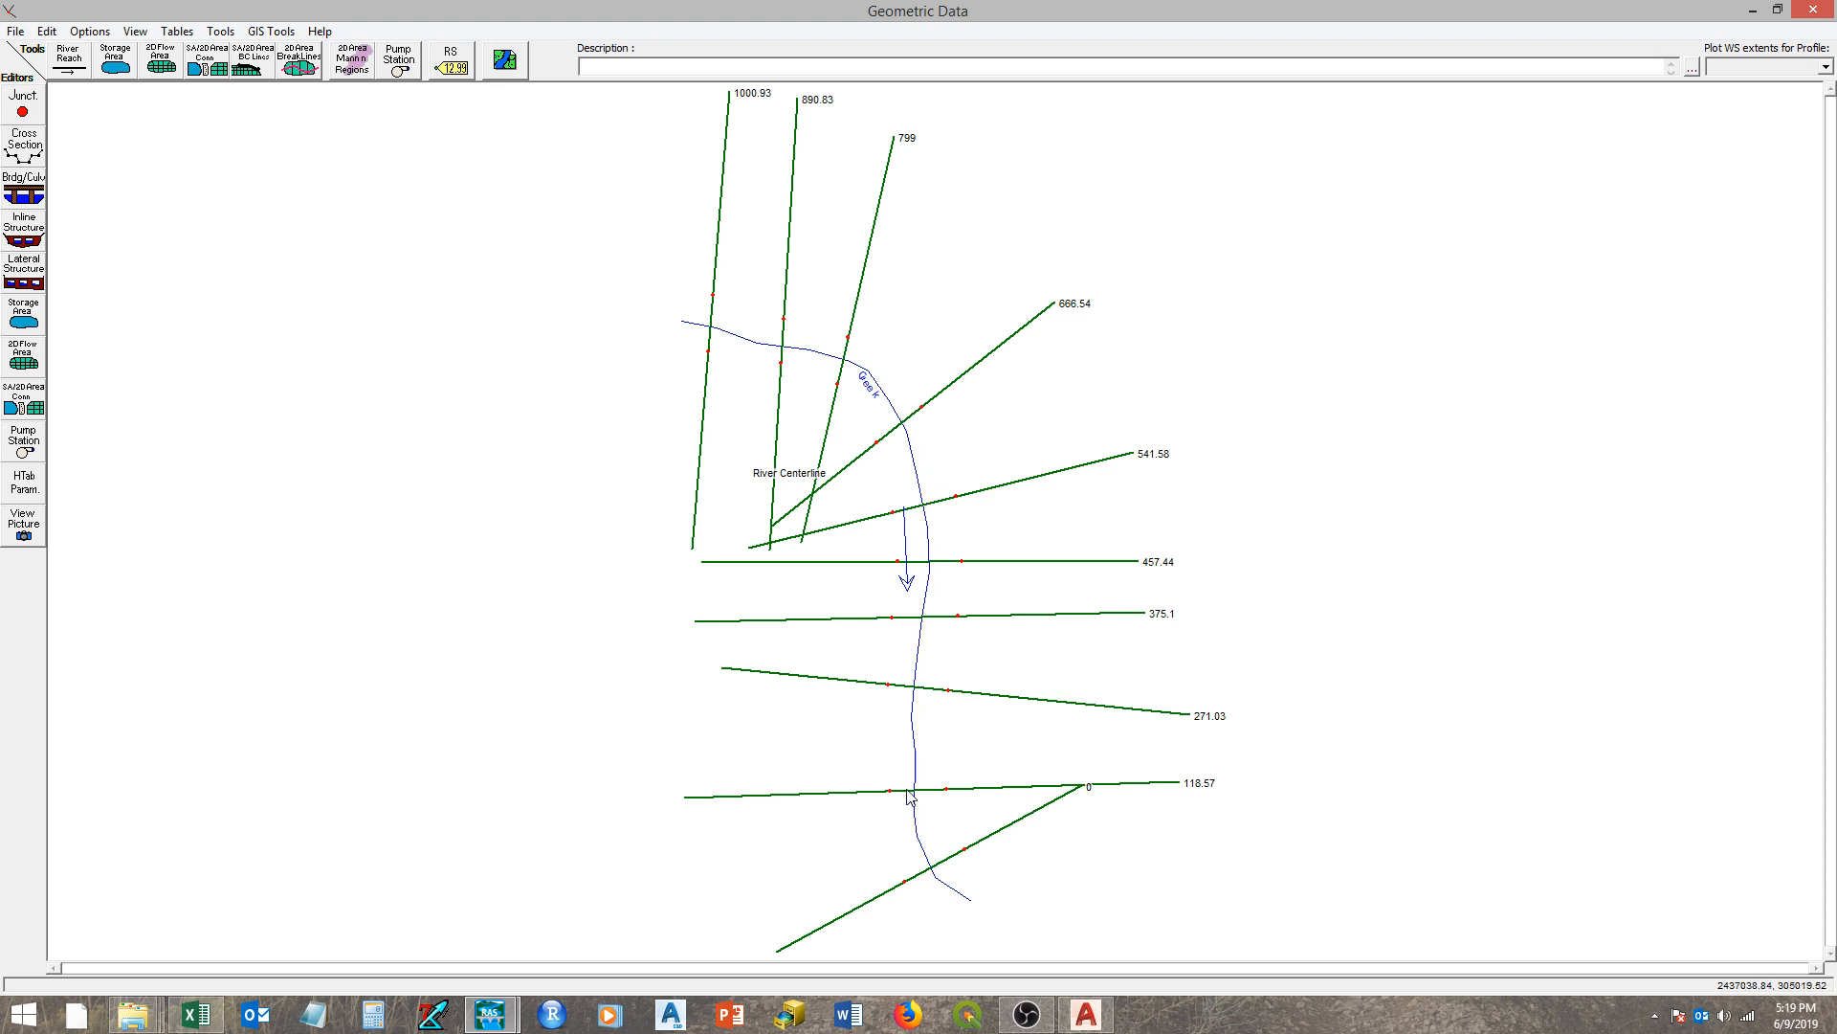
mouse_move(823, 360)
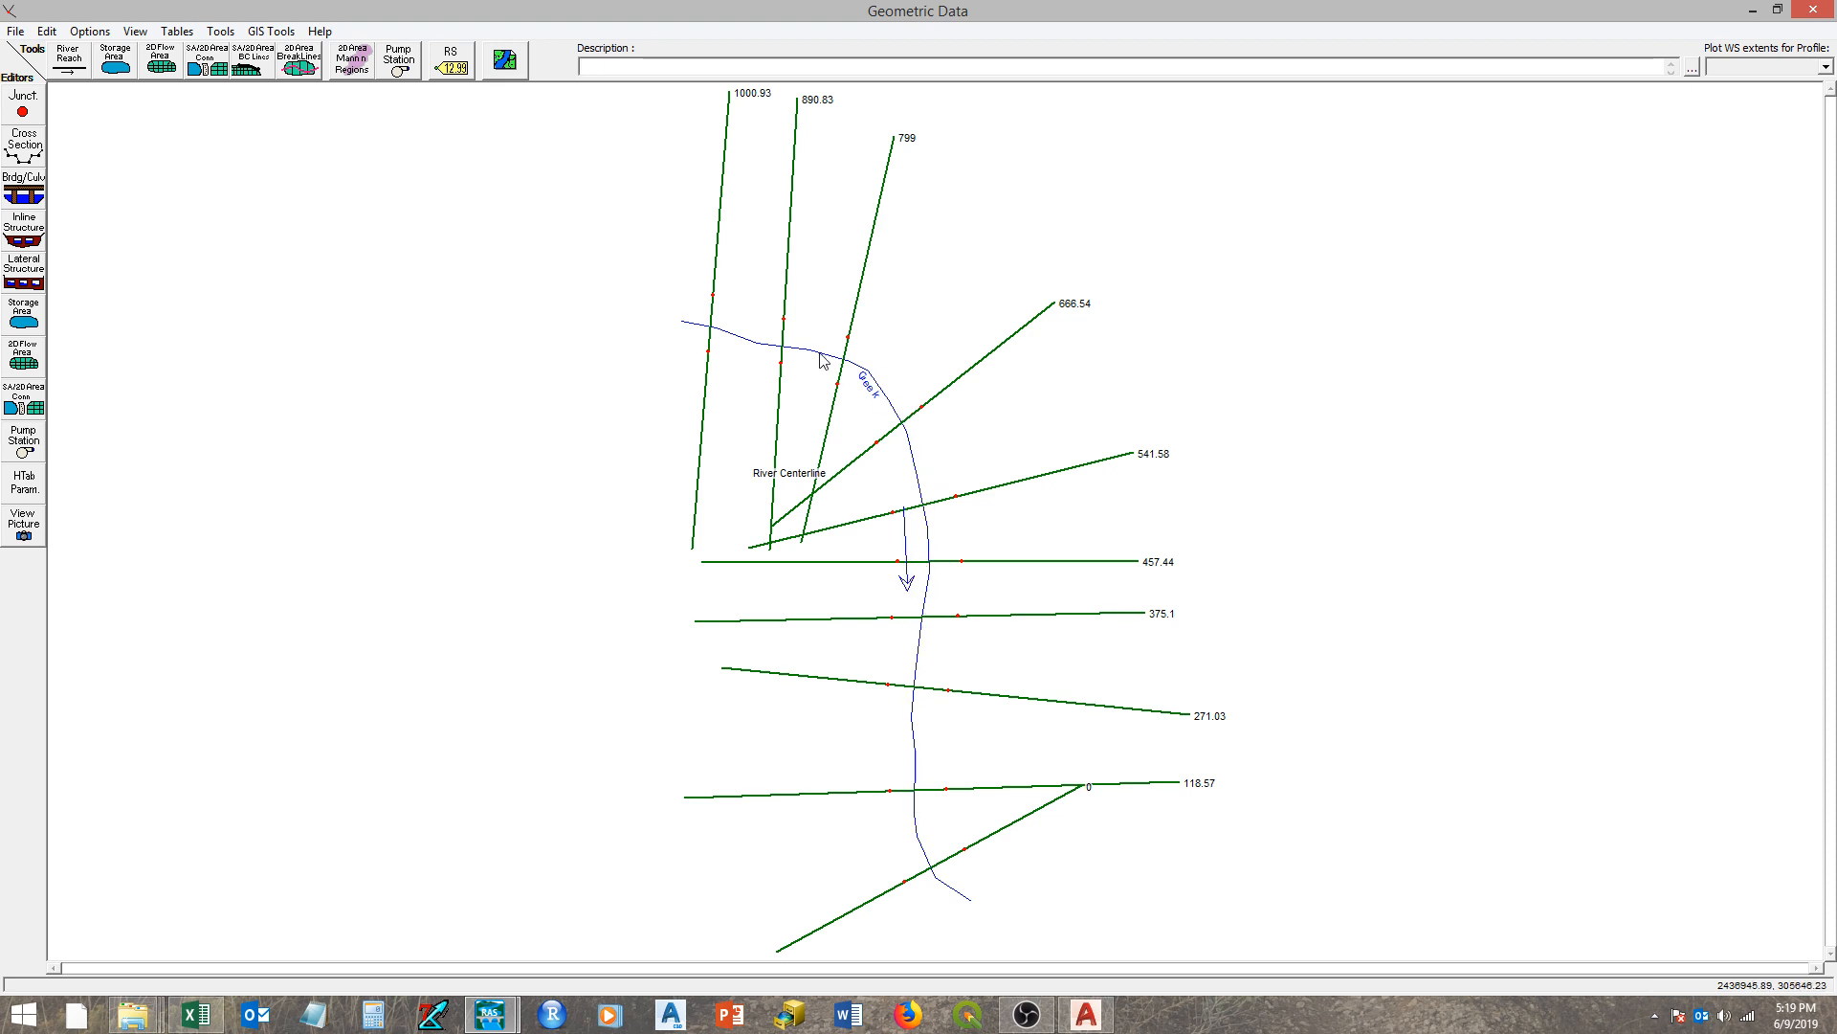
mouse_move(858, 201)
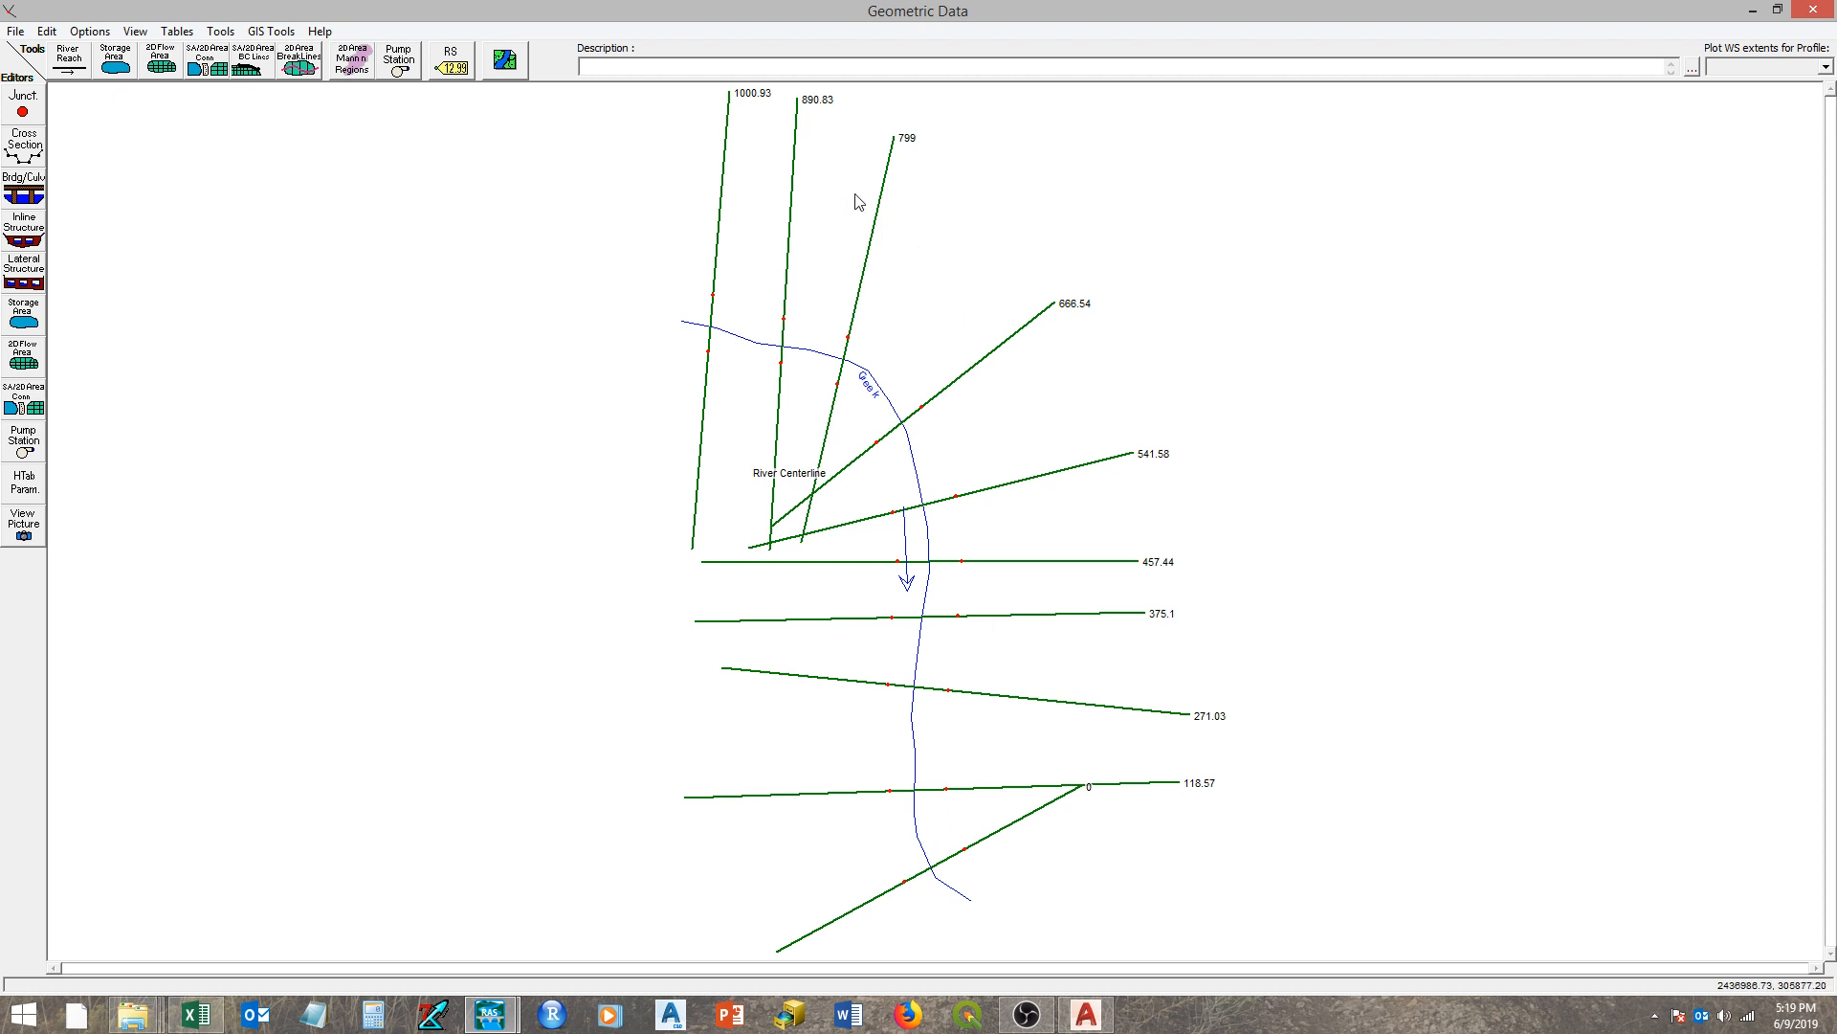
mouse_move(942, 712)
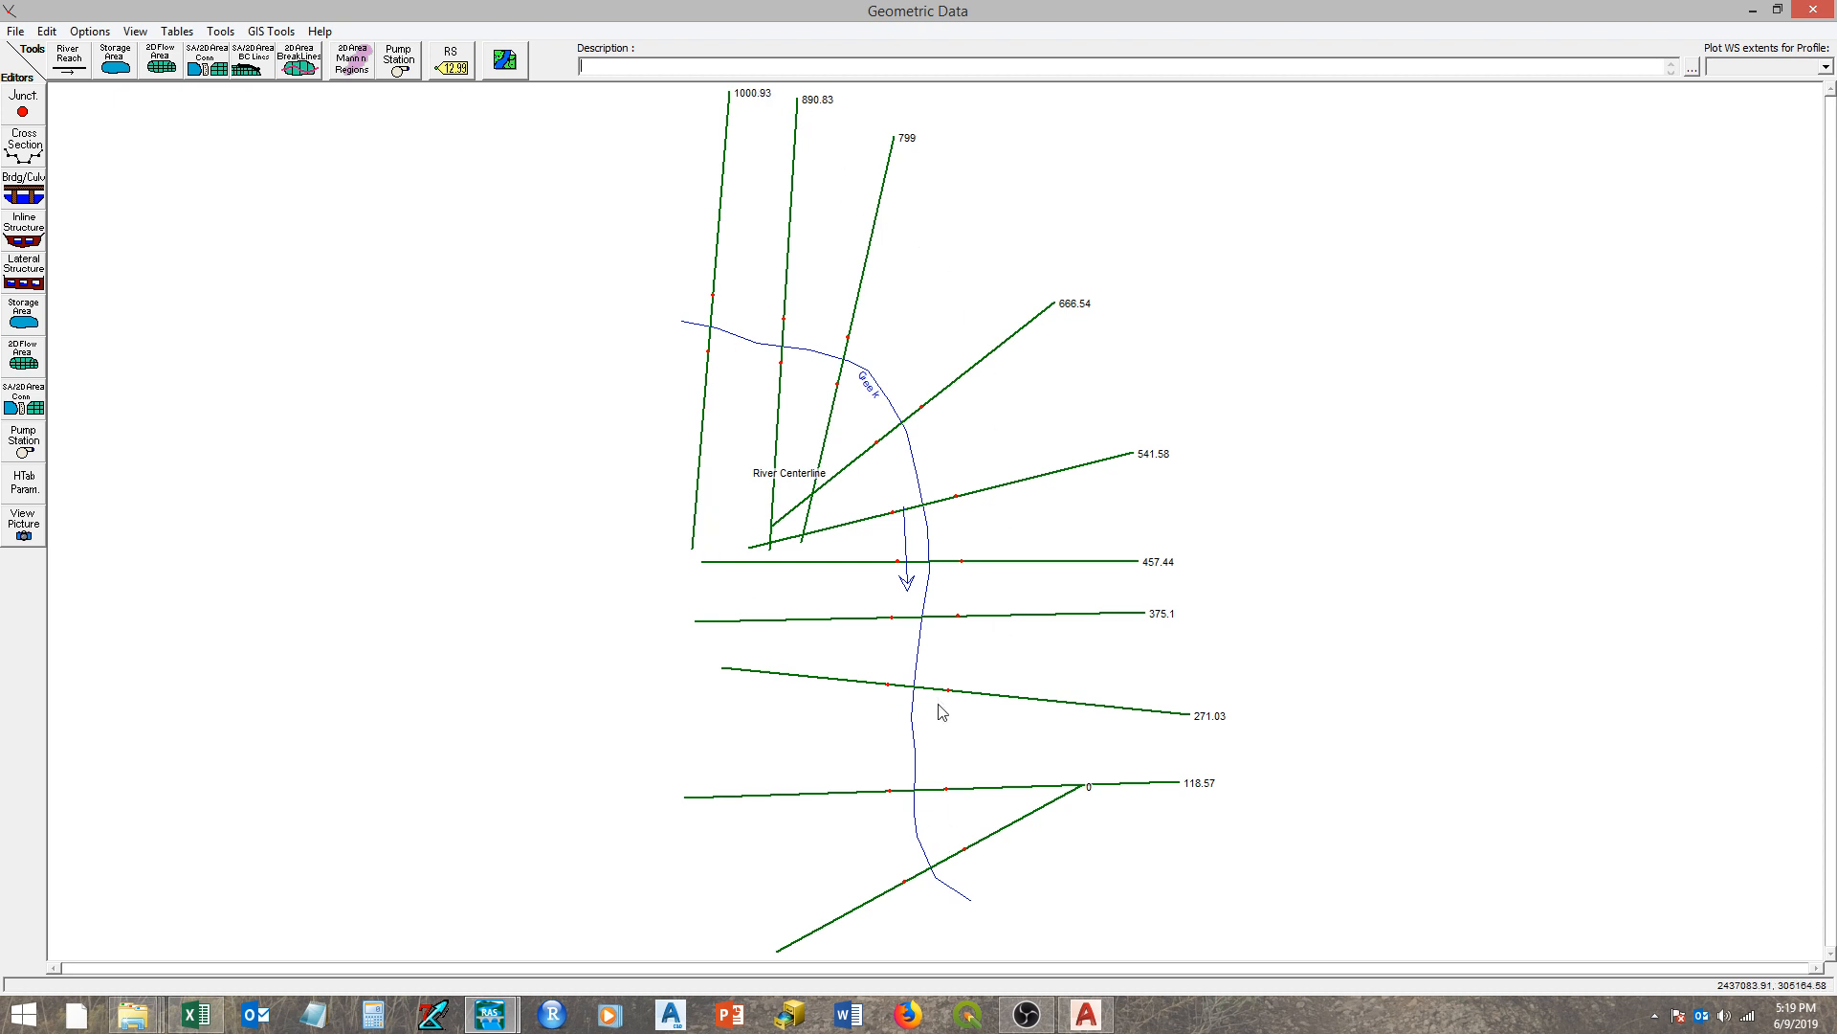
mouse_move(1016, 829)
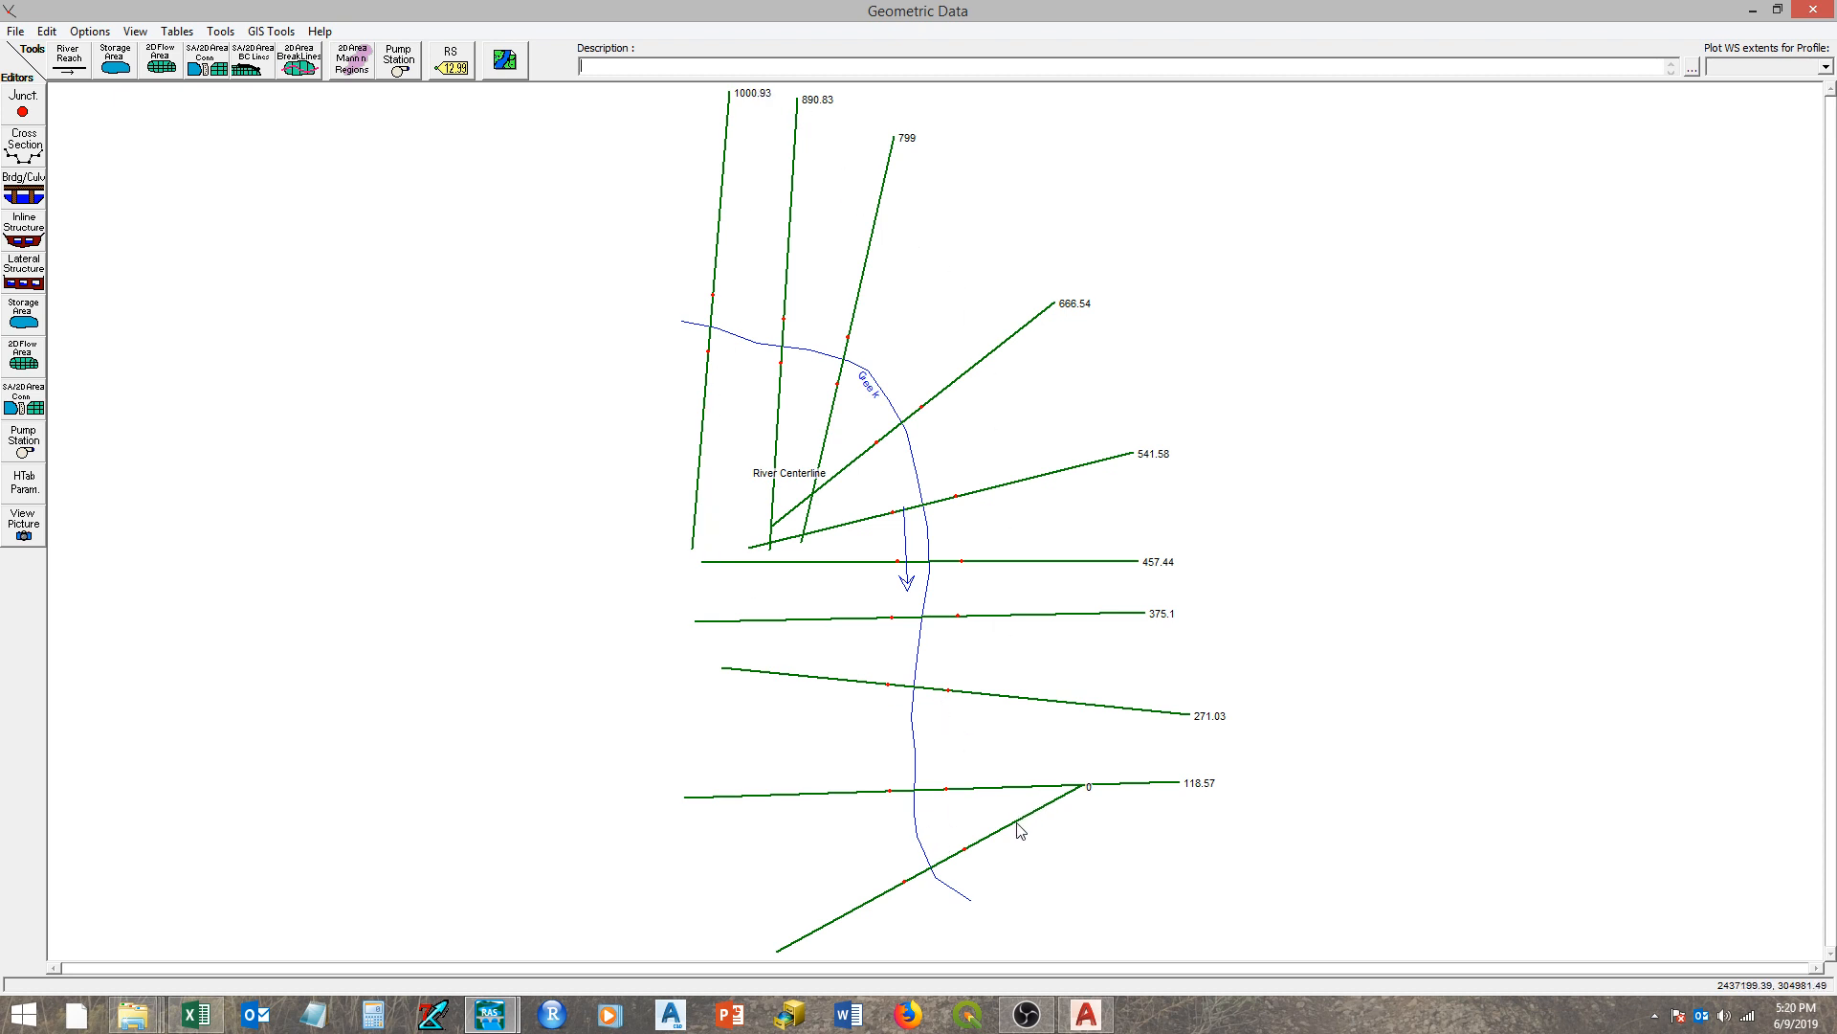
mouse_move(749, 188)
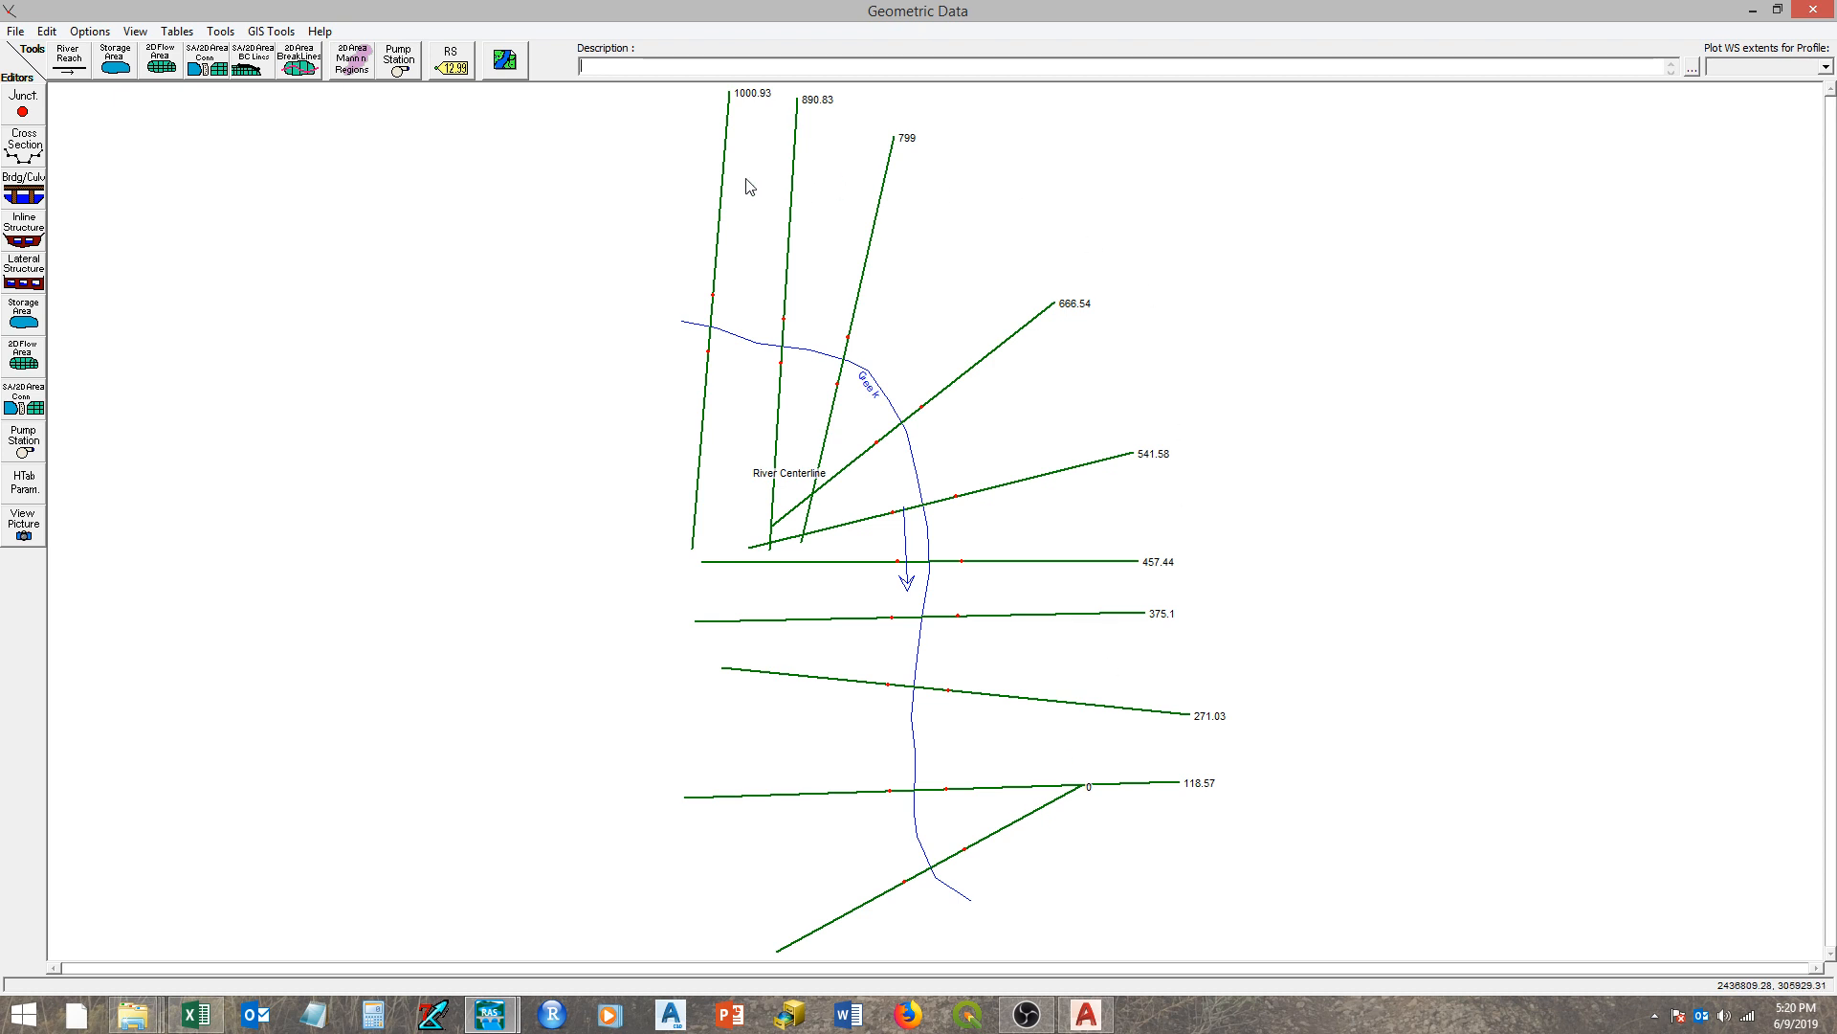
mouse_move(719, 252)
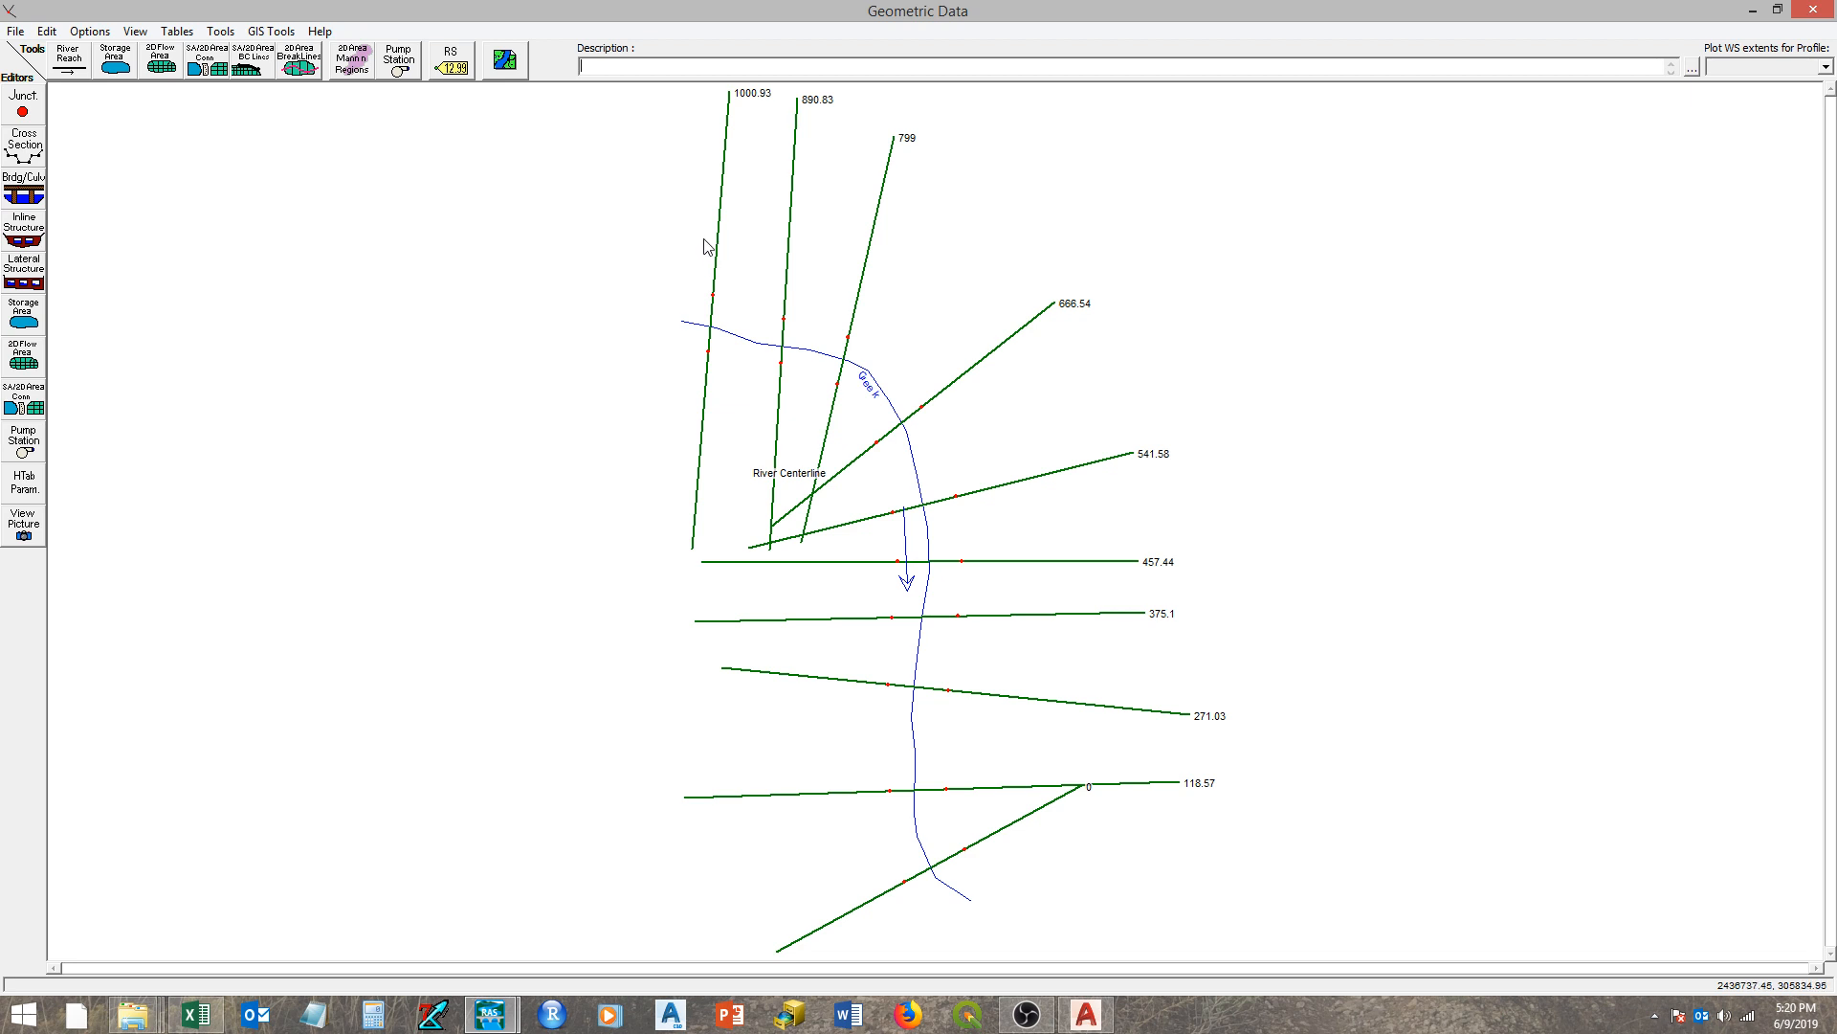
mouse_move(719, 243)
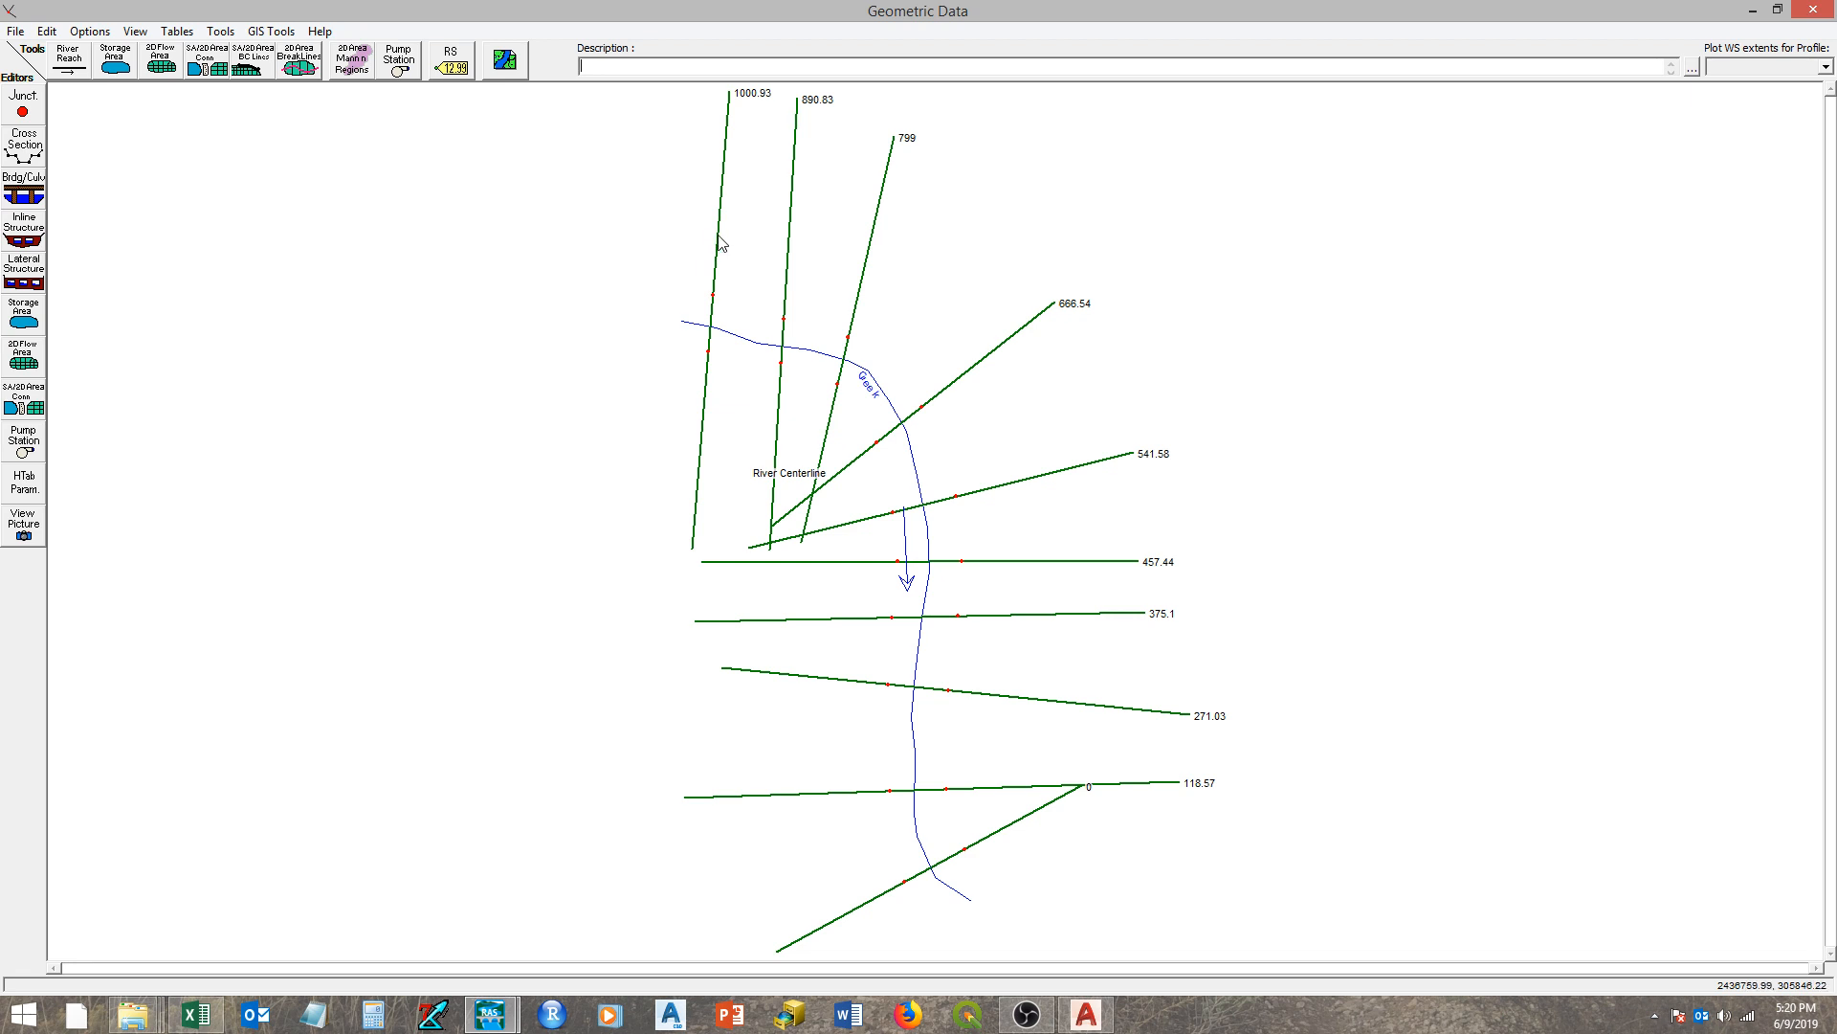
mouse_move(722, 264)
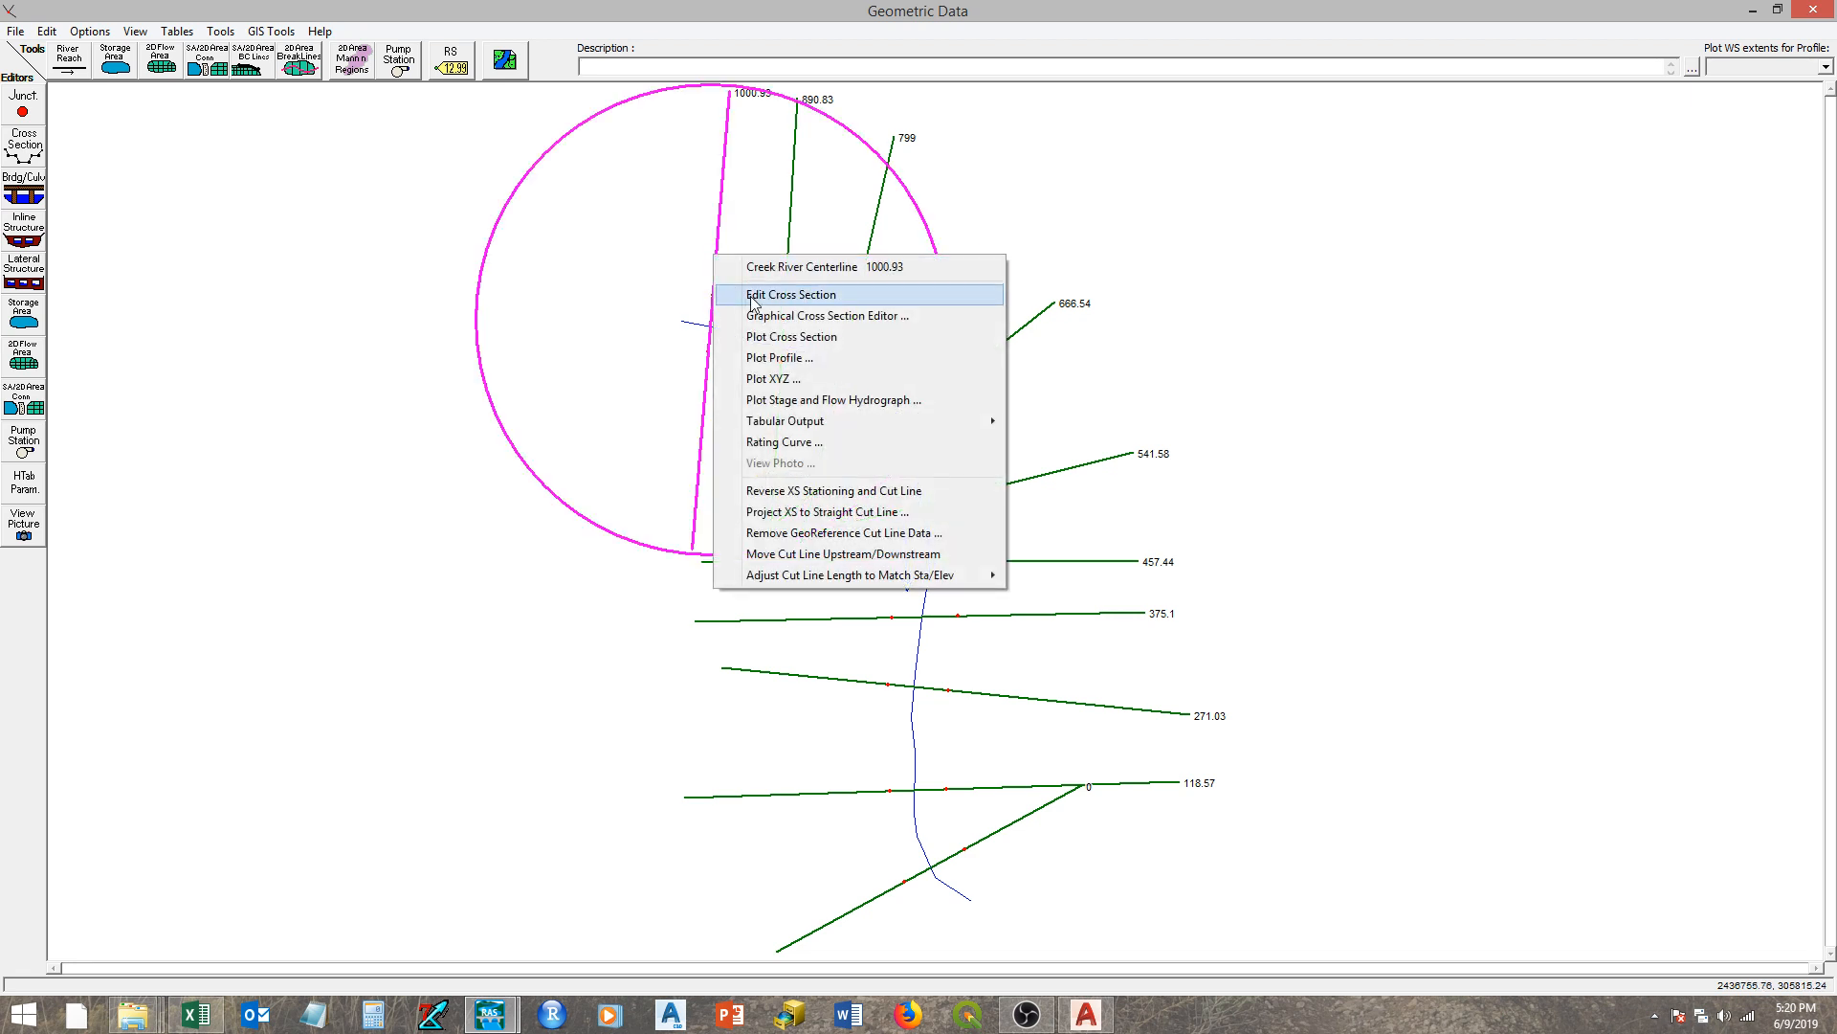
click(791, 295)
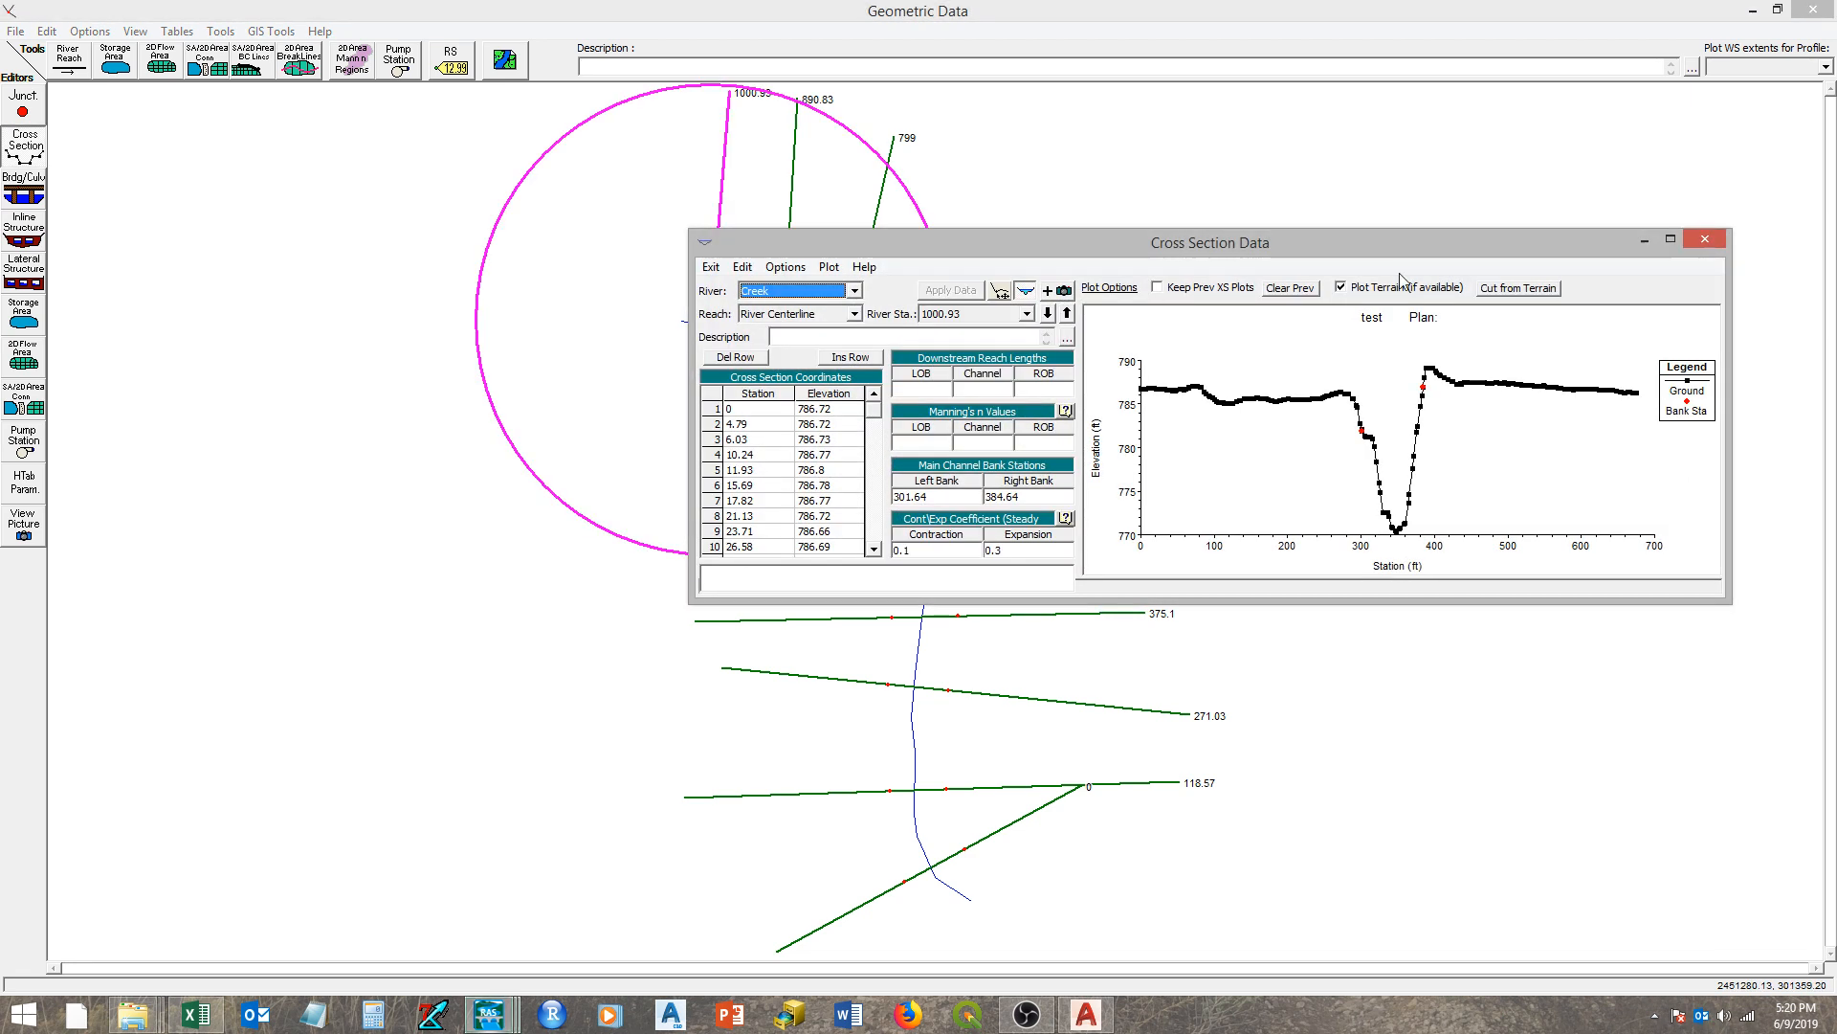
- Page downstream through cross sections 1000.93, 666.54 and 271.03 in the maximized editor
click(1669, 239)
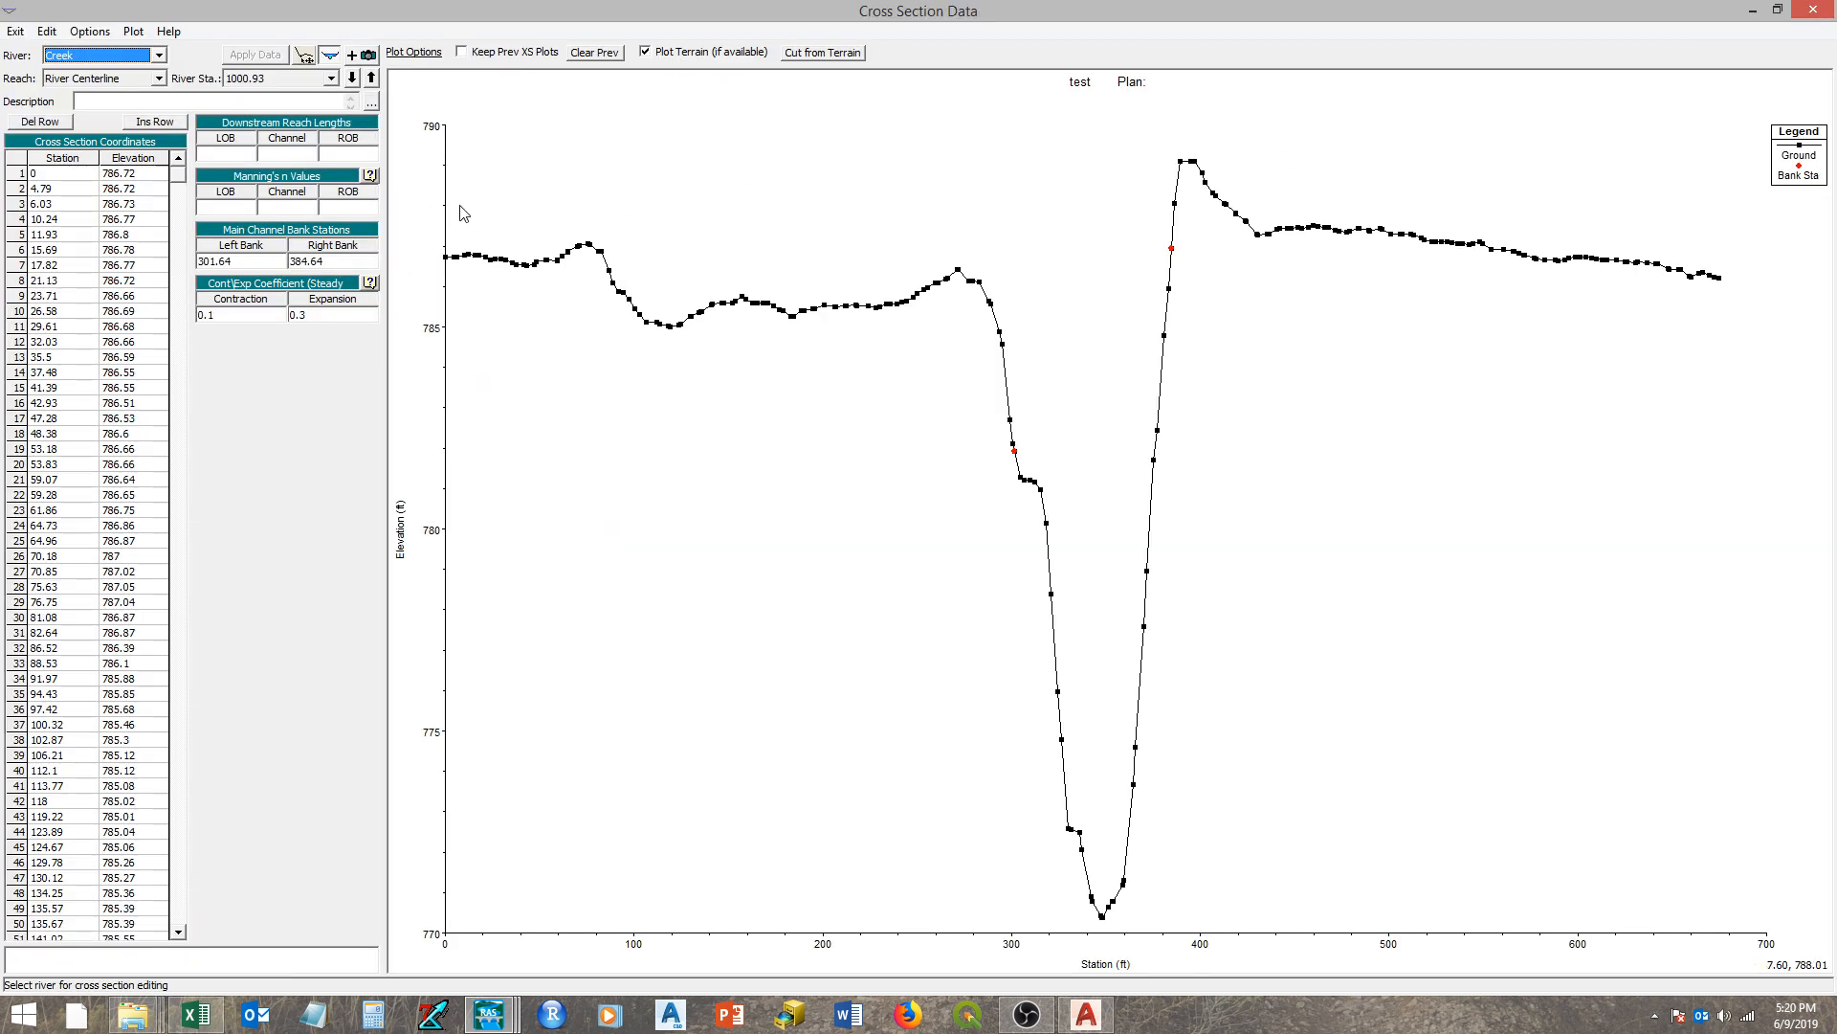
mouse_move(476, 253)
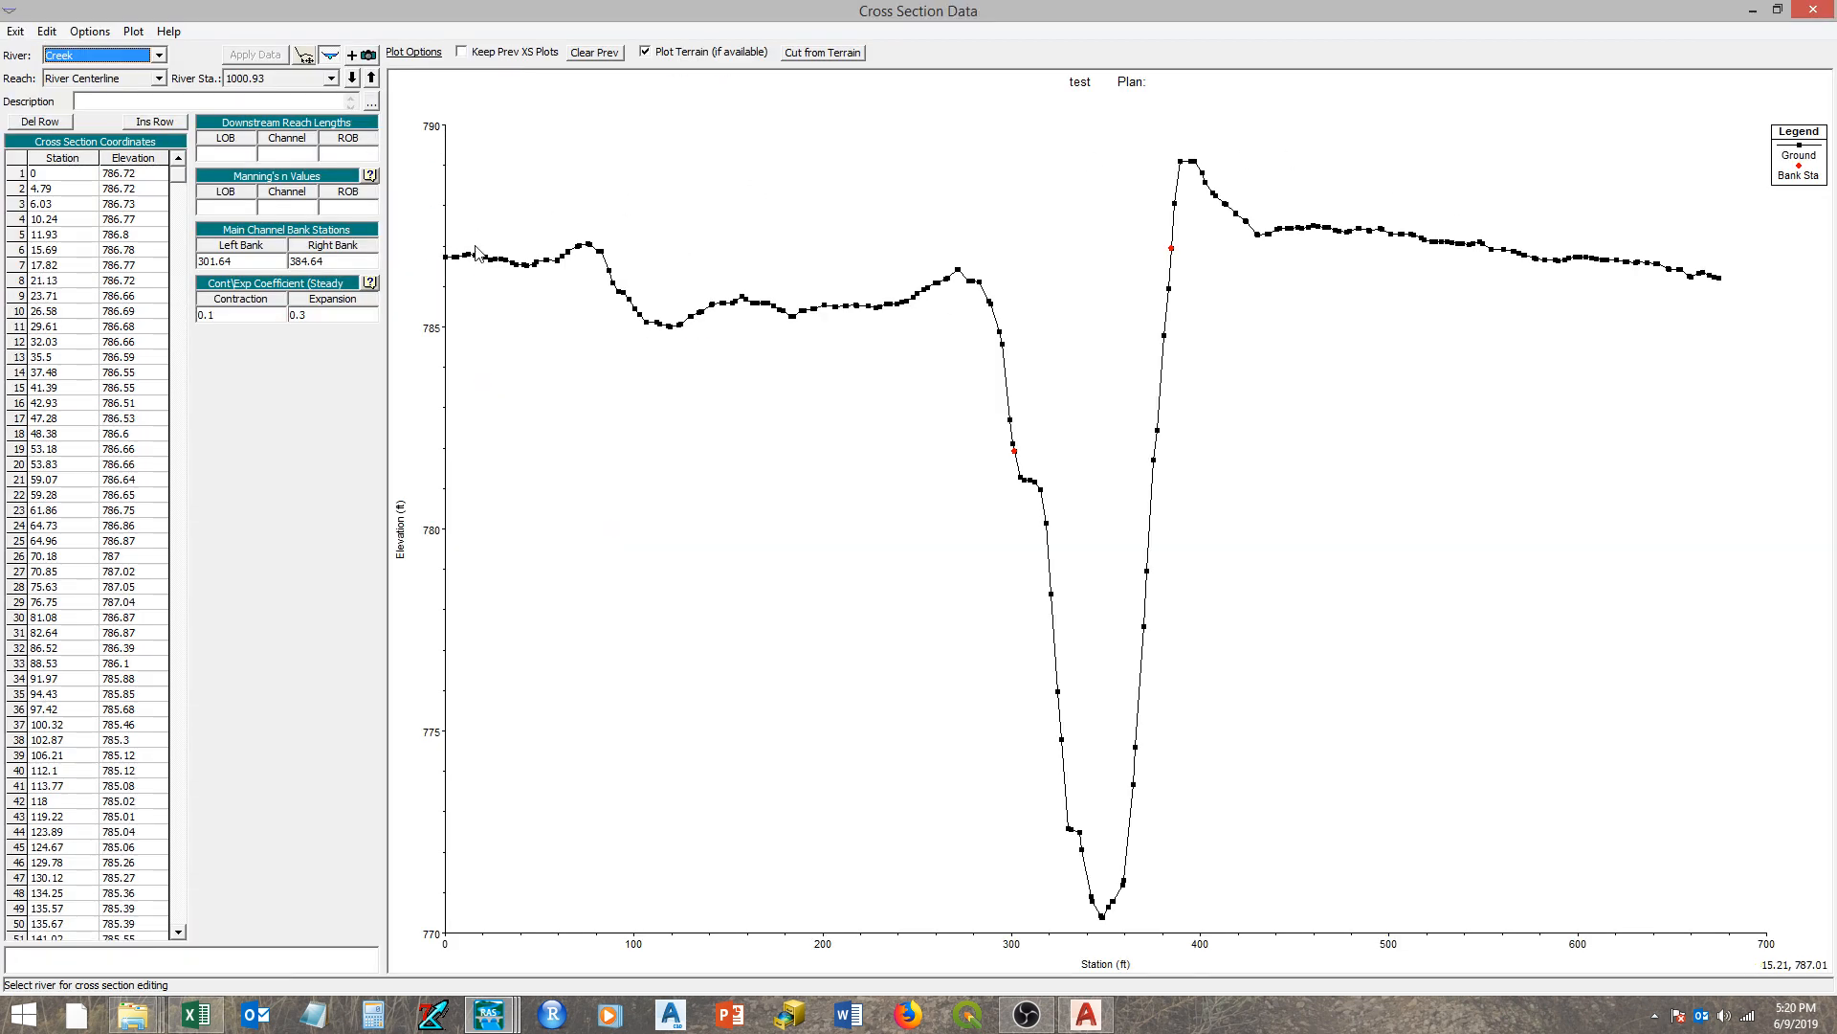
mouse_move(601, 259)
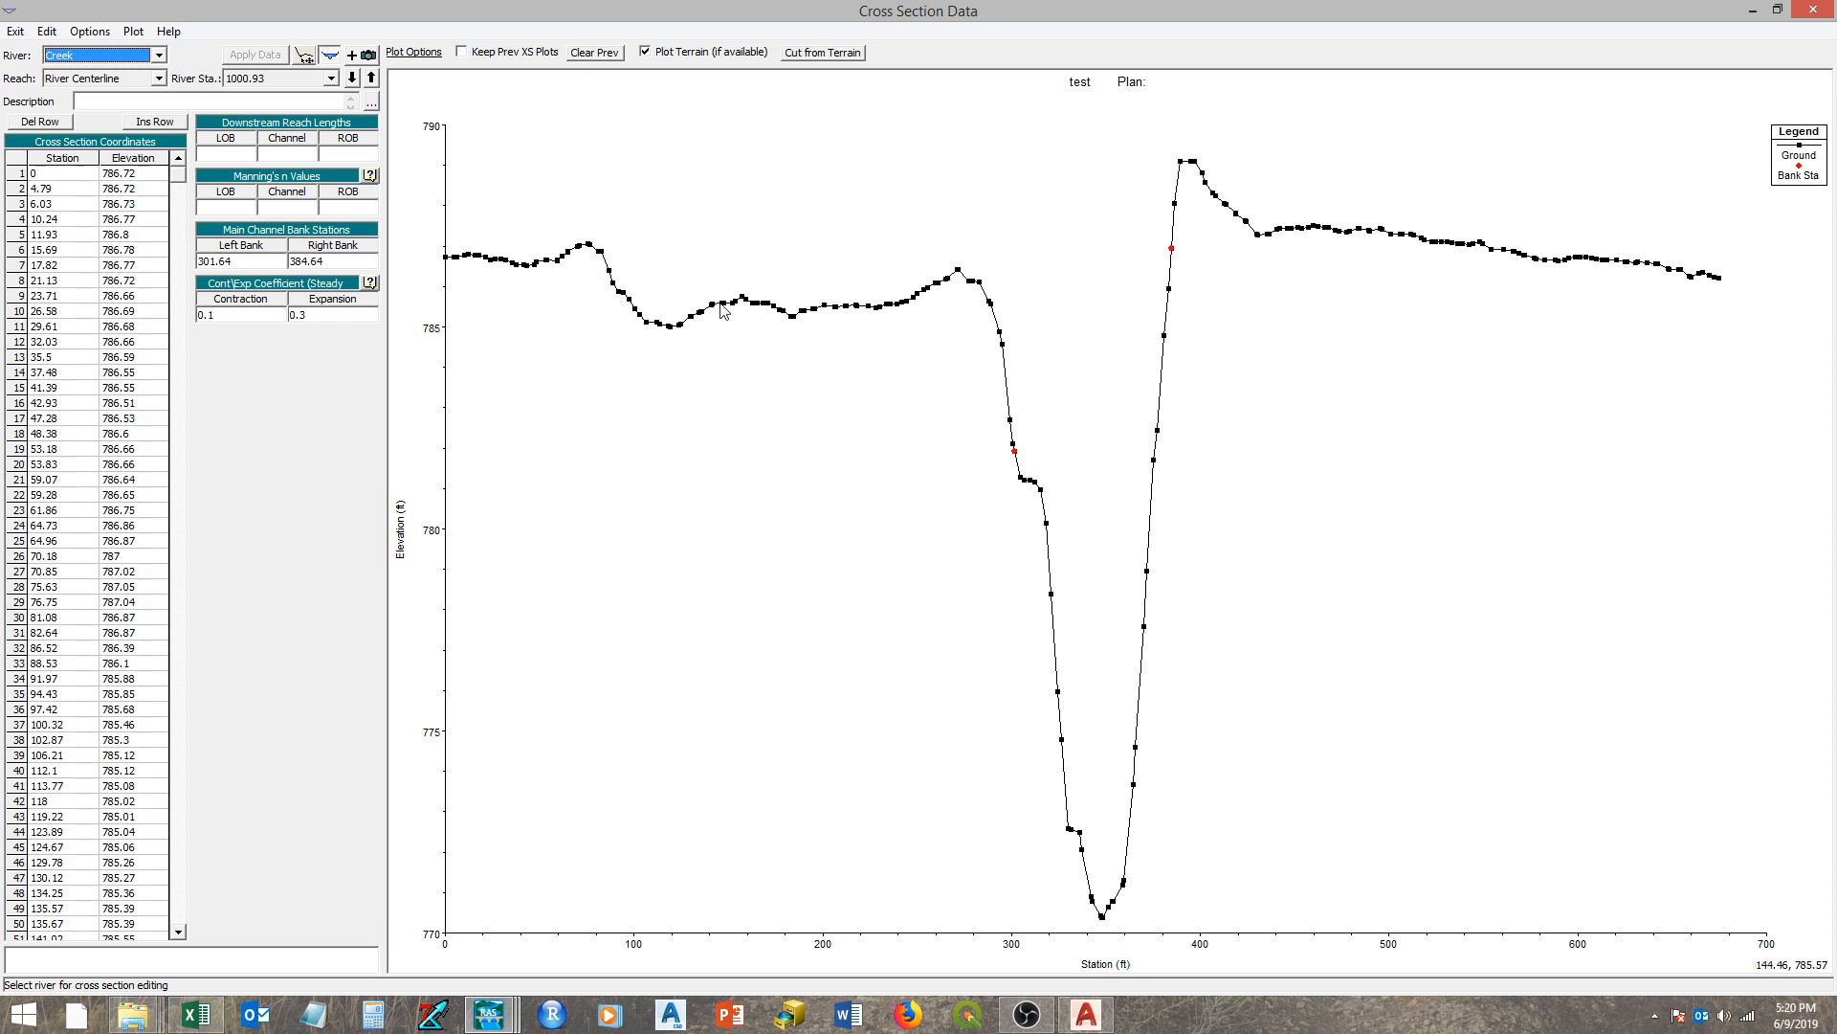
mouse_move(1008, 354)
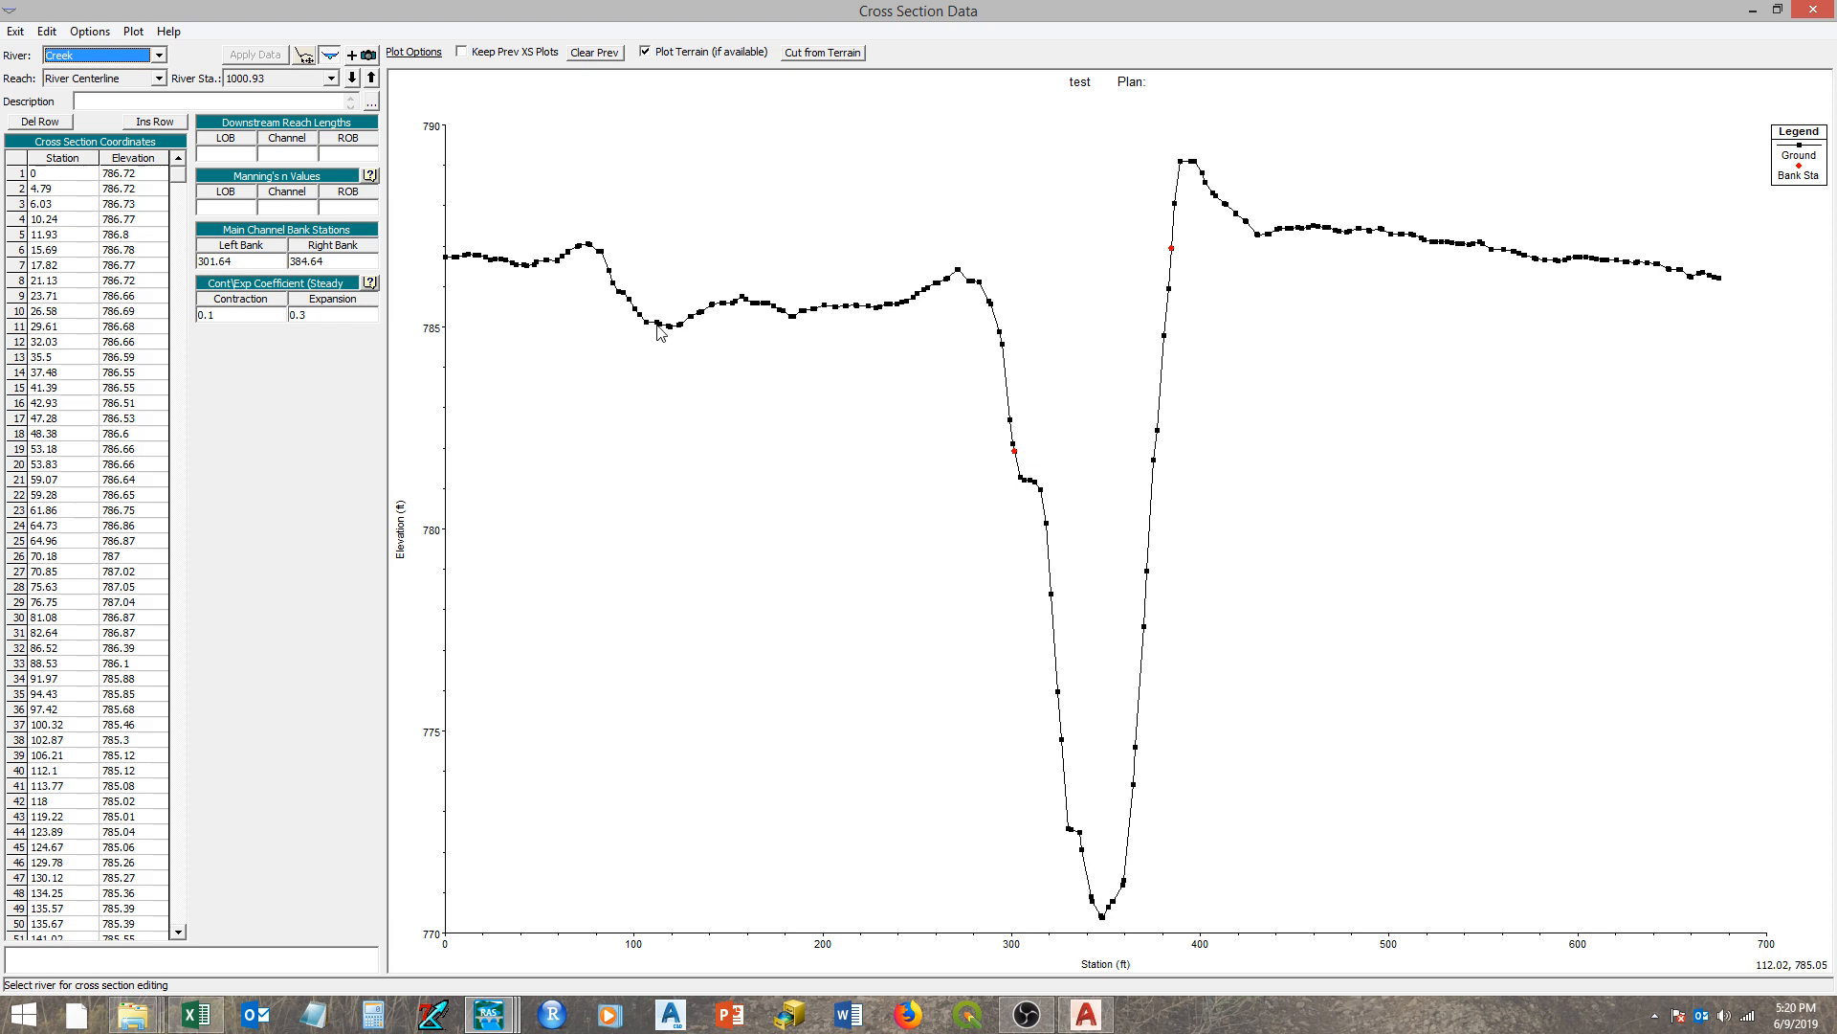
mouse_move(727, 329)
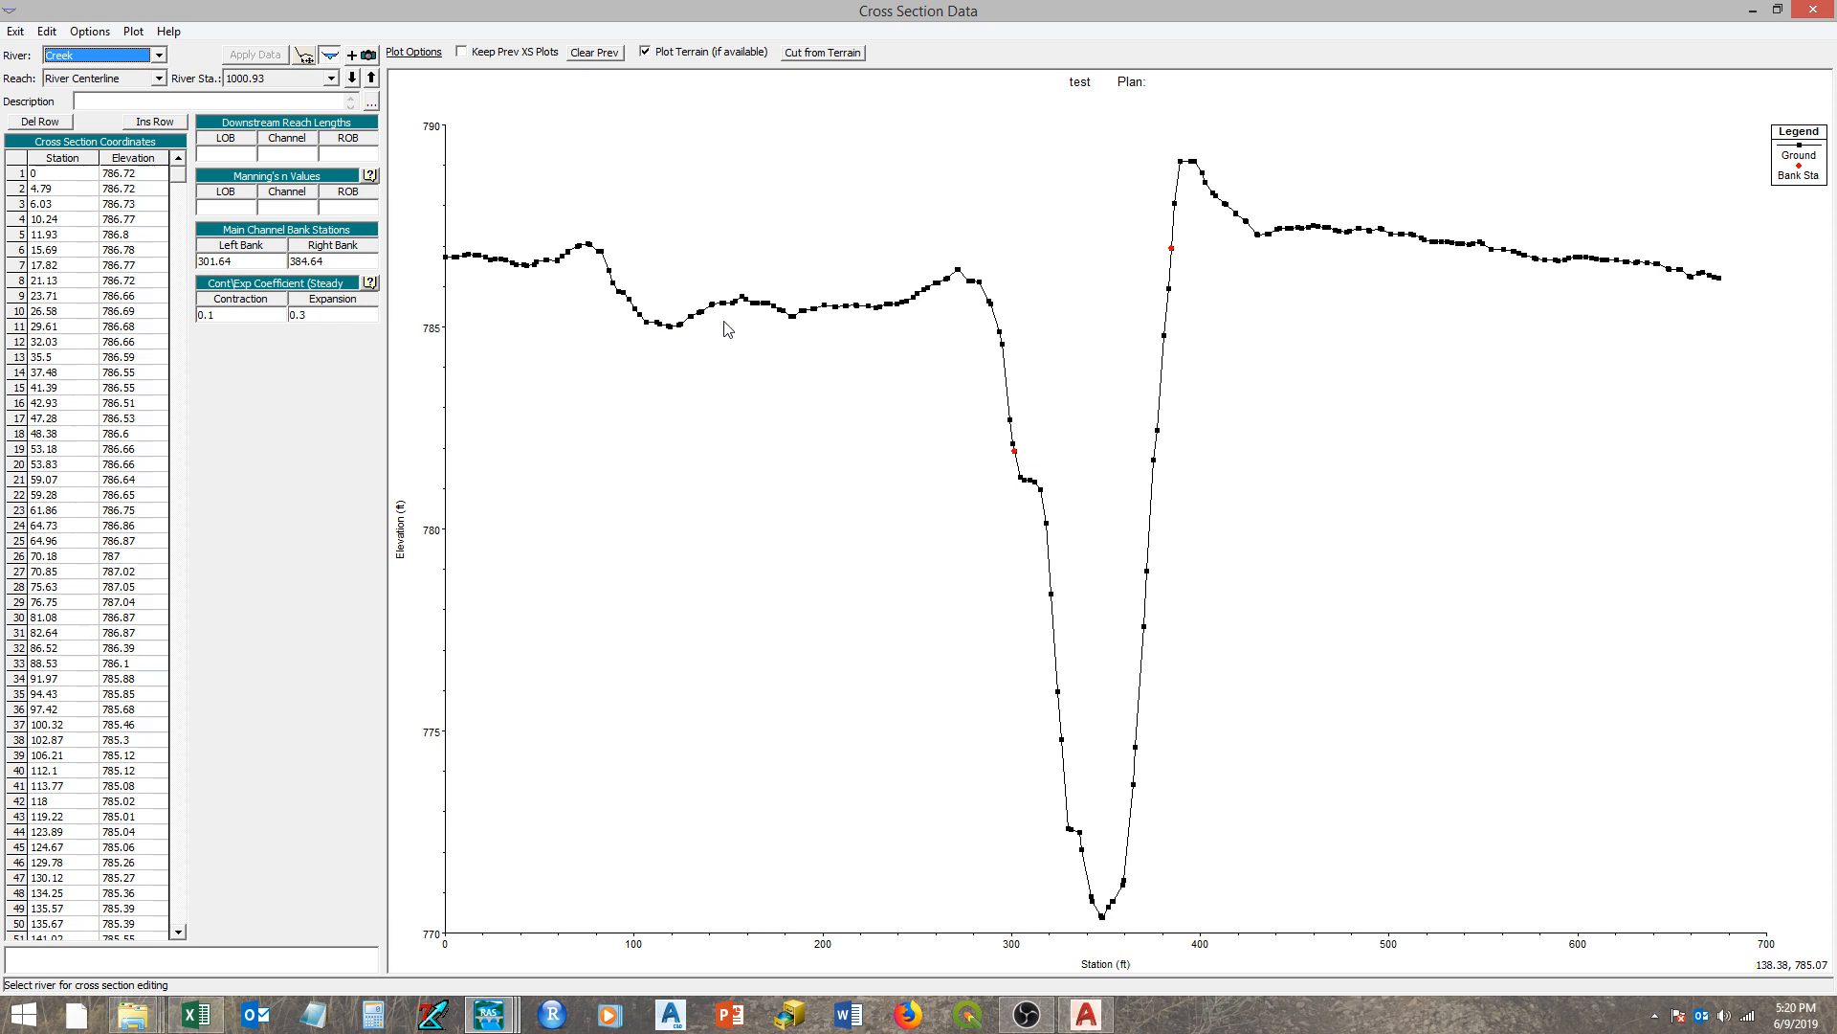
mouse_move(1011, 551)
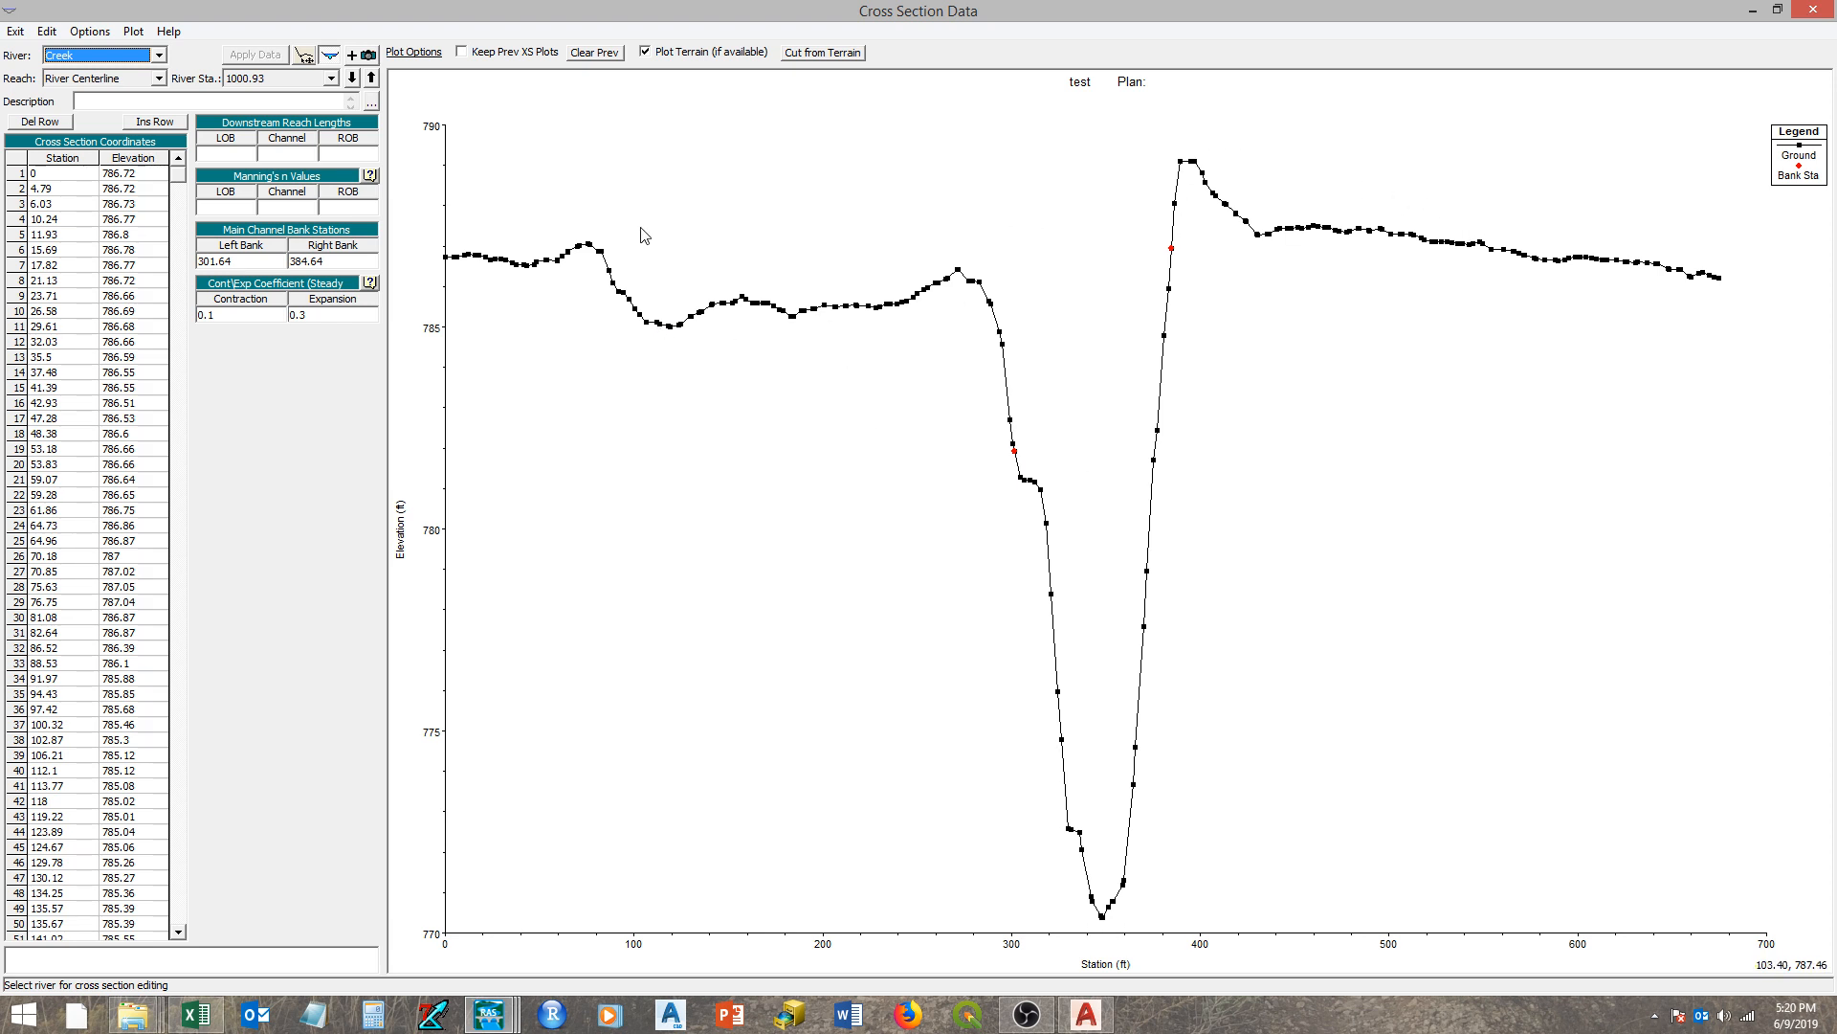
mouse_move(475, 941)
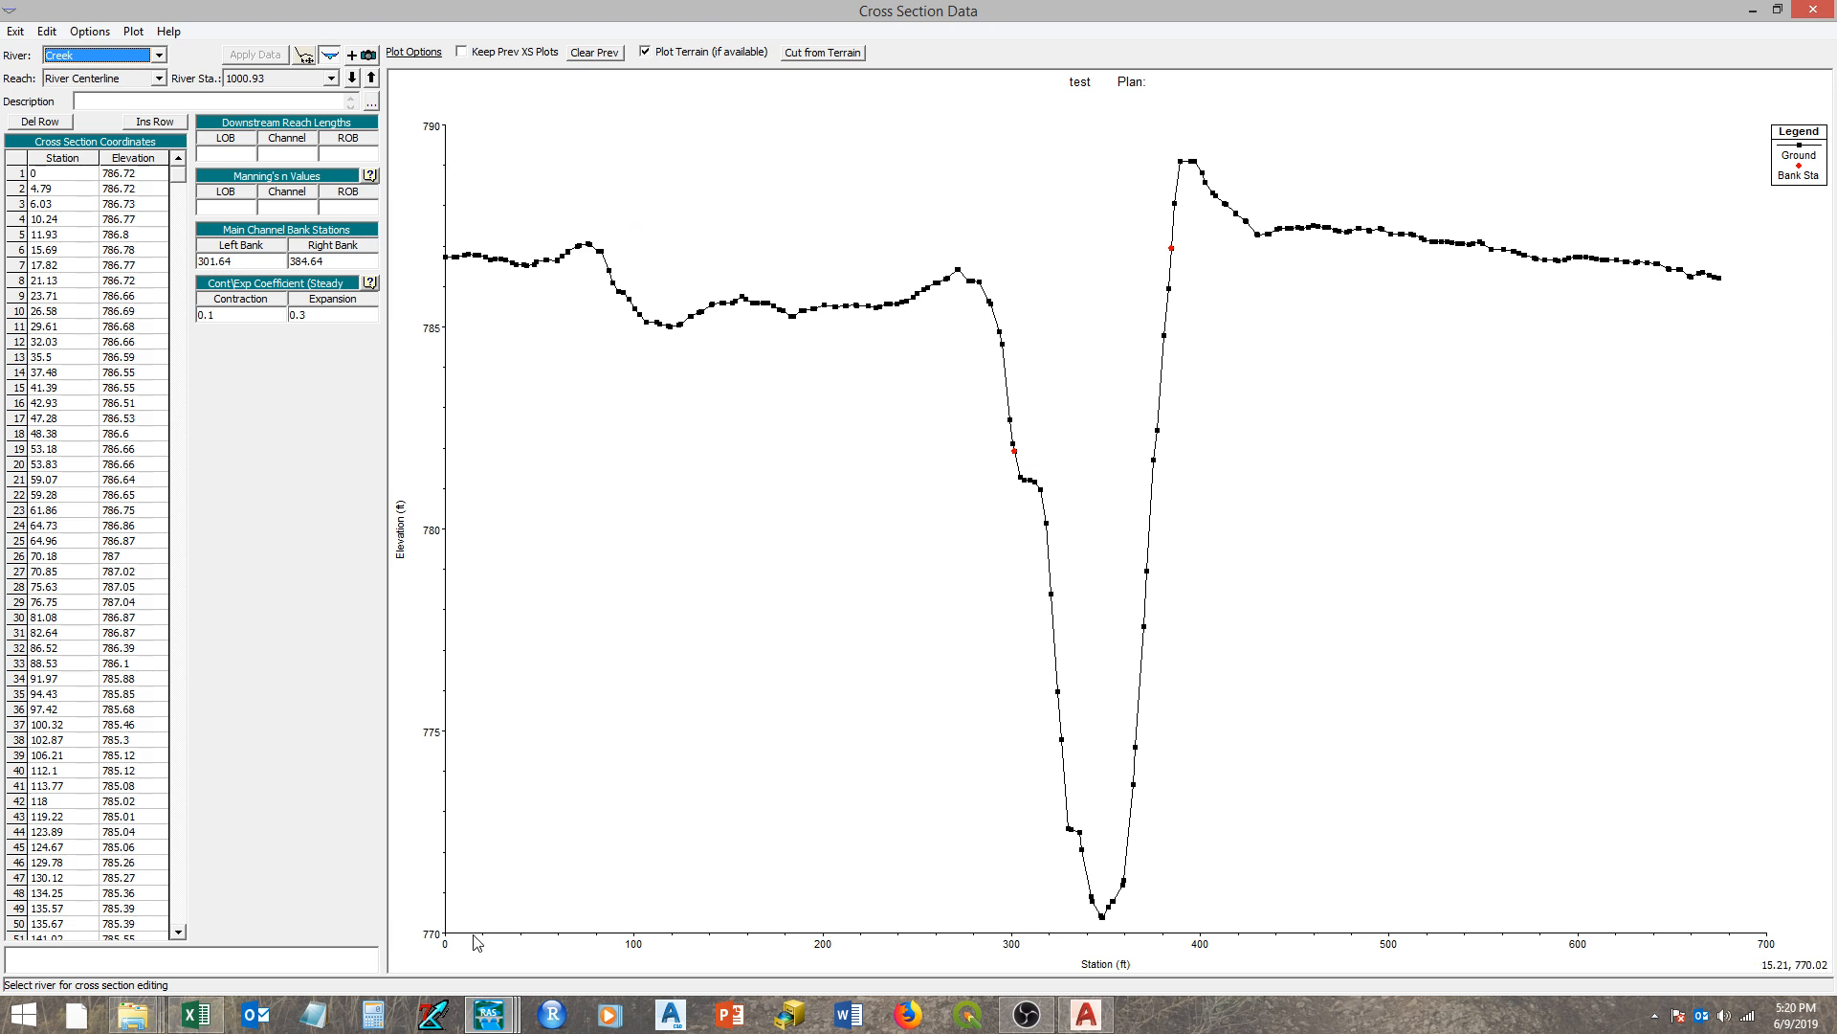
mouse_move(458, 134)
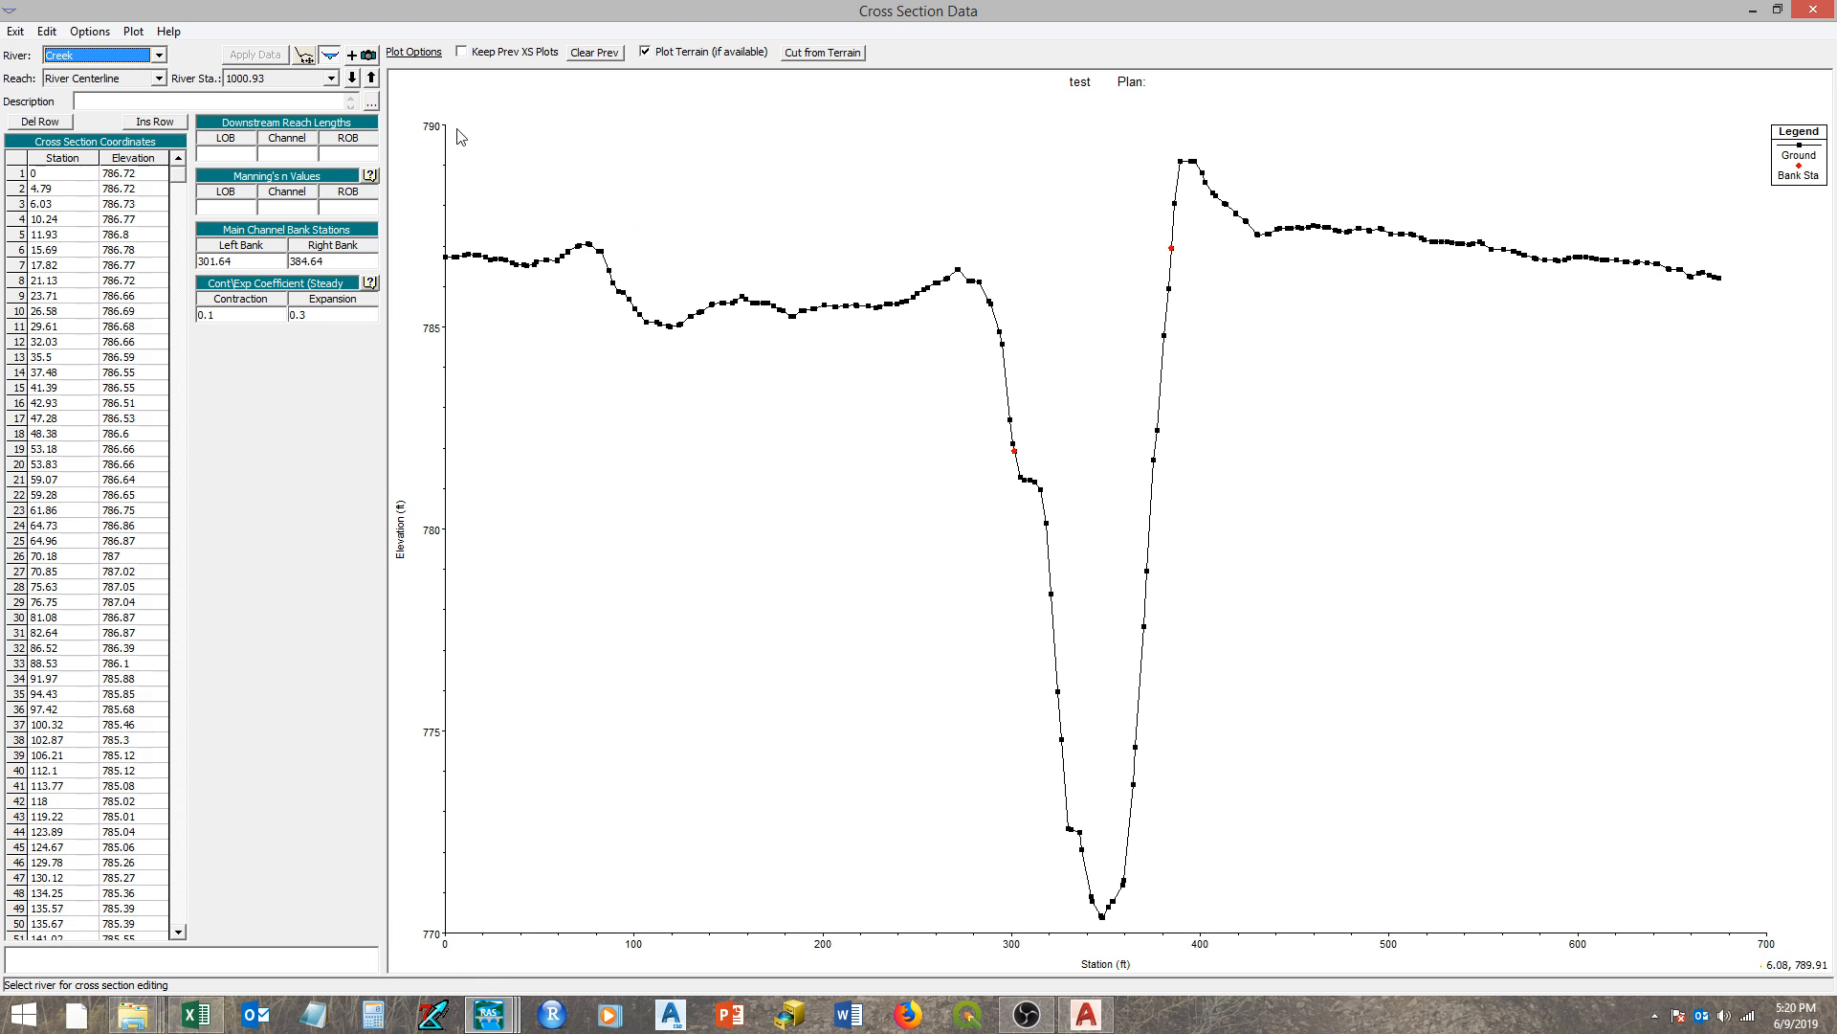
mouse_move(773, 954)
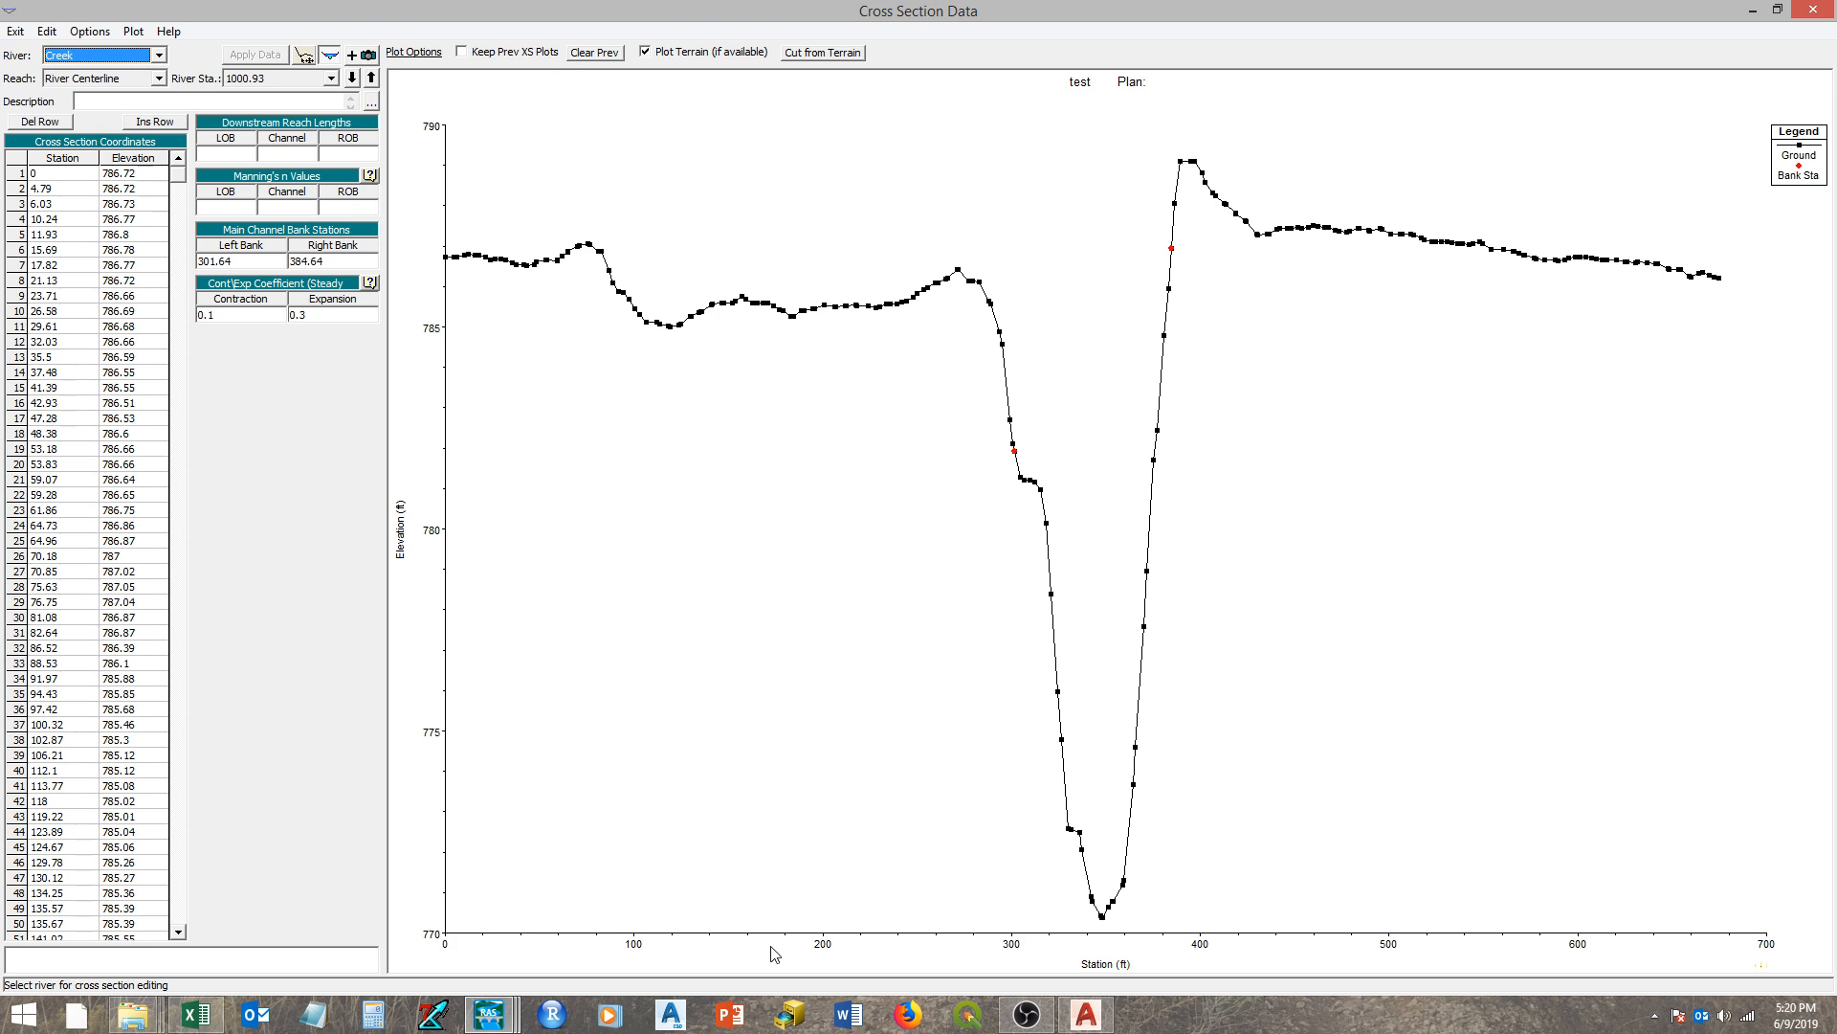
mouse_move(1786, 902)
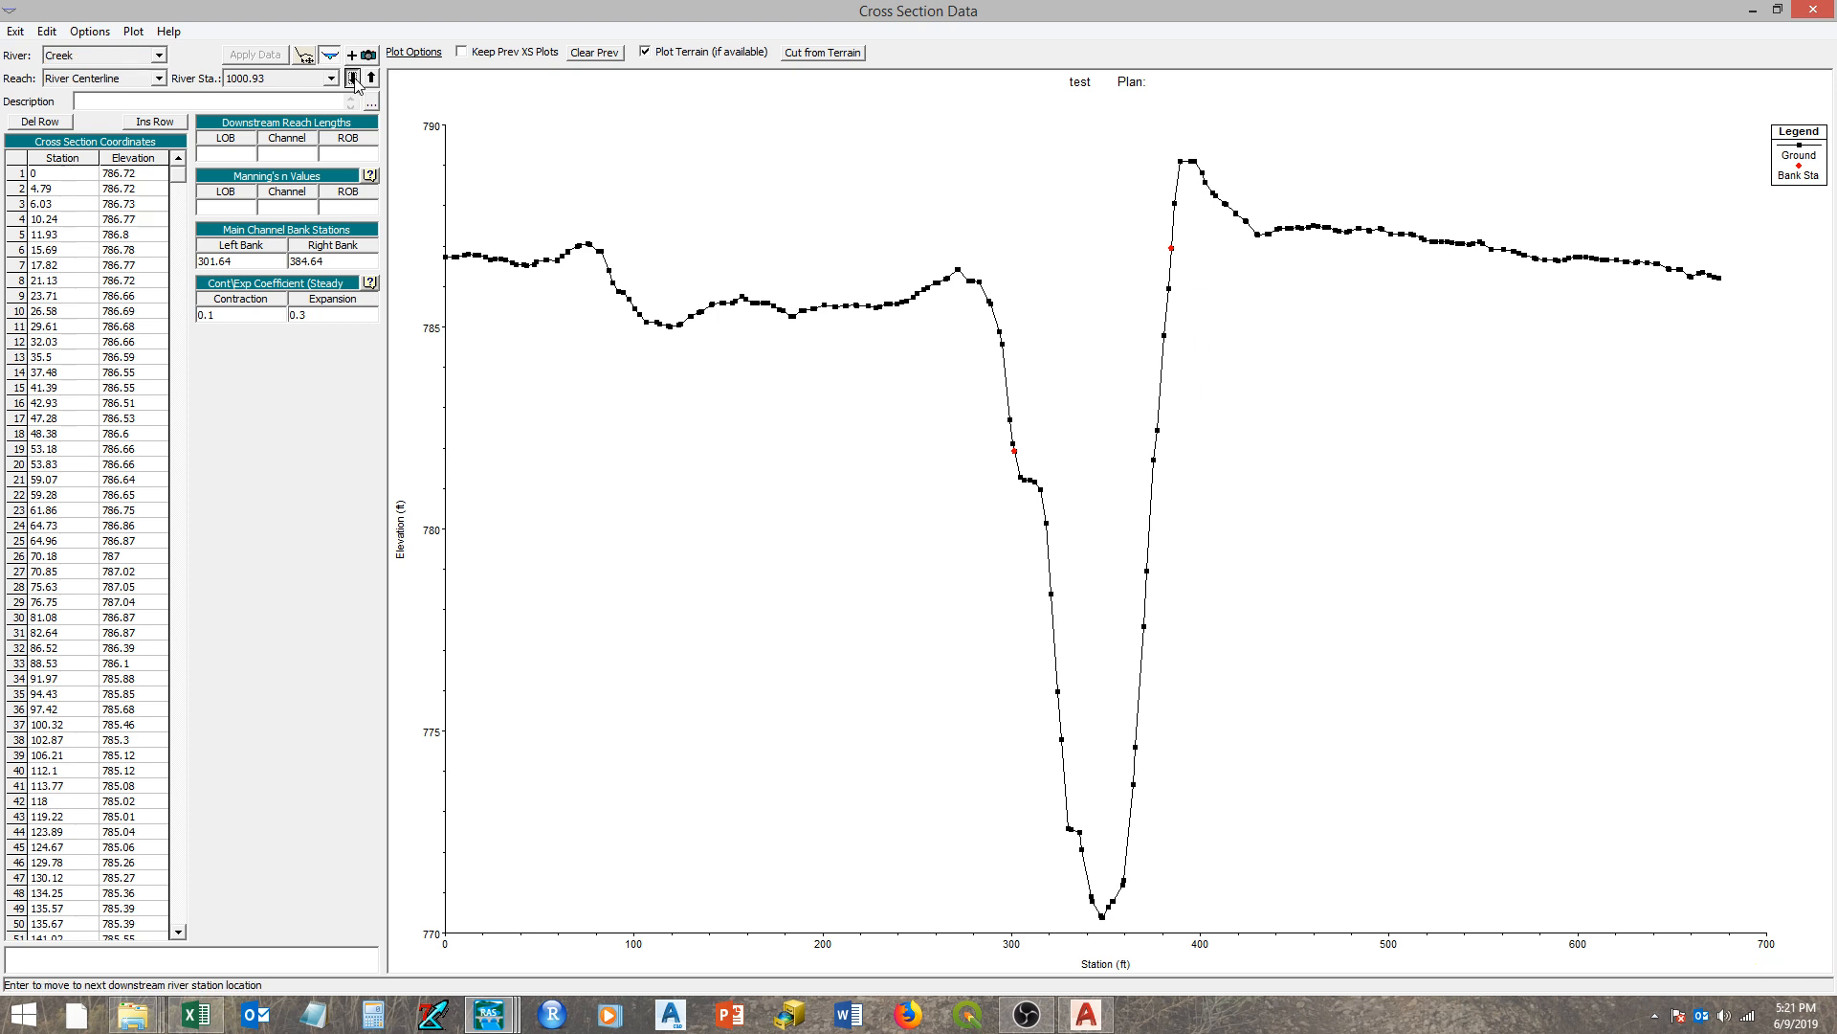
click(356, 77)
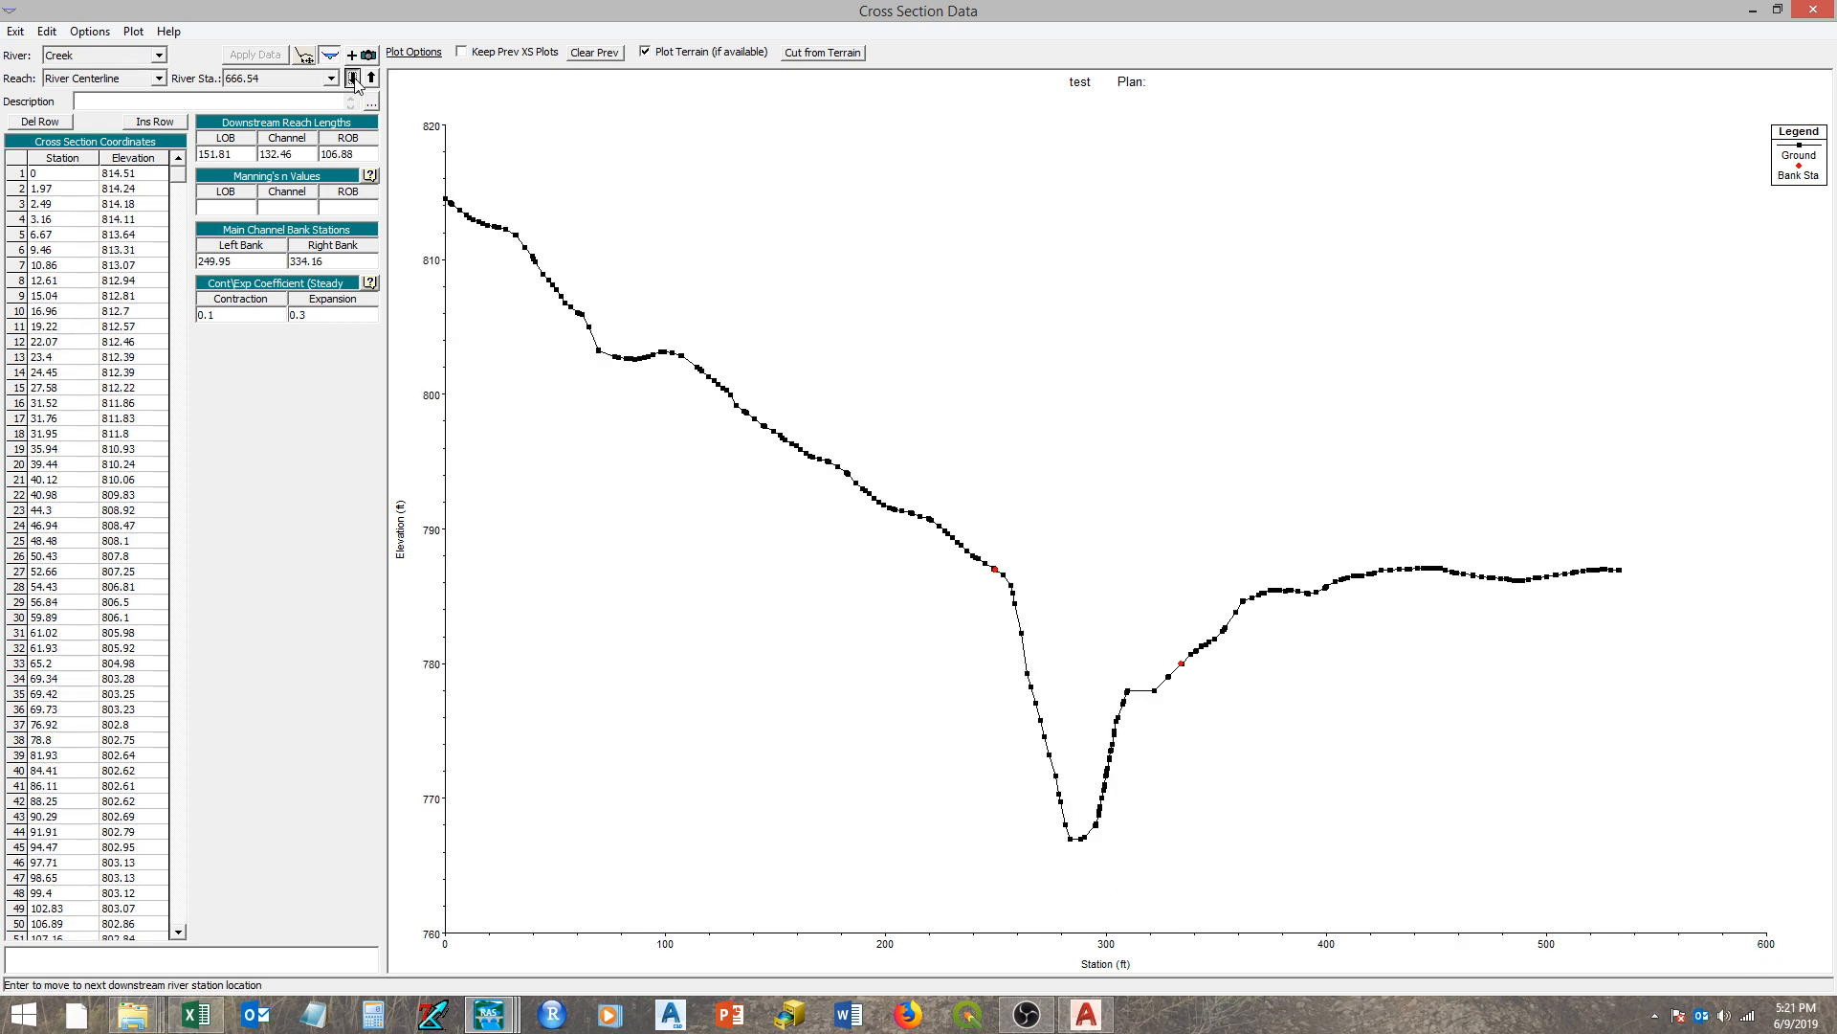
click(354, 77)
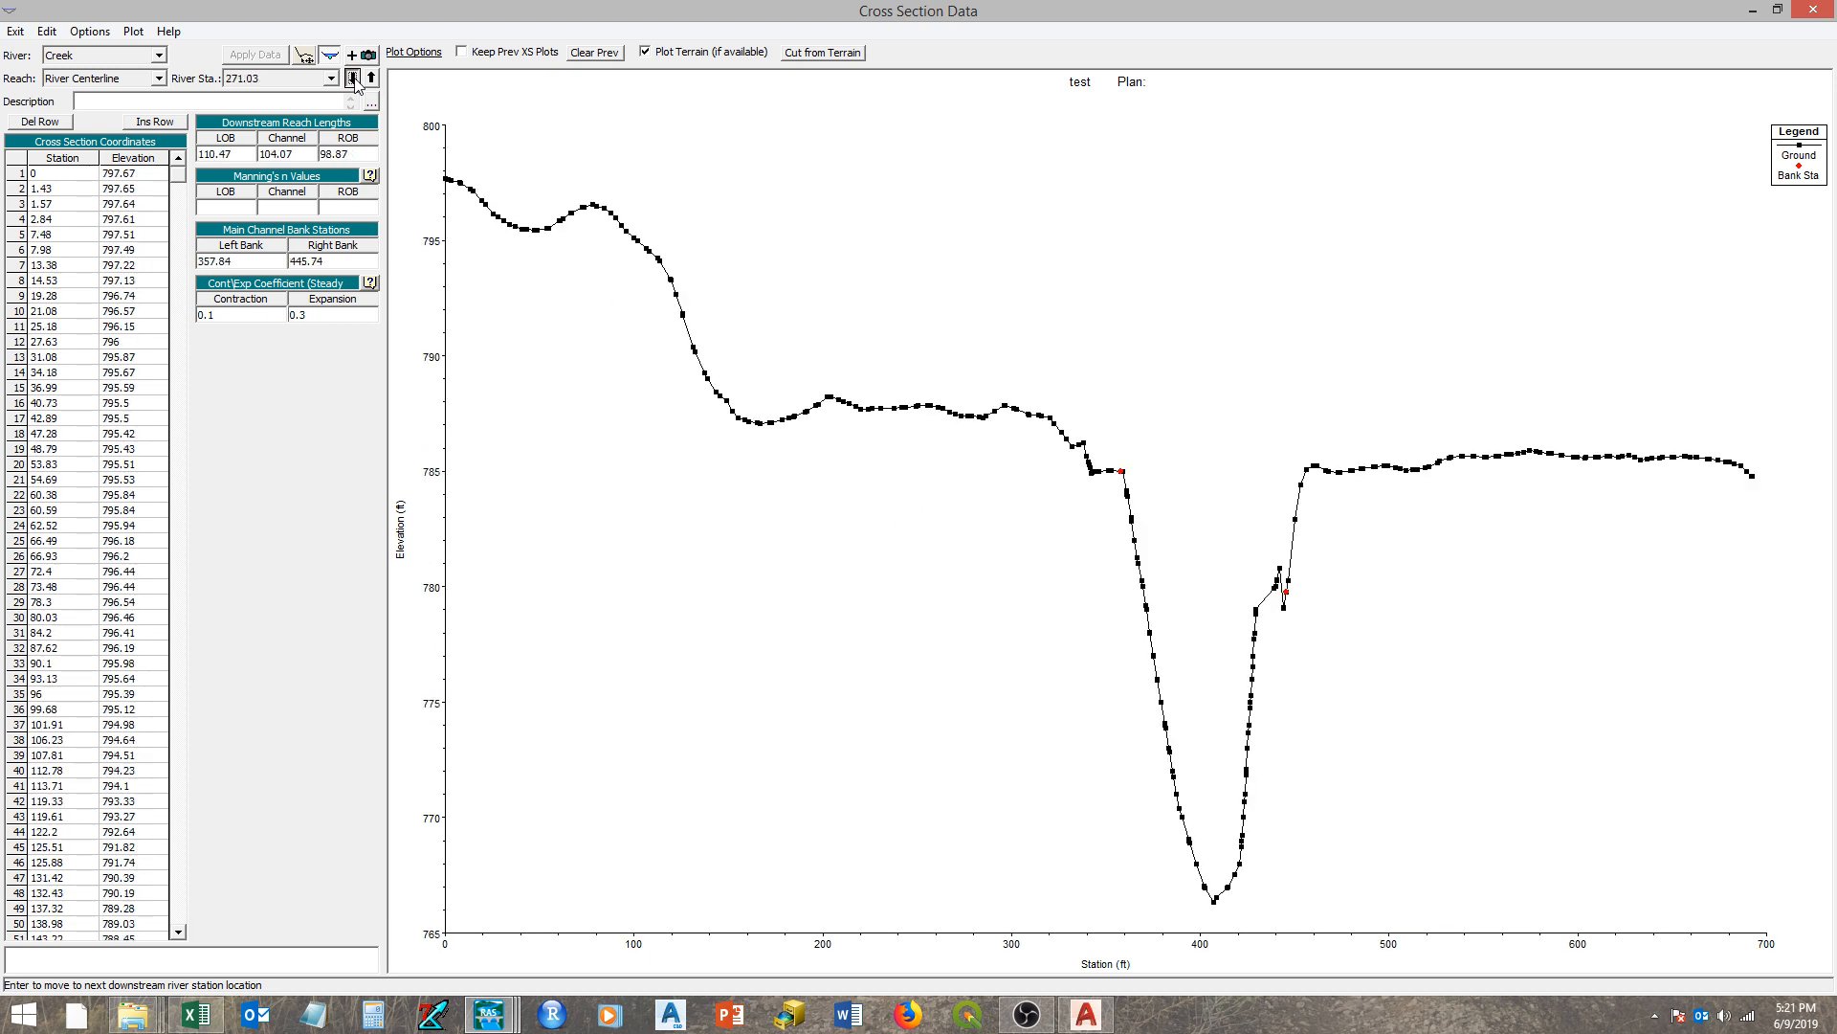
click(356, 77)
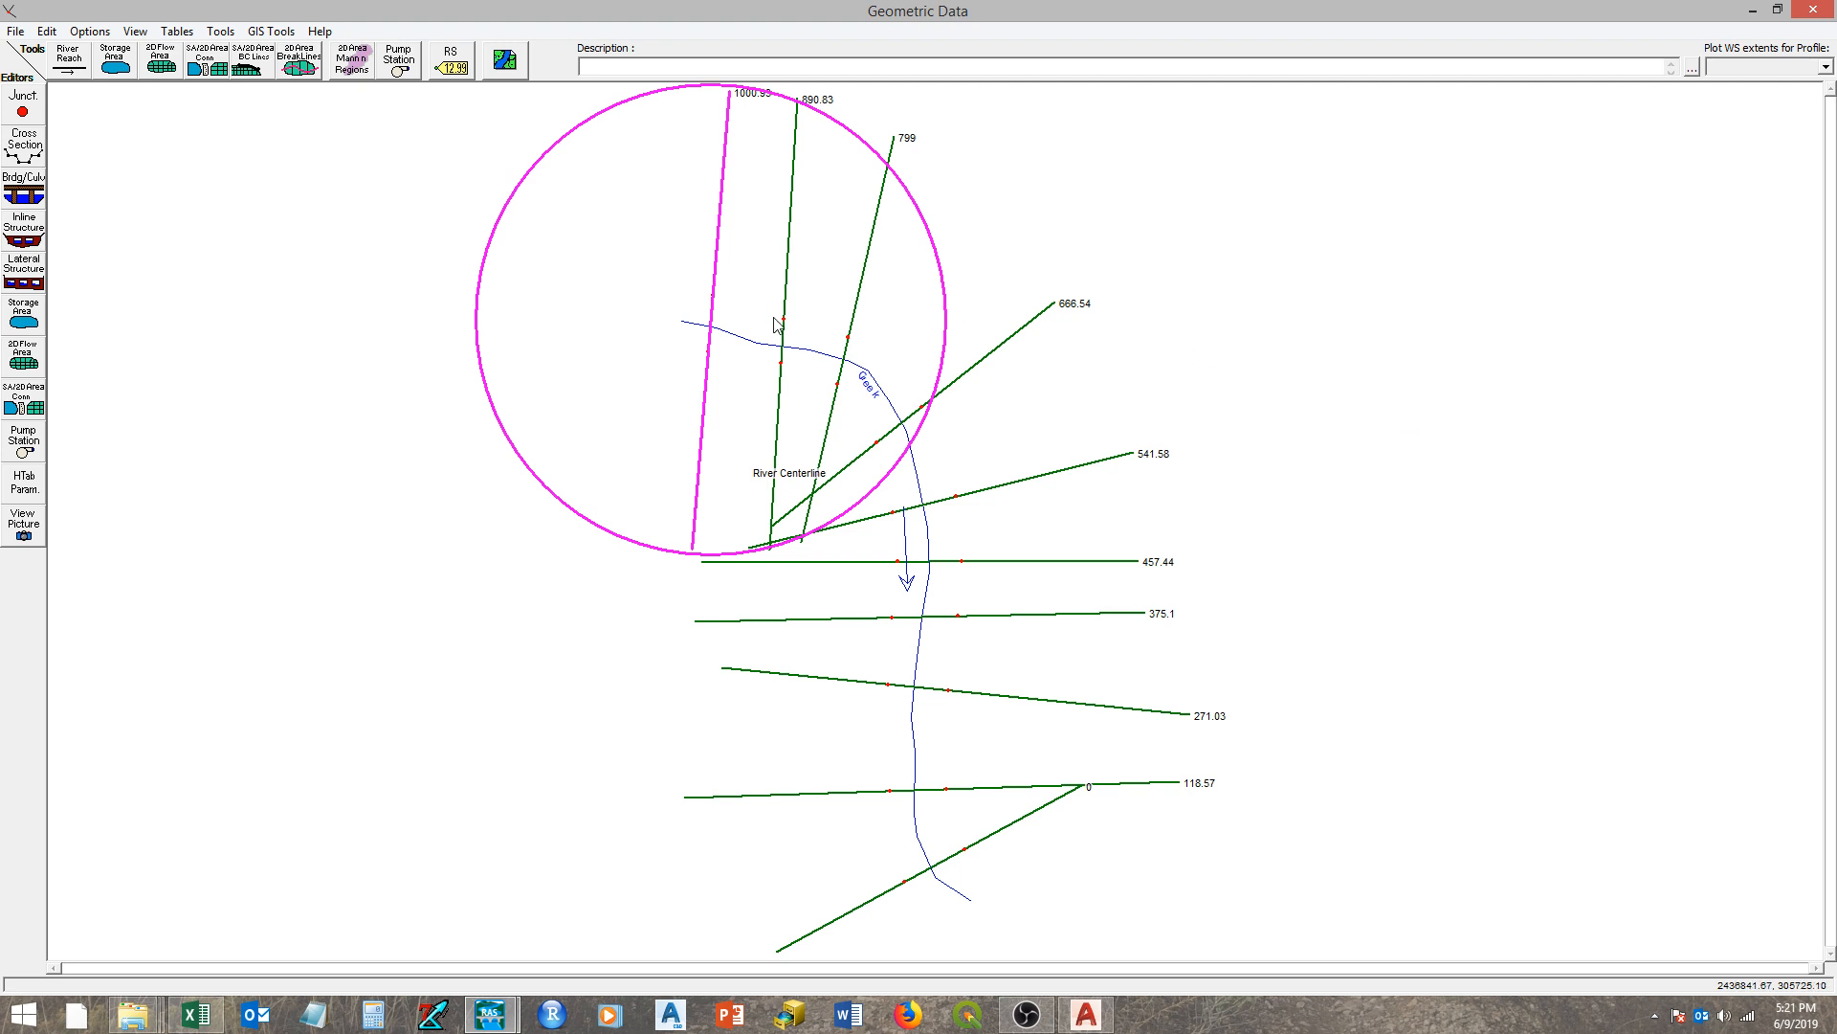
mouse_move(772, 327)
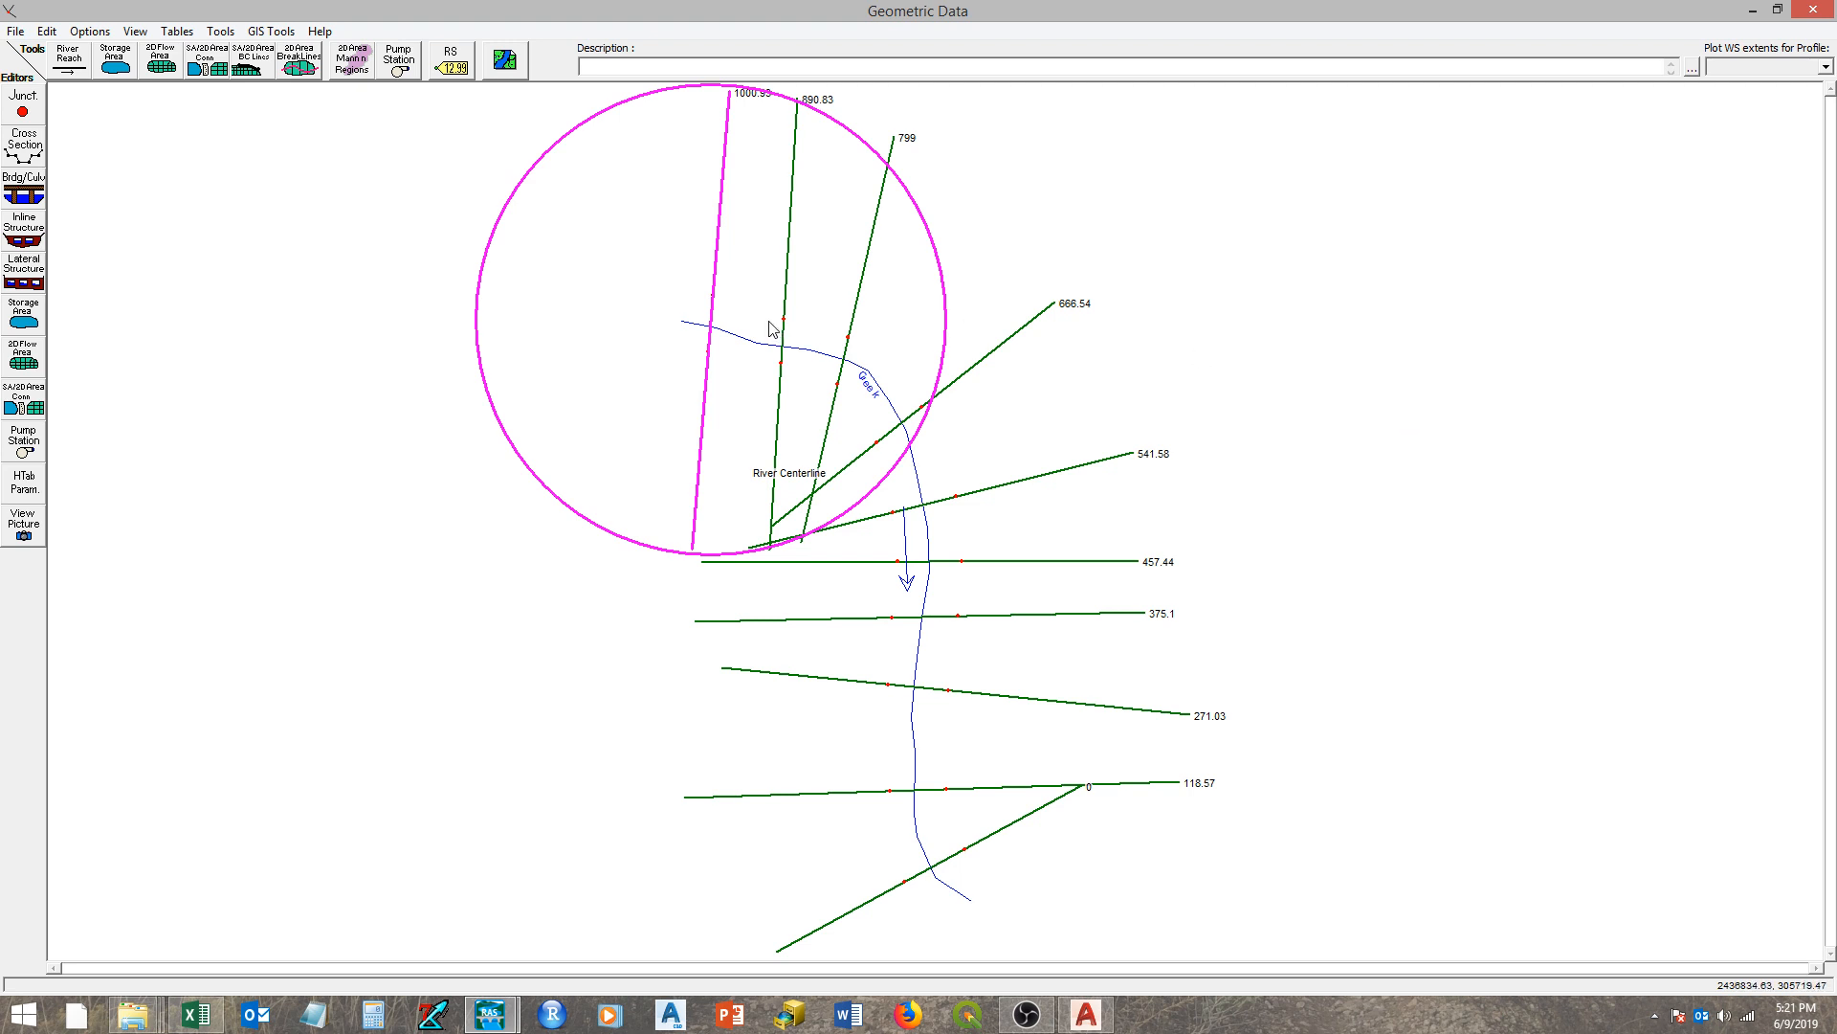
mouse_move(201, 155)
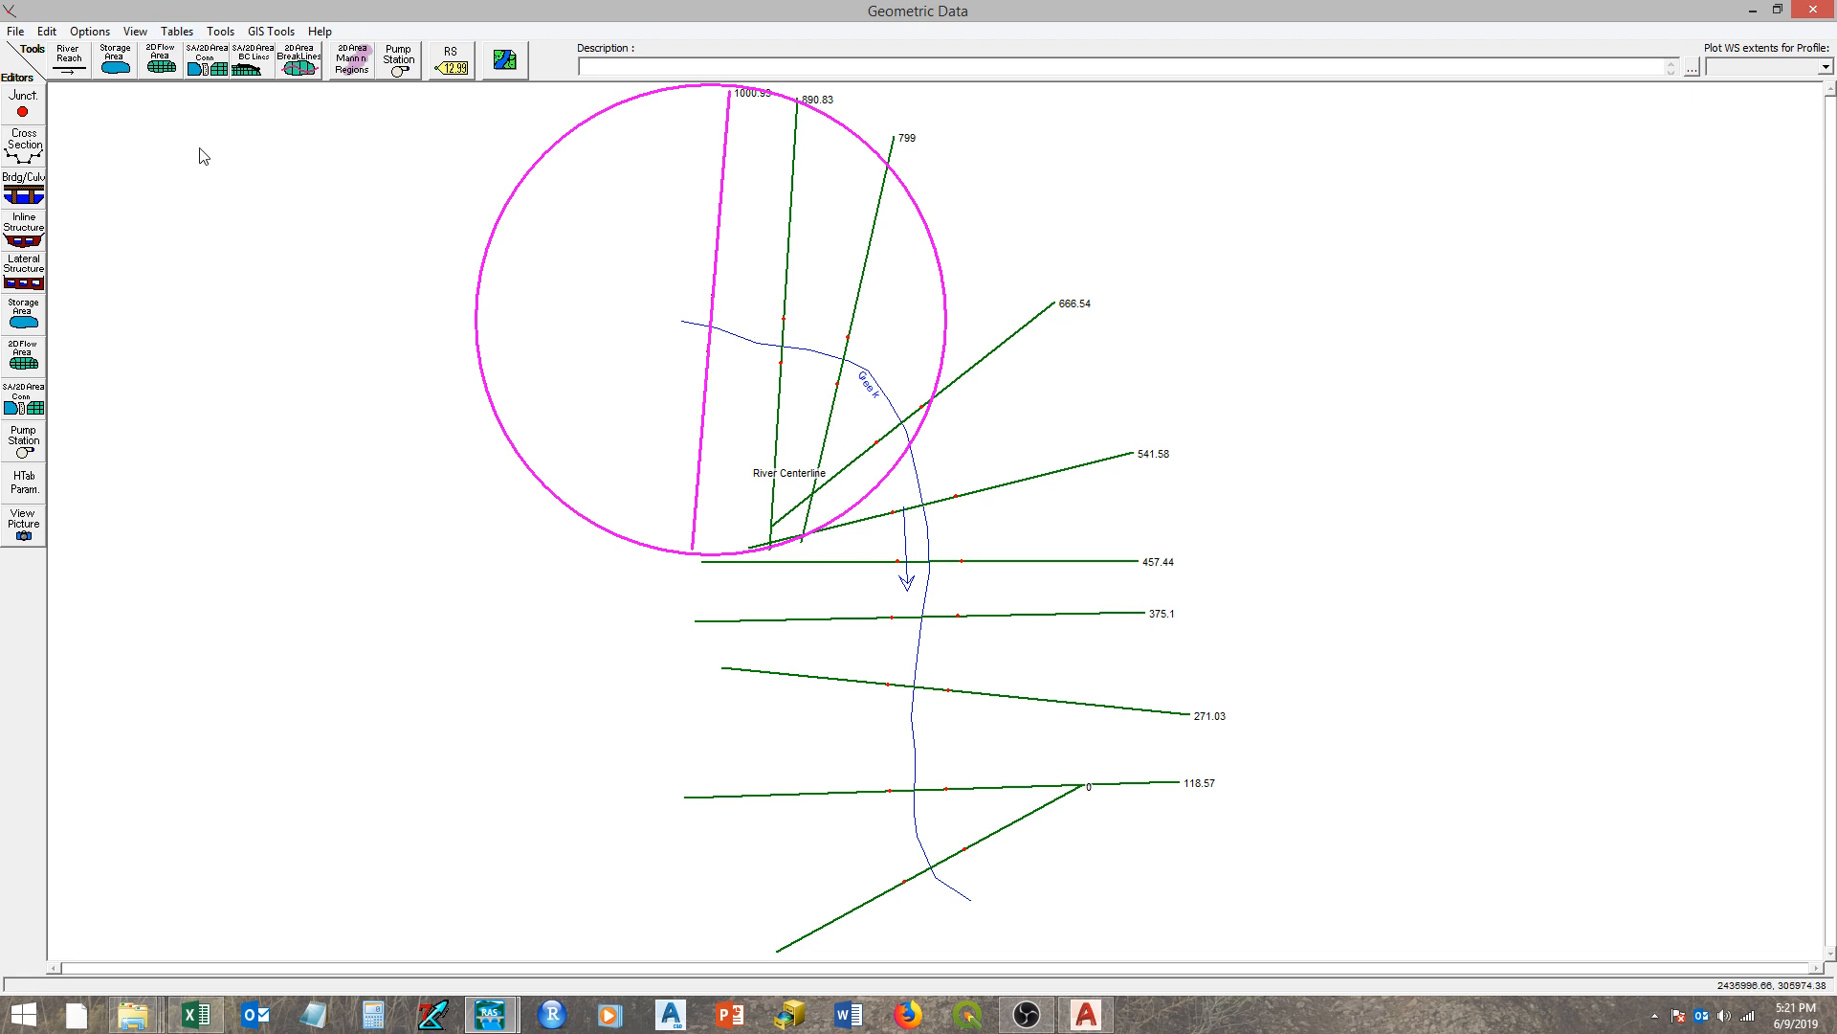
mouse_move(835, 243)
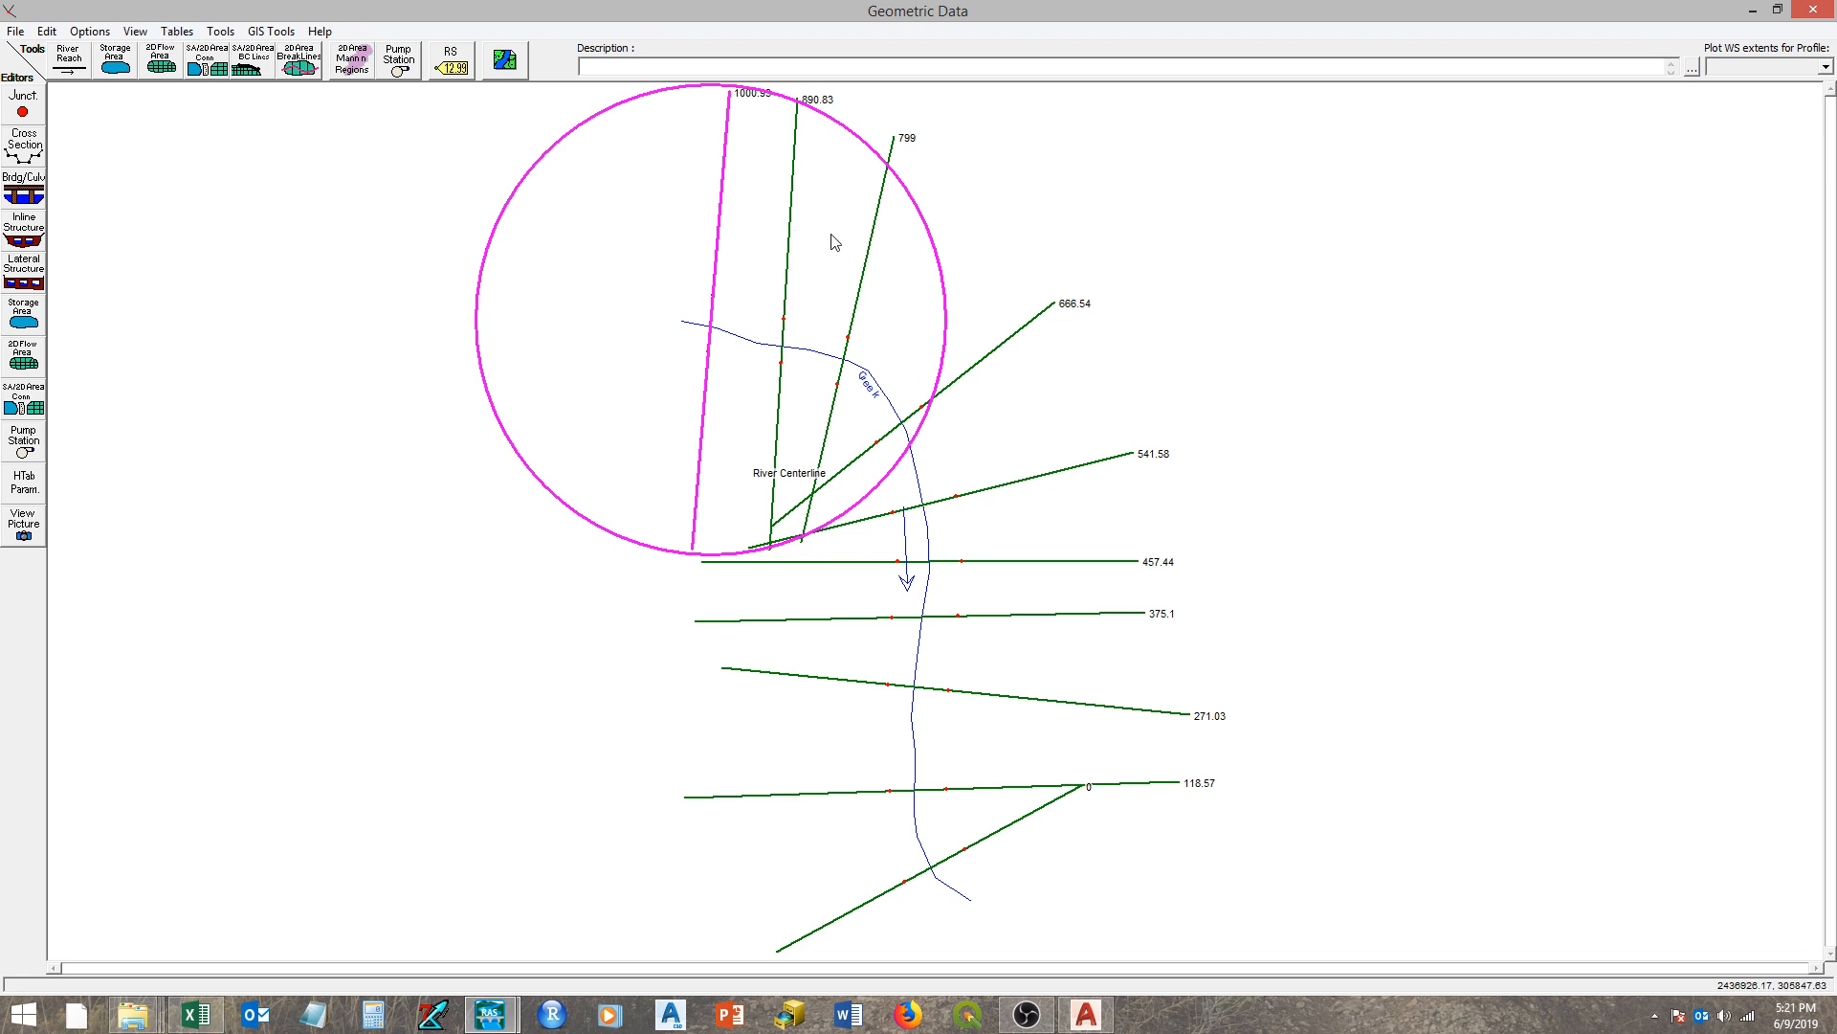
mouse_move(970, 378)
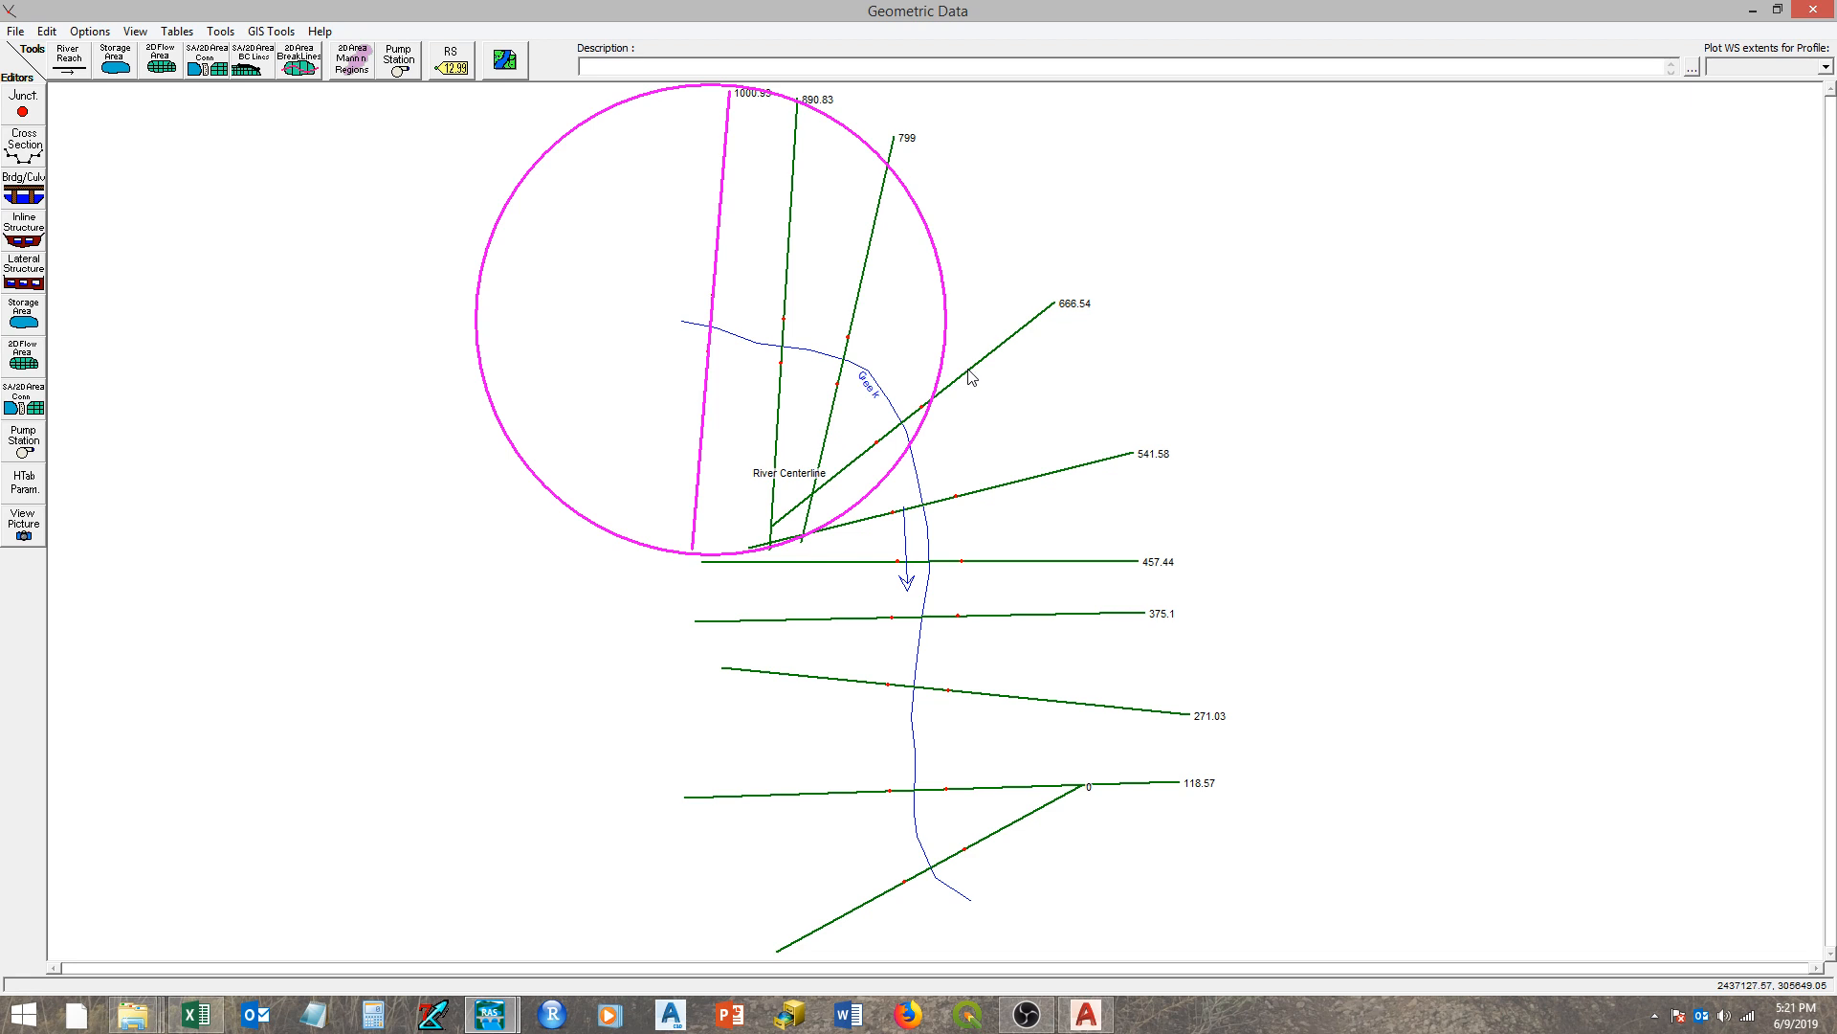
mouse_move(930, 398)
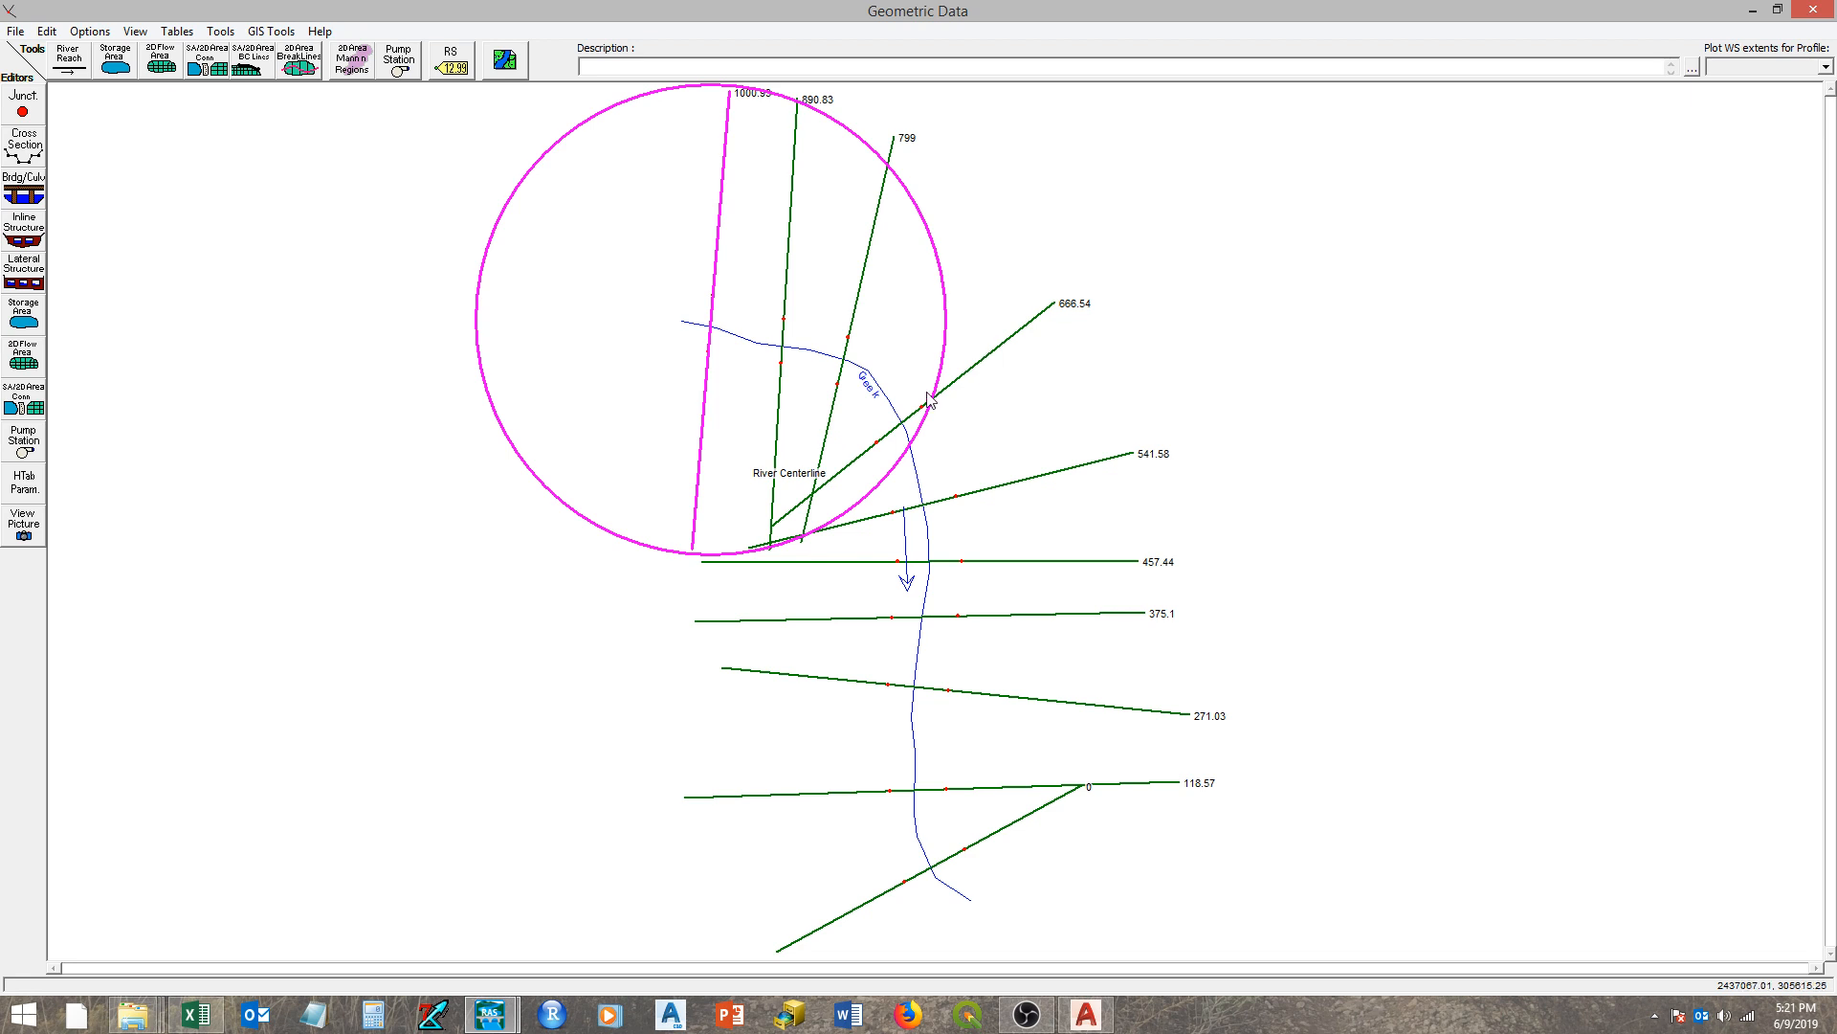
mouse_move(409, 238)
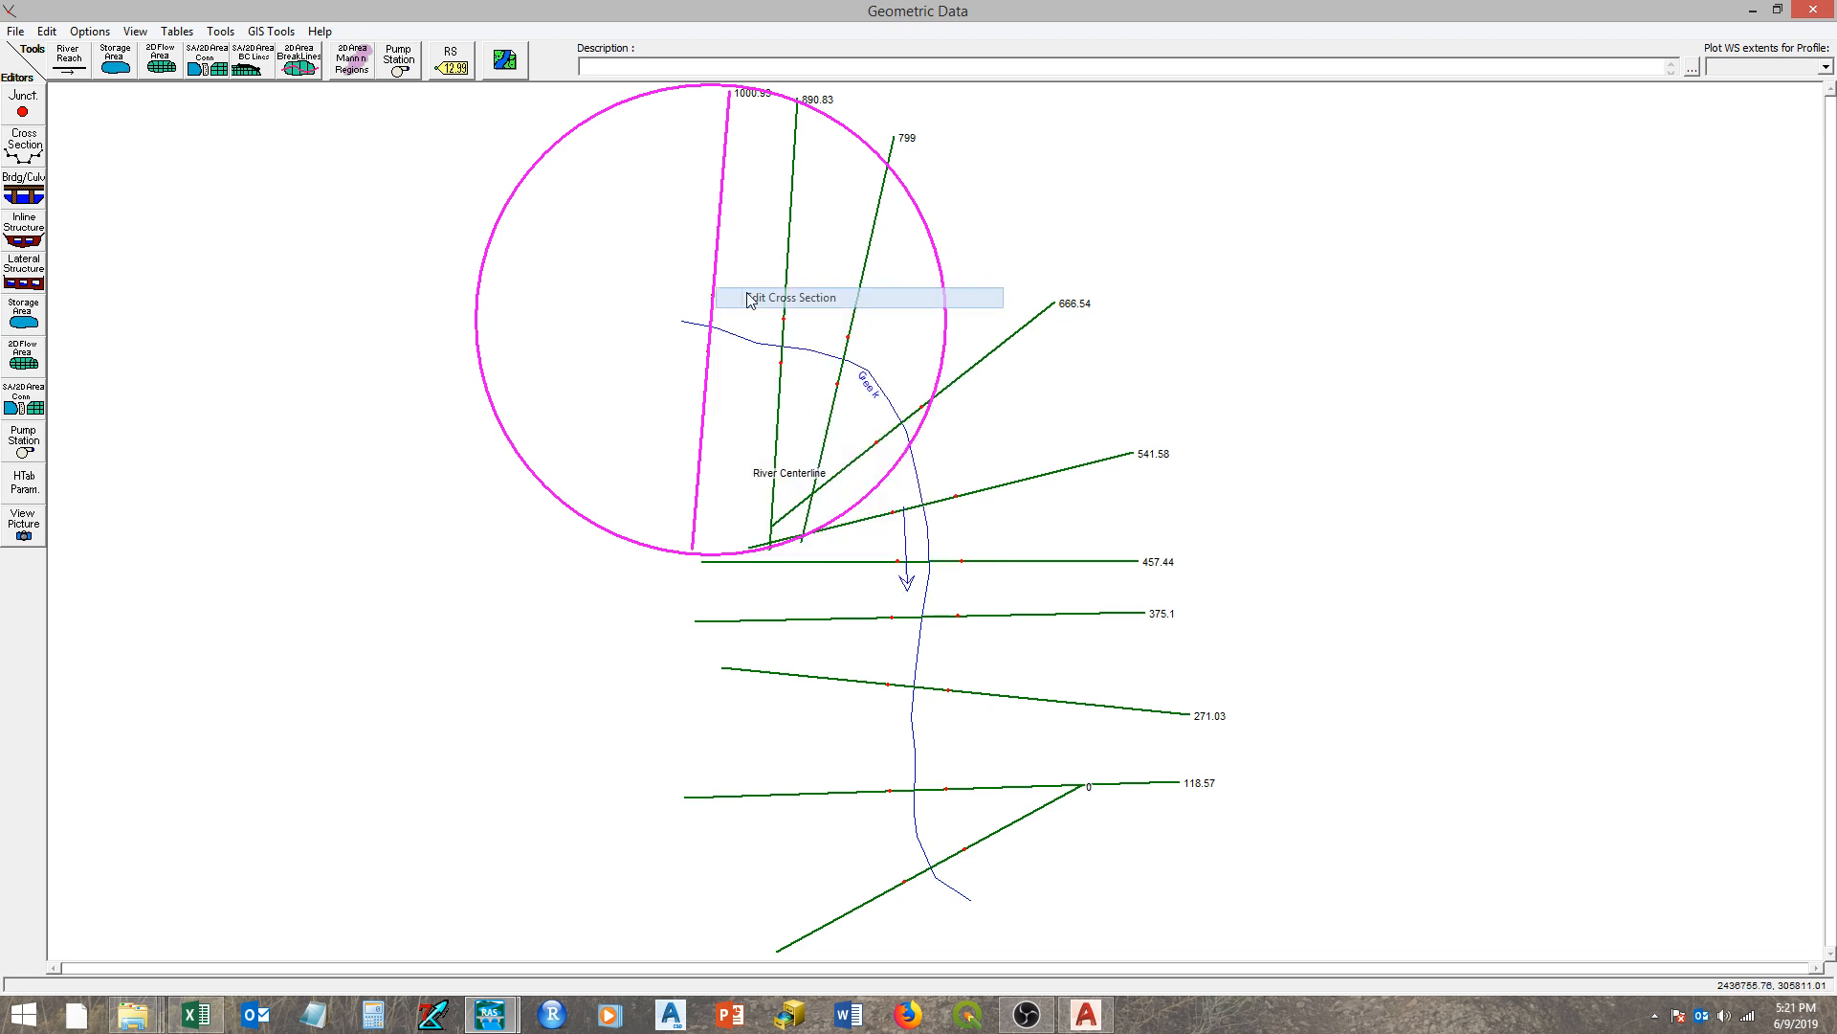
click(794, 297)
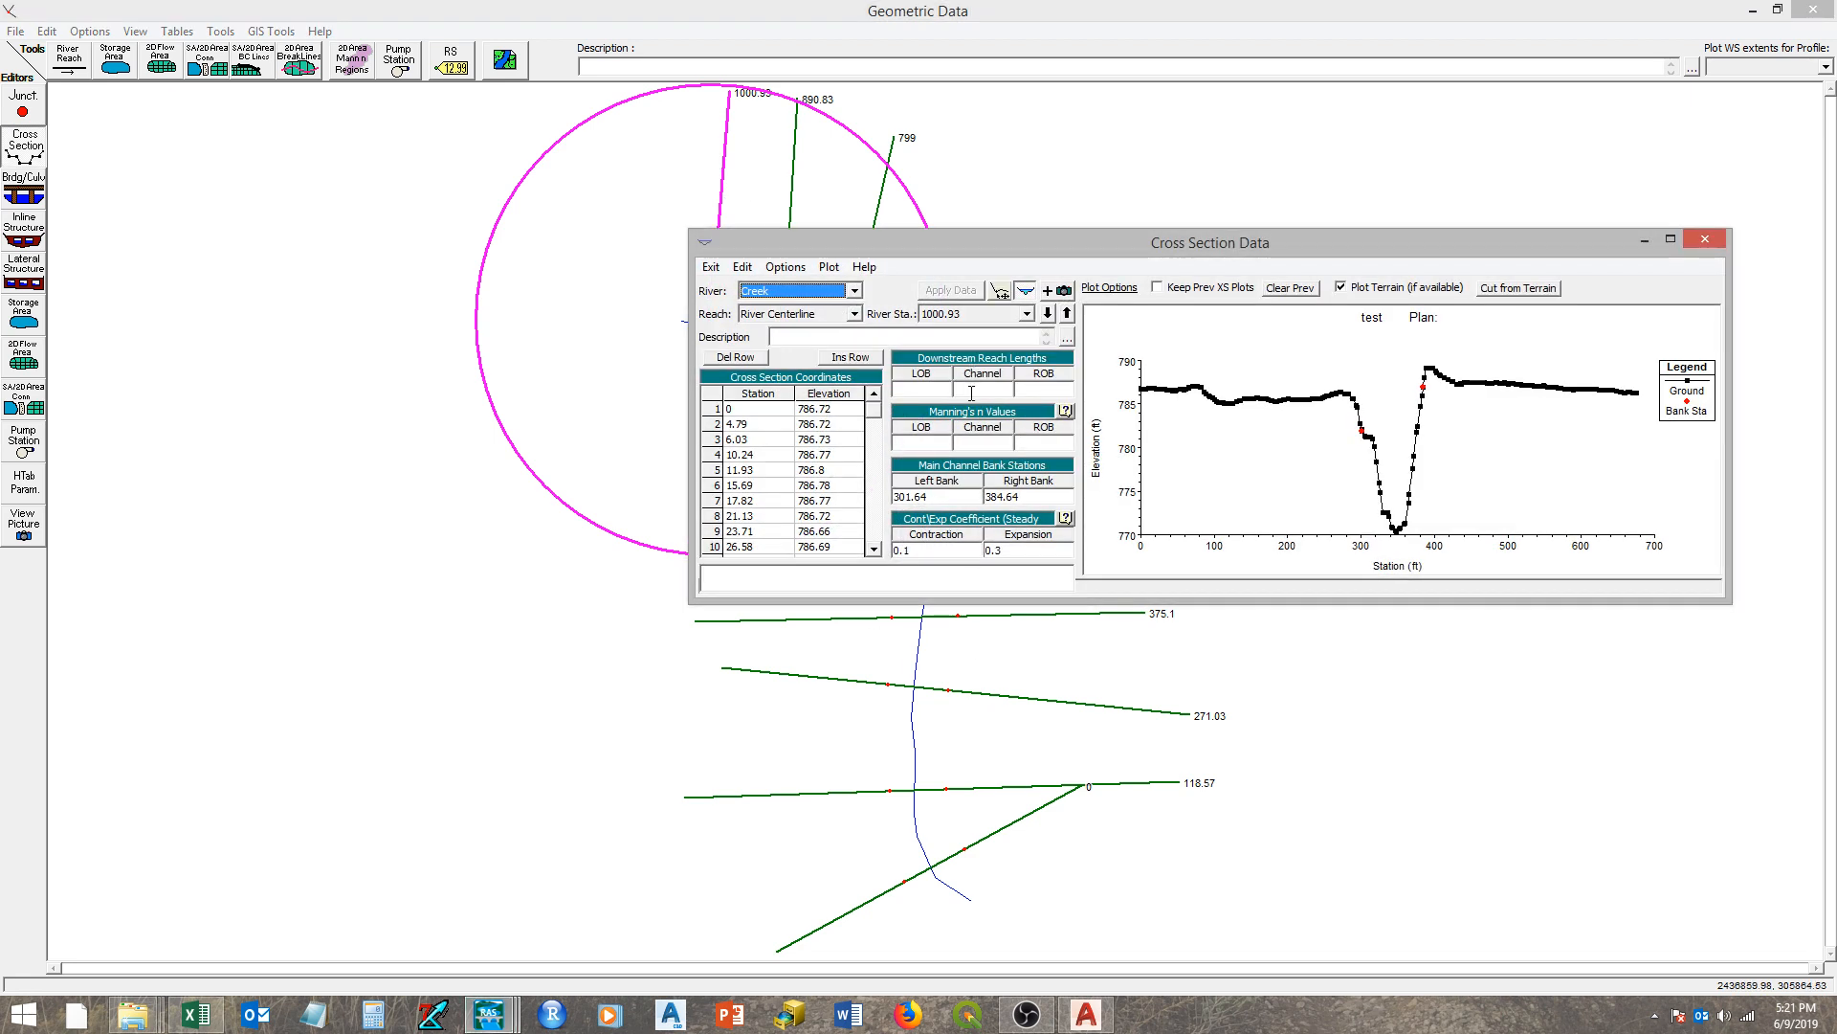
mouse_move(758, 139)
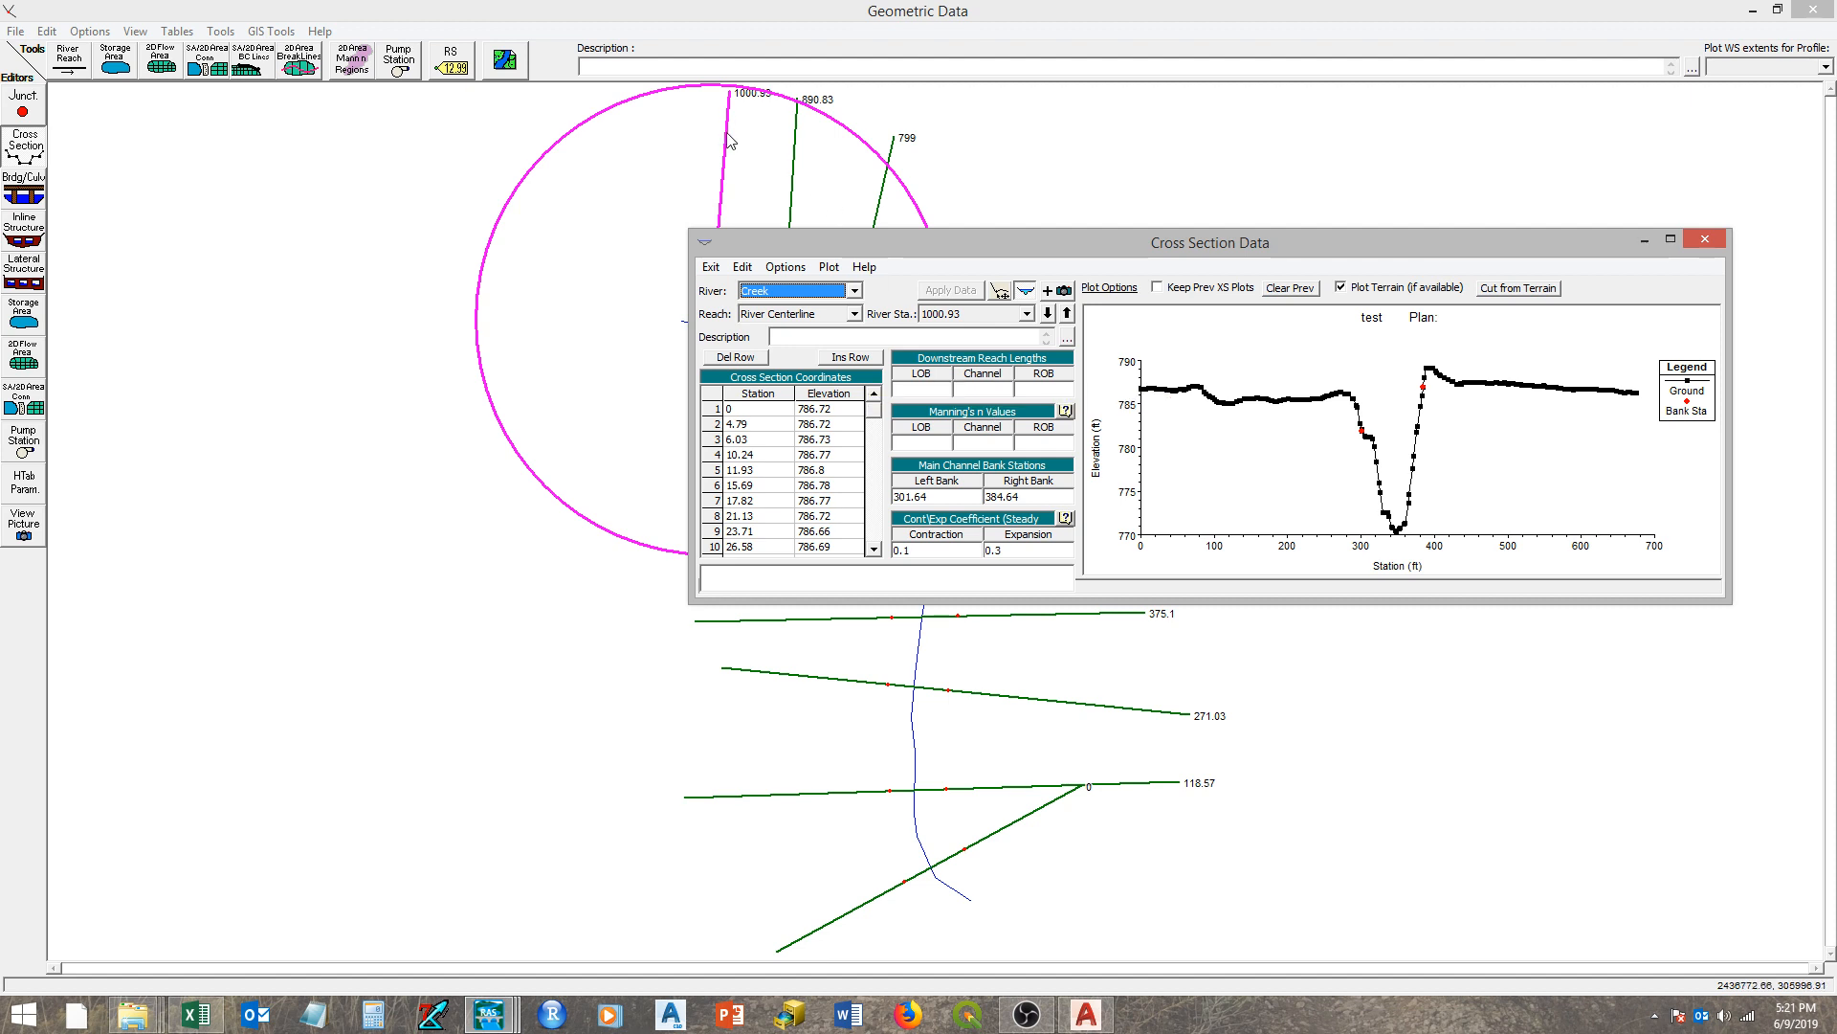
mouse_move(1437, 201)
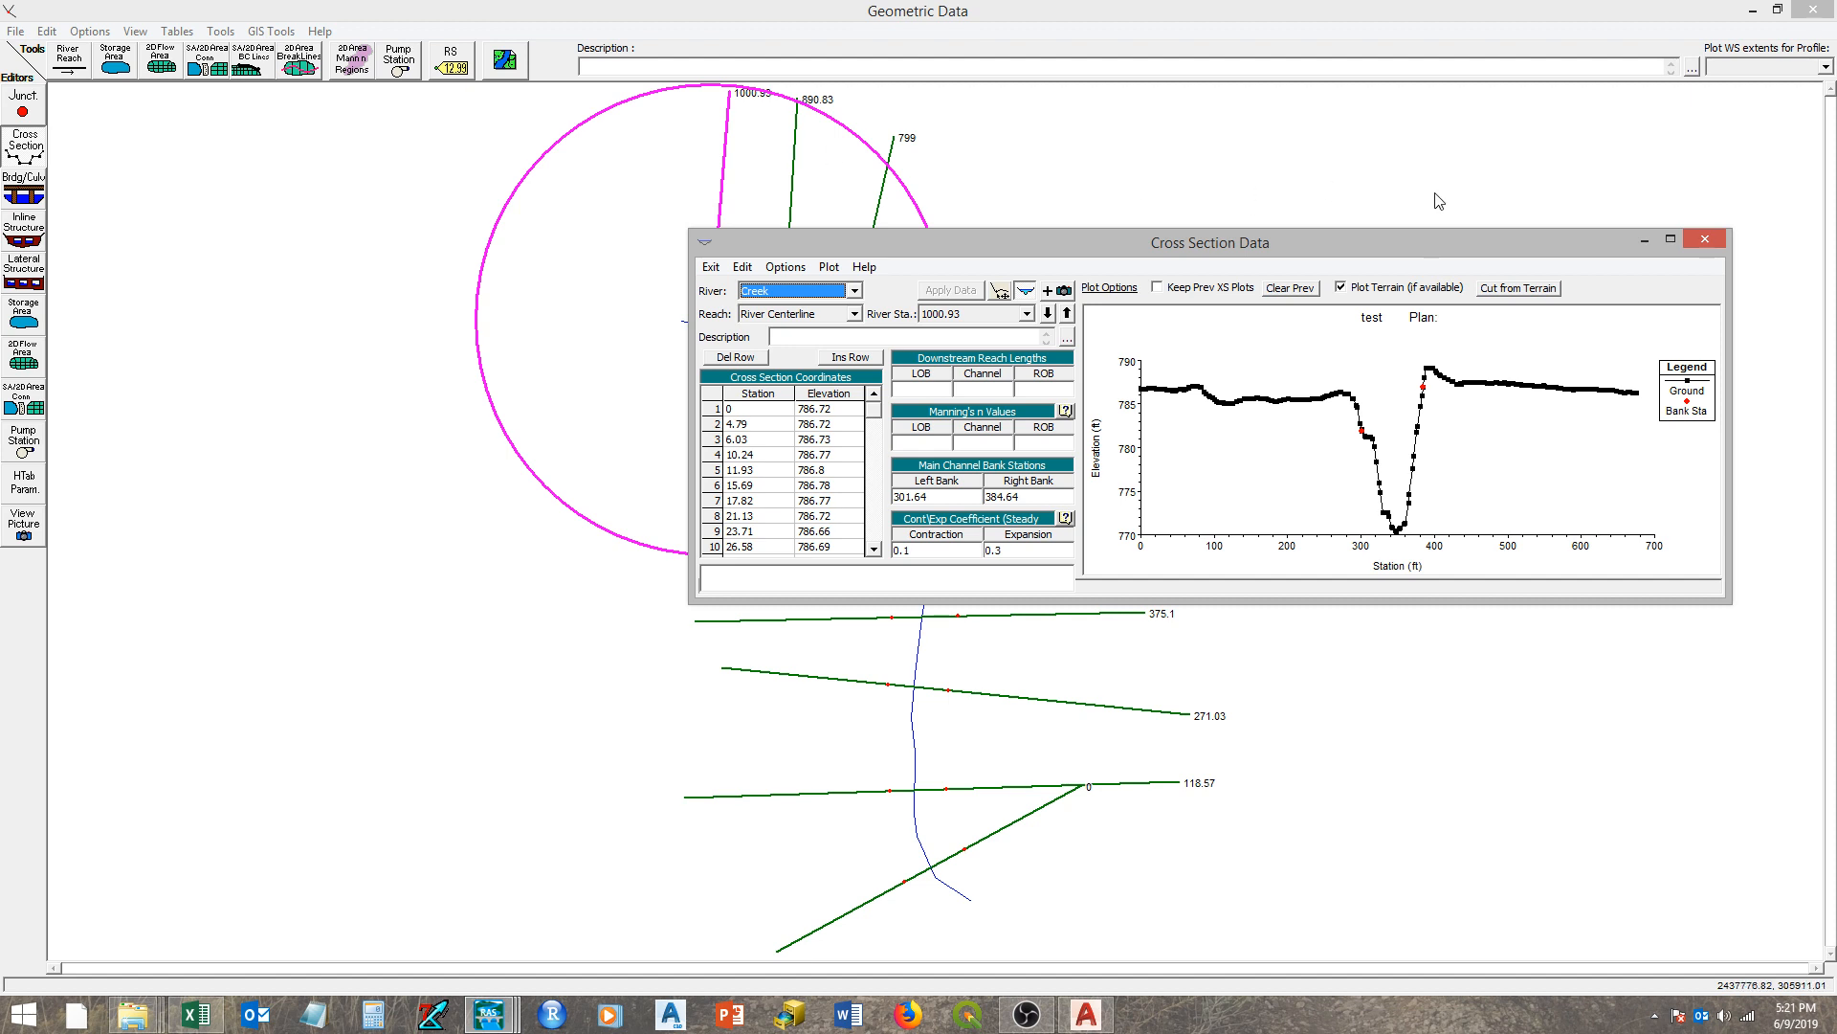
click(1704, 239)
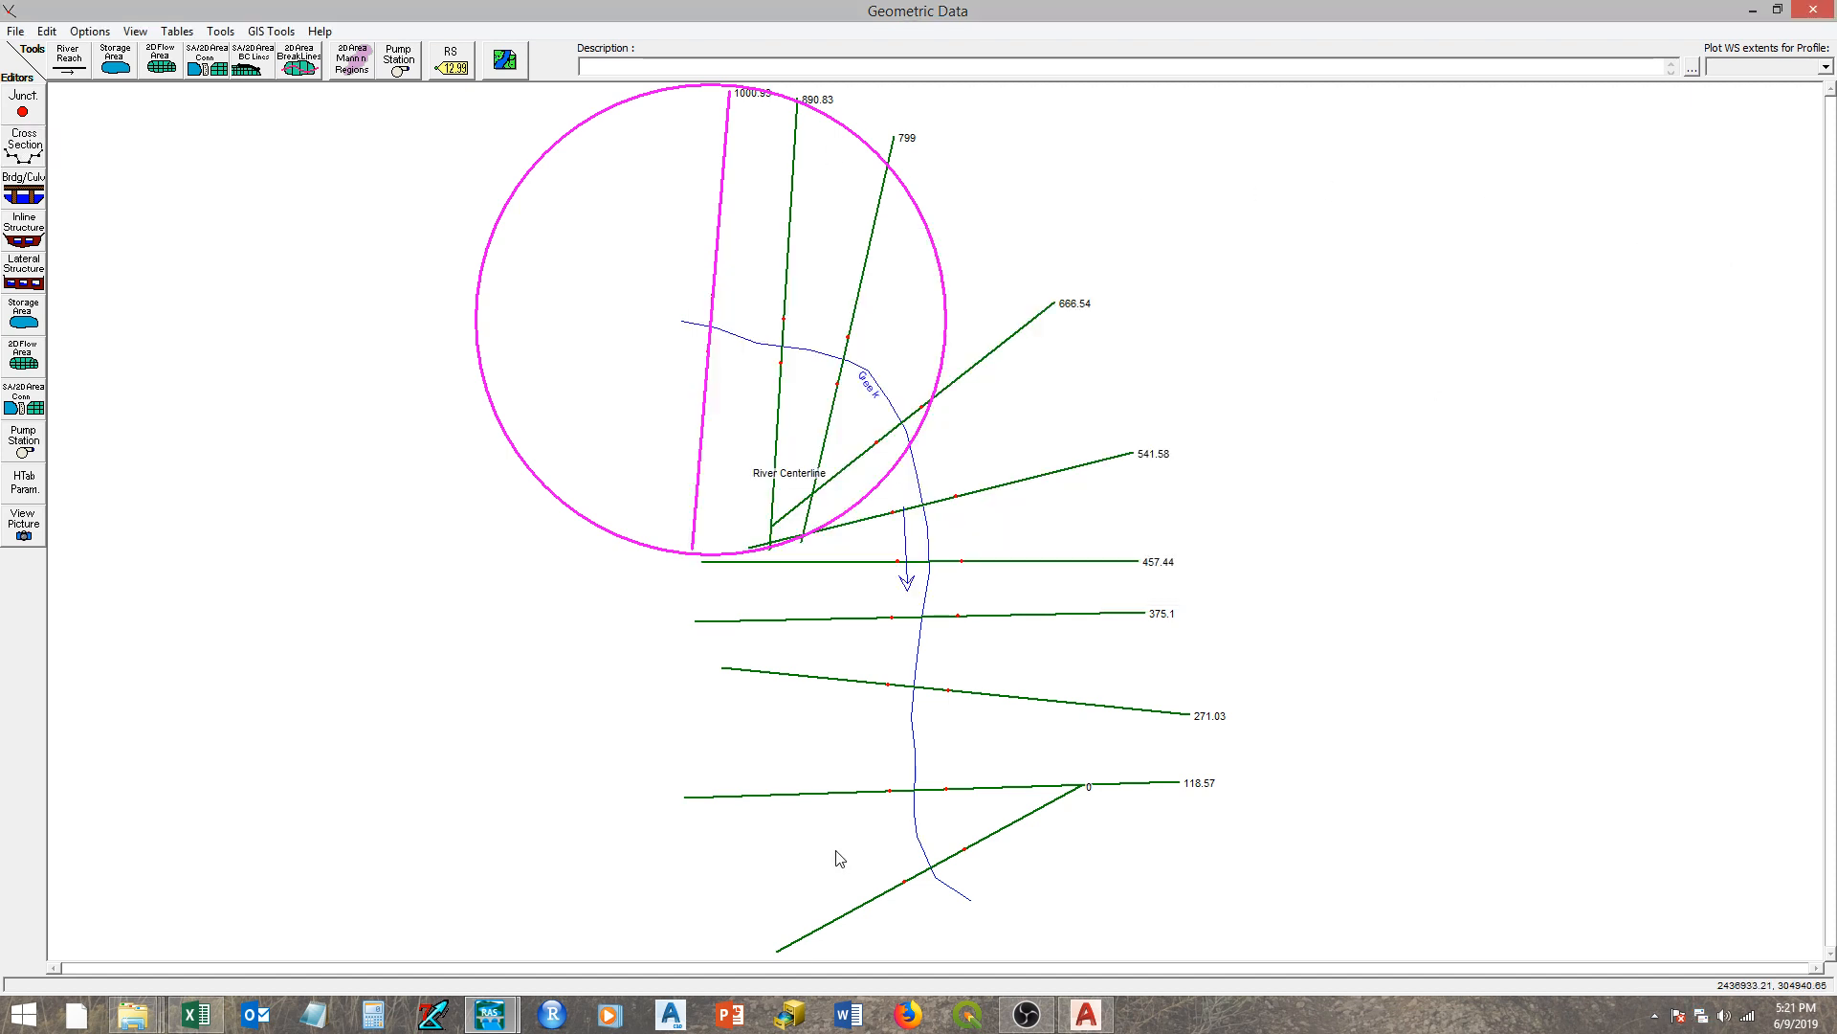
mouse_move(988, 846)
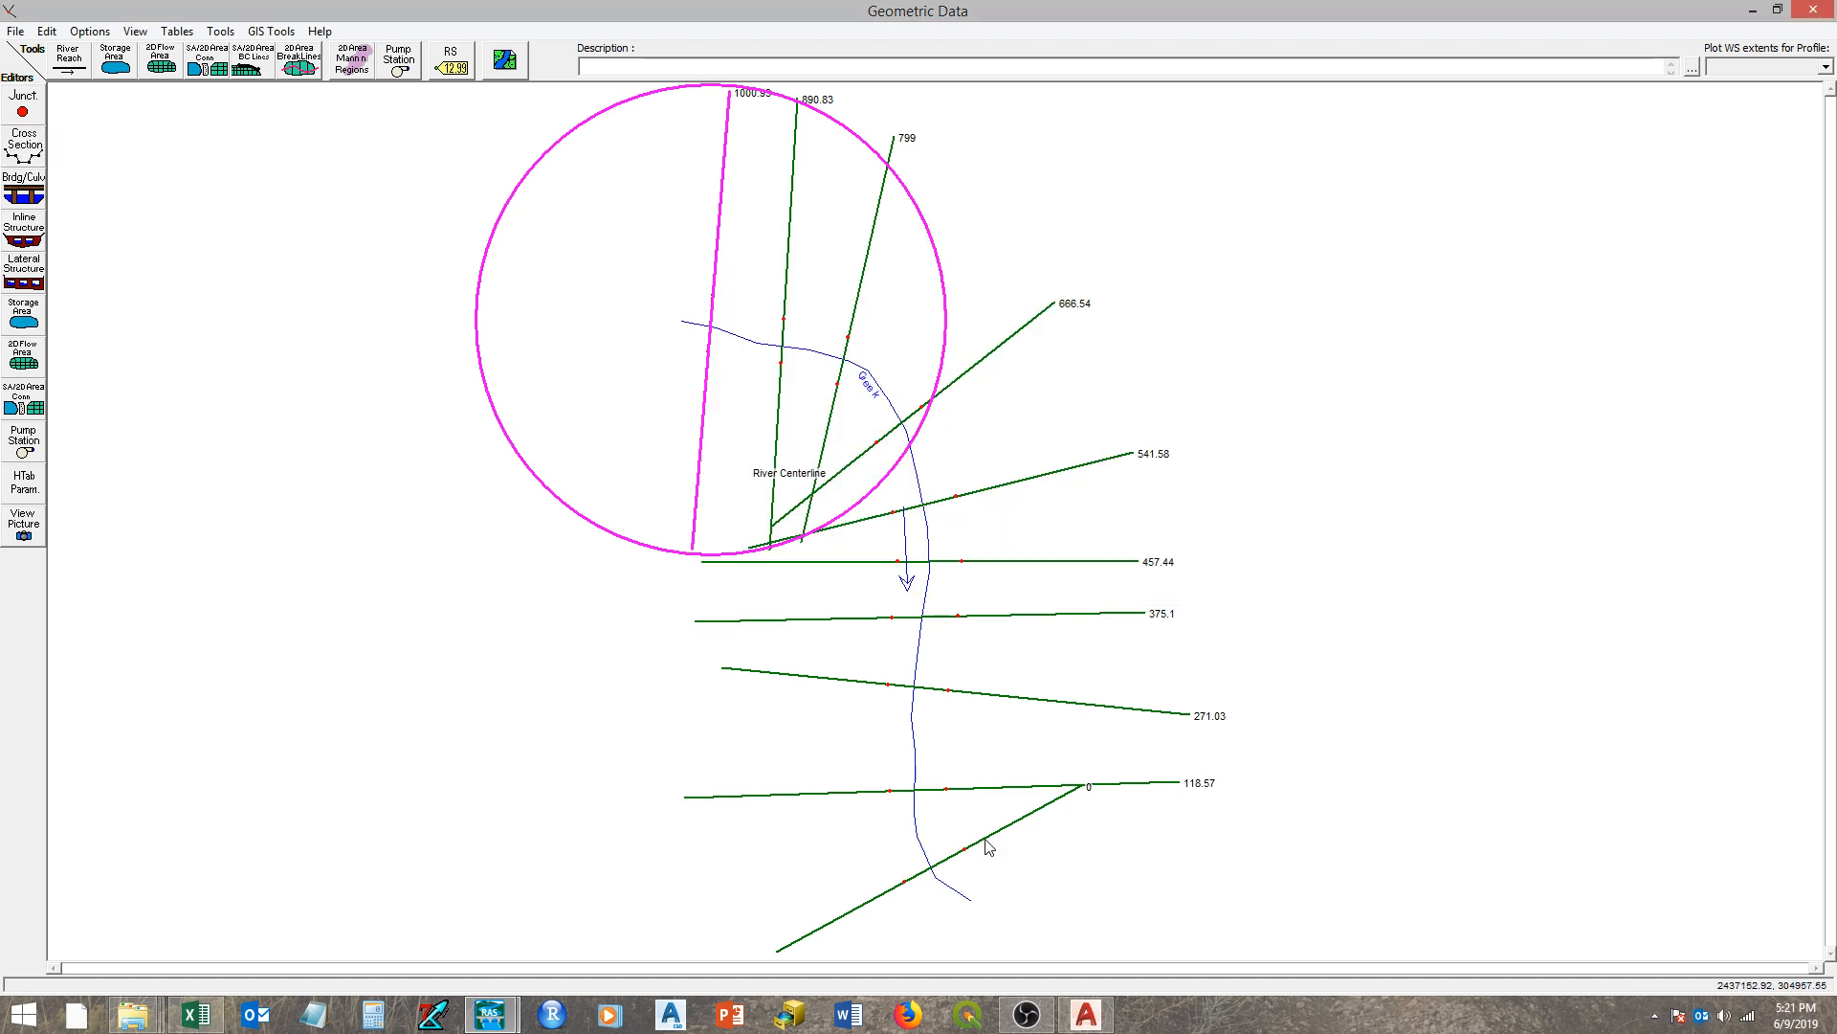
mouse_move(749, 685)
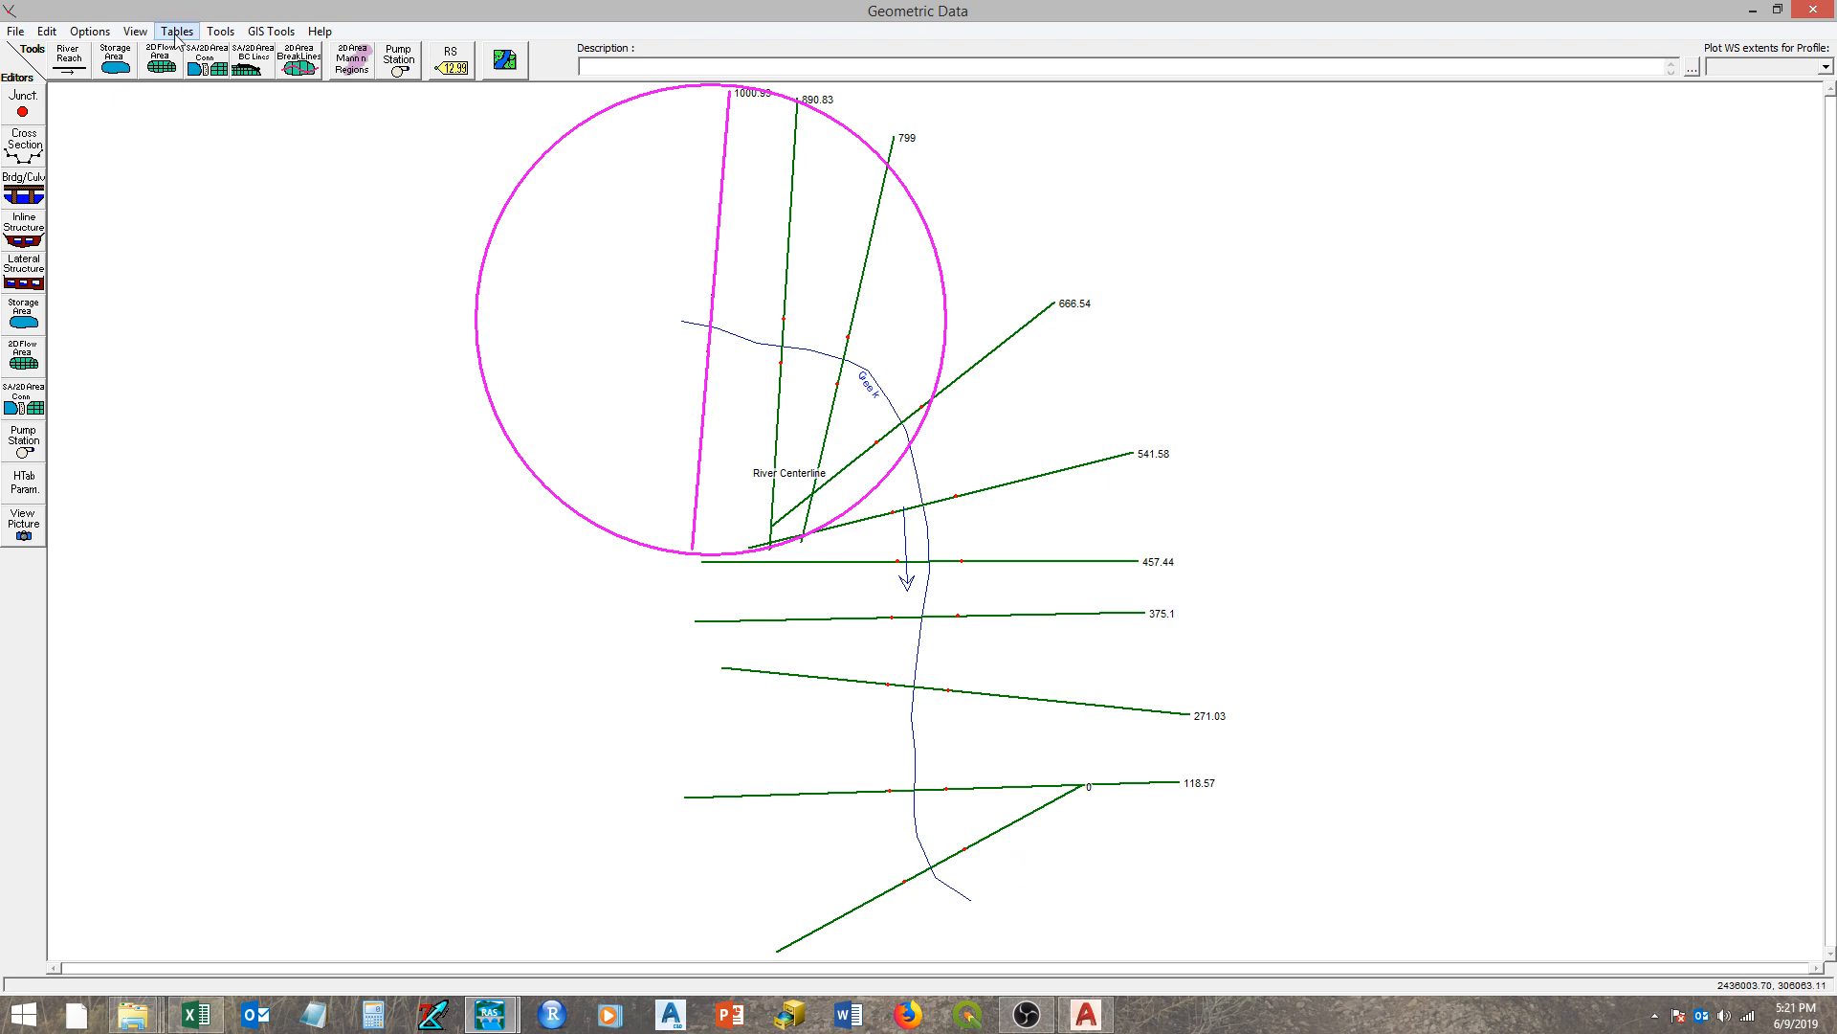
- Bring up the Downstream Reach Lengths table for the Creek reach, stations 1000.93 to 0
click(176, 31)
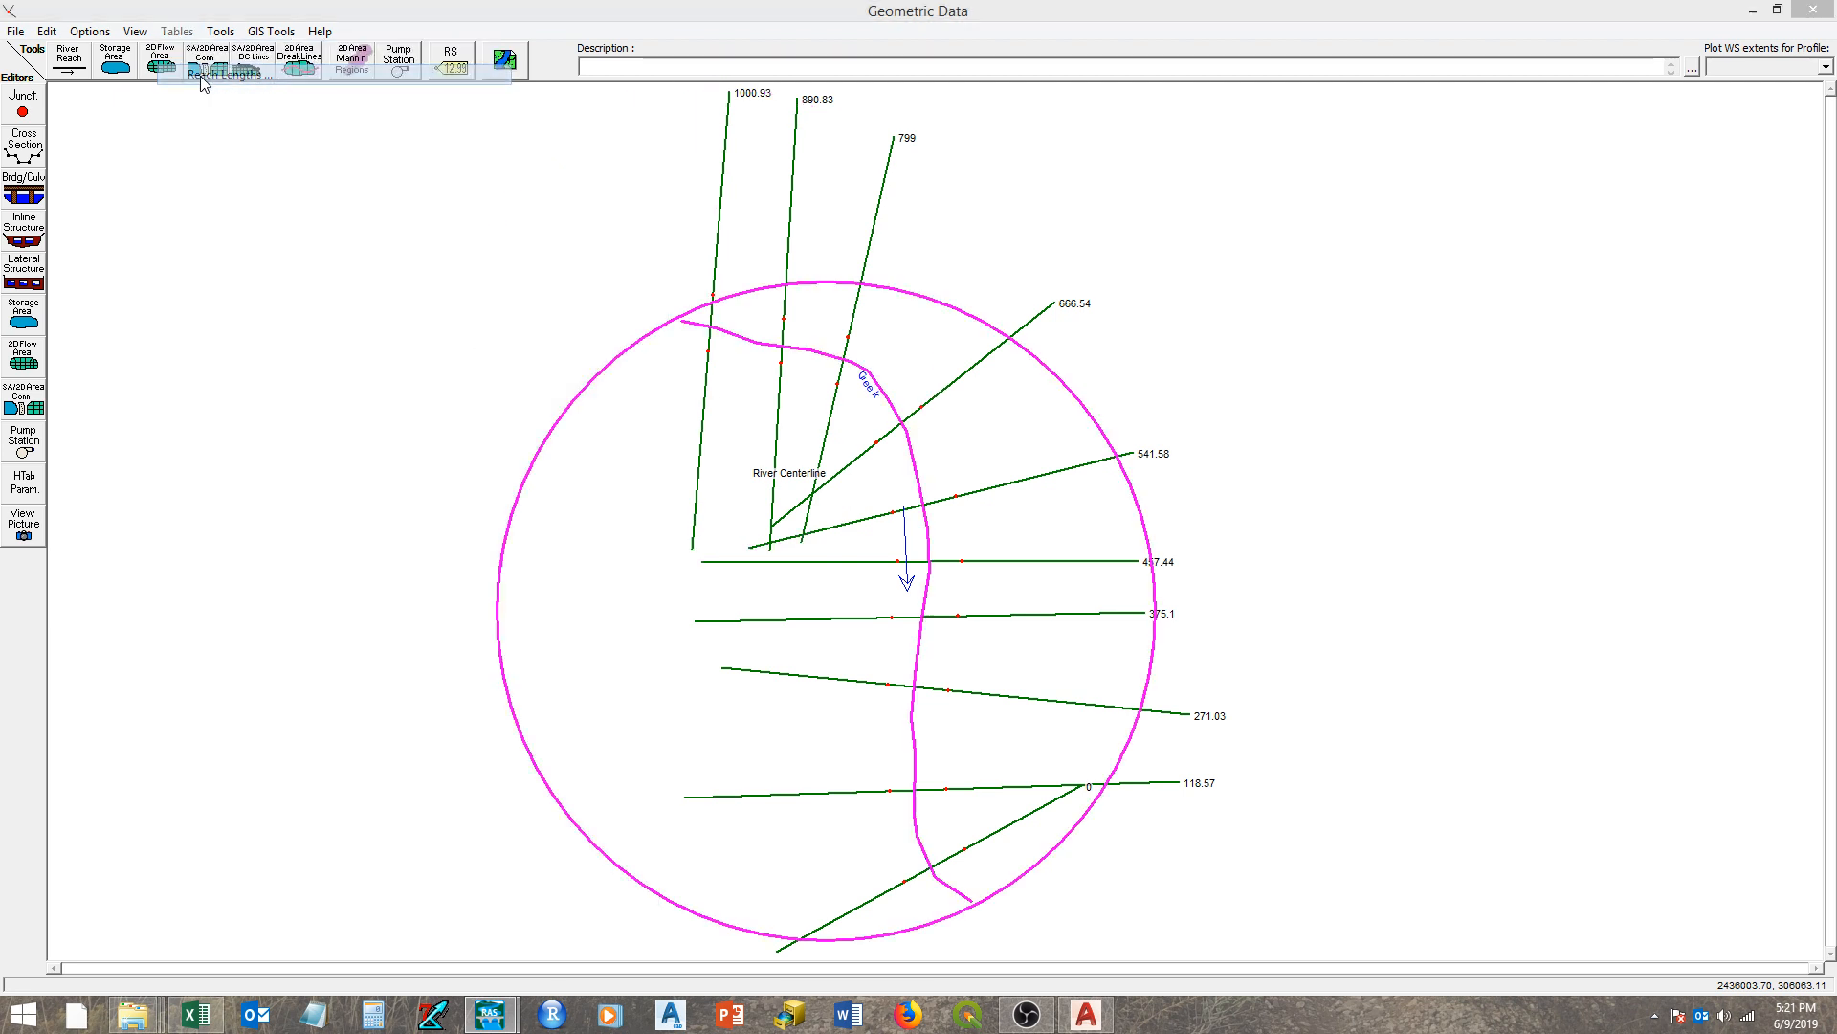
click(226, 72)
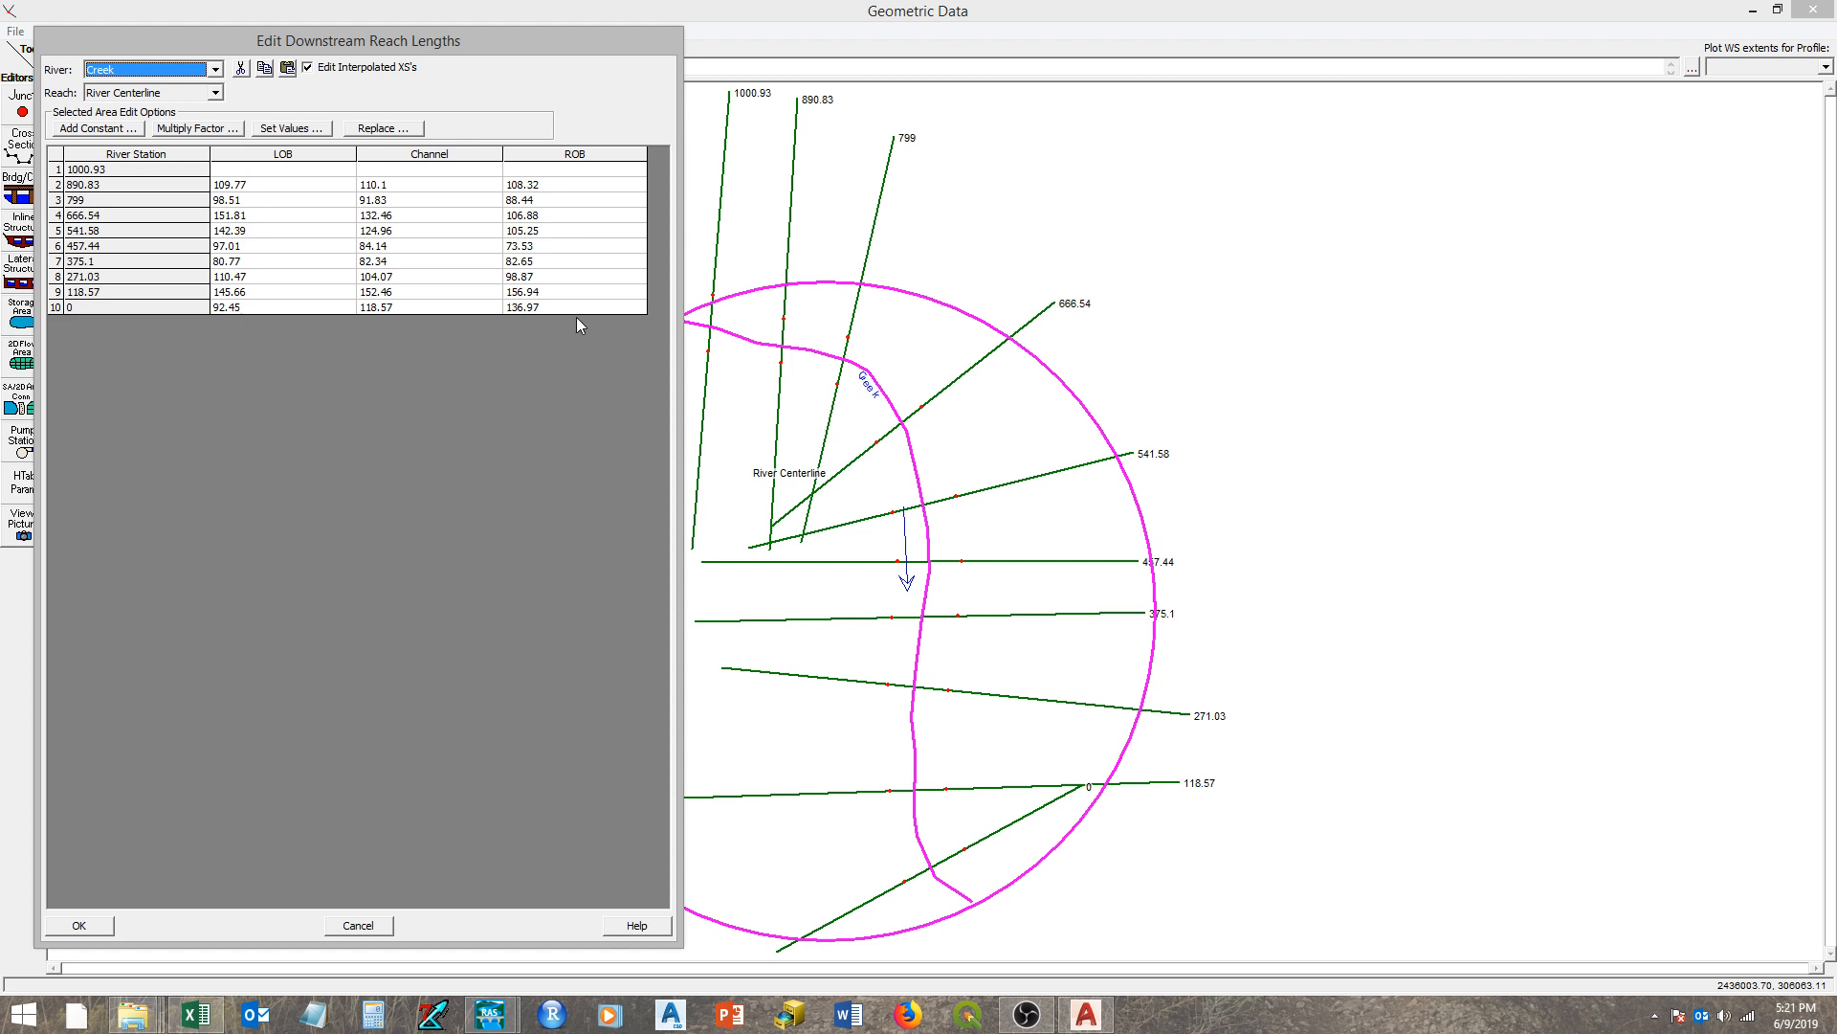
mouse_move(475, 322)
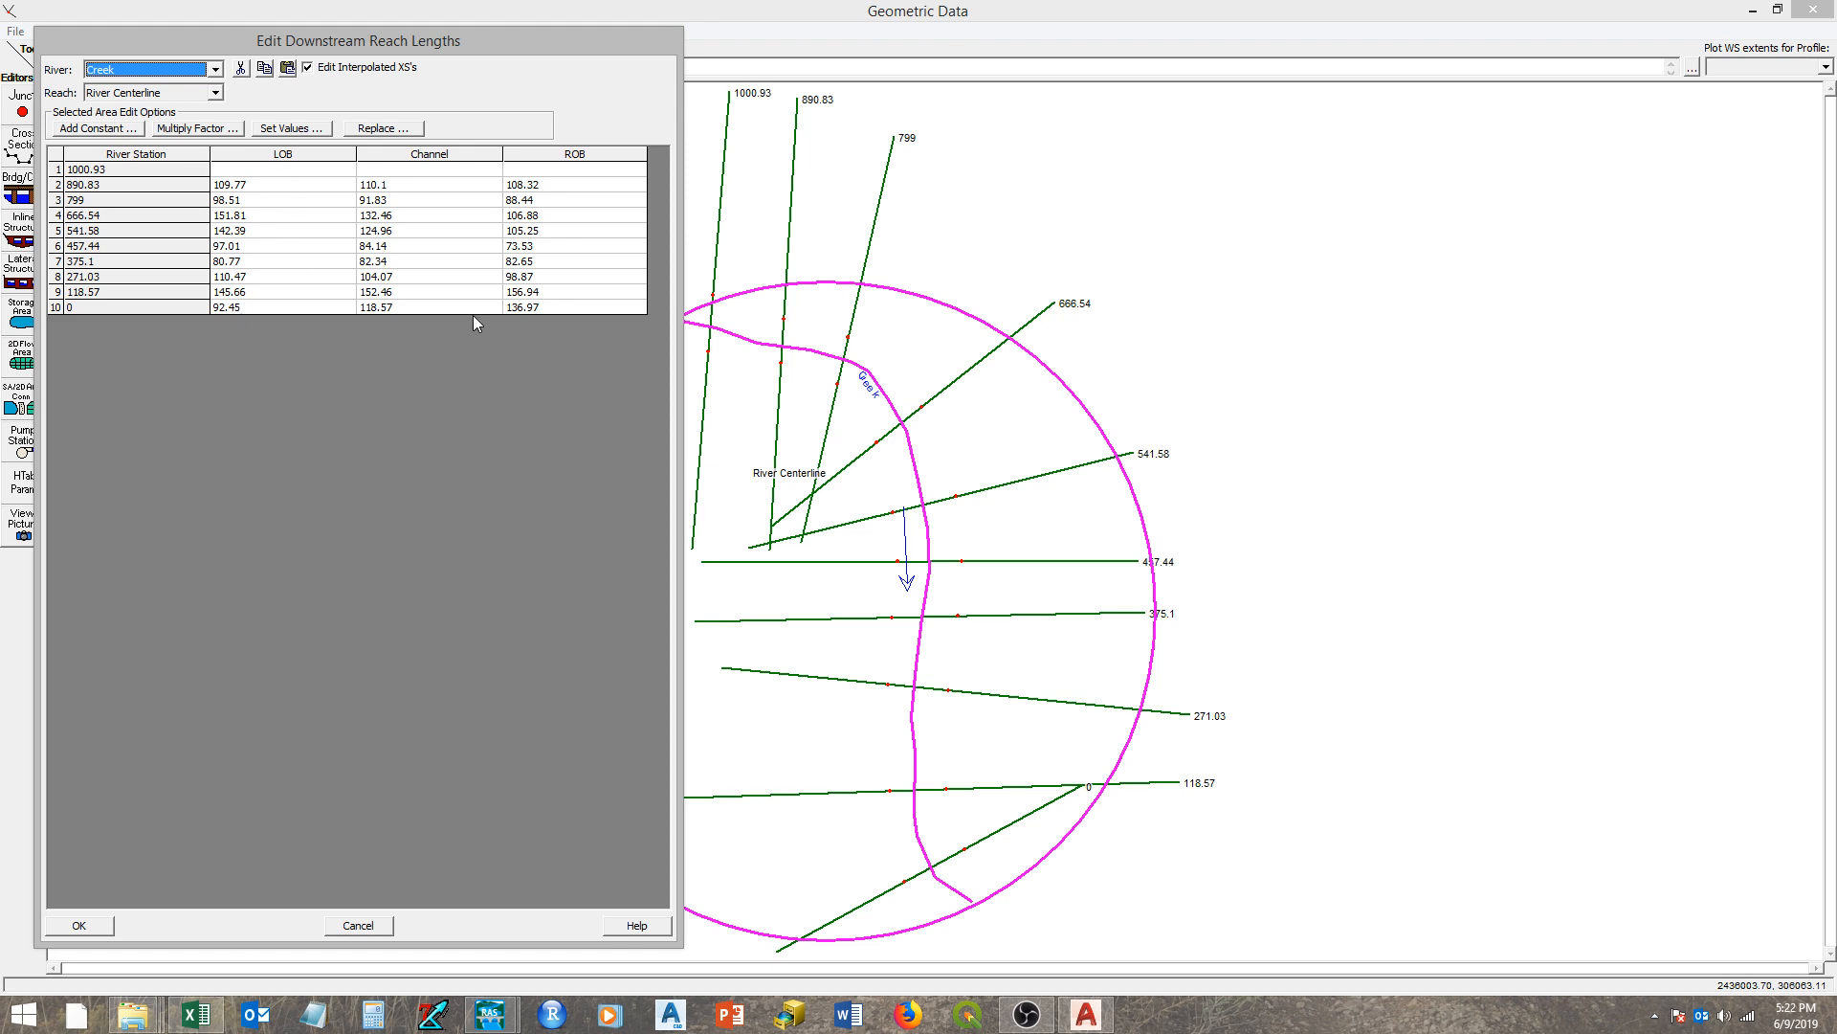
mouse_move(881, 260)
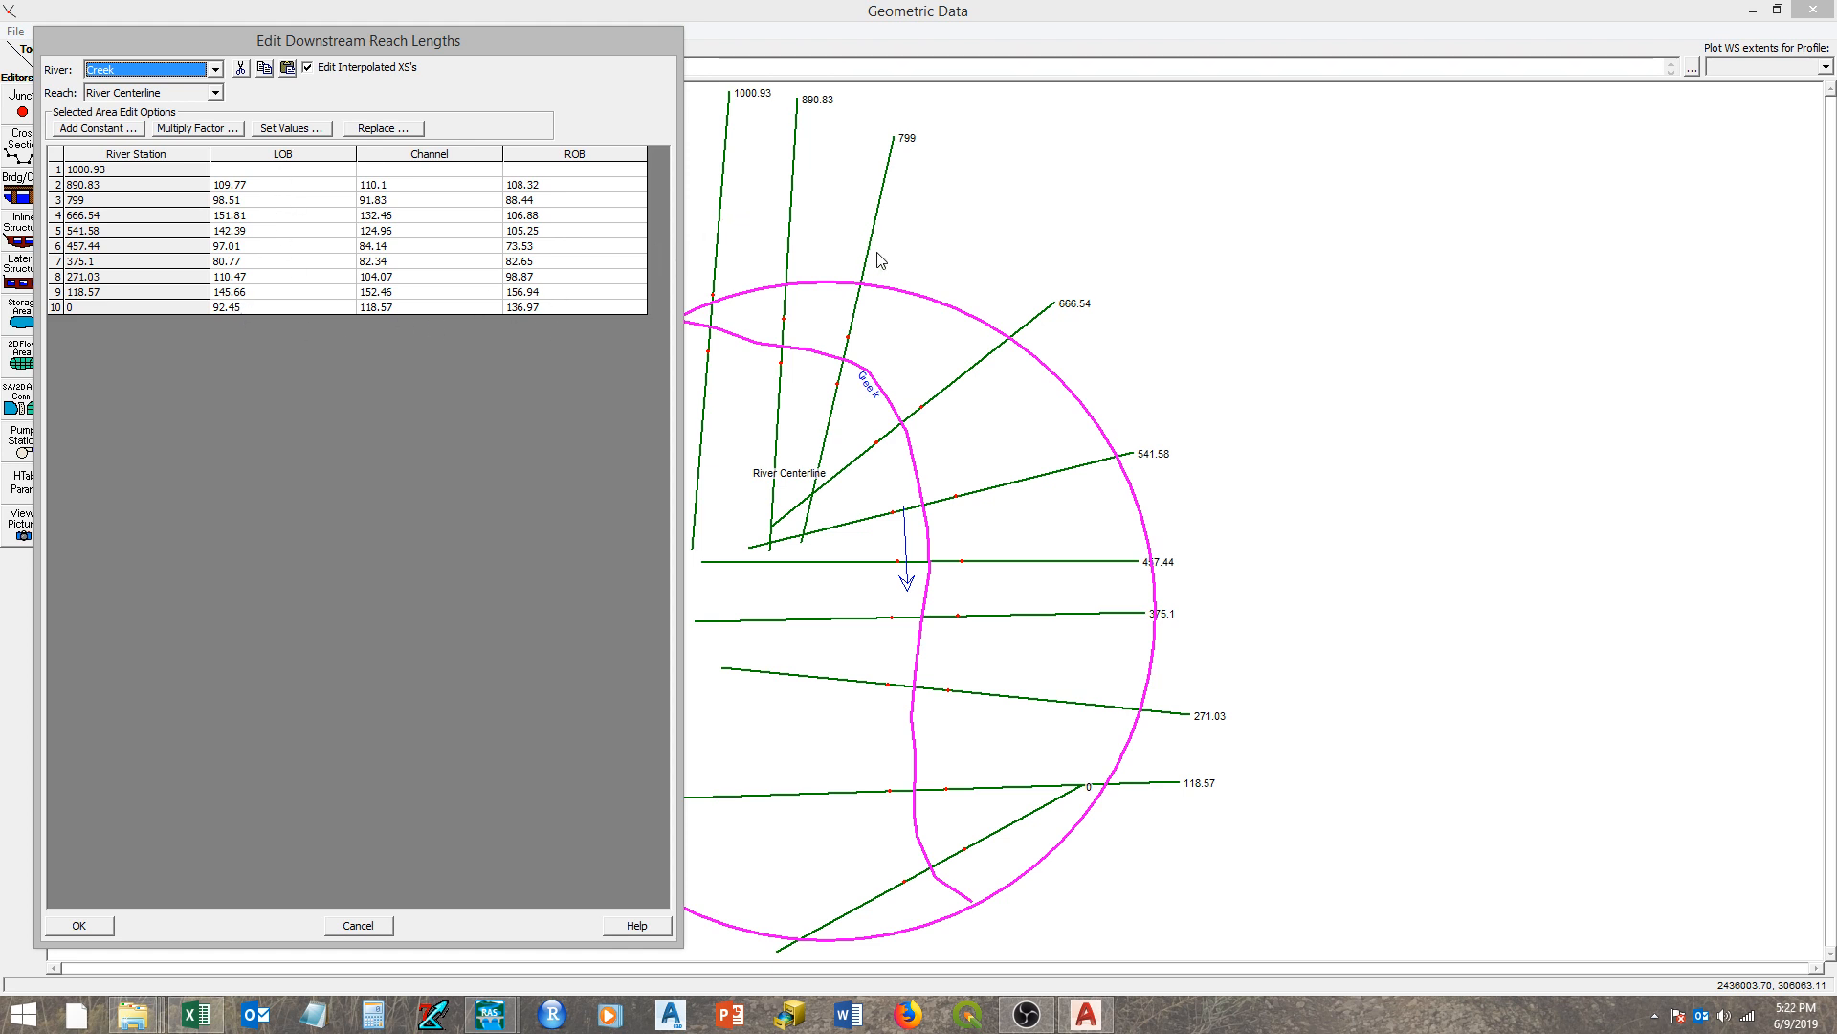
mouse_move(440, 227)
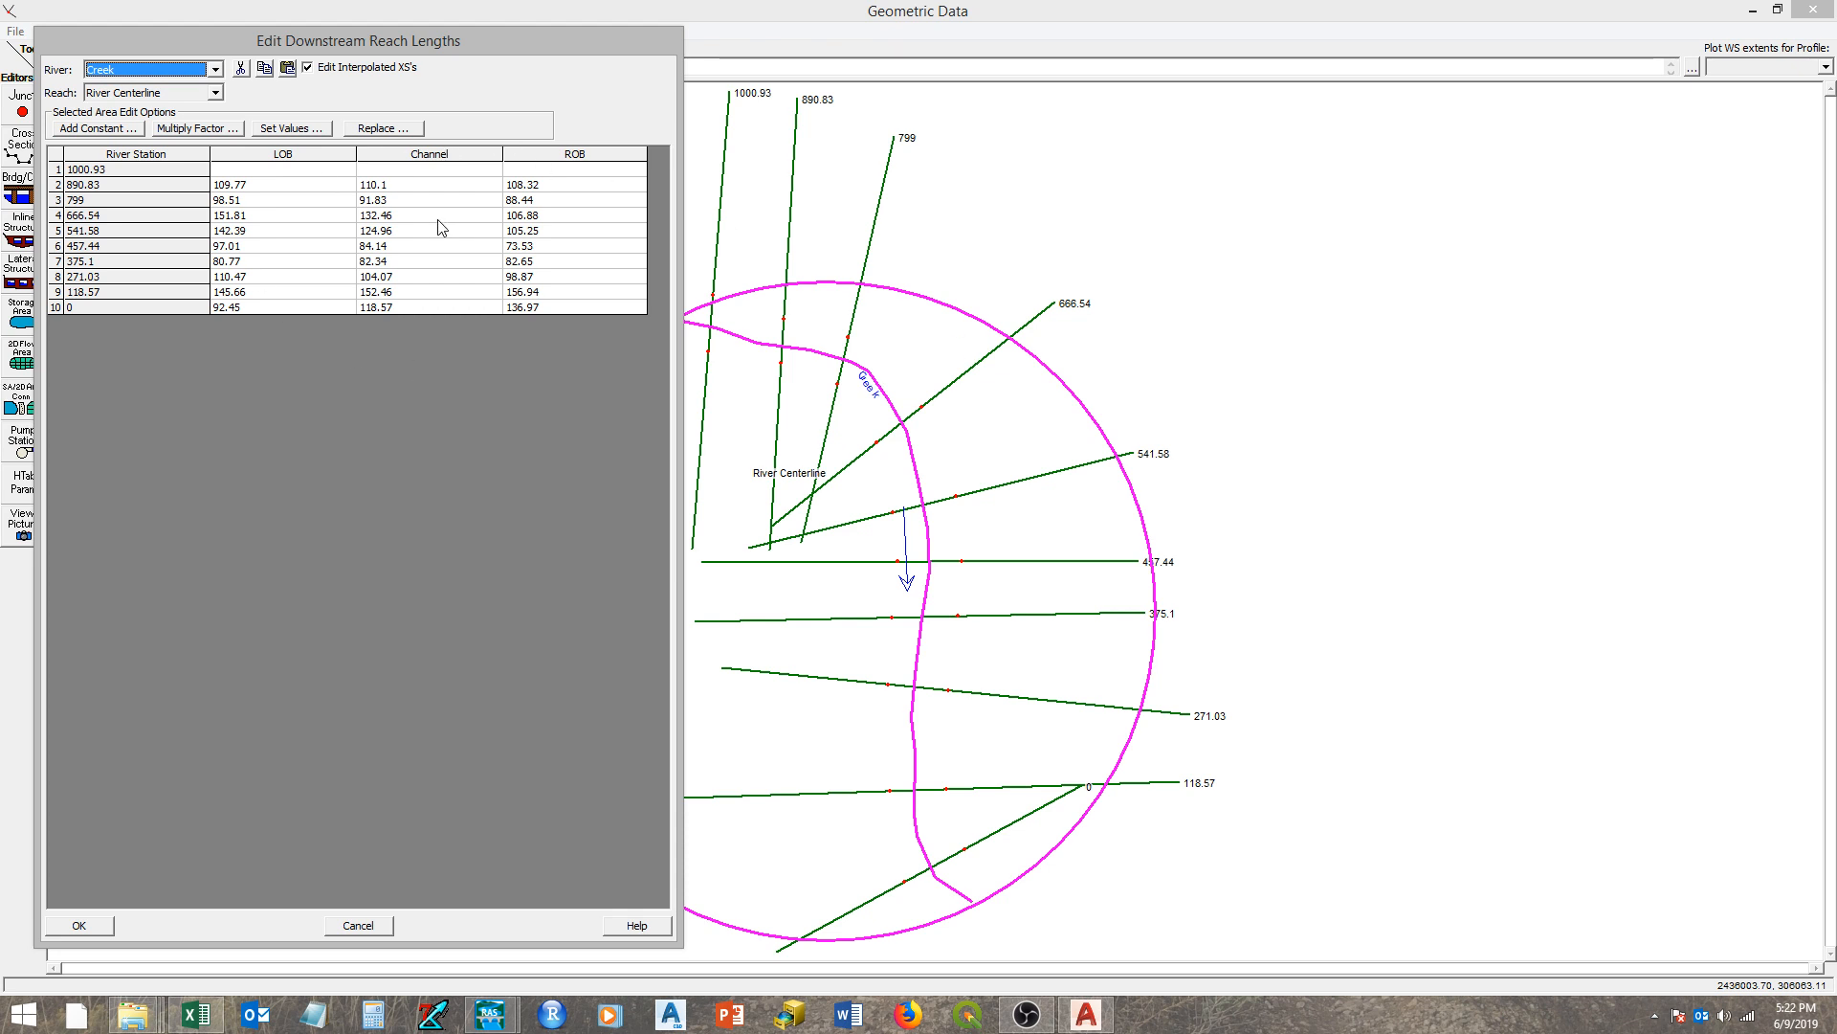
mouse_move(305, 259)
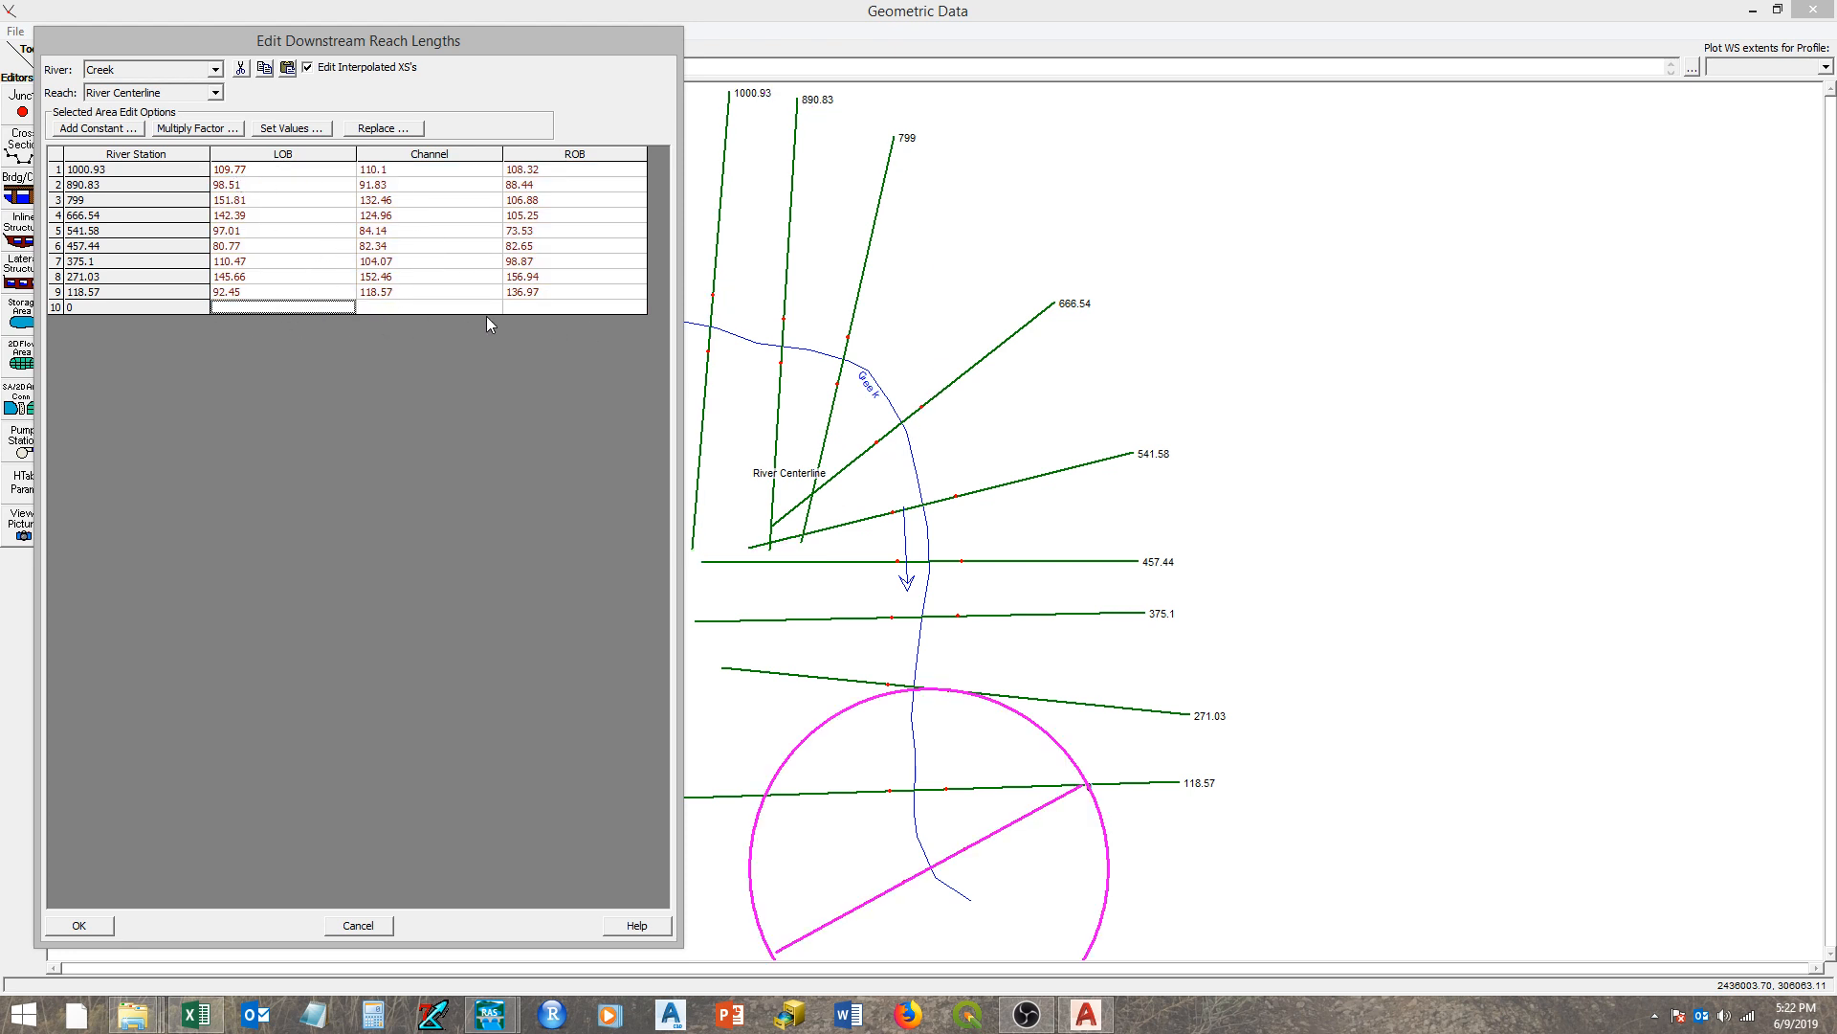
mouse_move(536, 312)
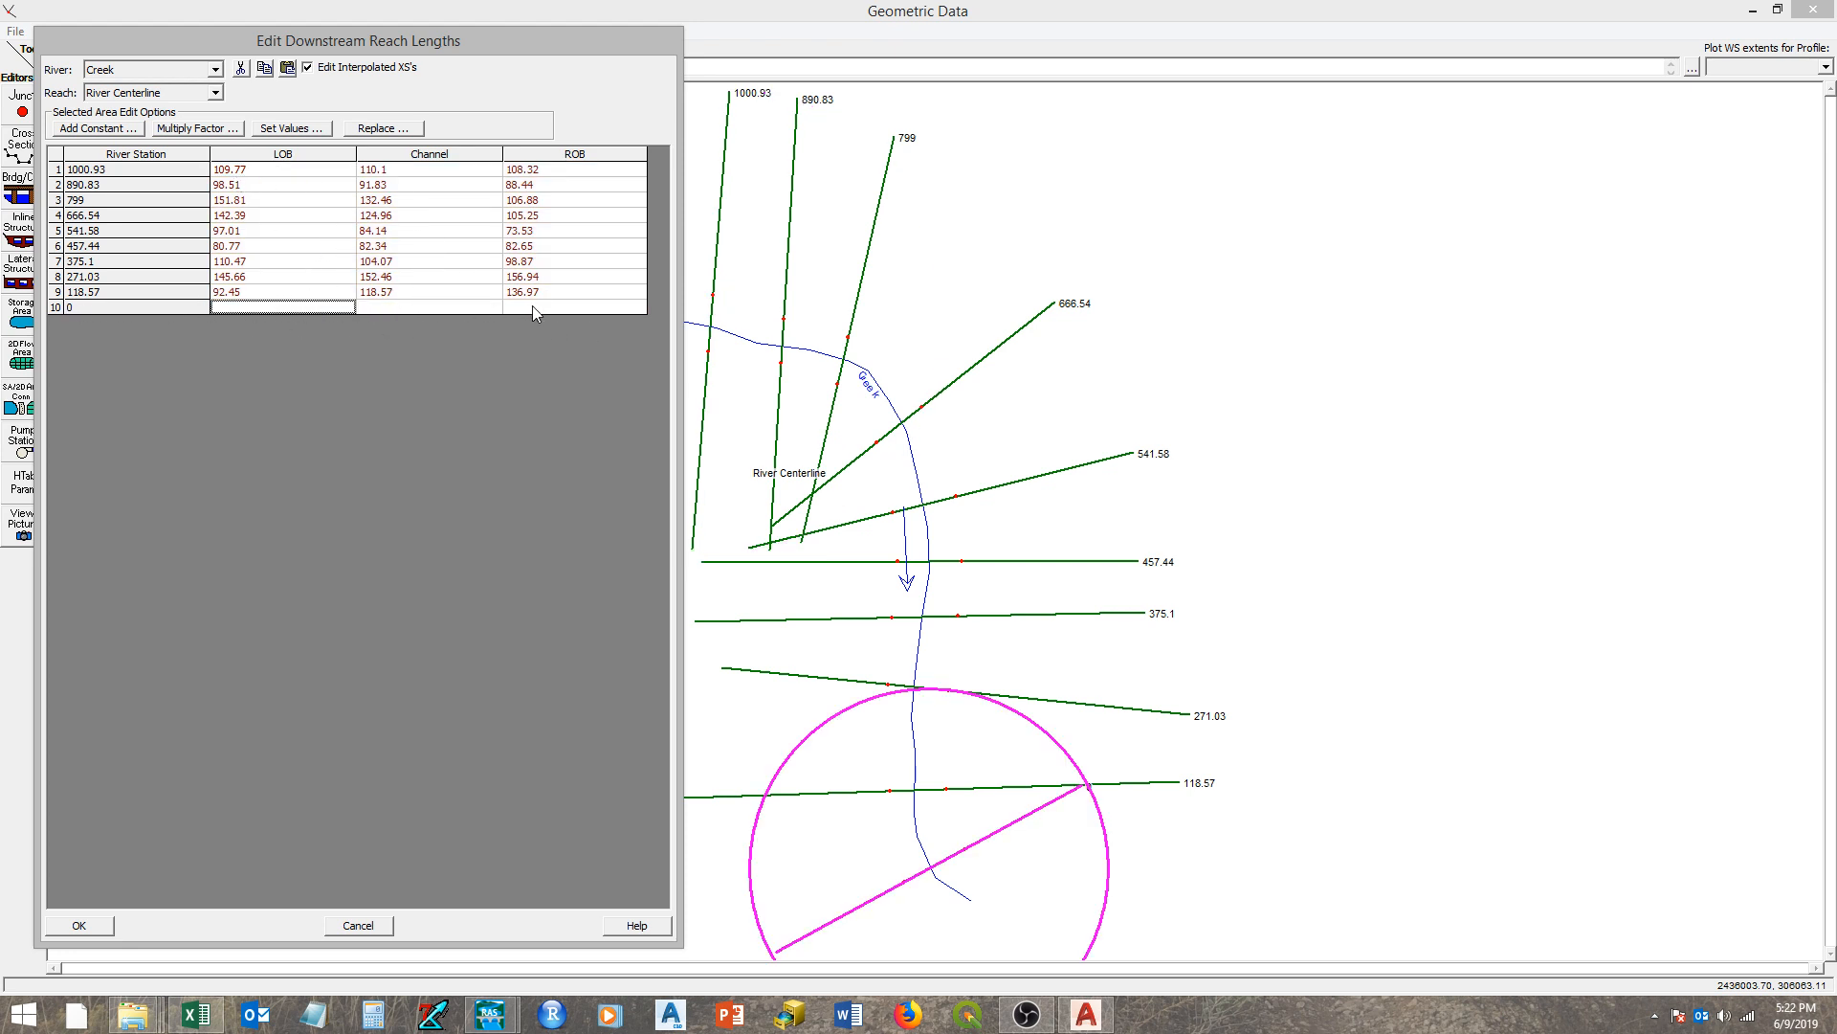
mouse_move(544, 308)
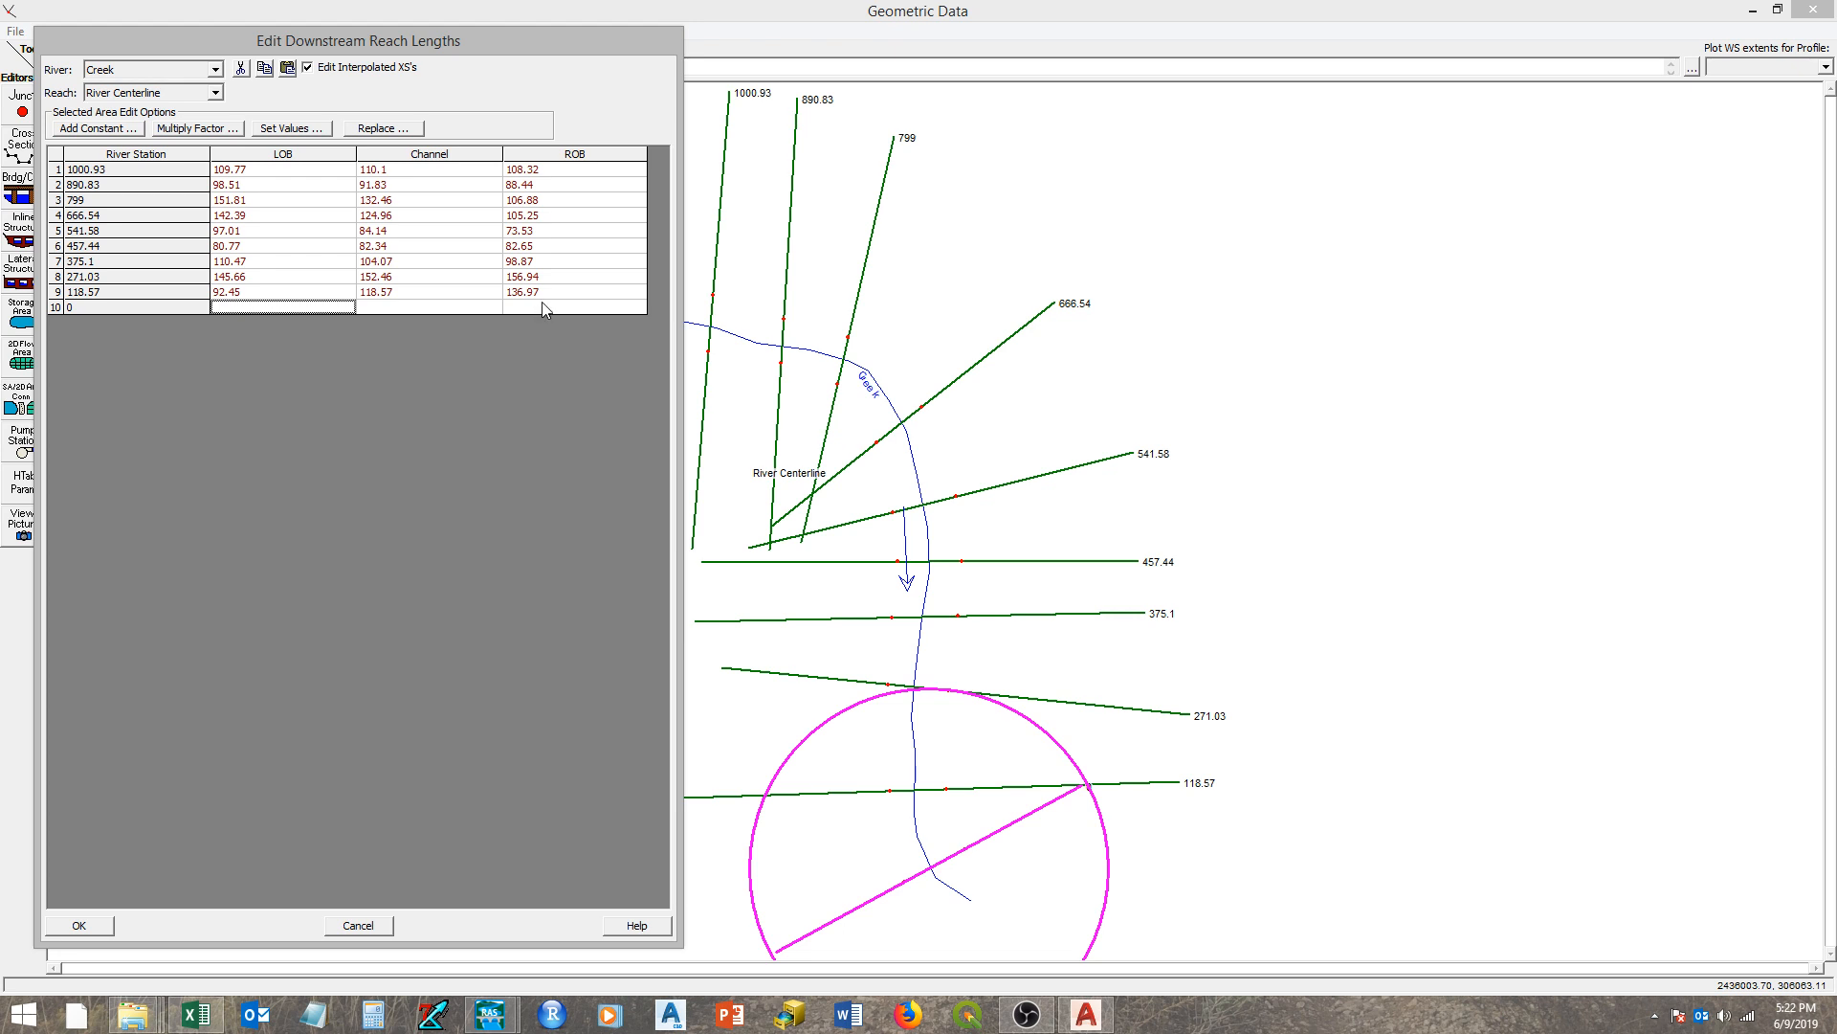
- Apply the shifted reach lengths and save the geometry under the title 'testgeo'
click(79, 925)
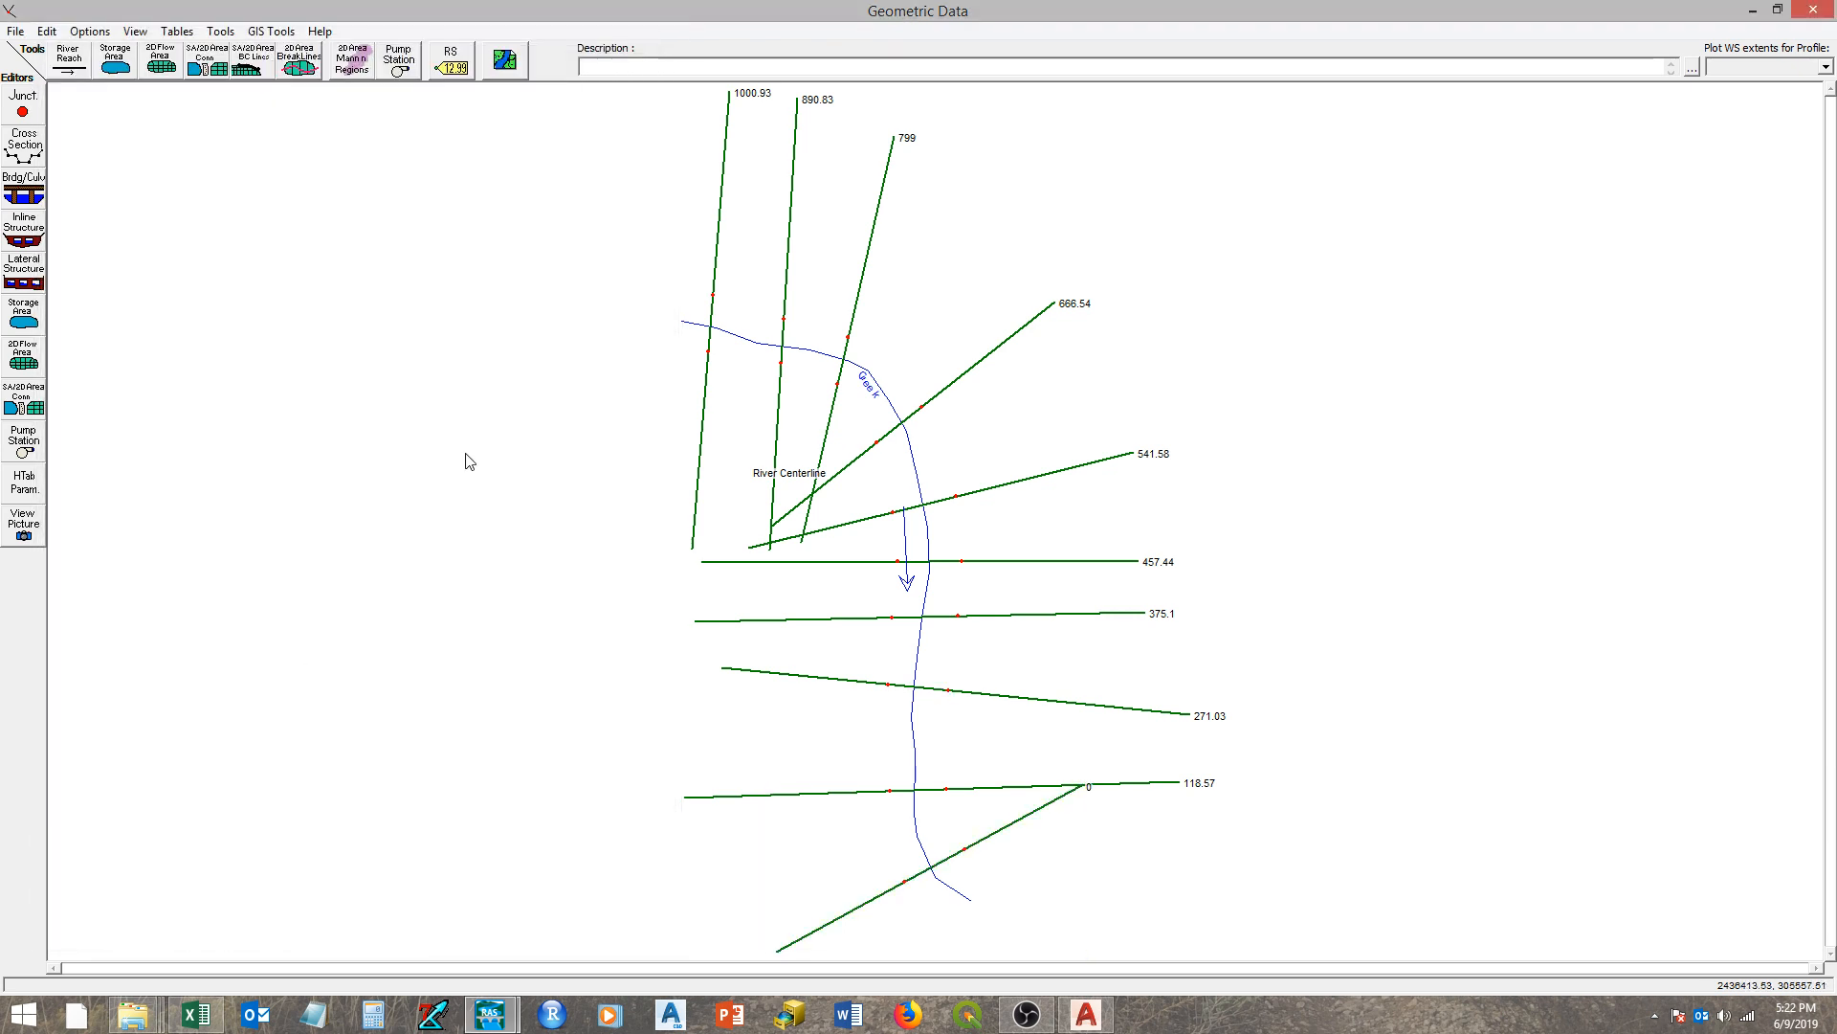
mouse_move(1010, 926)
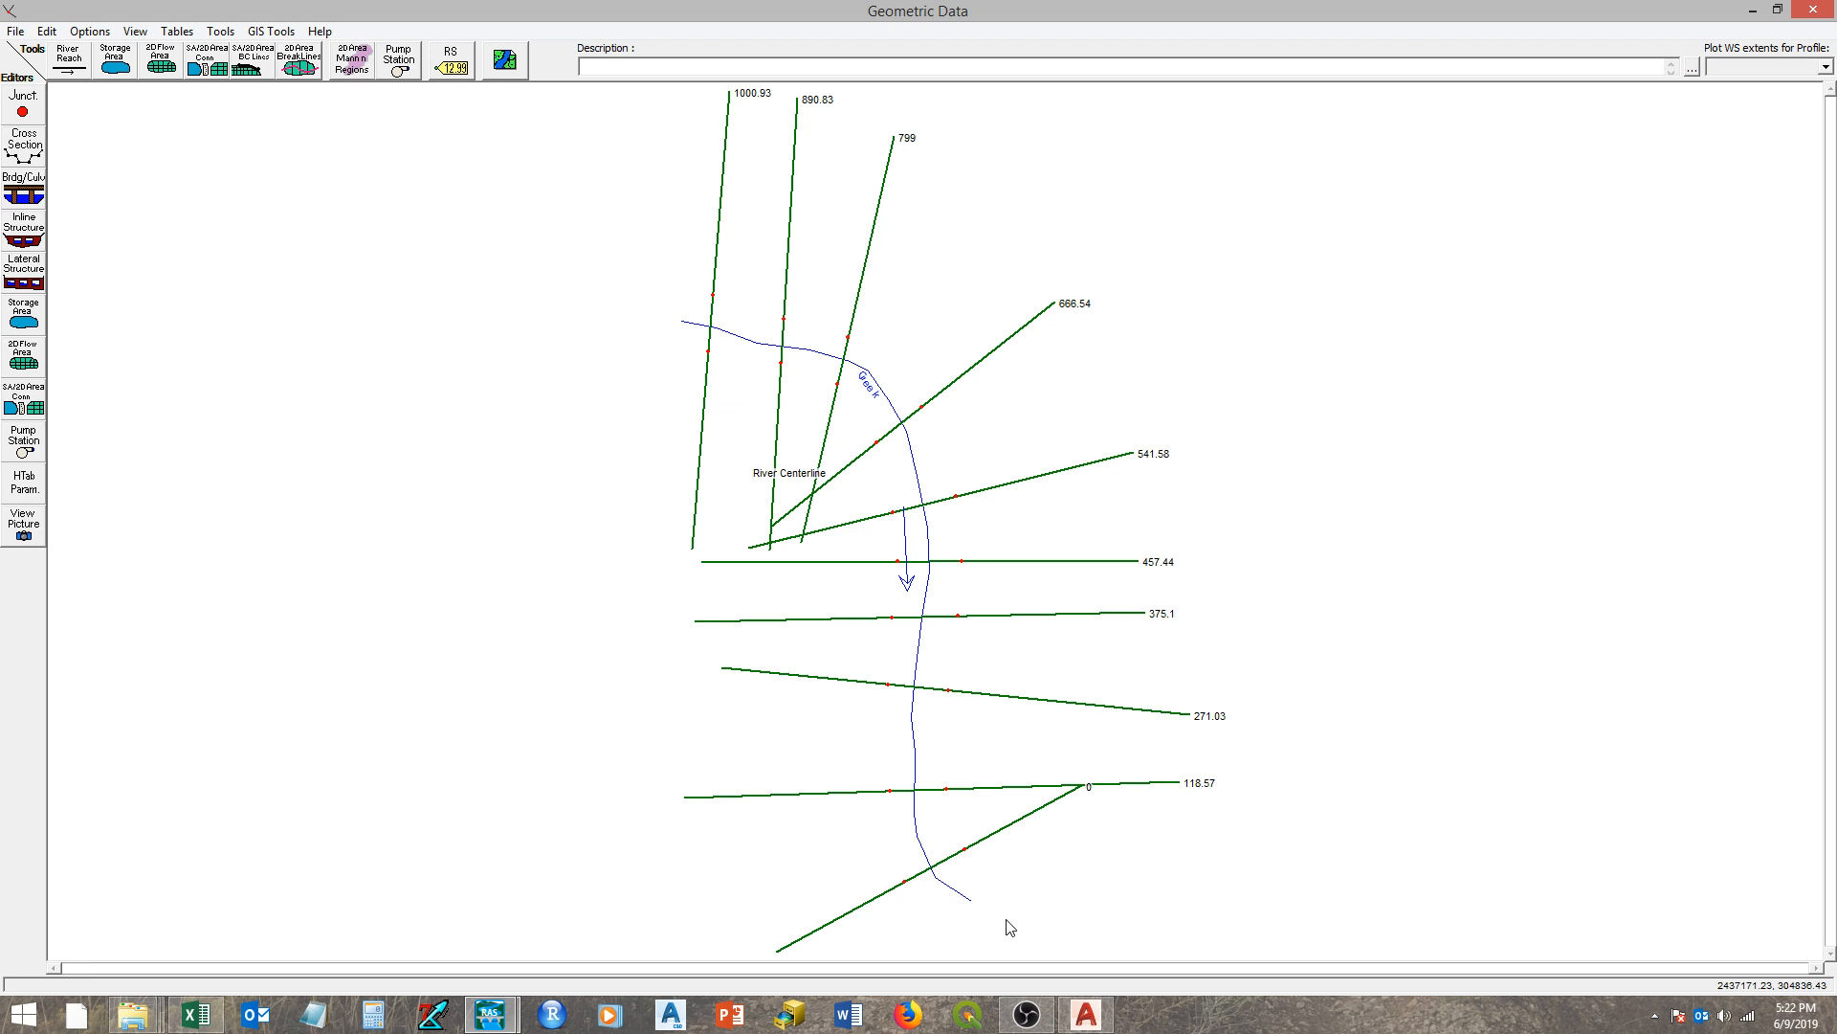
mouse_move(717, 379)
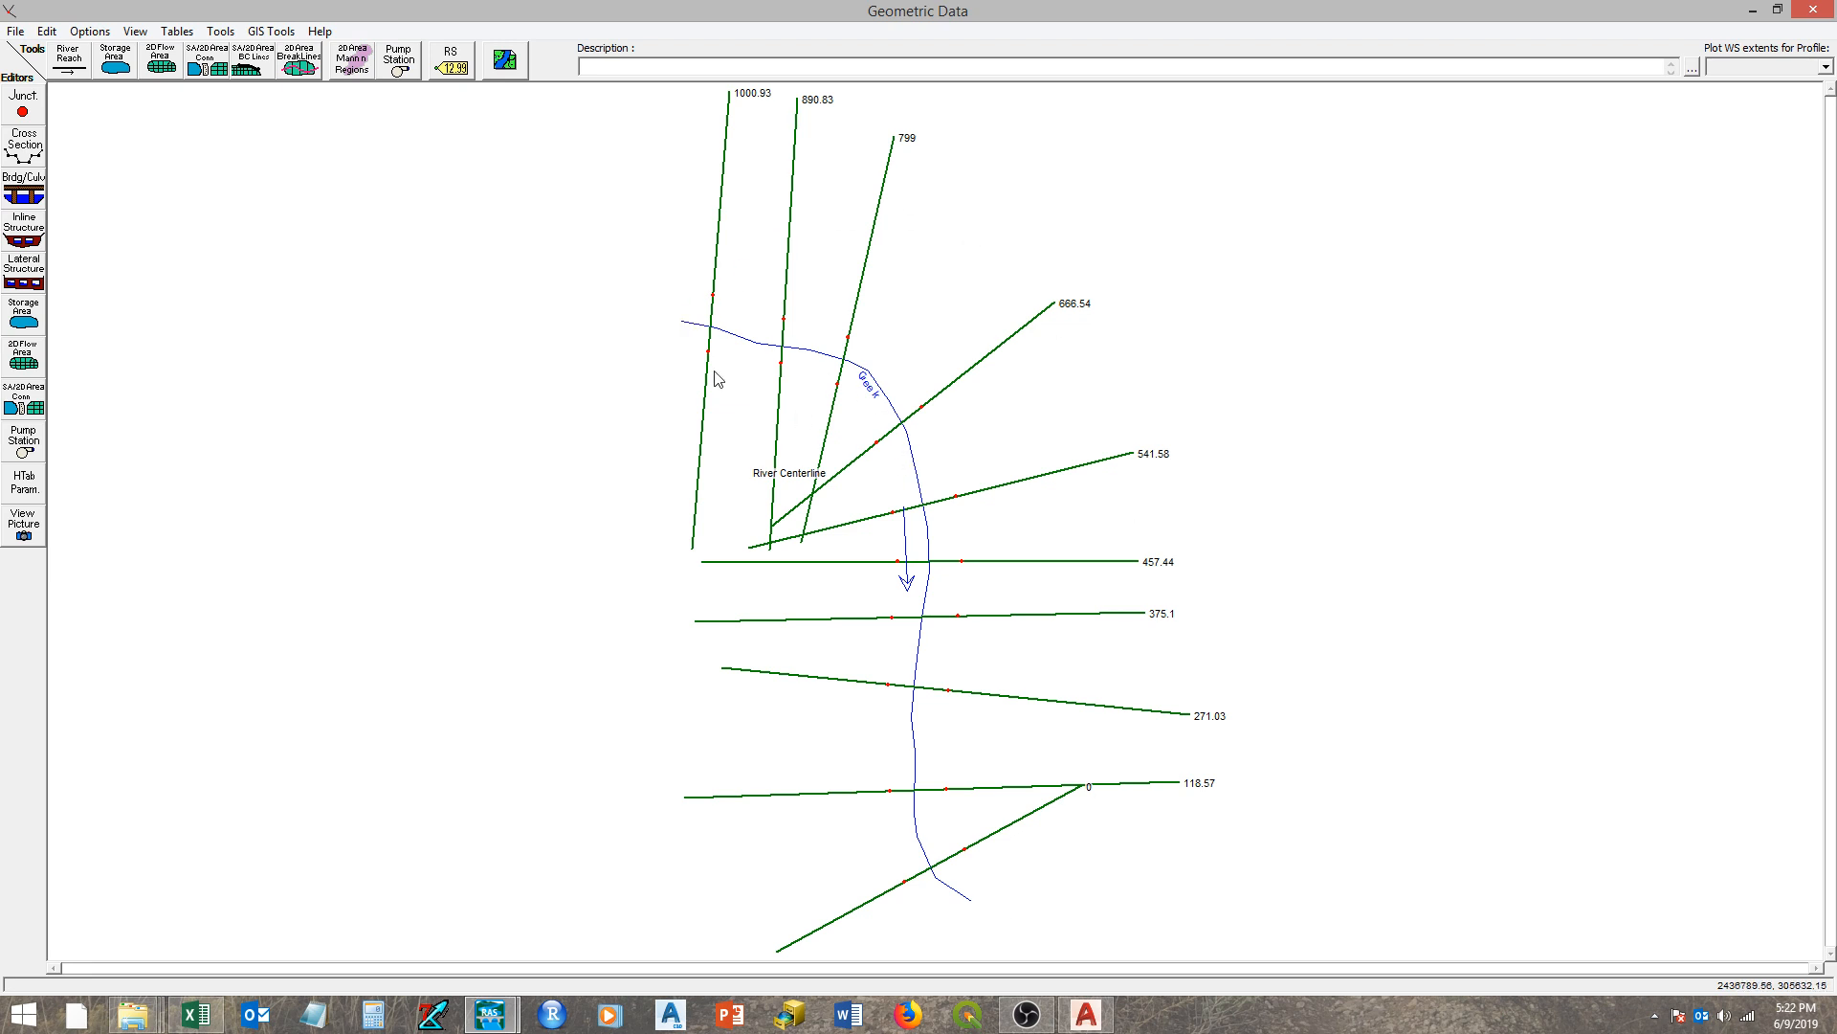
click(15, 30)
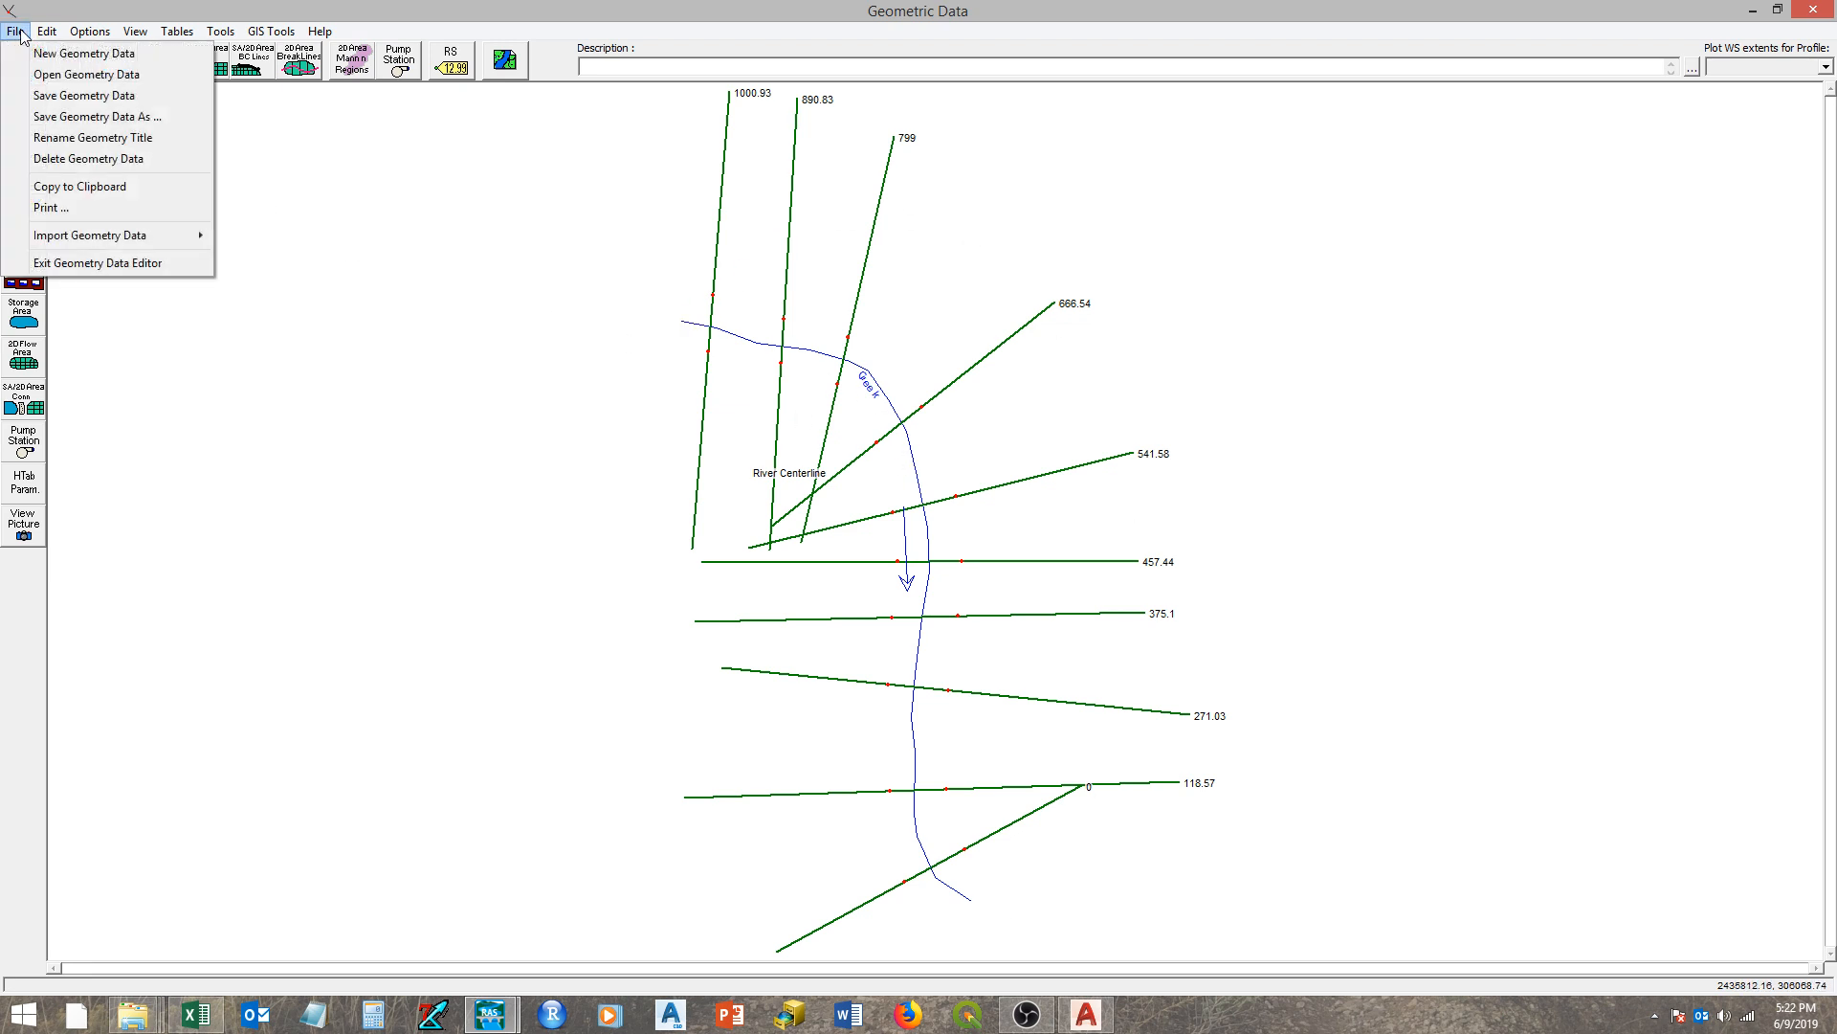
click(98, 117)
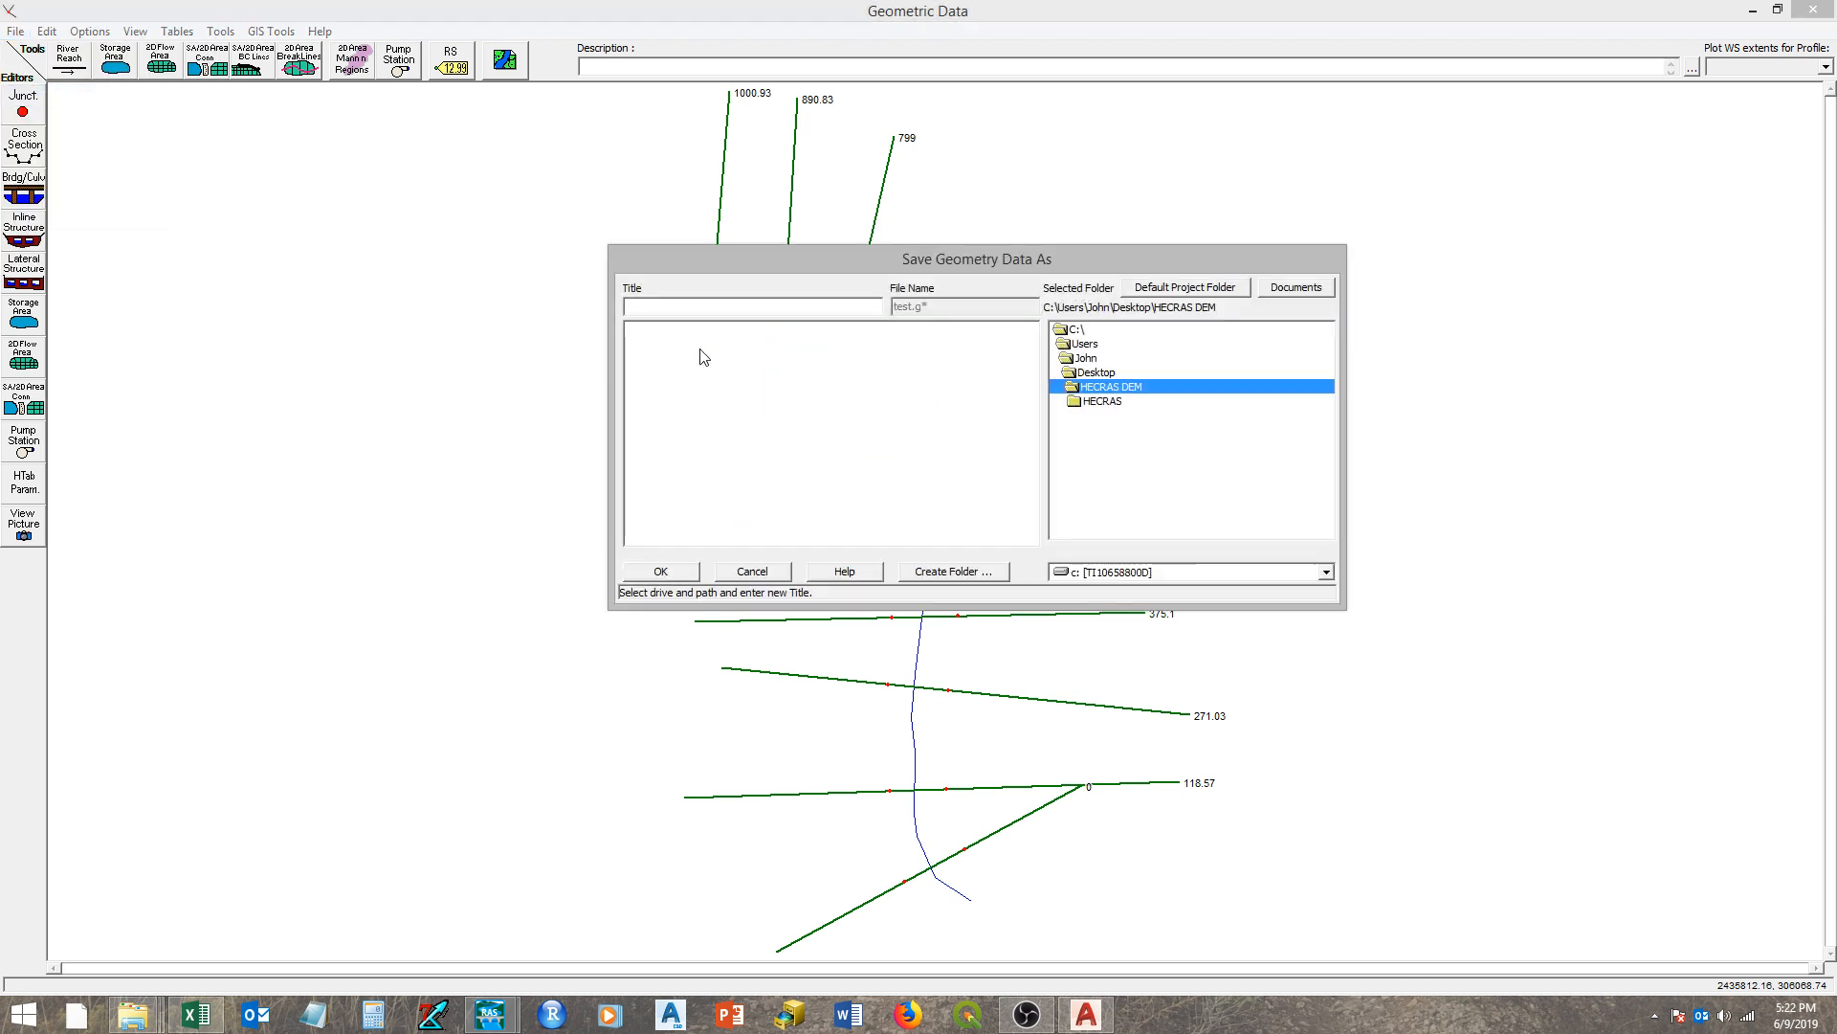
click(752, 306)
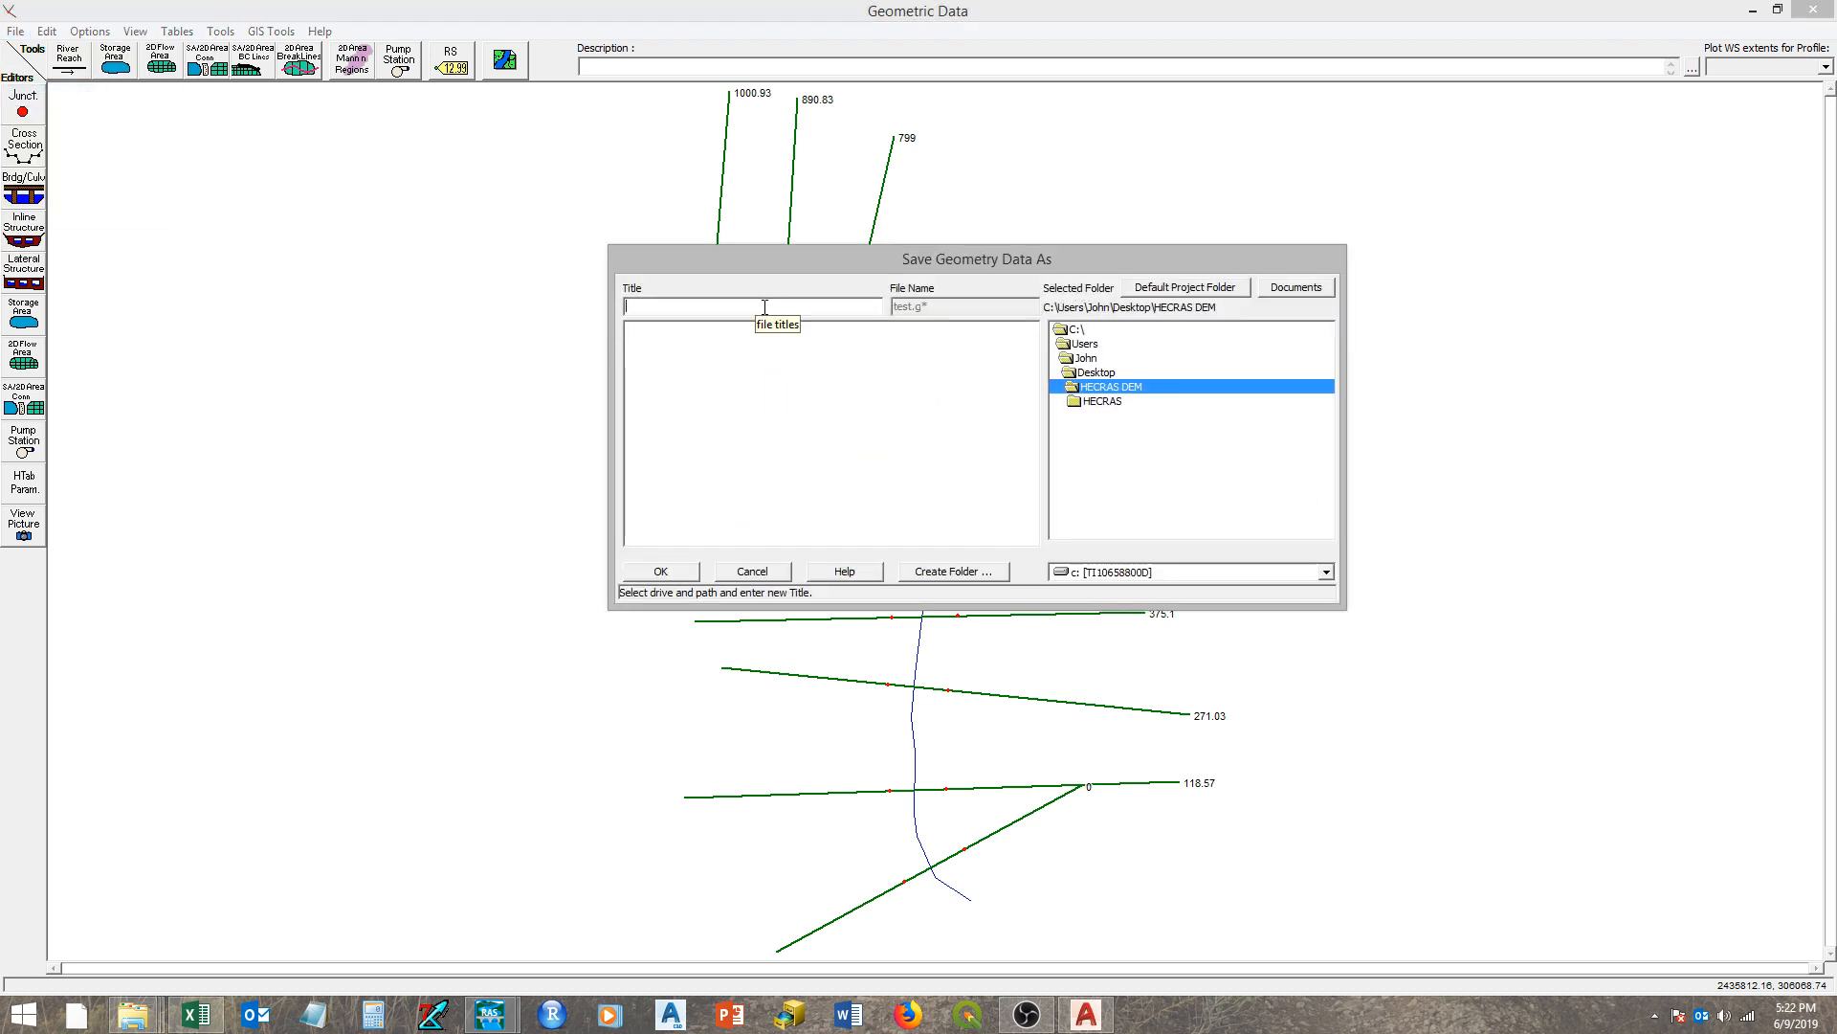
text(testgeo)
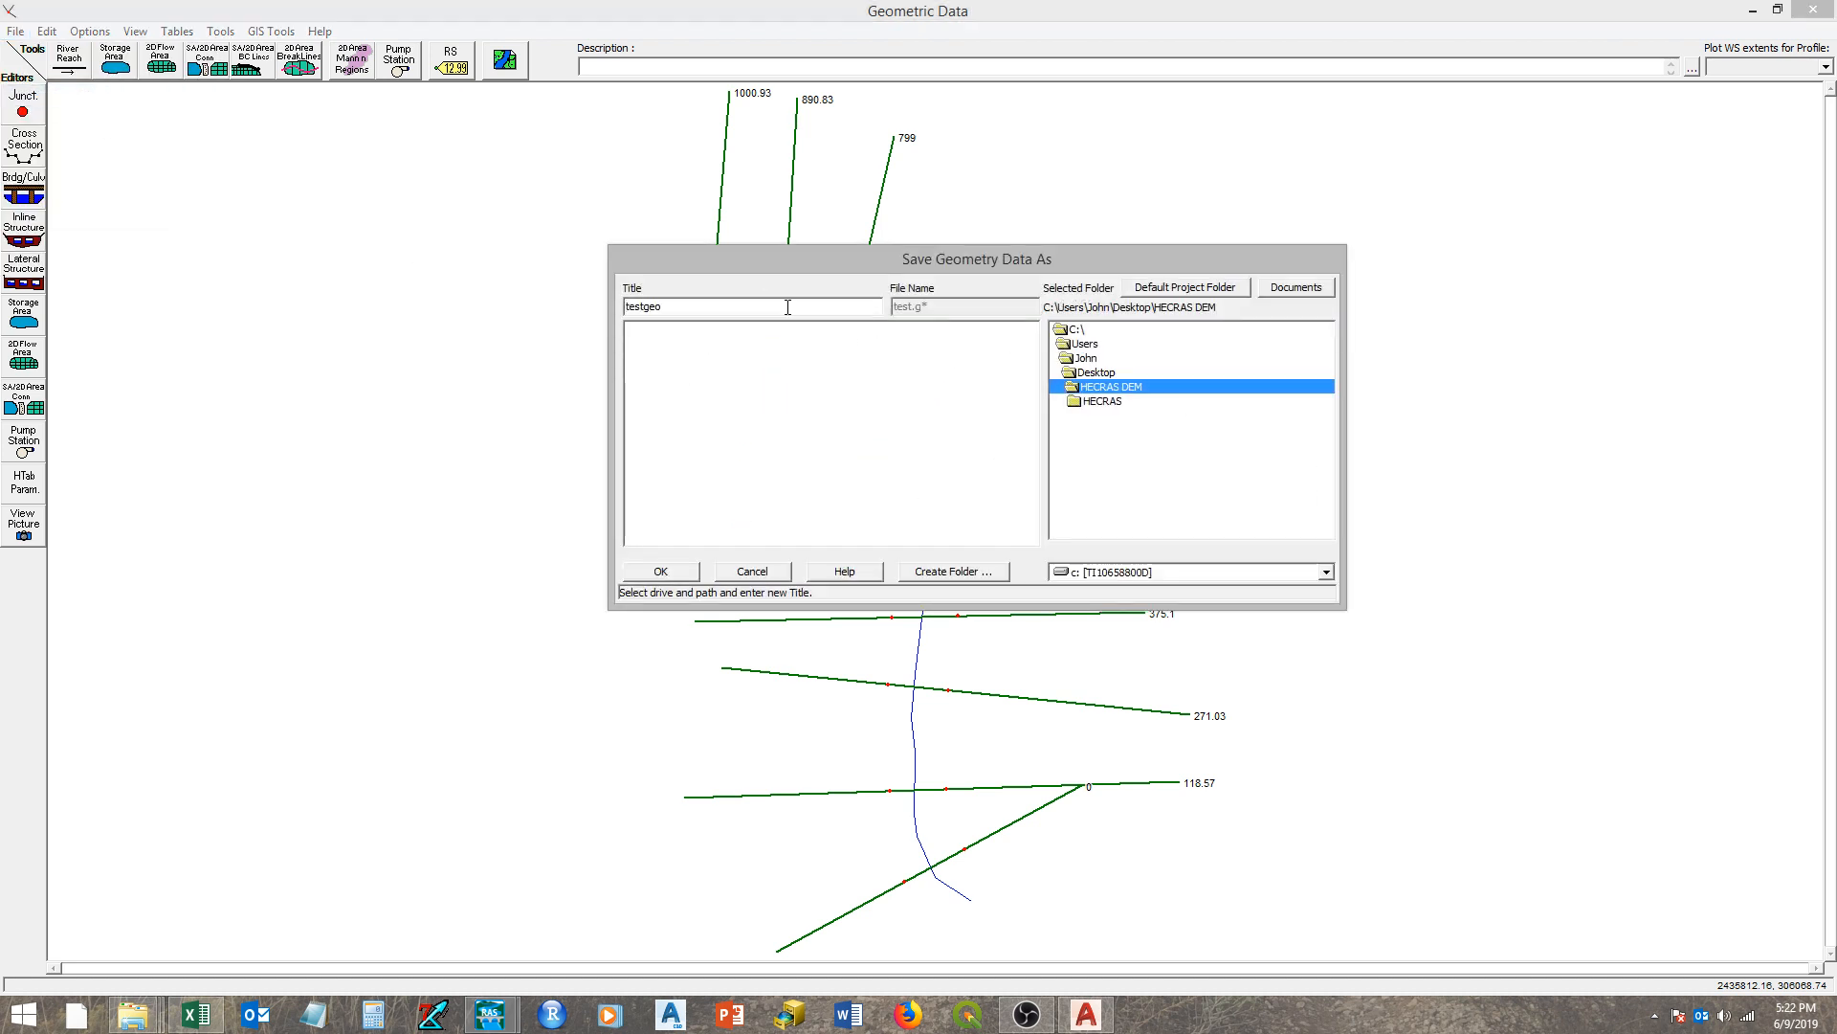
click(660, 572)
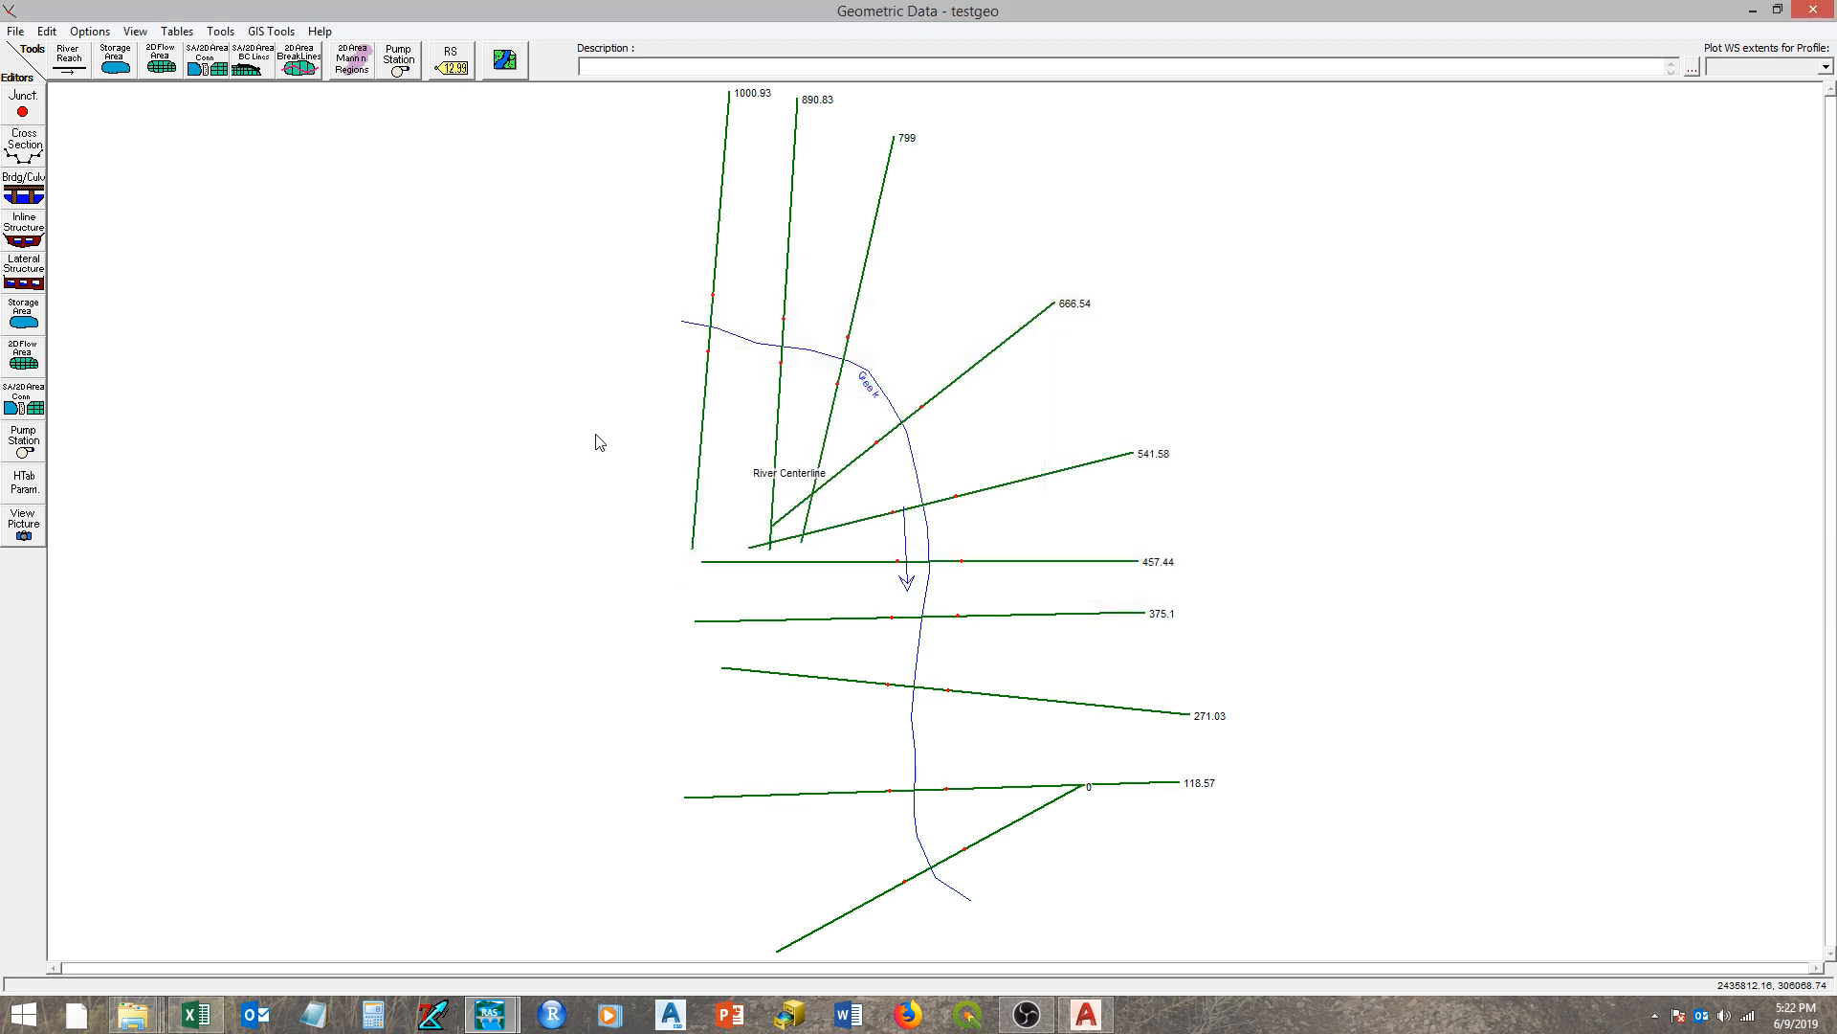